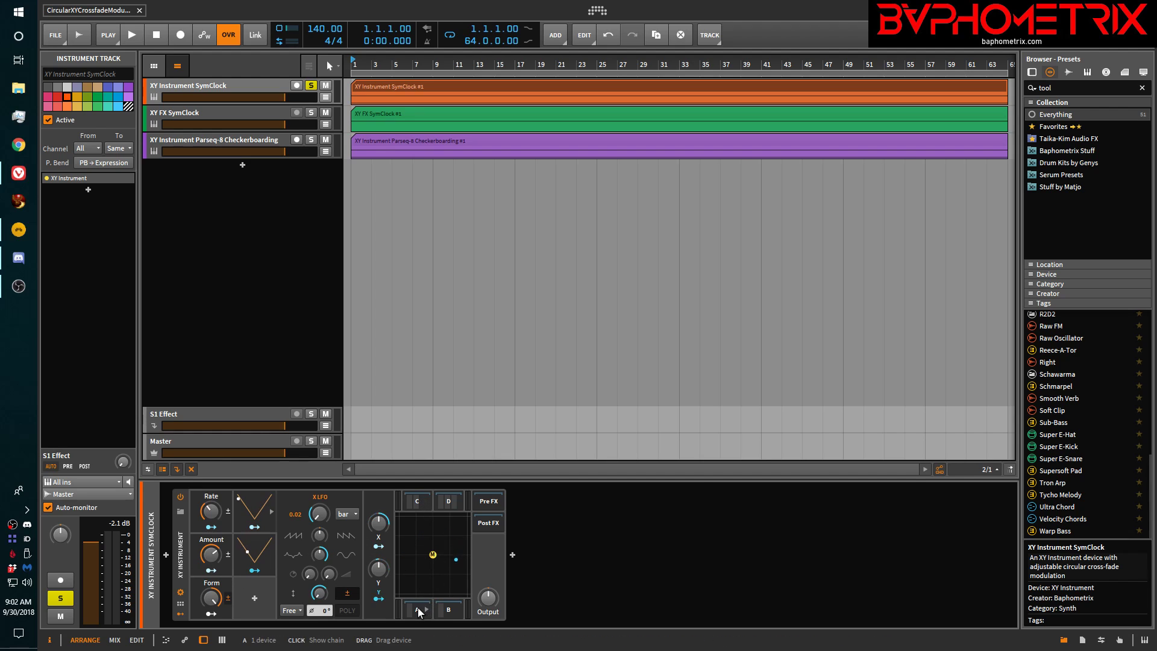
Inspect the corner instrument chains, including corners D and B, then hide them again.
left_click(418, 609)
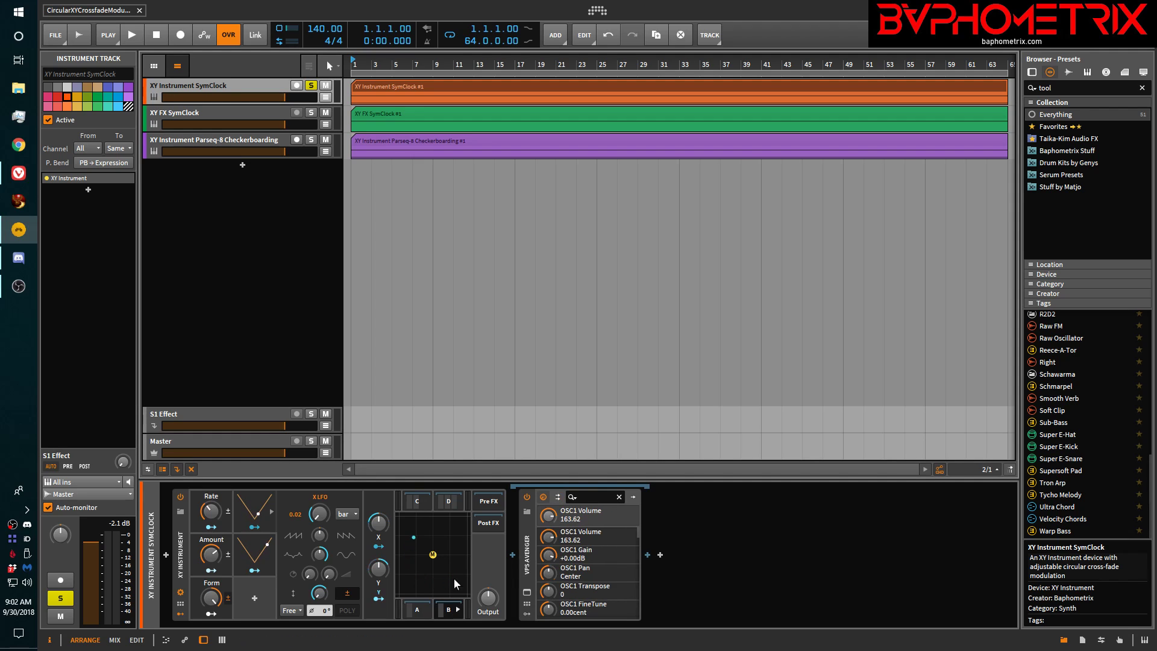
left_click(448, 501)
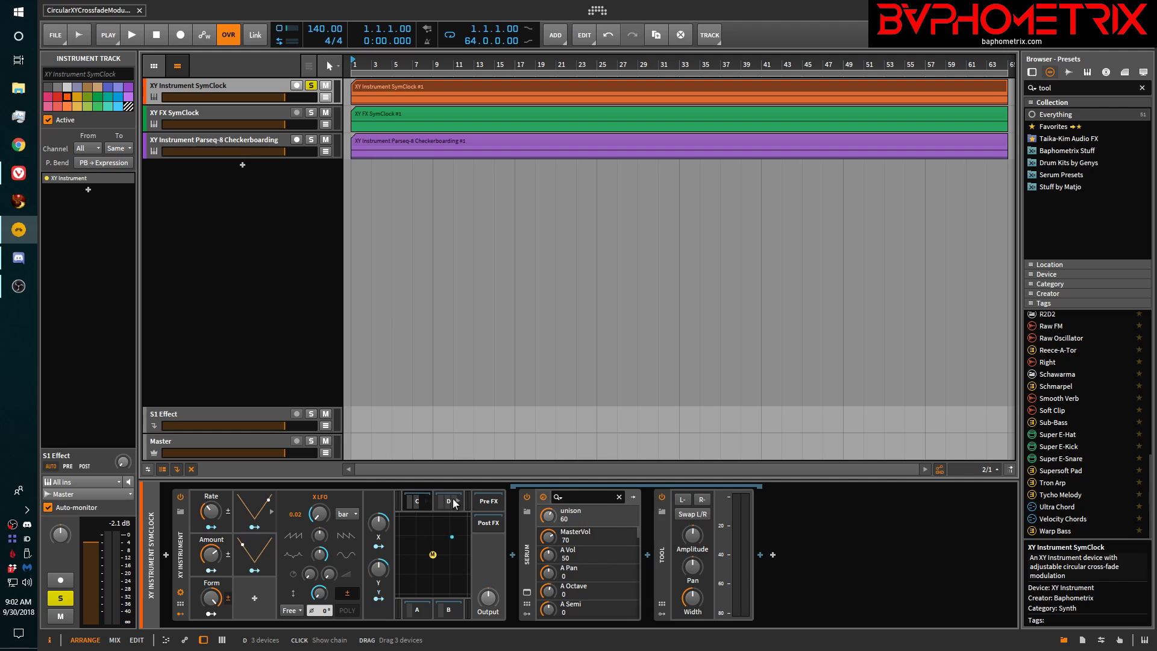
left_click(448, 501)
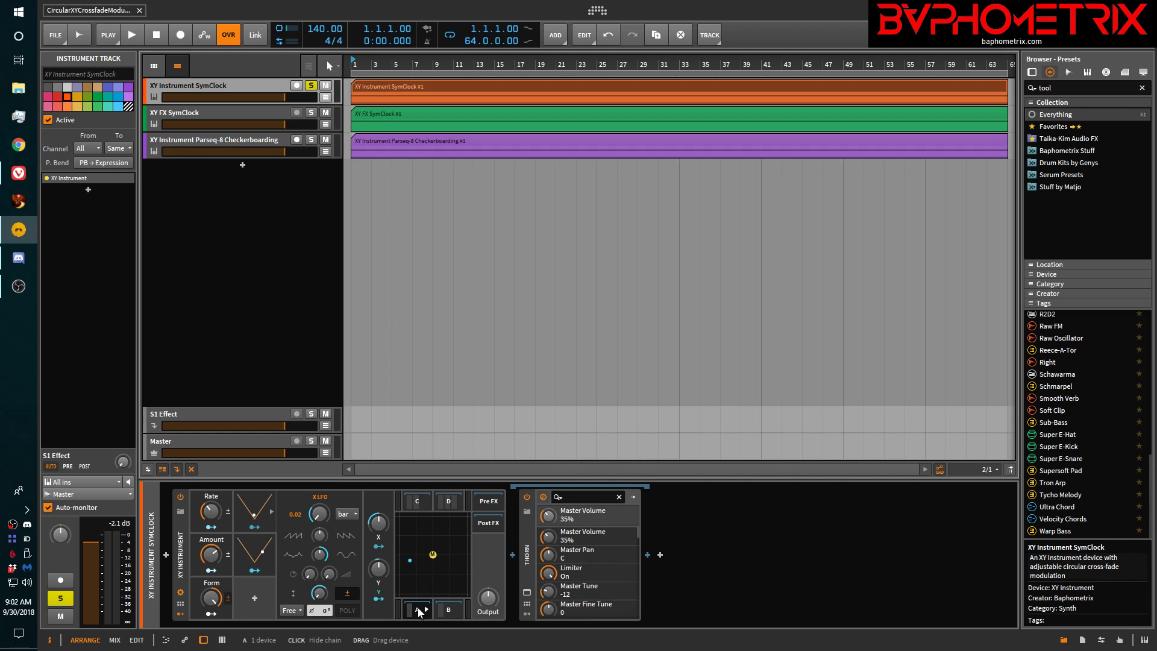
left_click(448, 609)
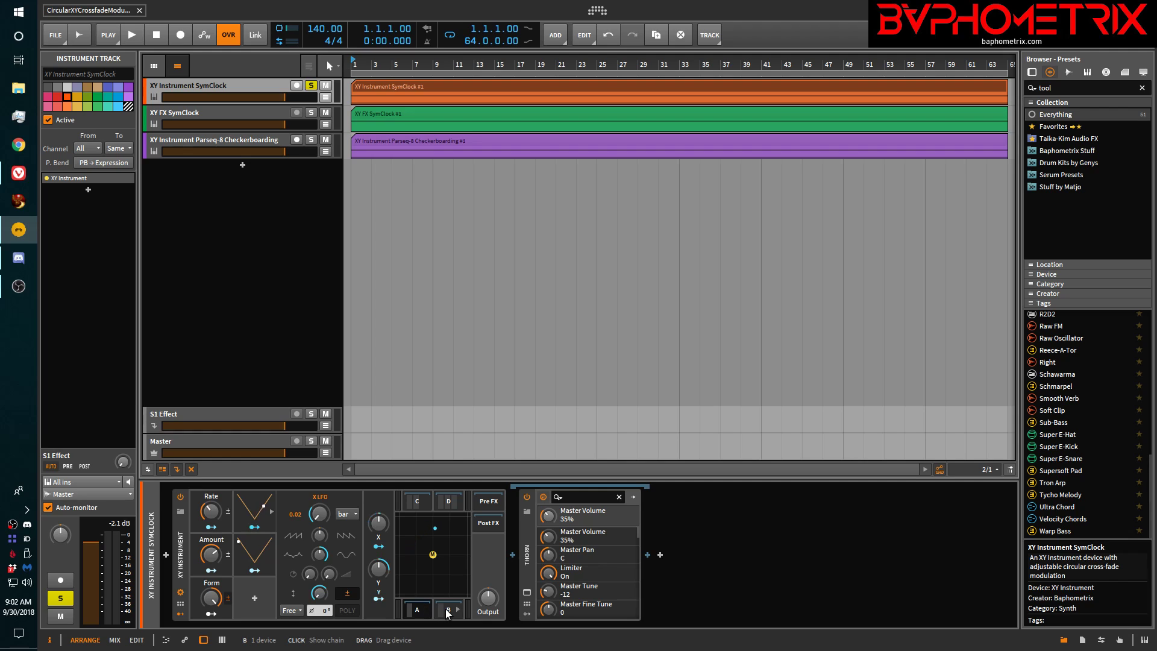
left_click(446, 609)
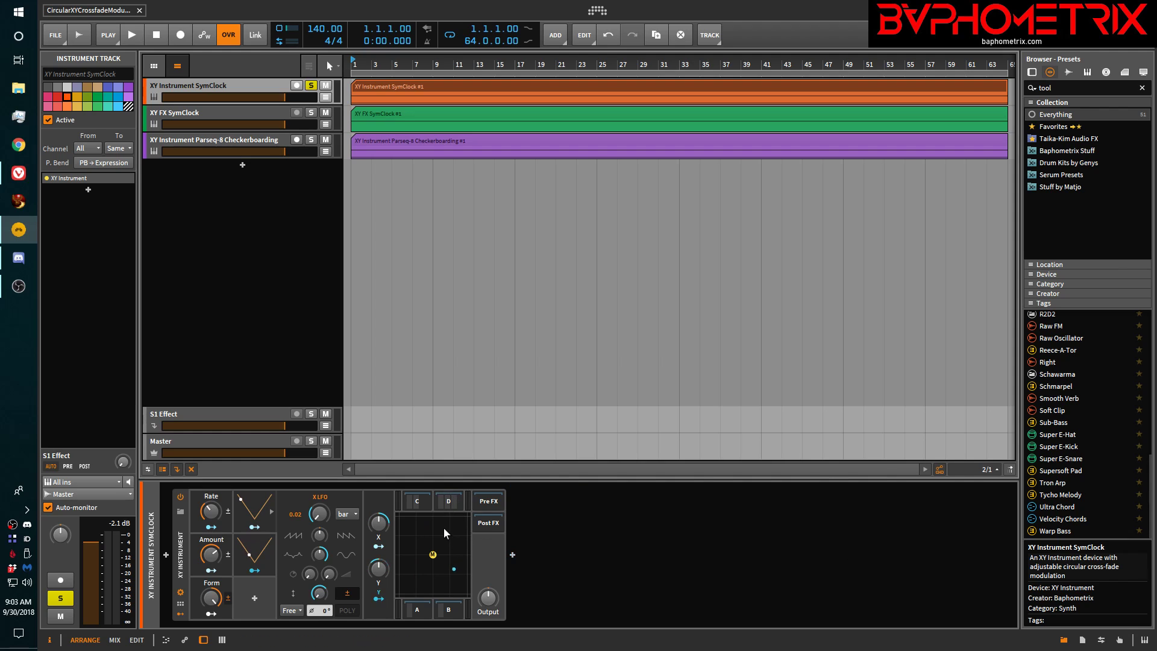
Start playback and raise the XY Instrument's LFO Amount to about 98%.
left_click(132, 33)
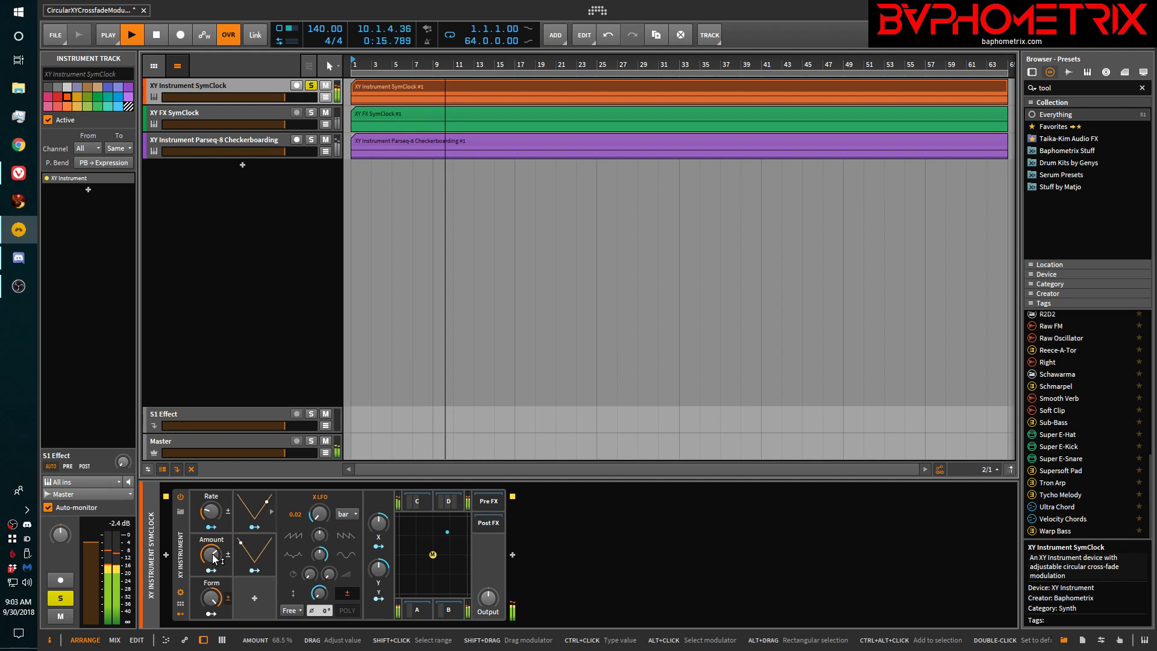
left_click_drag(211, 552, 211, 539)
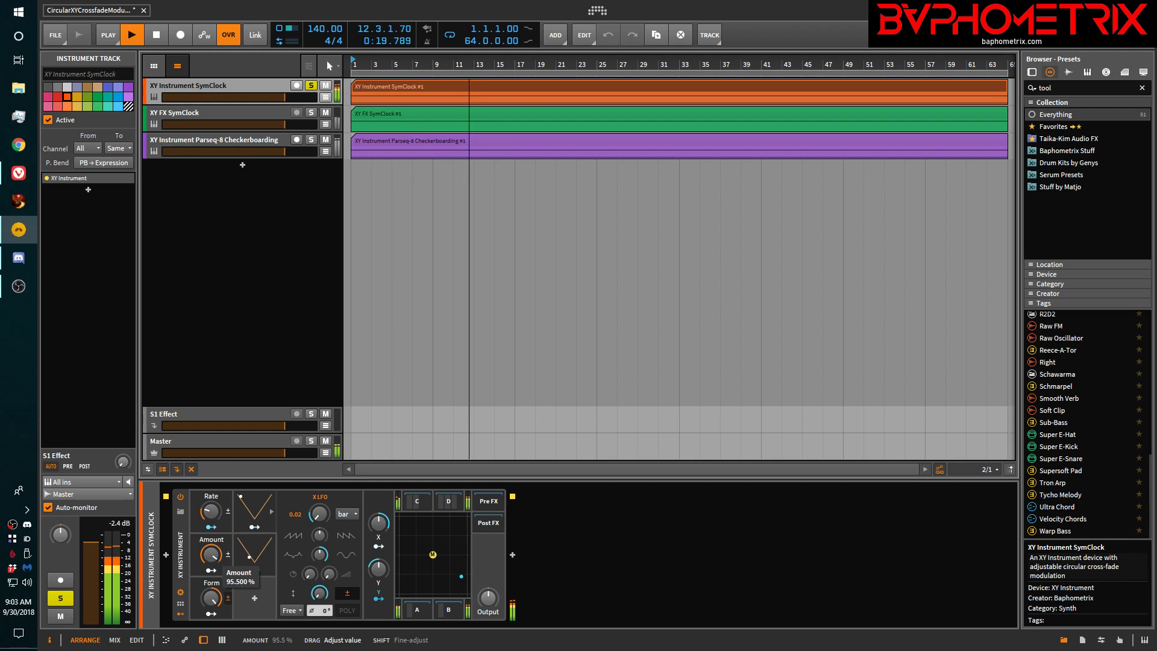
left_click_drag(211, 555, 214, 552)
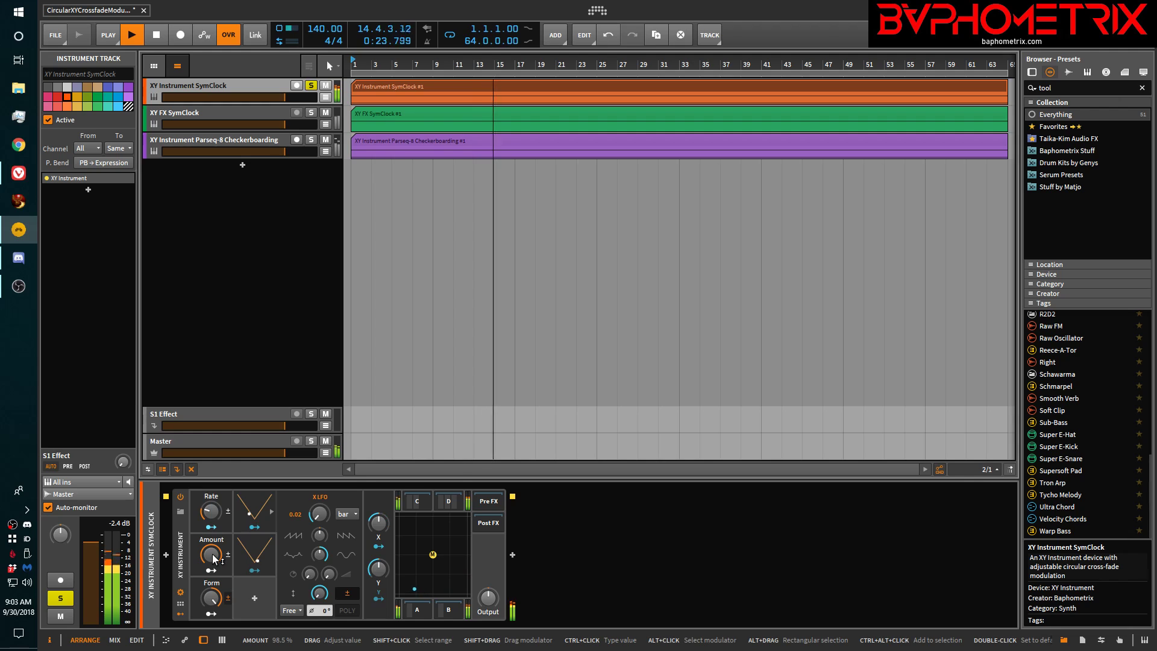
left_click_drag(211, 555, 212, 575)
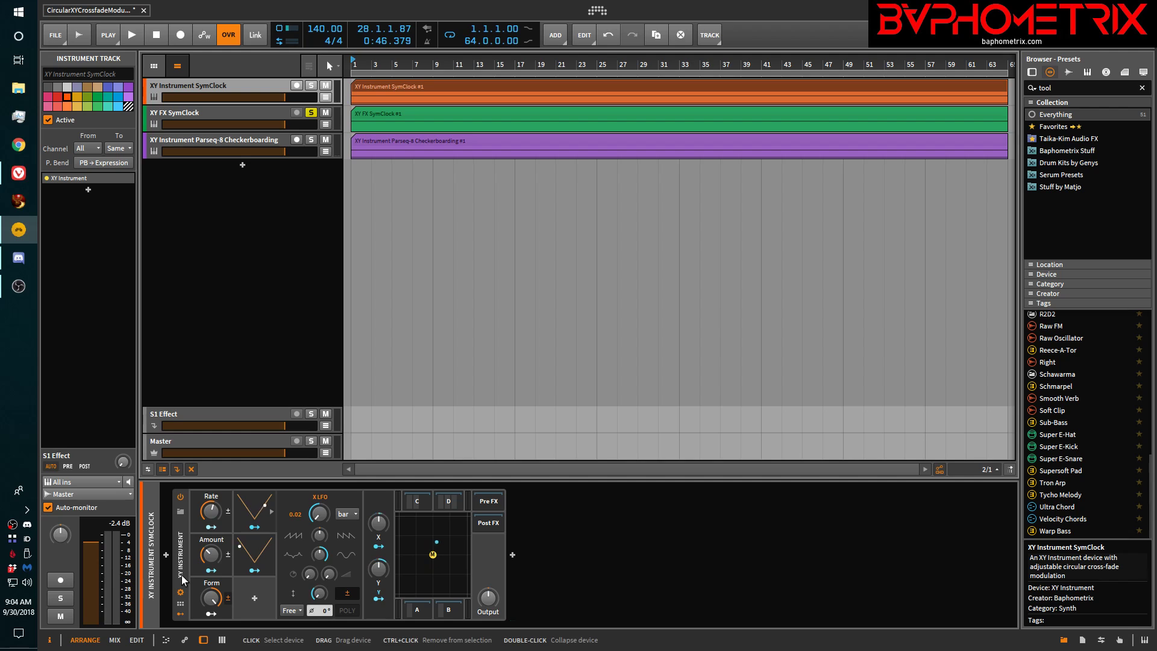
On XY FX SymClock, set XY FX Amount to 77%, stop playback, and open corner B.
left_click(214, 112)
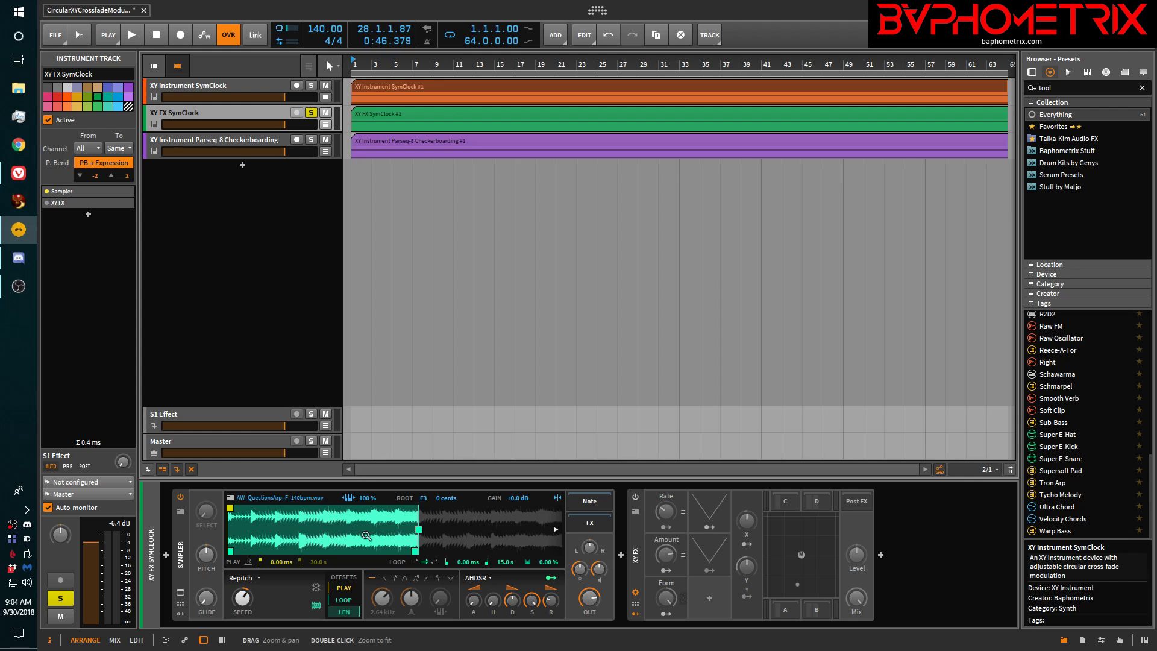
mouse_move(633, 568)
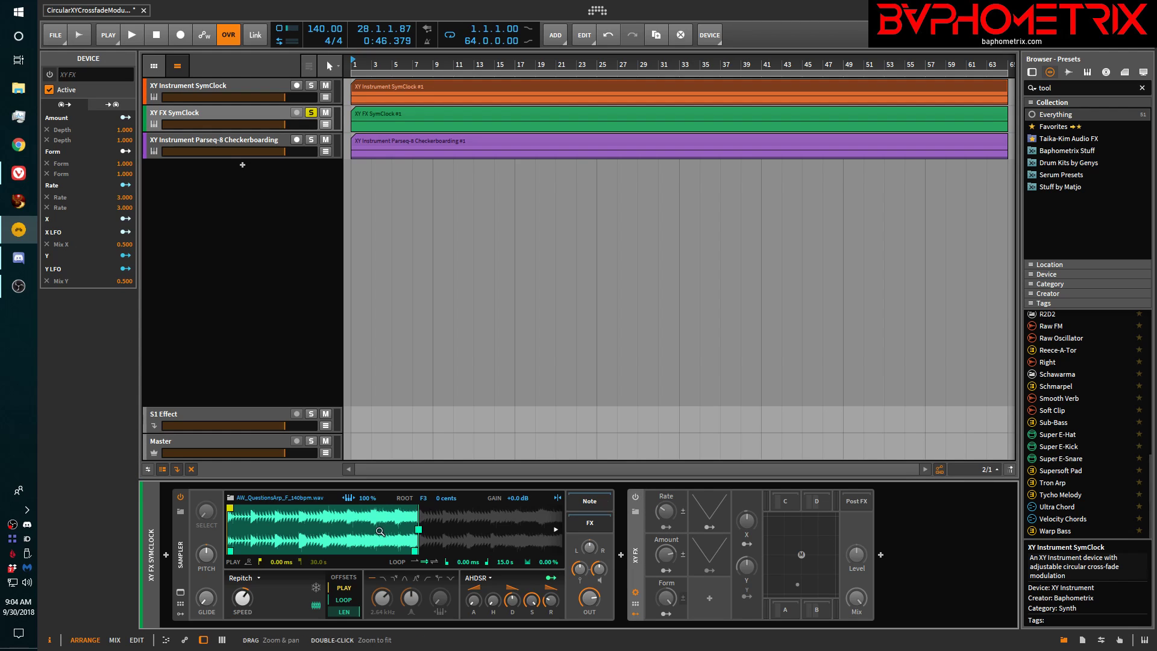
mouse_move(236, 305)
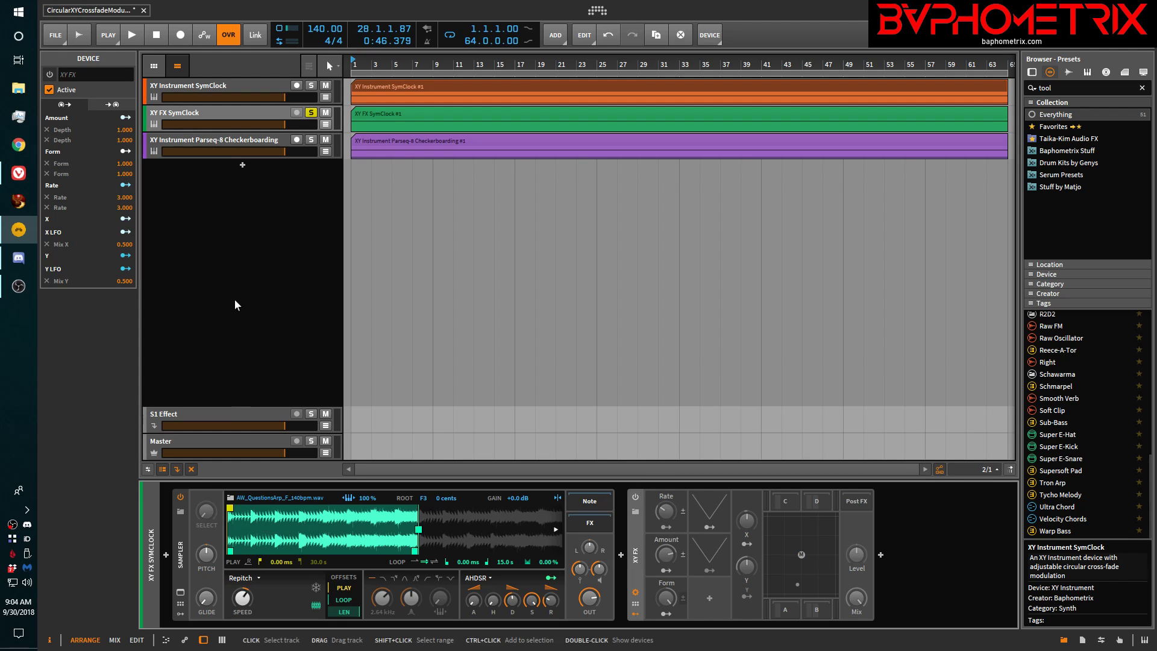
left_click(131, 34)
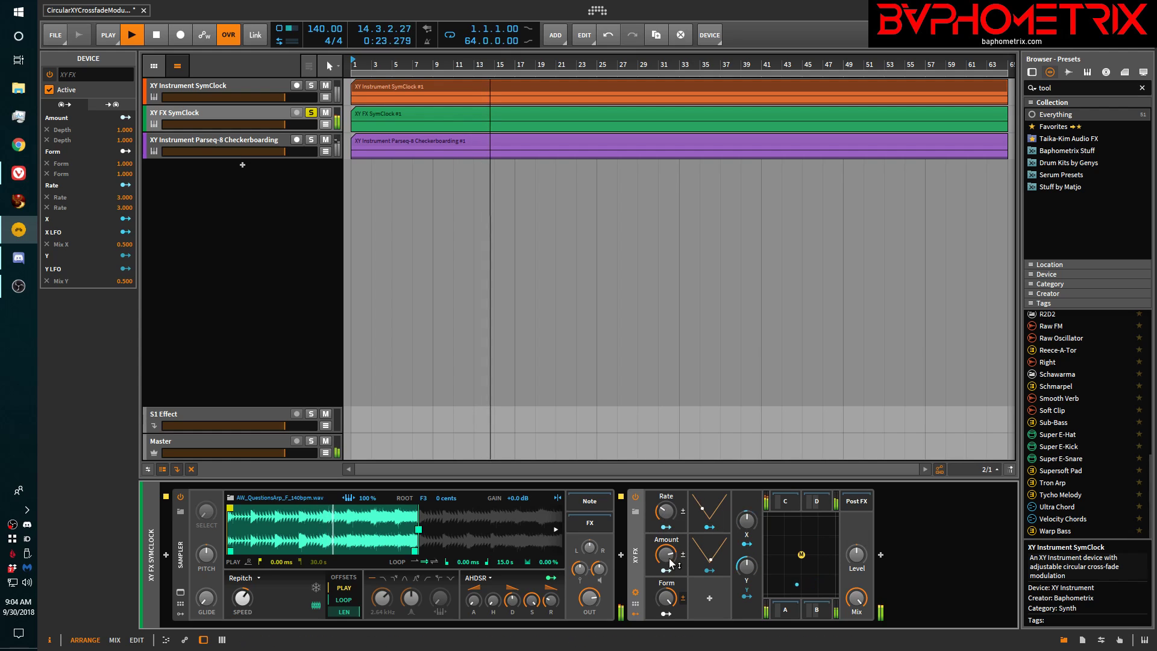
left_click_drag(665, 555, 668, 550)
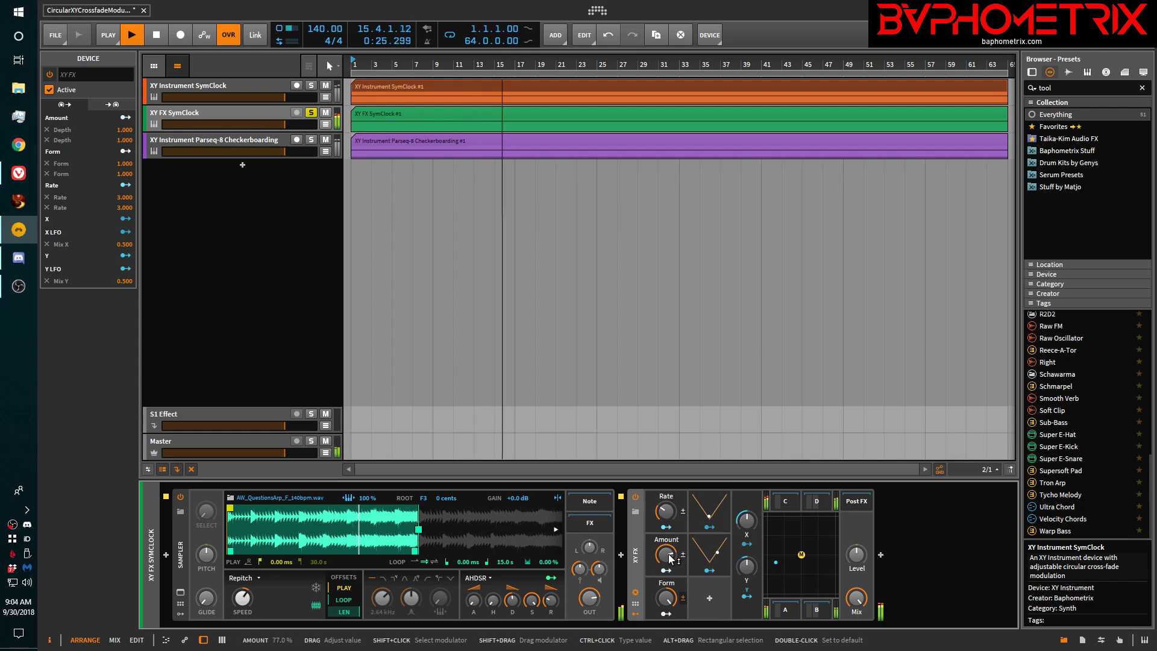
left_click_drag(667, 553, 667, 548)
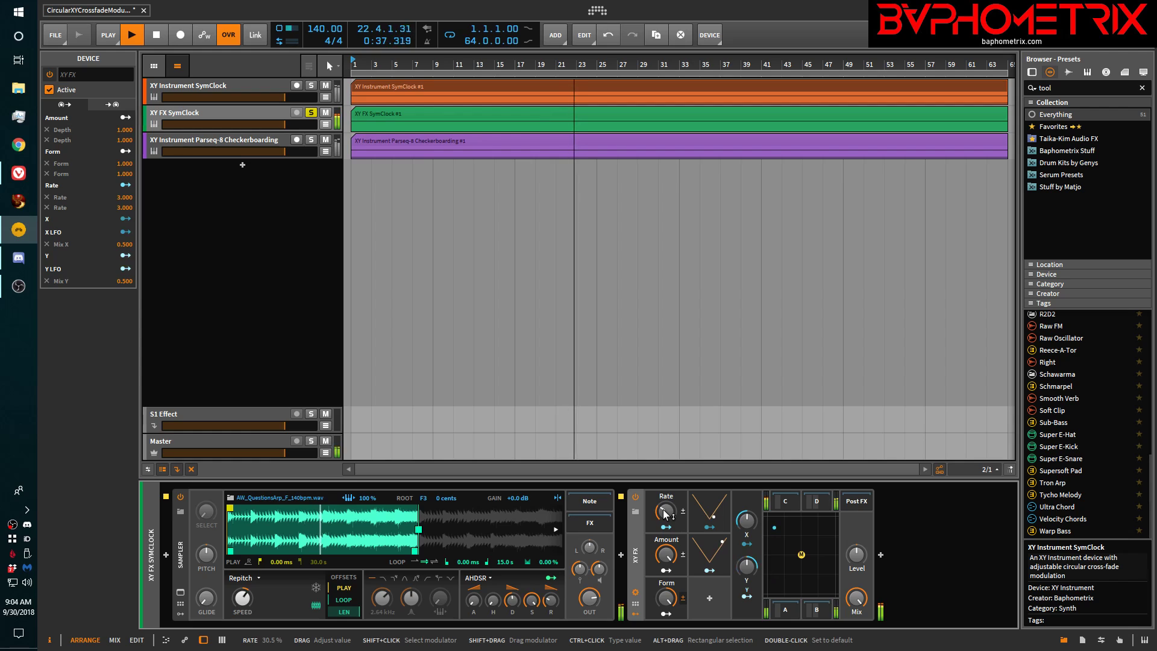
left_click(131, 34)
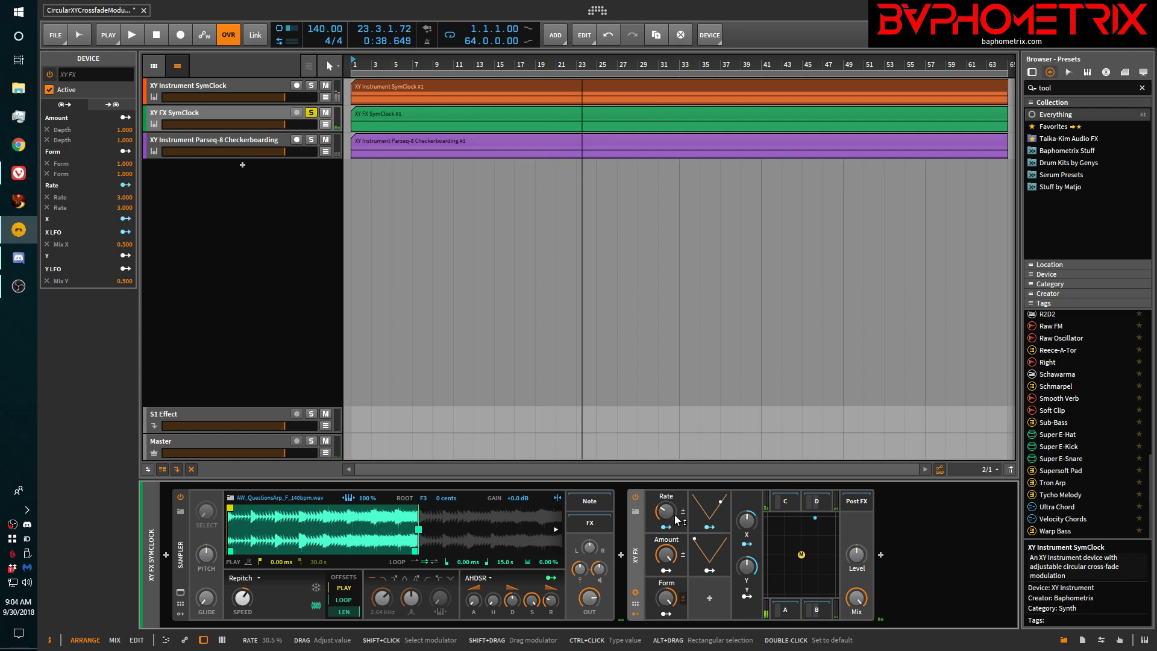
left_click(784, 609)
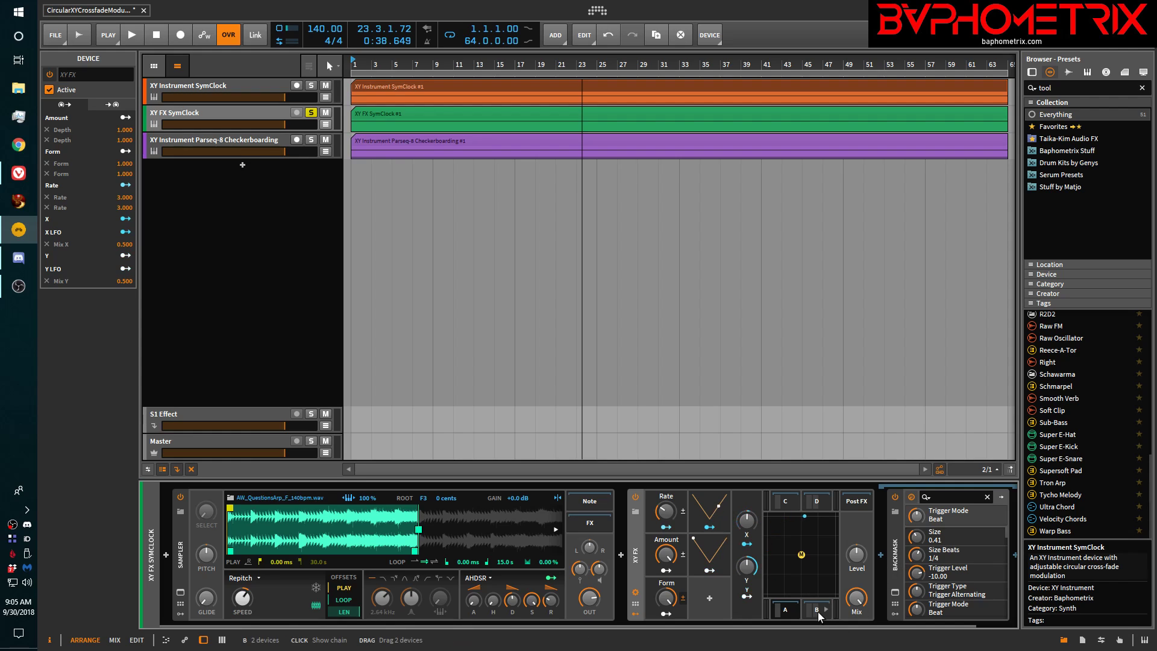
left_click(818, 609)
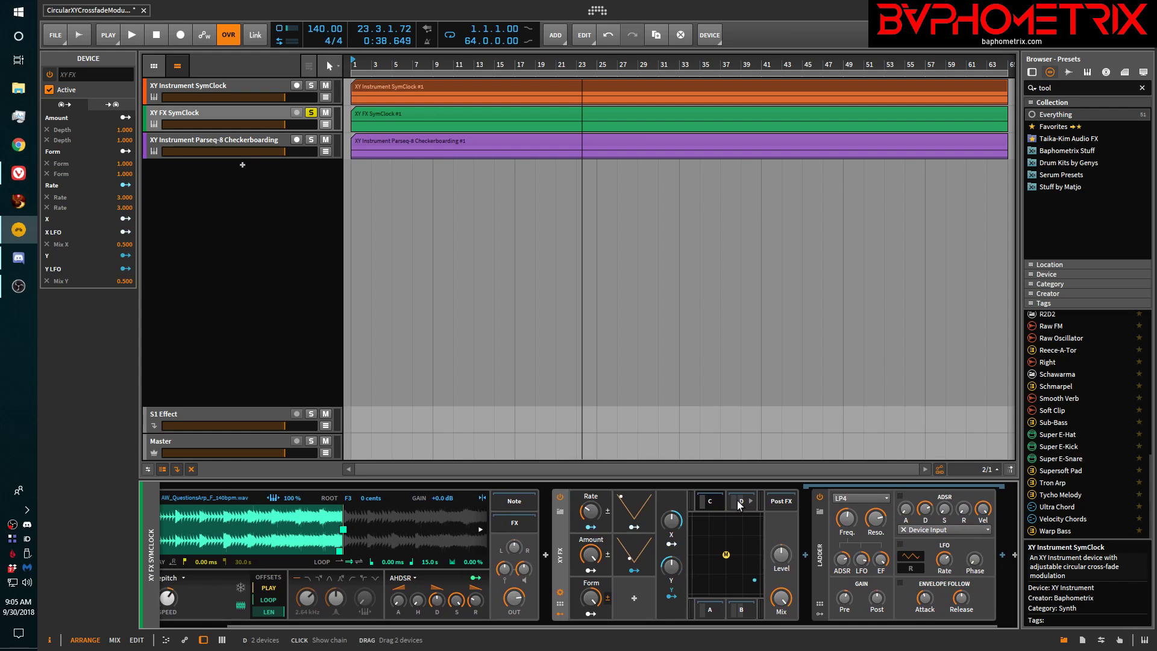
left_click(742, 501)
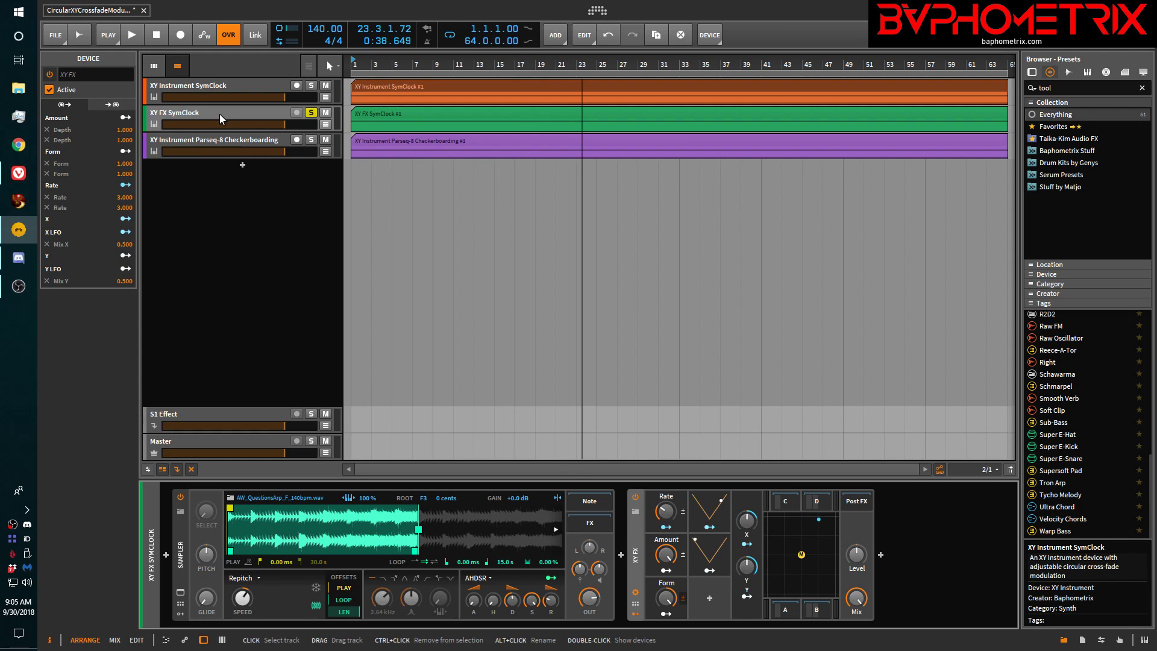
Add instrument track Inst 4, search 'wigm' and load The Wigmill preset.
left_click(191, 112)
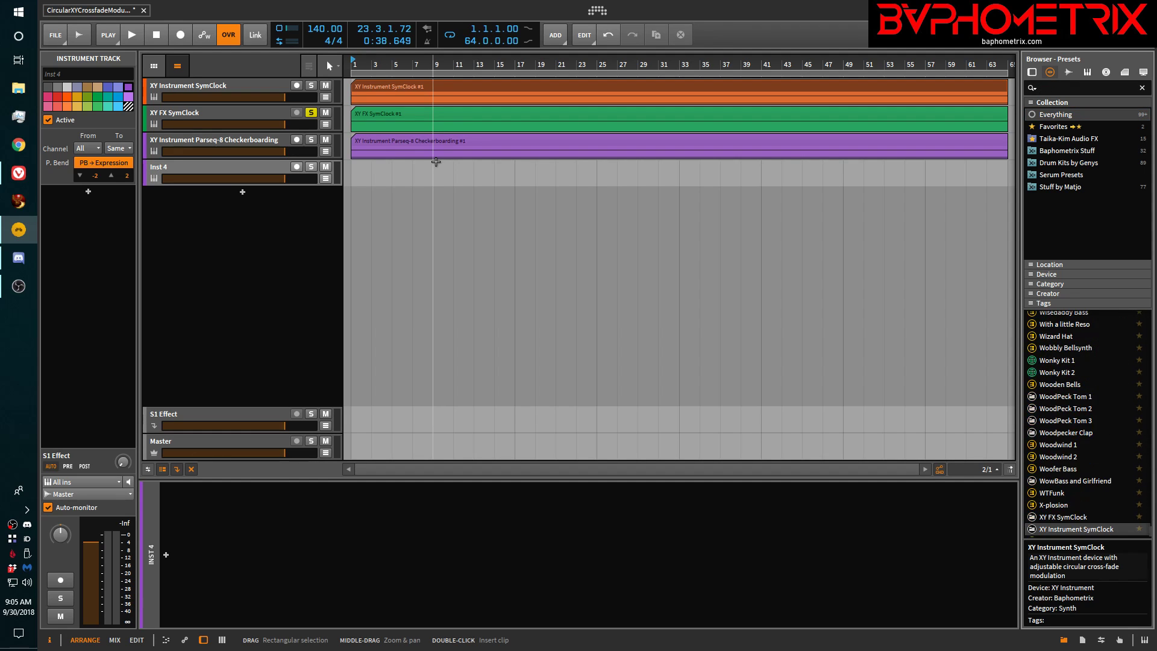
type("wigmil")
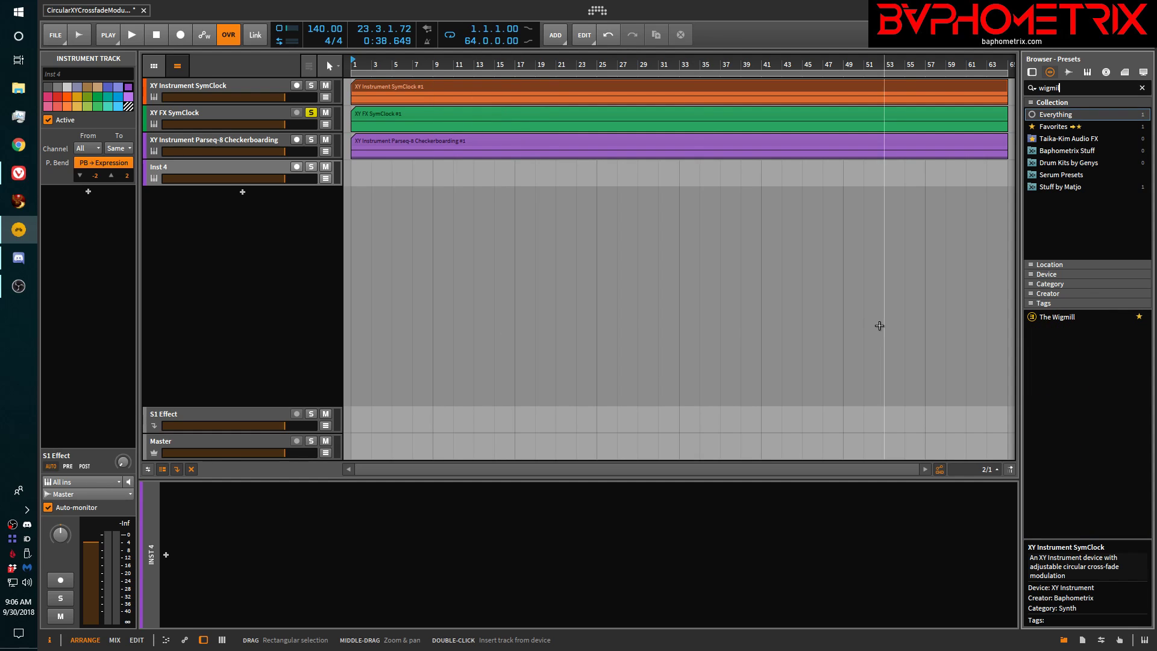
left_click(1059, 316)
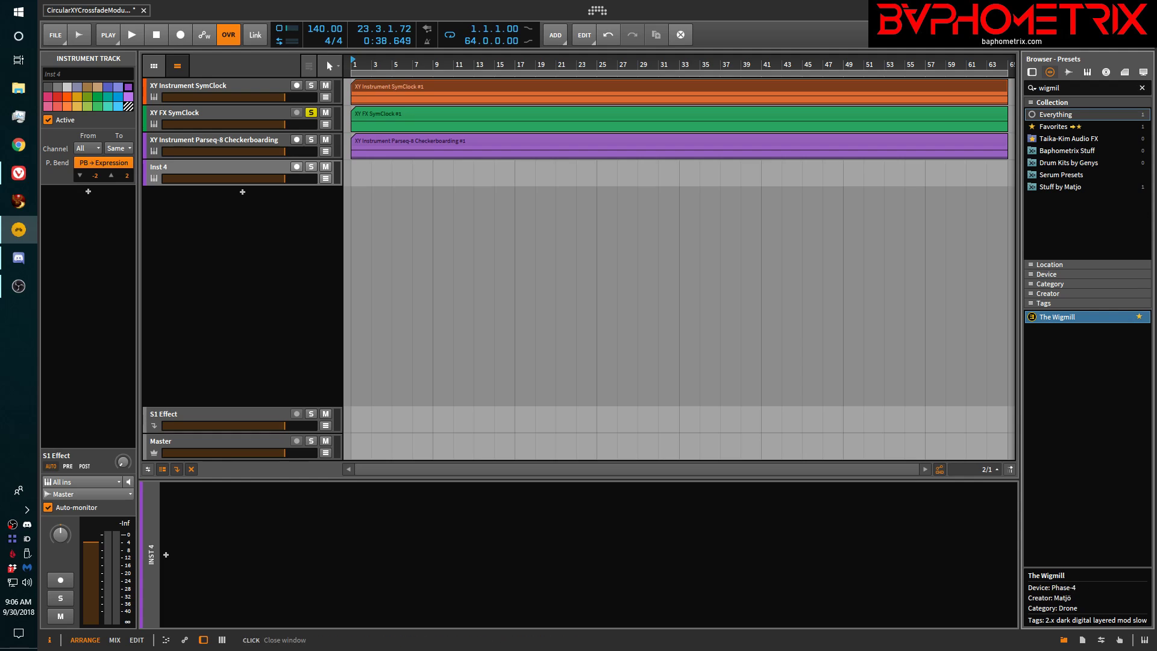
left_click(1060, 317)
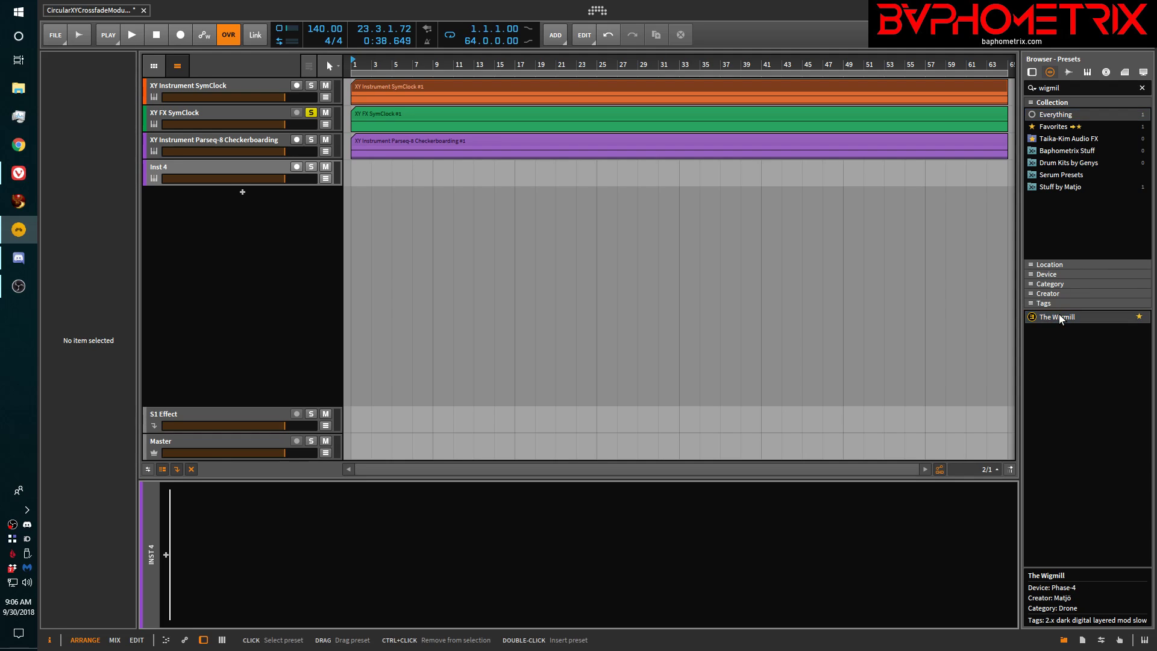
mouse_move(1055, 323)
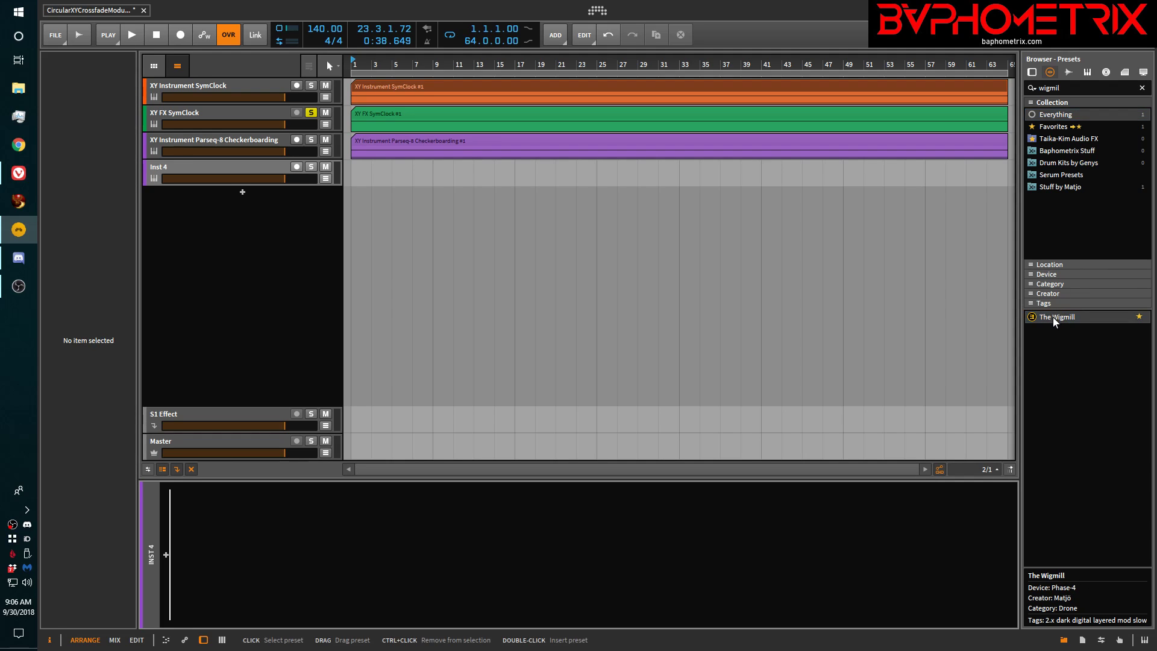
mouse_move(1053, 338)
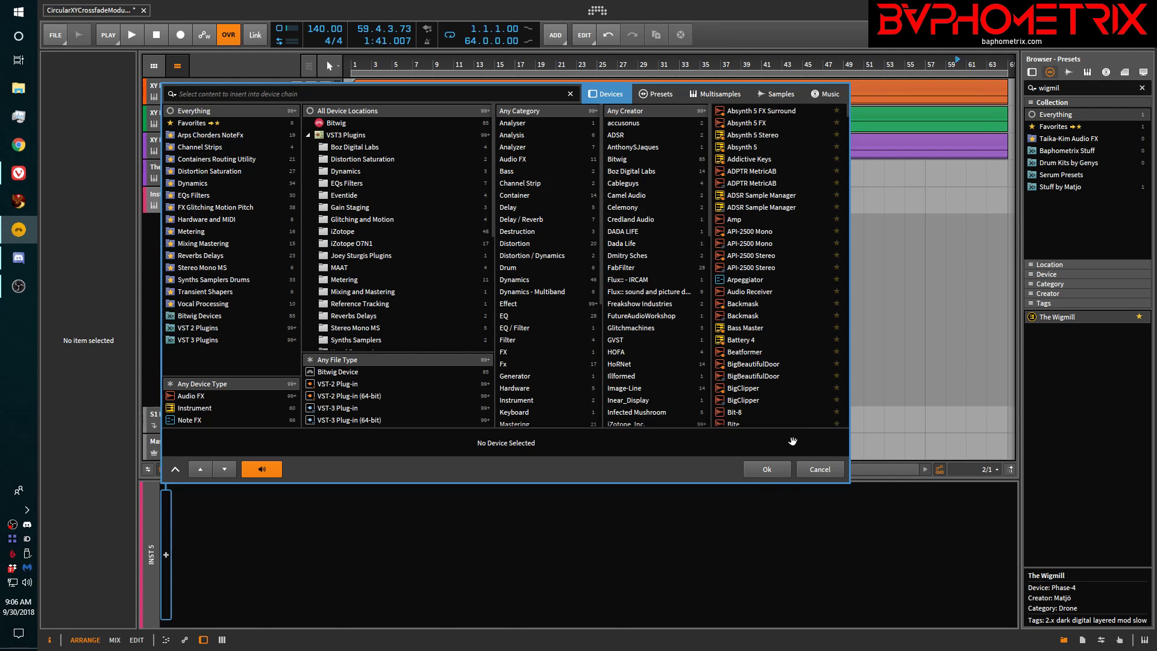
Close the device browser, then solo and record-arm The Wigmill track.
left_click(819, 469)
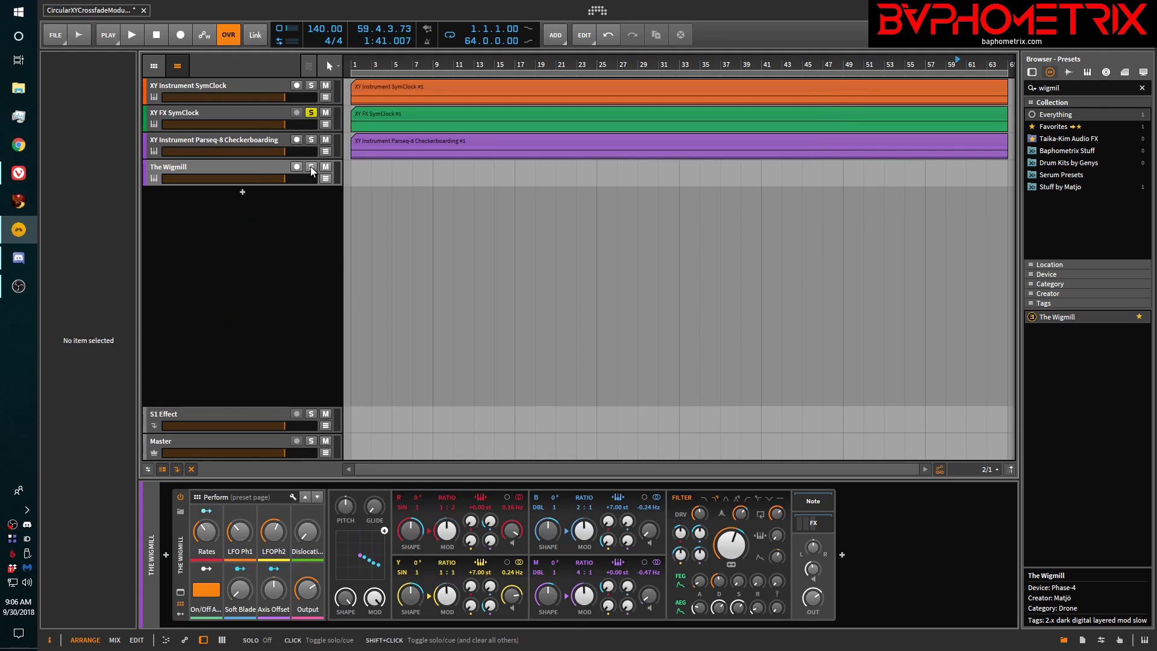
left_click(311, 167)
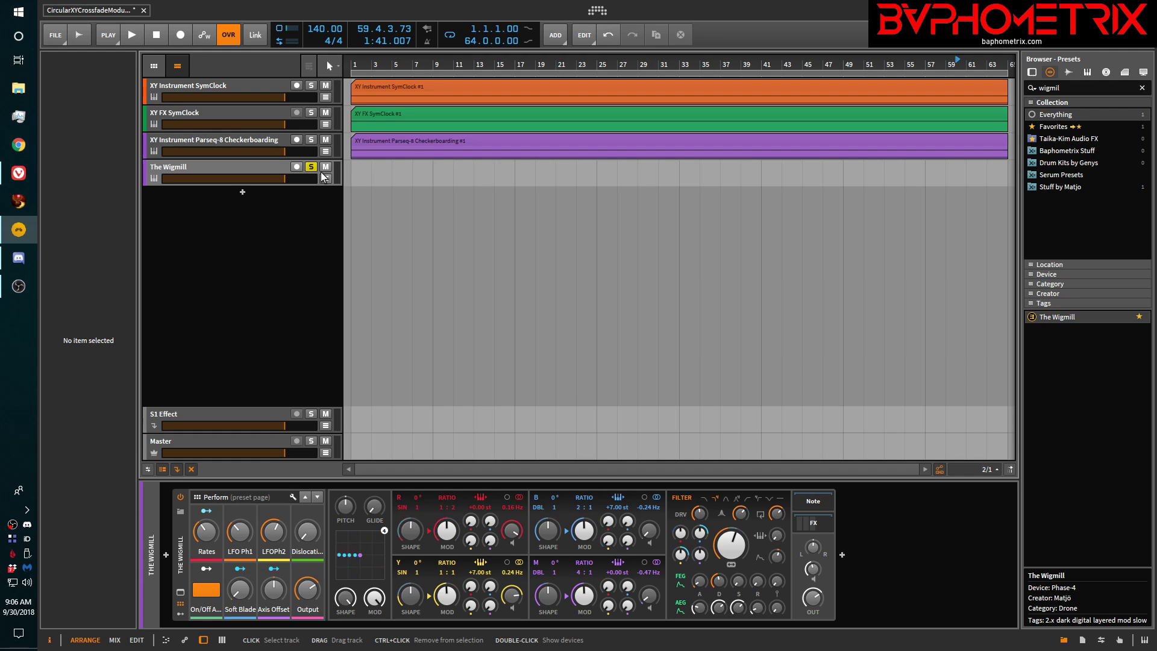
left_click(296, 167)
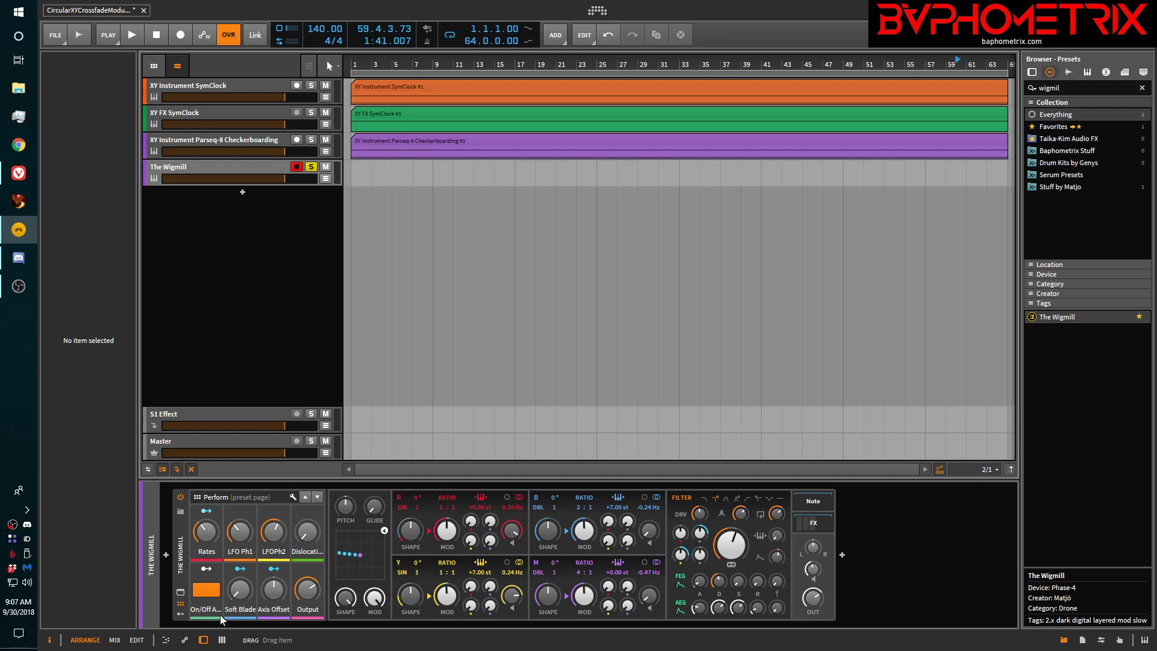
left_click(180, 594)
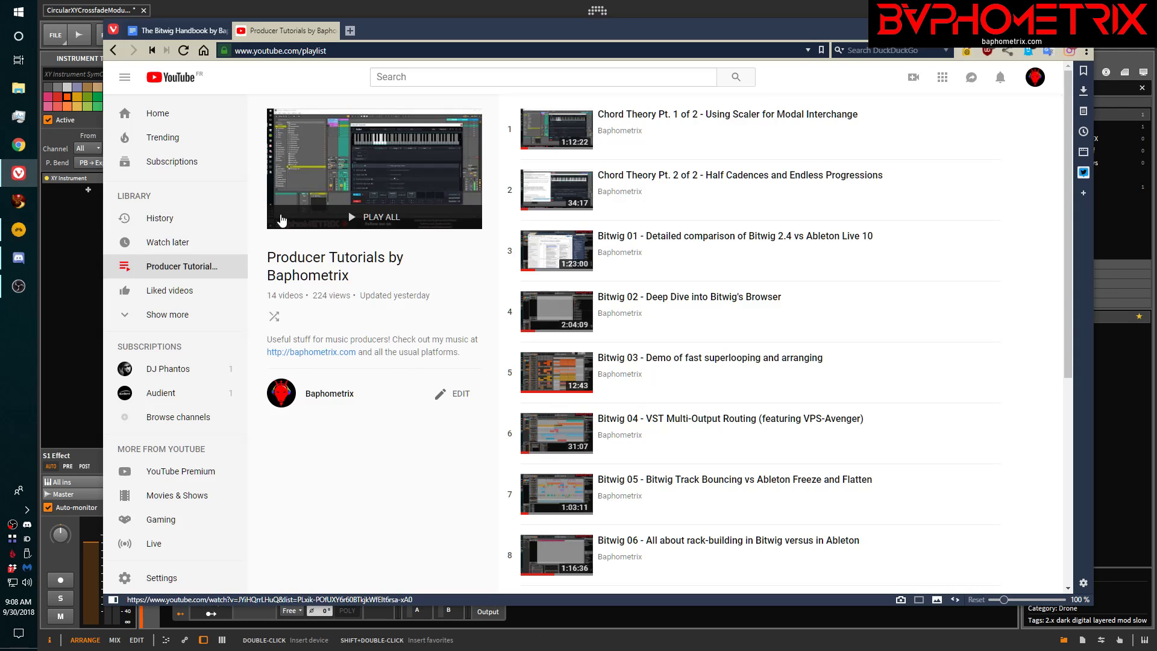
mouse_move(177, 30)
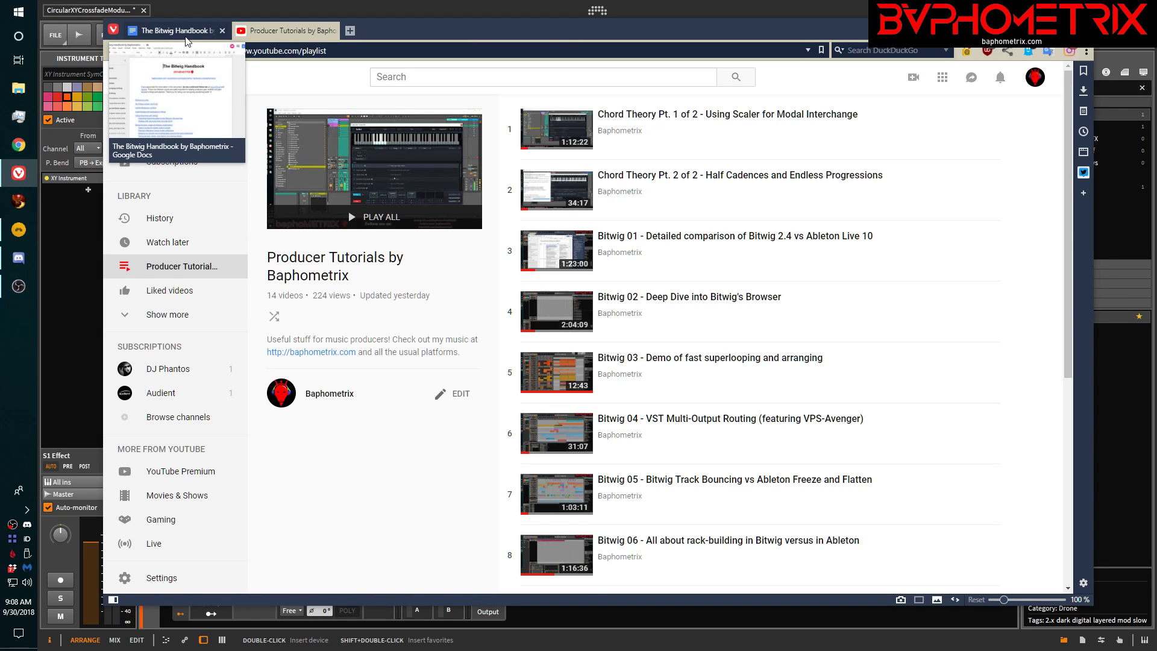
Switch to The Bitwig Handbook document and scroll down to the Modulation section.
left_click(174, 31)
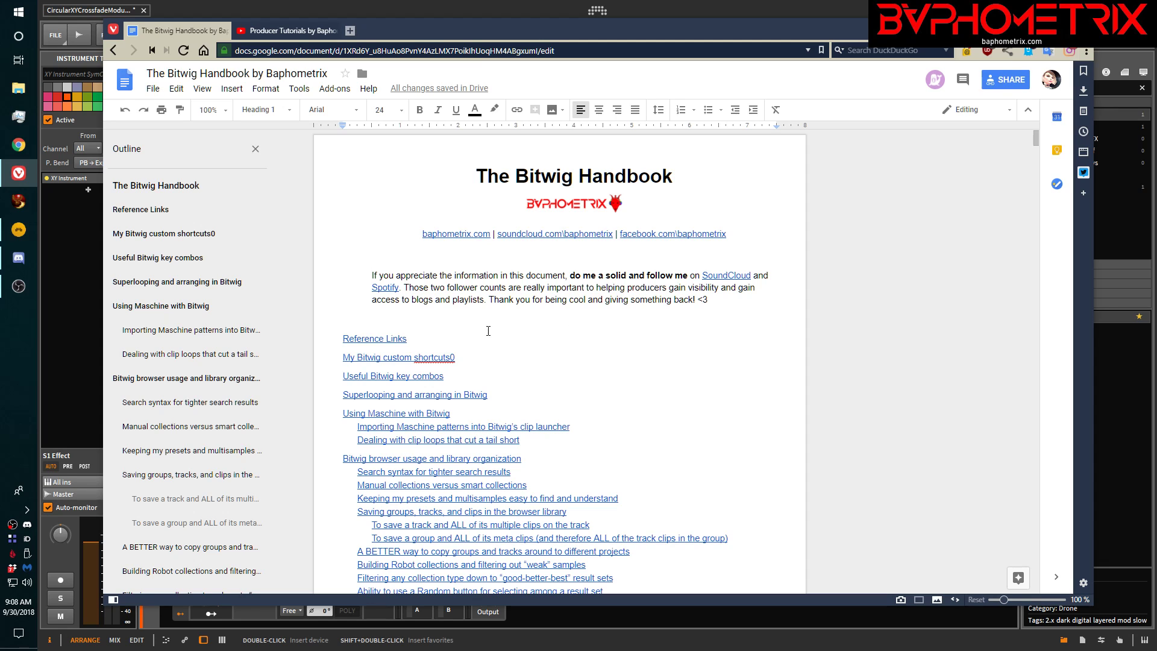
scroll("down", 3)
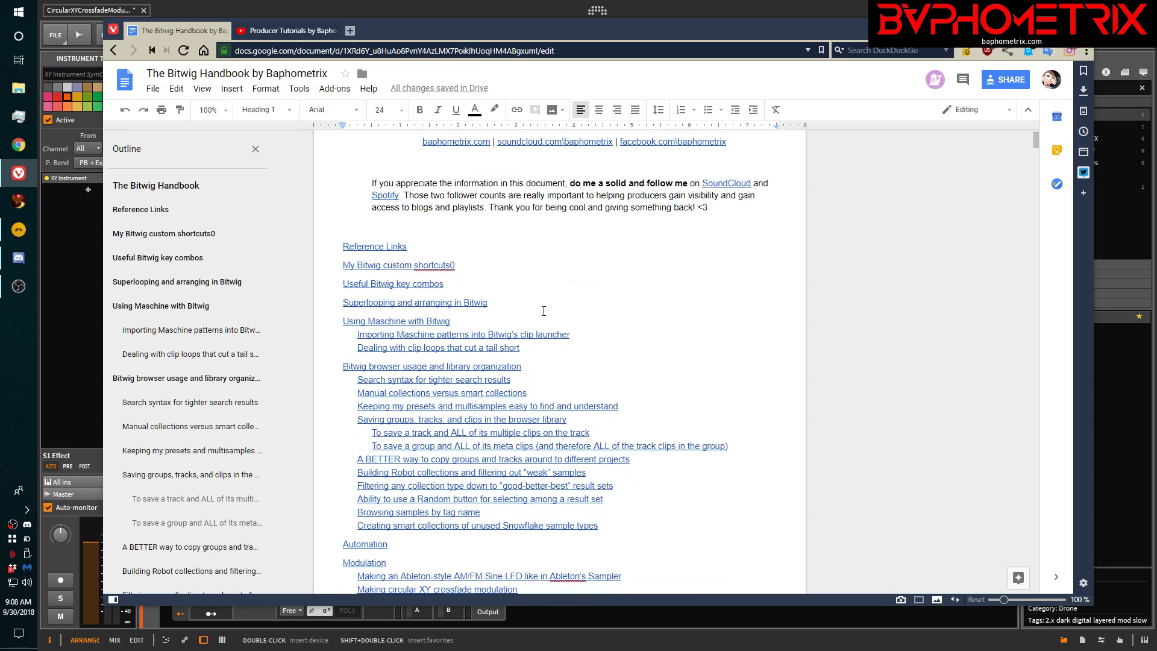
scroll("down", 3)
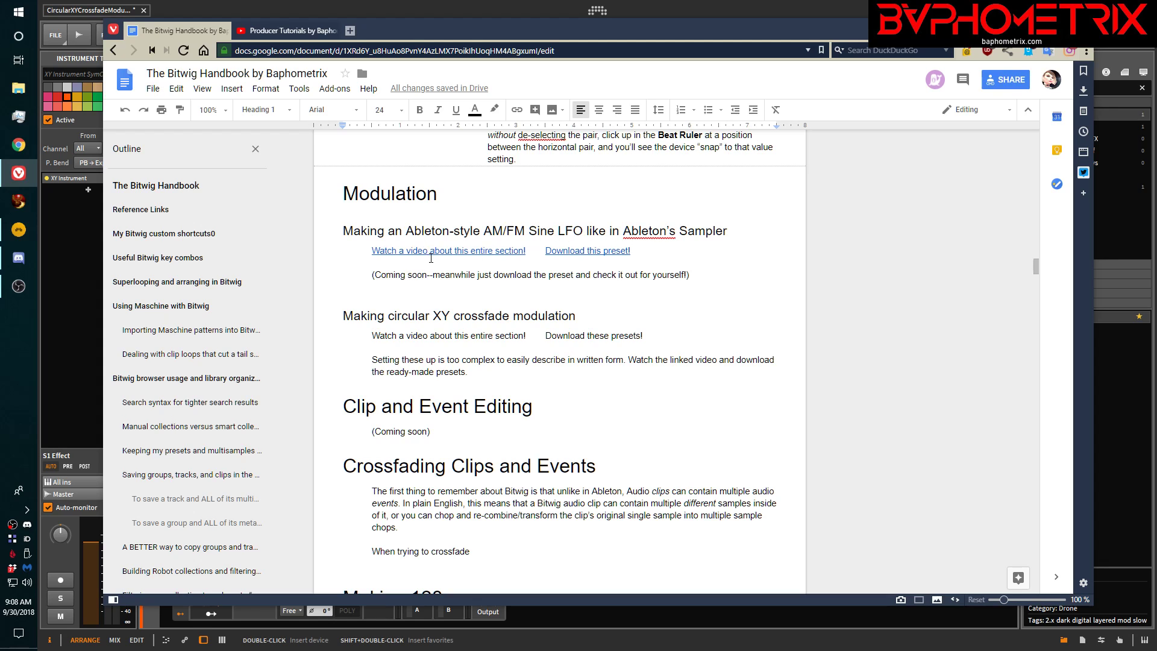
mouse_move(603, 248)
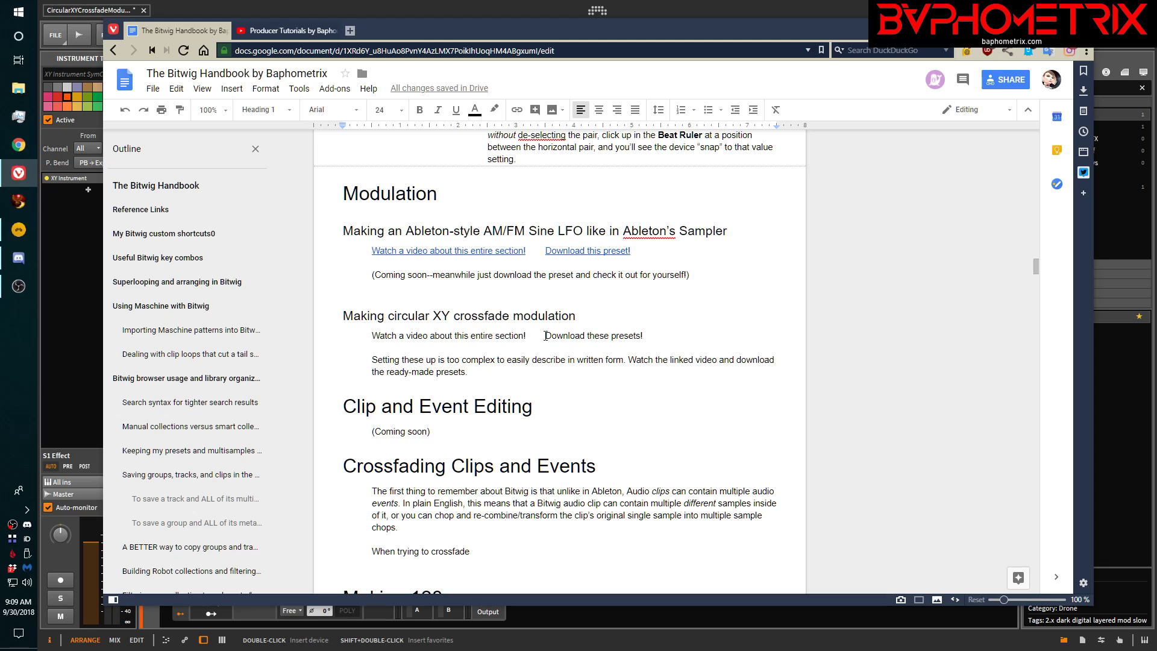
Link the 'Download these presets!' text to the presets download URL.
double_click(560, 335)
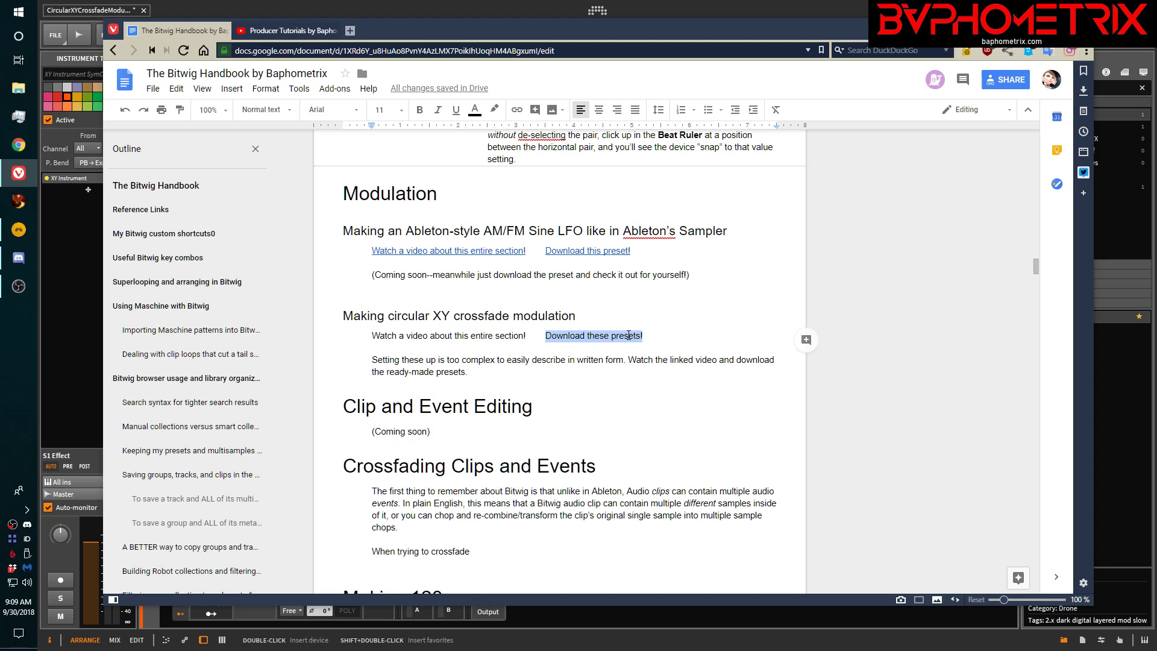
left_click(592, 336)
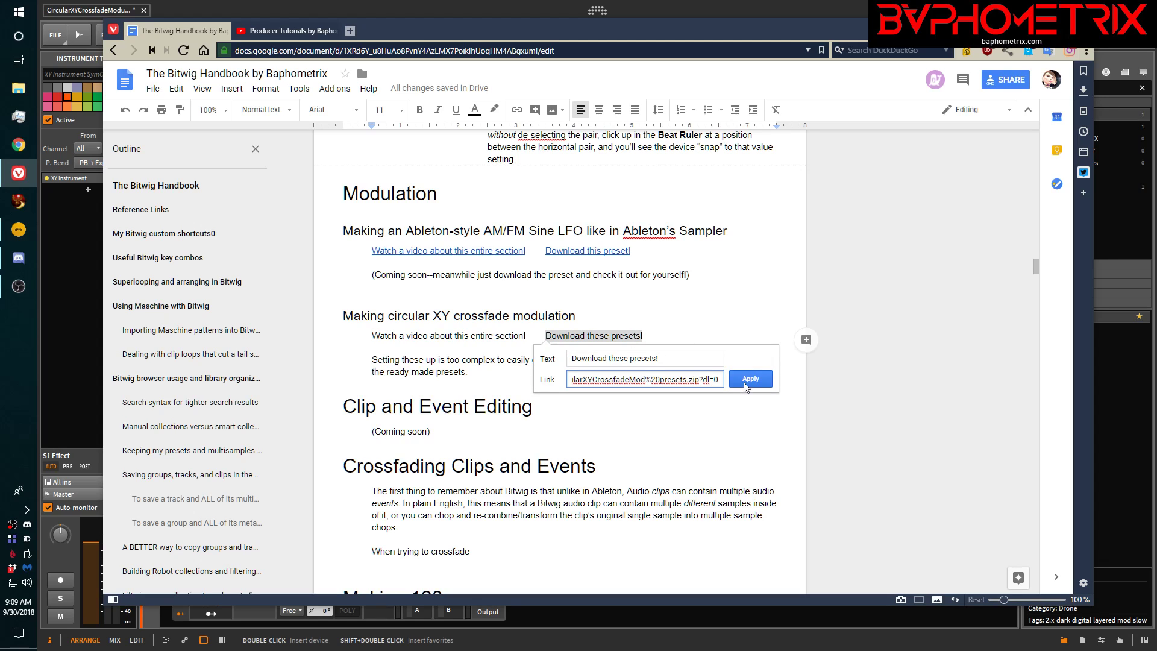
left_click(749, 378)
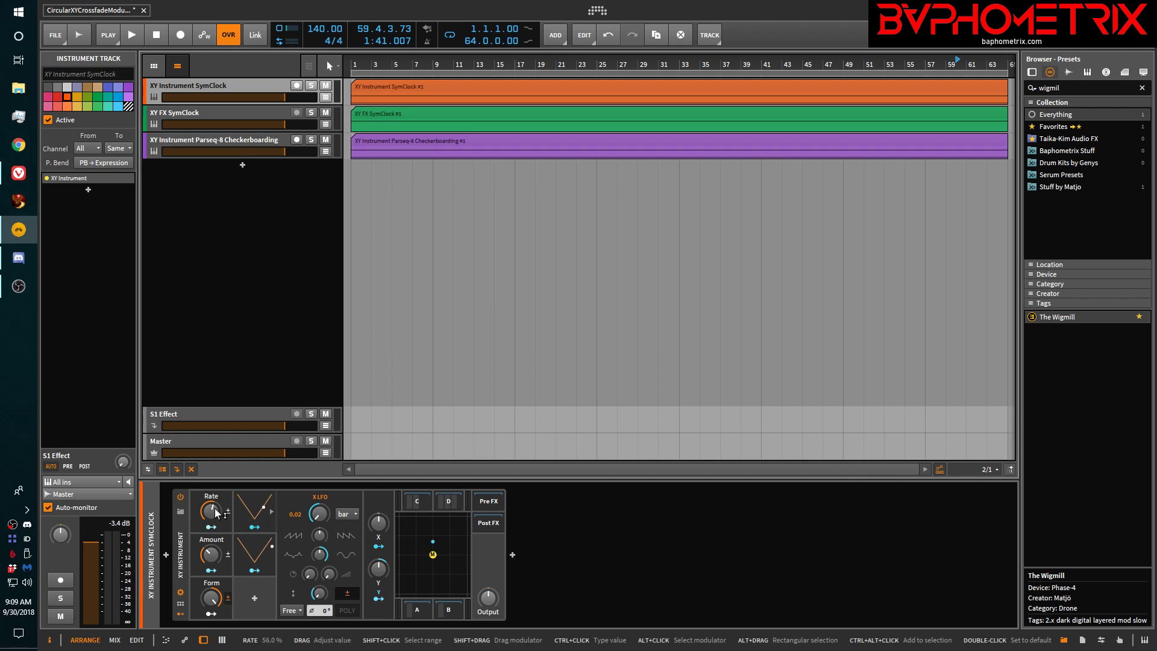
Nudge an XY Instrument knob slightly, then solo the XY Instrument SymClock track.
left_click_drag(210, 511, 210, 513)
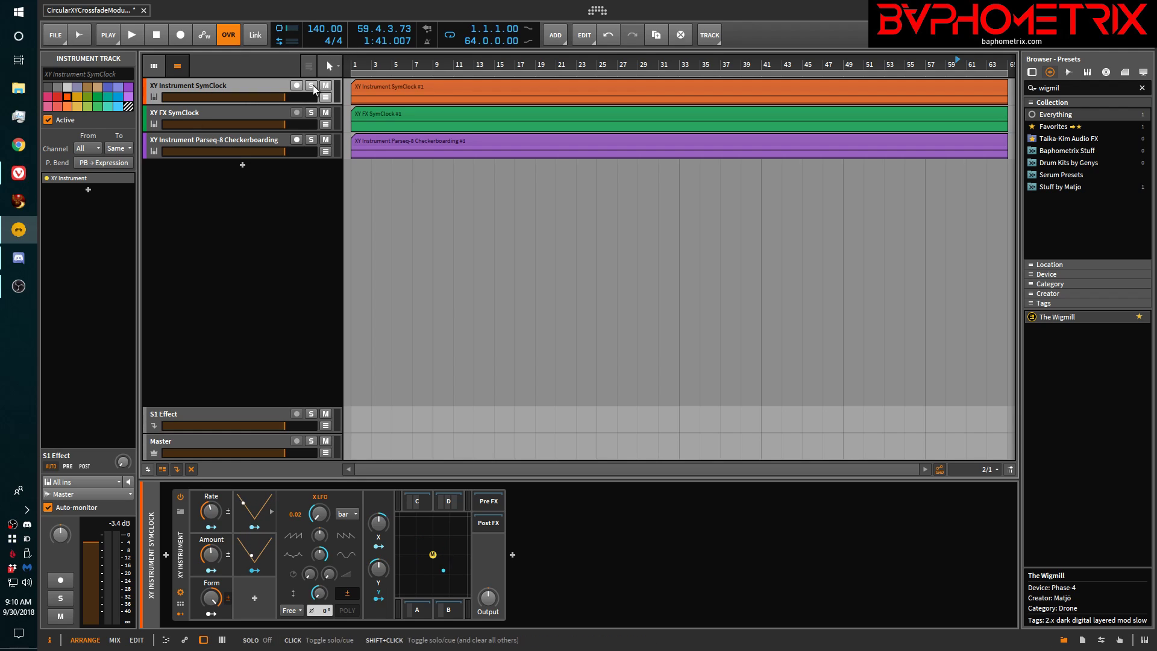
left_click(310, 85)
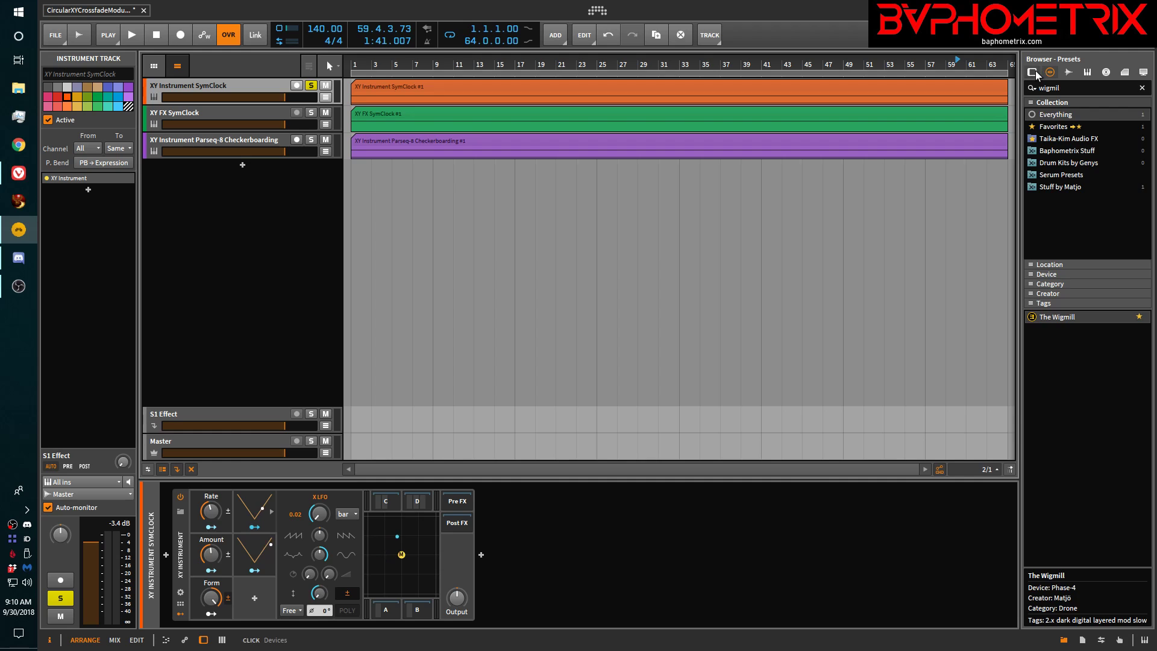
List Bitwig-only devices, view the XY FX's X/Y controls, then the XY Instrument pre-effects chain.
left_click(1032, 72)
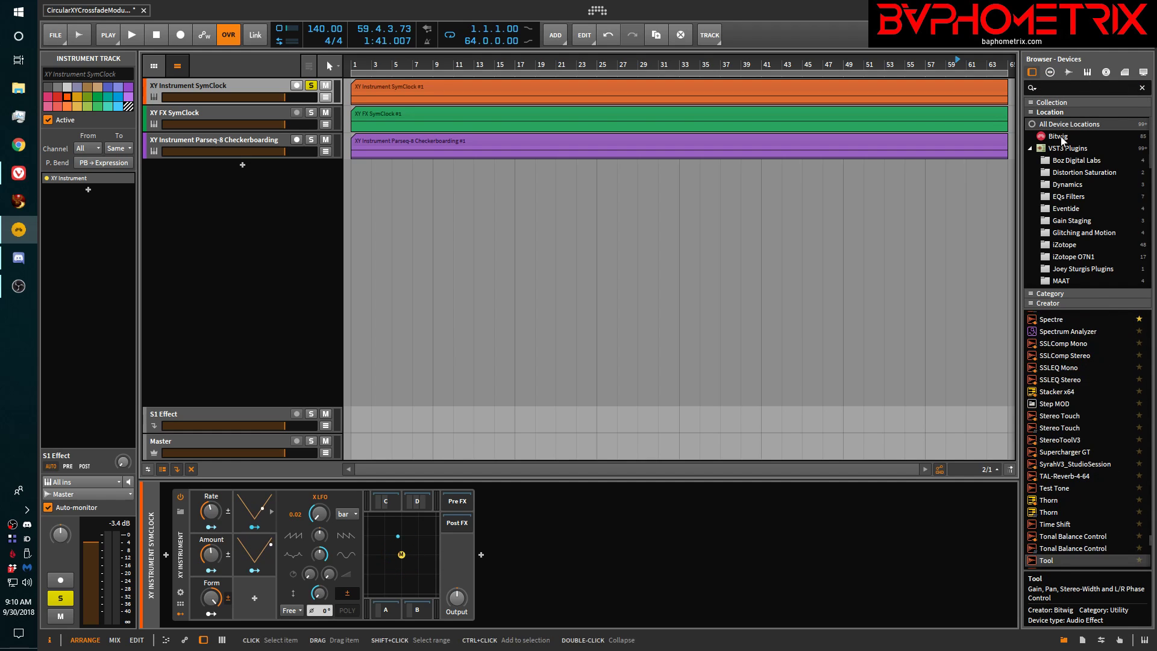
left_click(1056, 136)
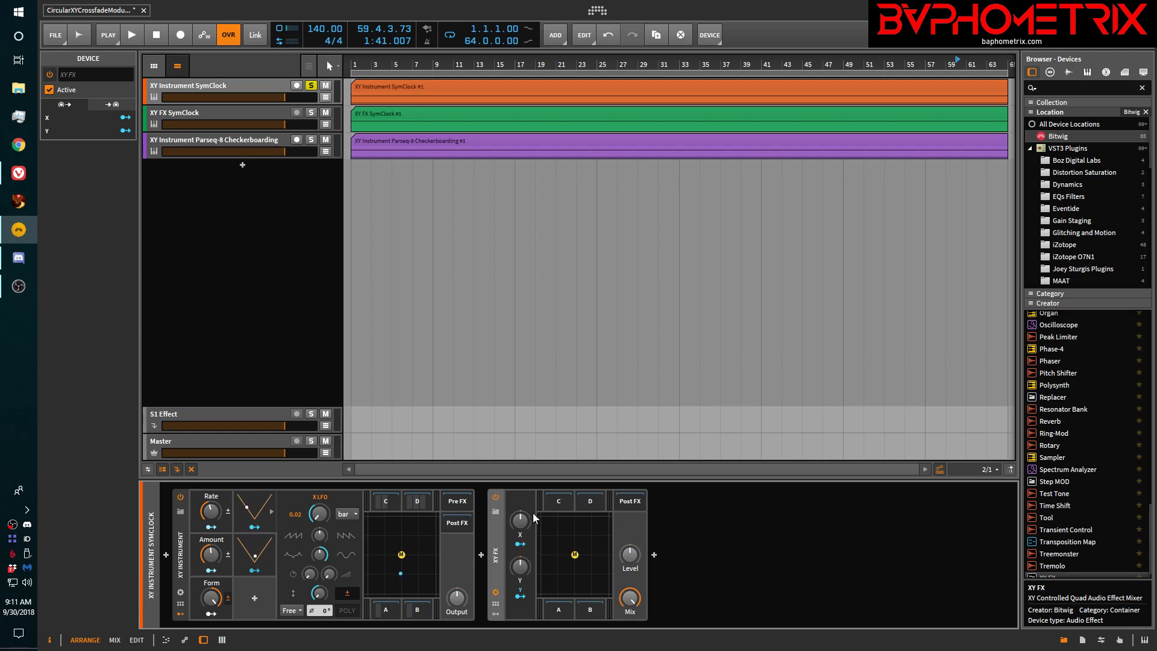
mouse_move(519, 568)
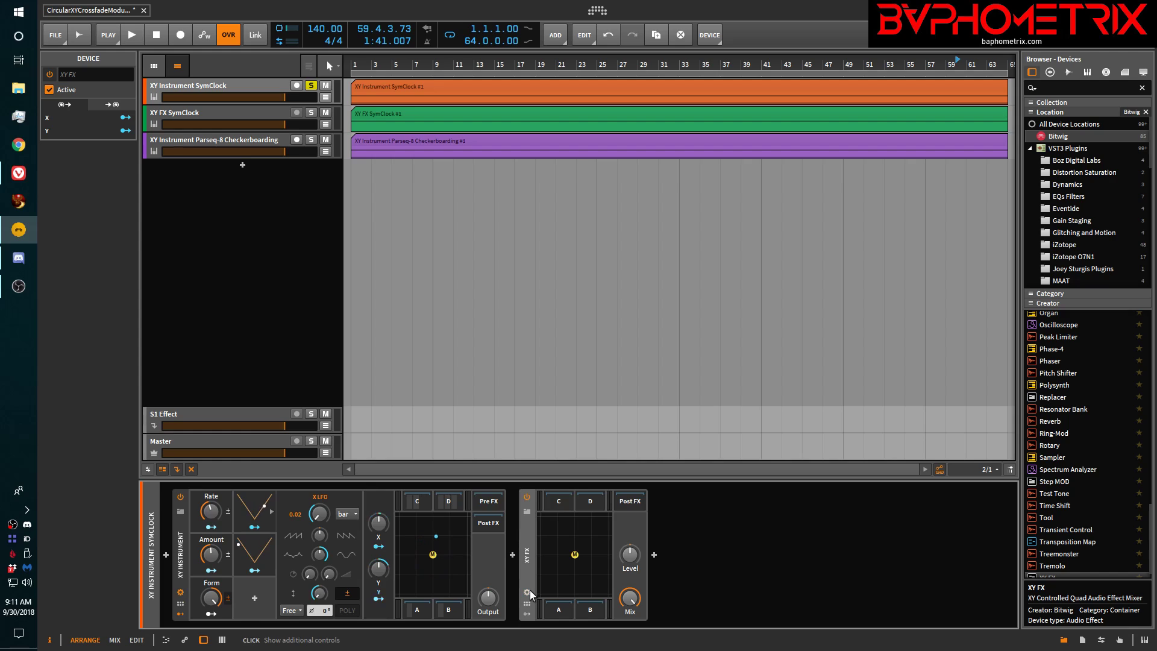
left_click(526, 595)
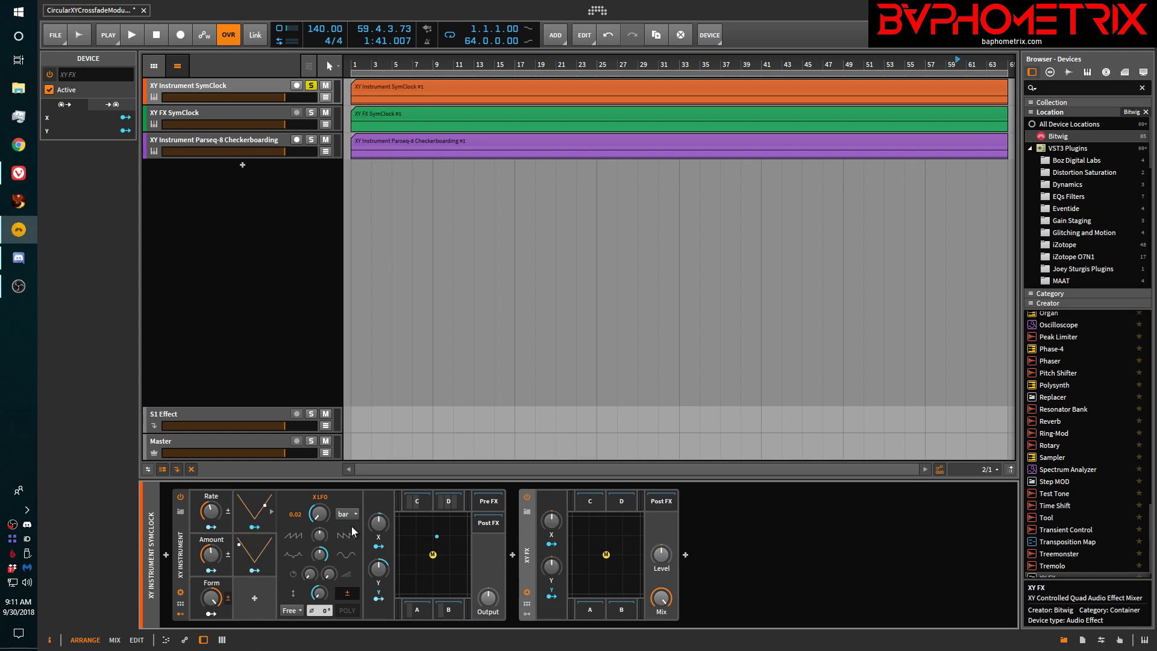
mouse_move(378, 548)
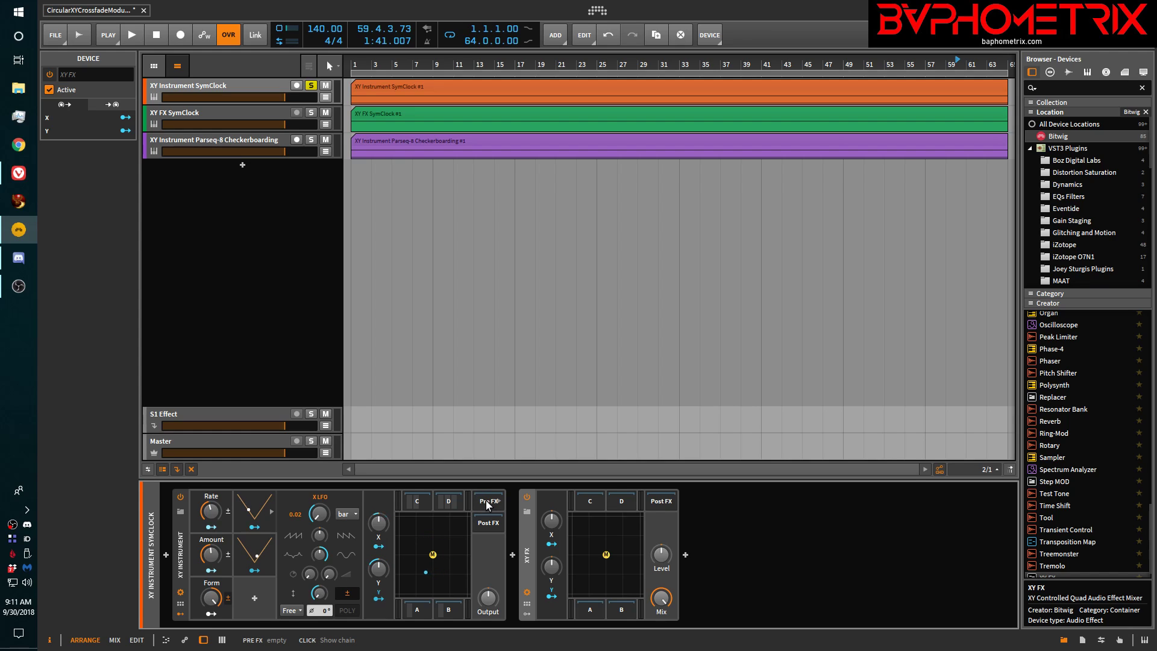
left_click(487, 523)
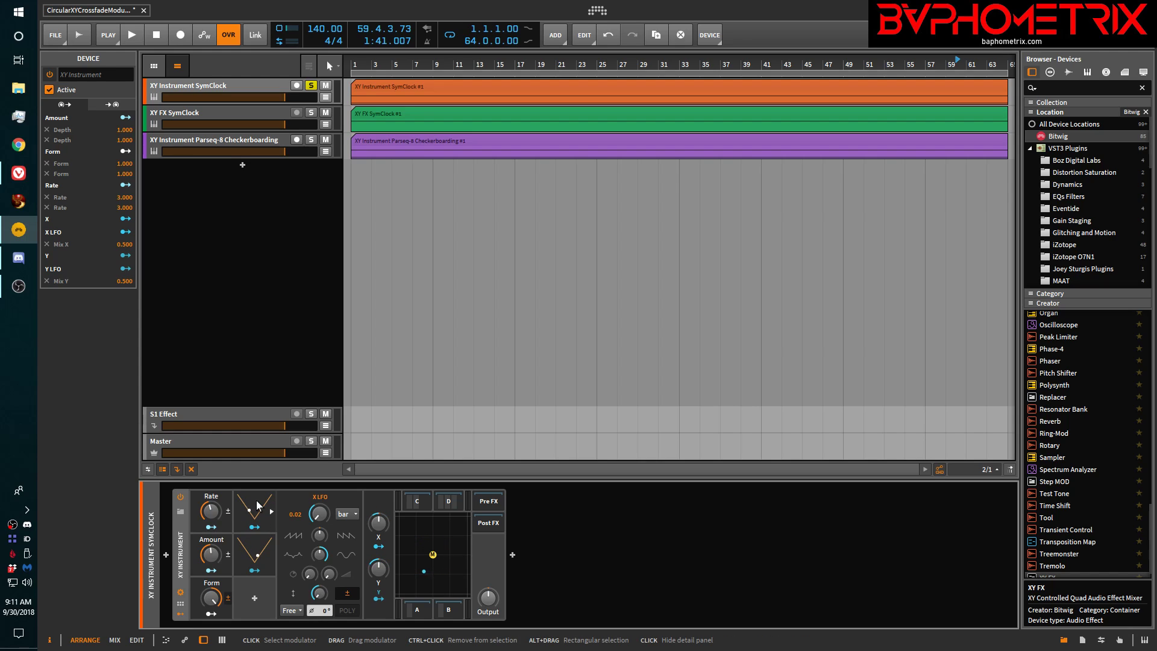
Dismiss the device chooser unused, then add an LFO 3 modulator to the XY Instrument.
left_click(254, 511)
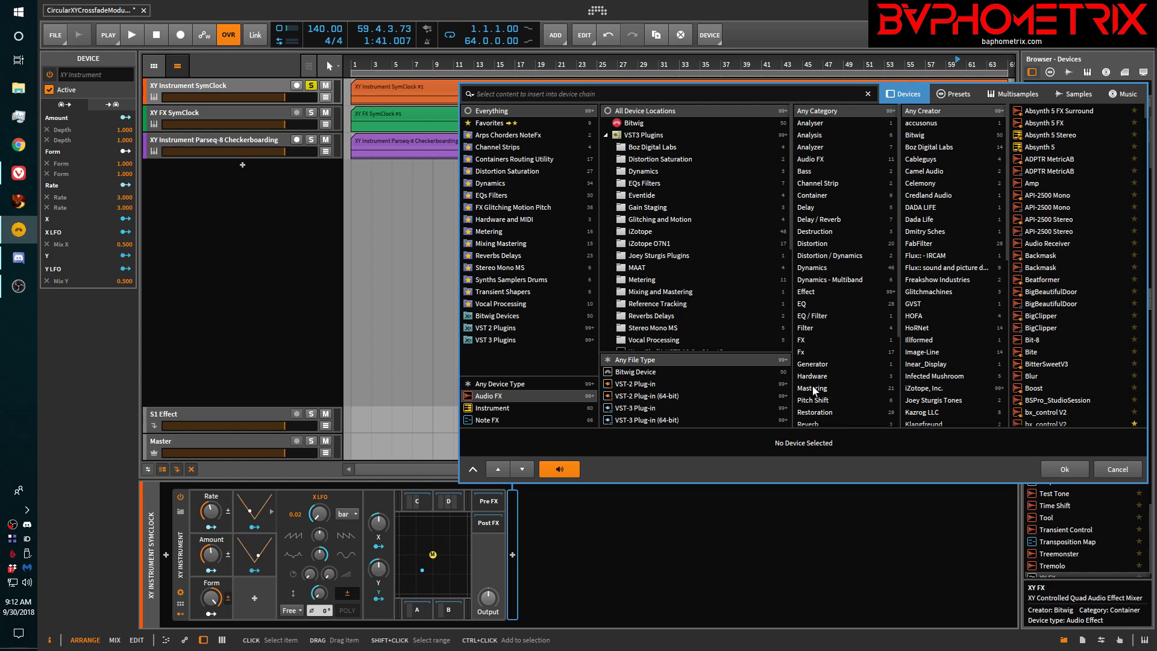
left_click(1117, 469)
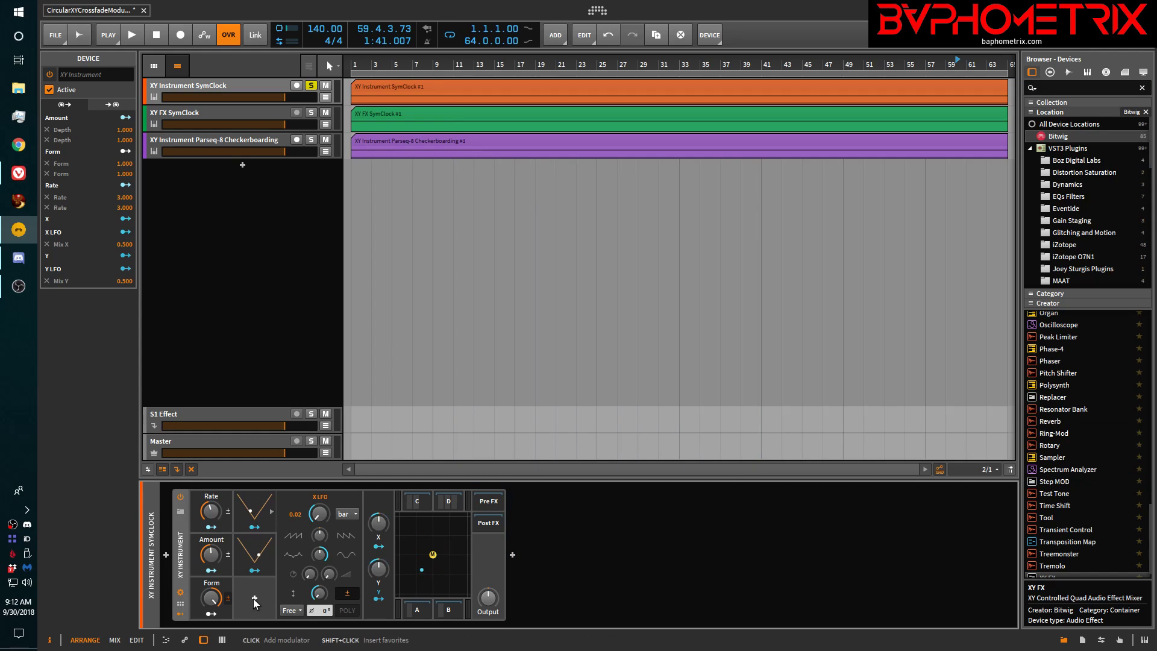
left_click(254, 598)
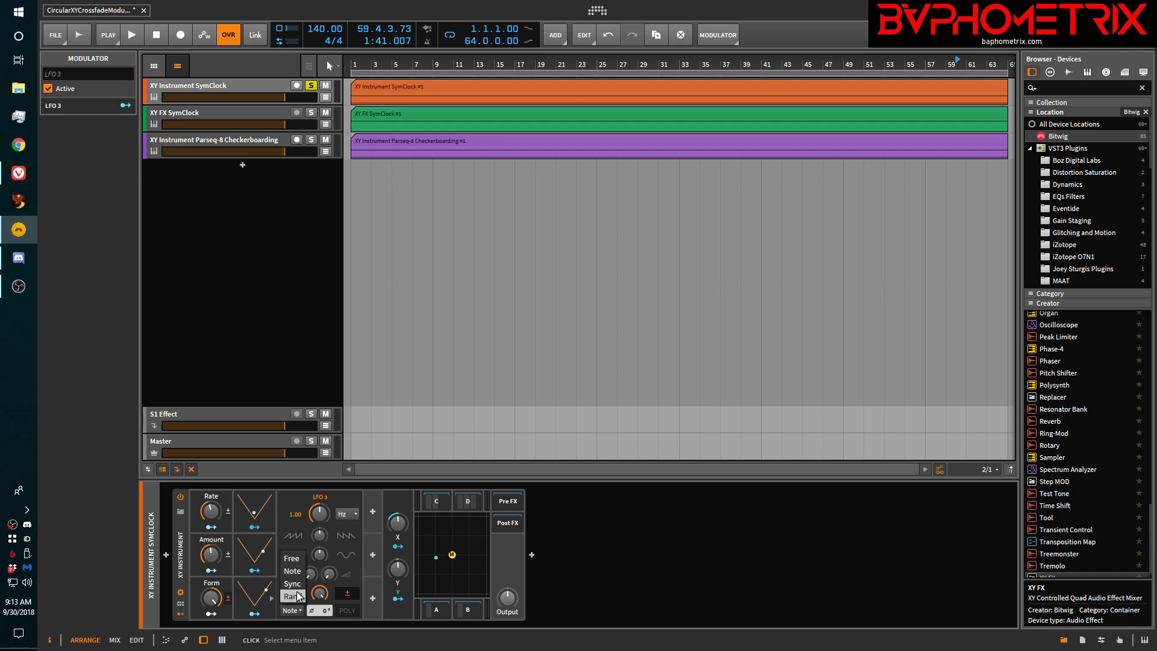
Set LFO 3 to Free trigger with its rate in bars, then show the Y LFO settings.
left_click(291, 558)
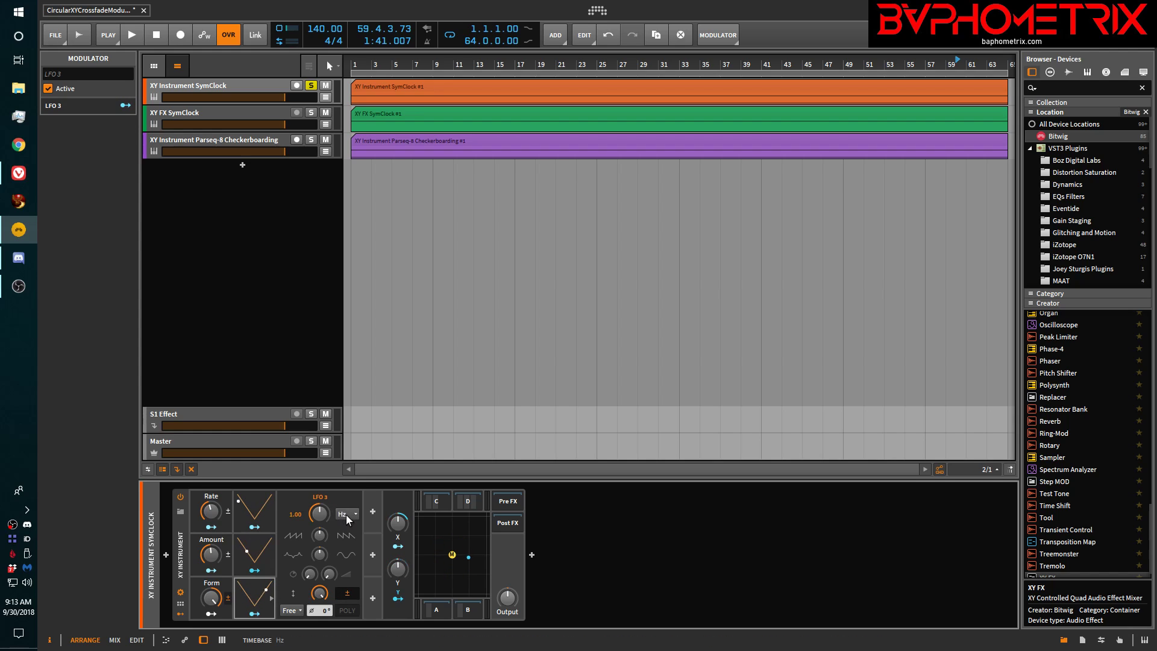
left_click(347, 514)
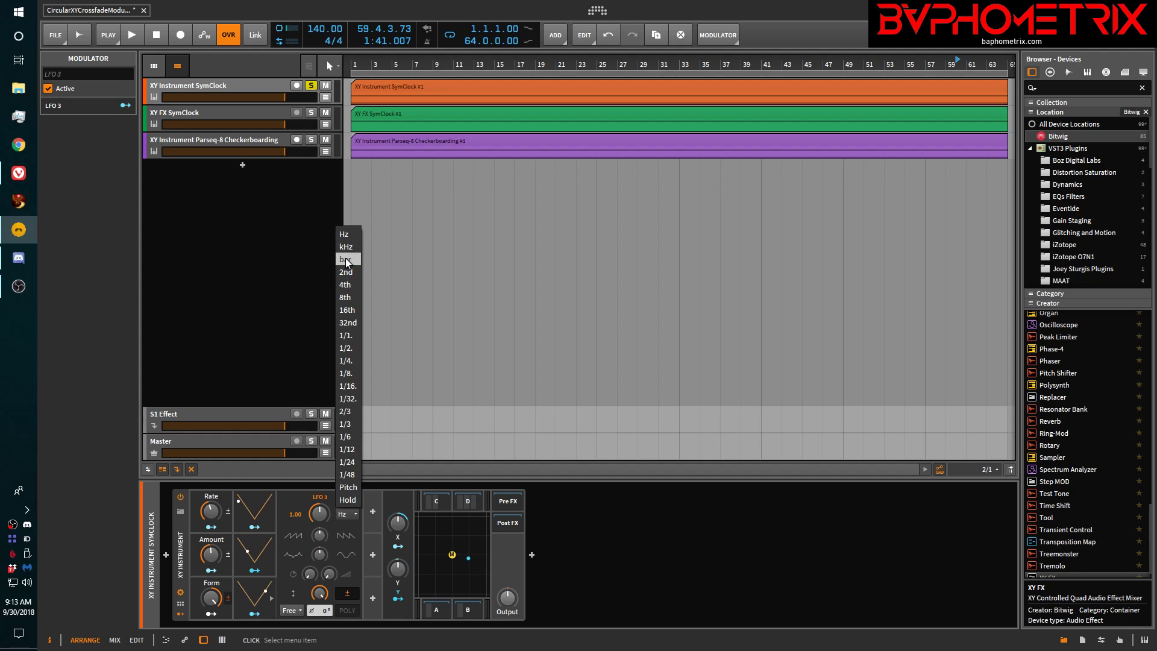
left_click(345, 259)
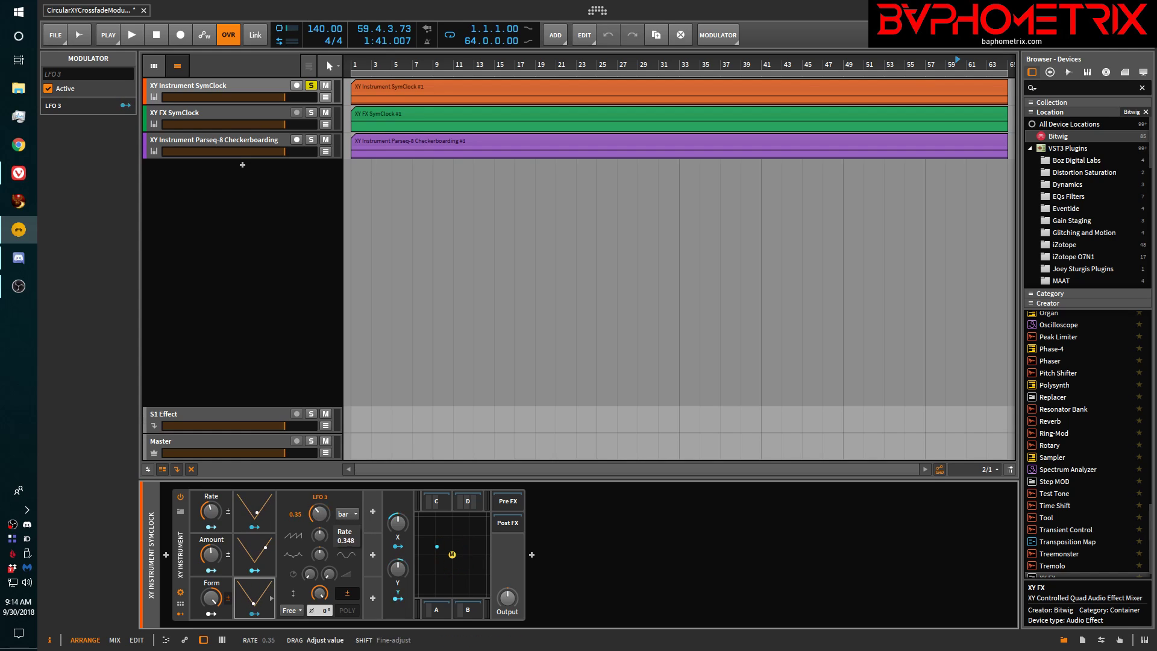
left_click_drag(318, 513, 318, 487)
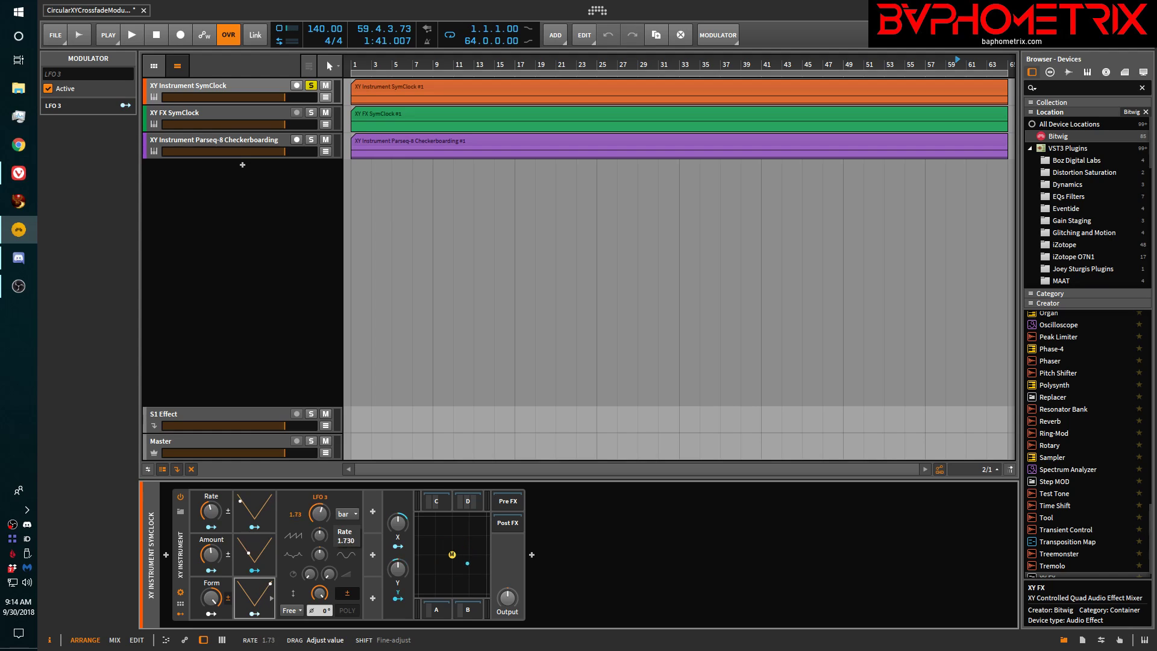
left_click_drag(319, 512, 319, 524)
type("Y LFO")
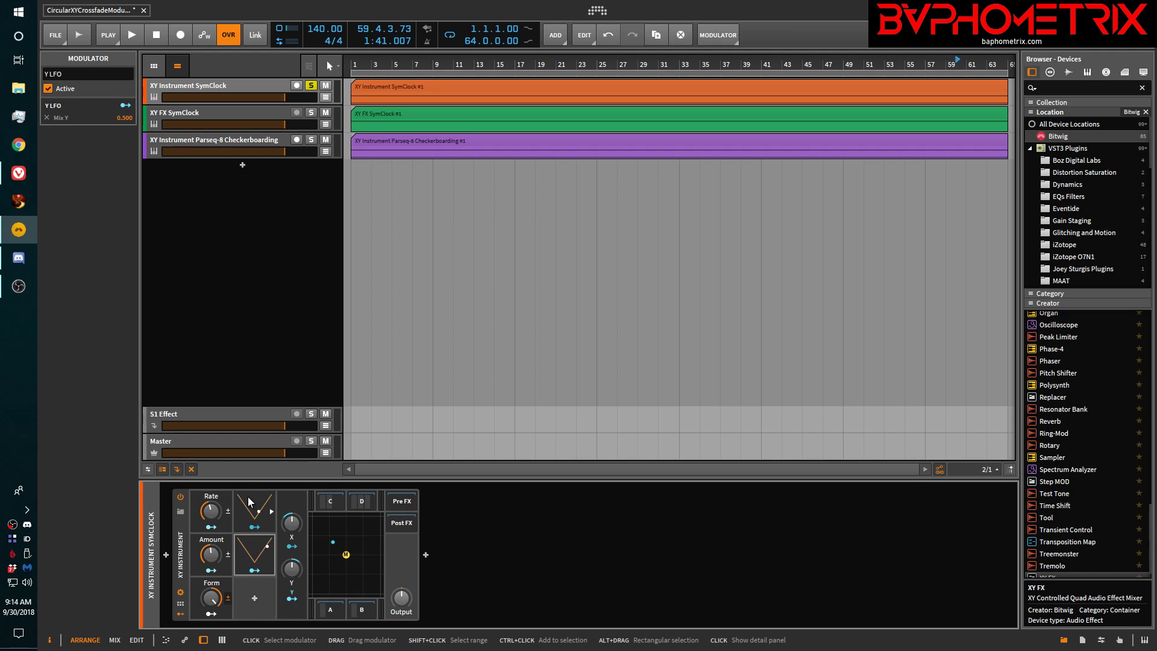
left_click(253, 523)
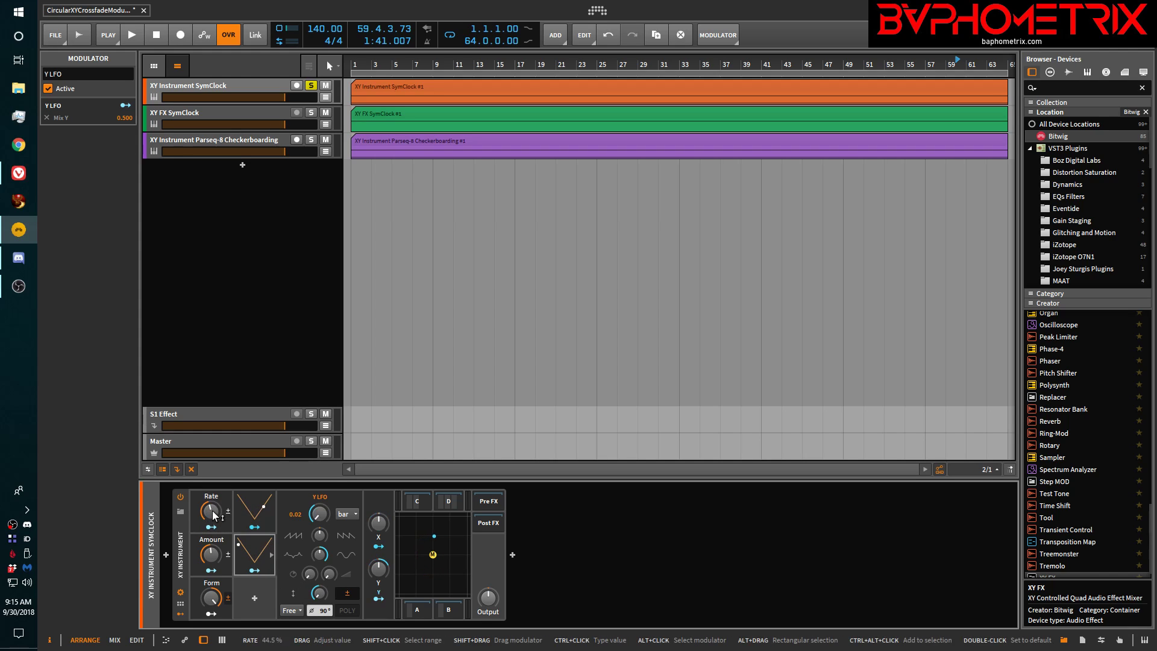
Insert a Macro modulator, Macro 4, into the XY Instrument's modulator slot.
left_click(254, 598)
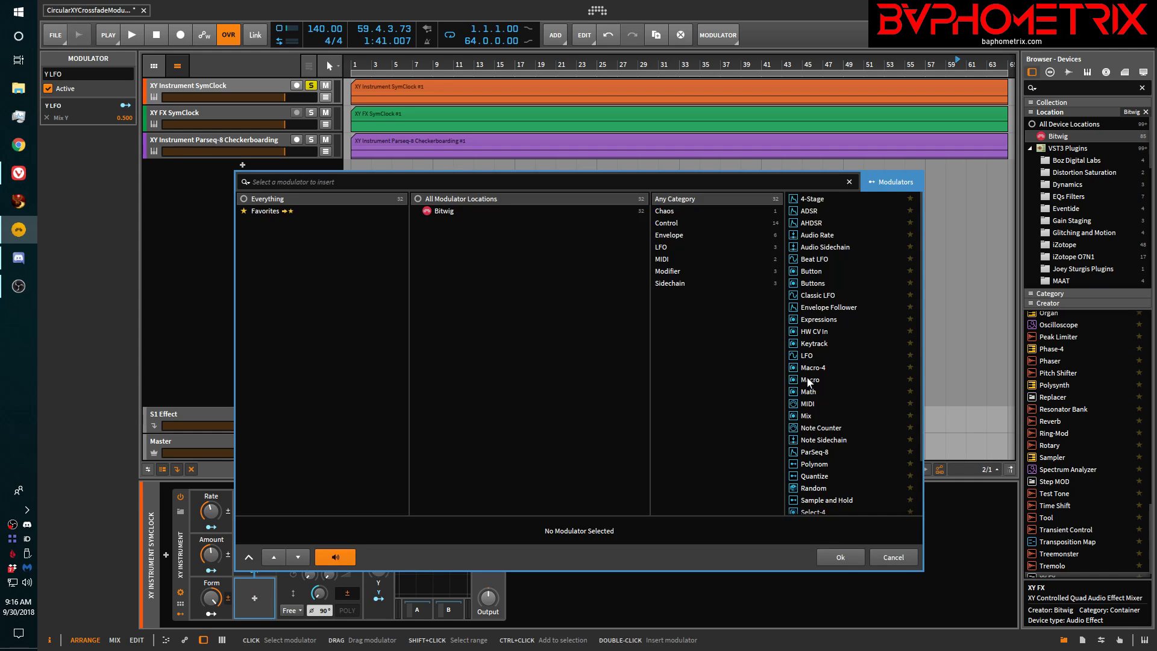
left_click(810, 379)
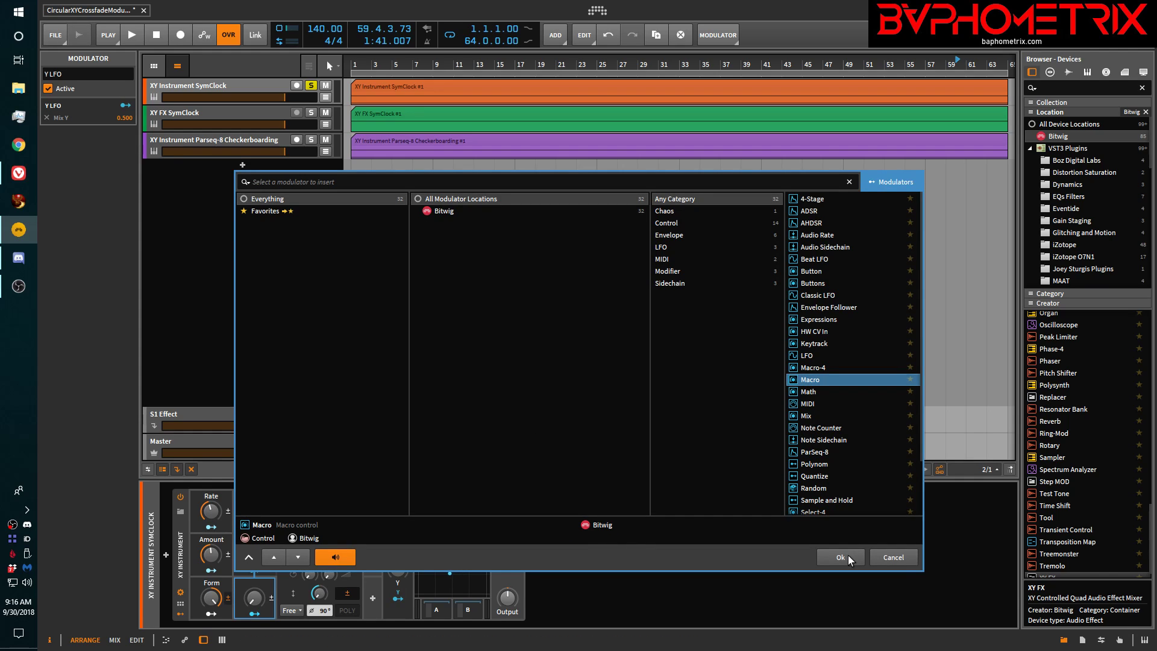
left_click(840, 557)
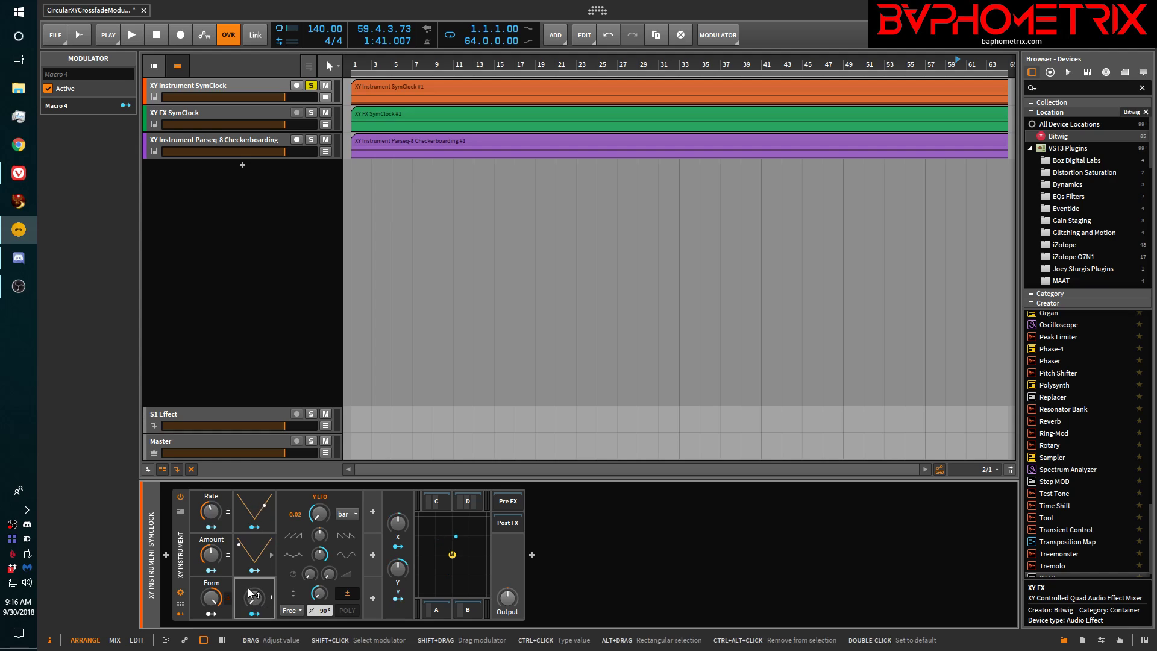
Select the newly added Form macro modulator on the XY Instrument.
left_click(250, 596)
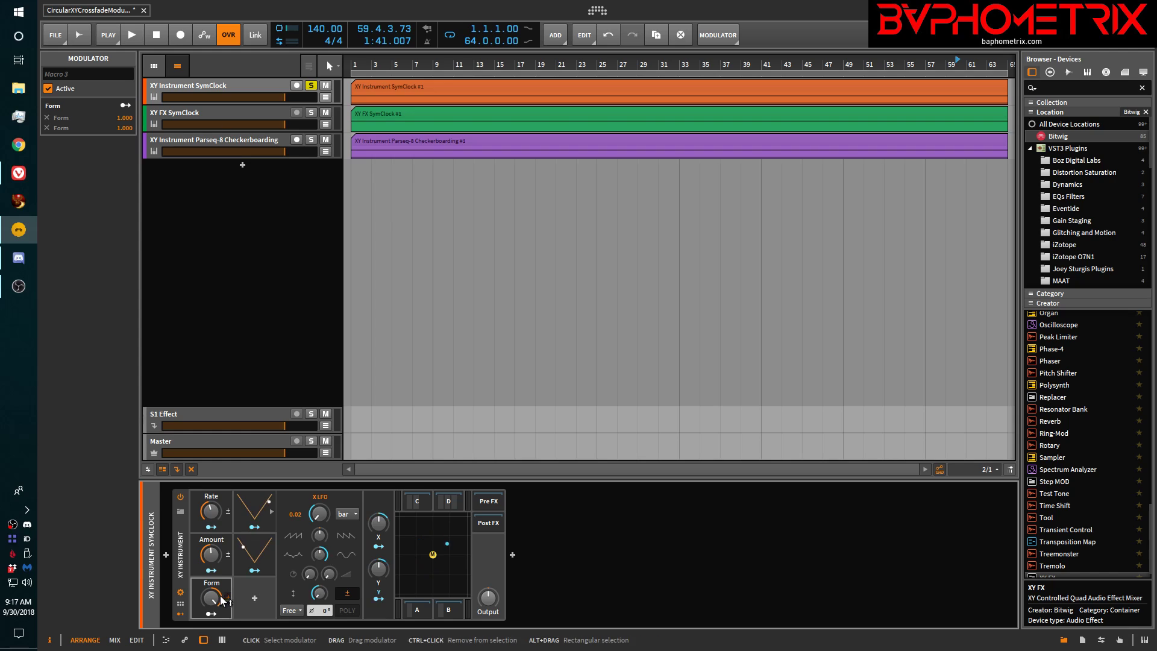
Sweep the LFO Form through -64%, 73% and 15%, nudging the Rate macro too.
left_click_drag(211, 596, 211, 583)
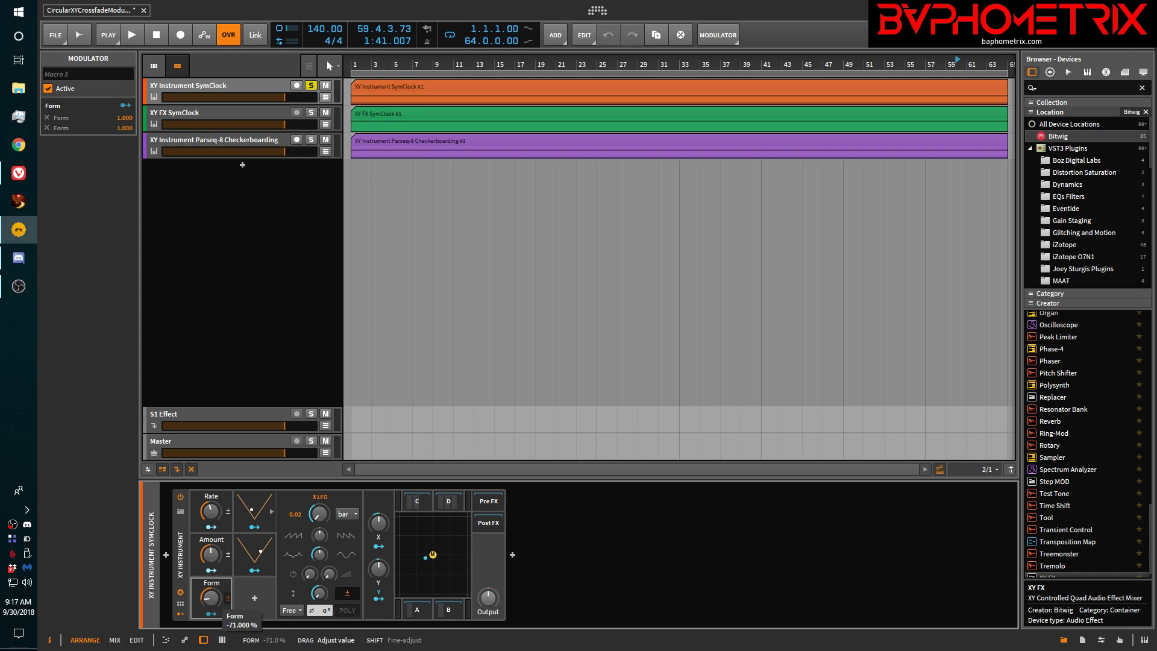
left_click_drag(210, 596, 210, 583)
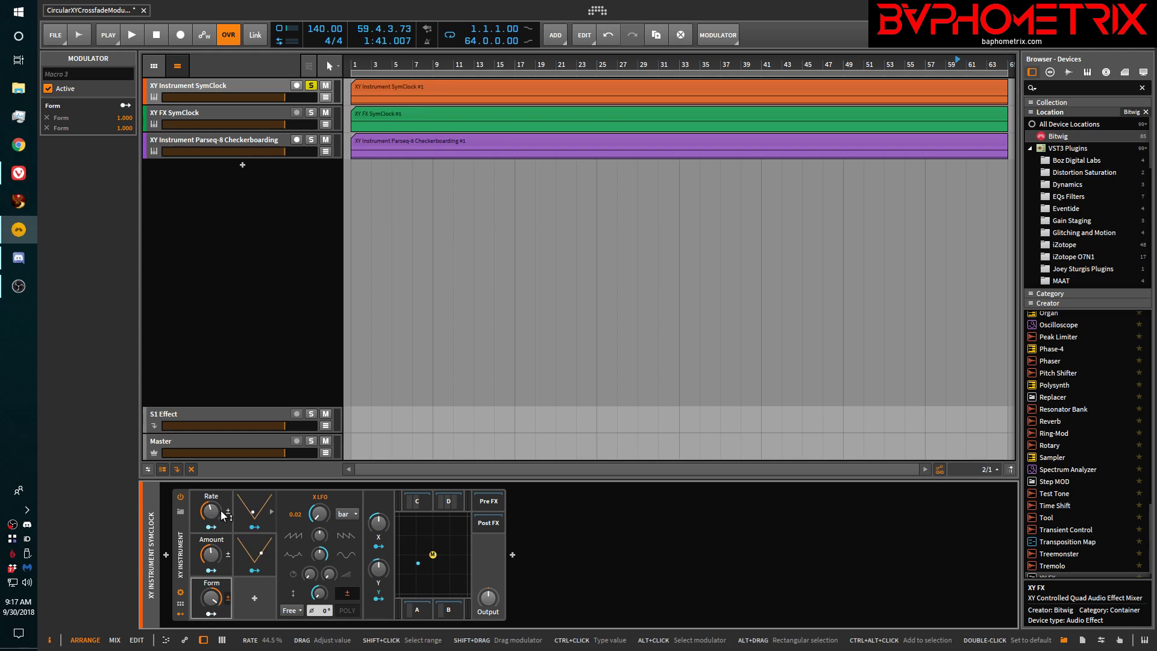
left_click_drag(210, 509, 210, 487)
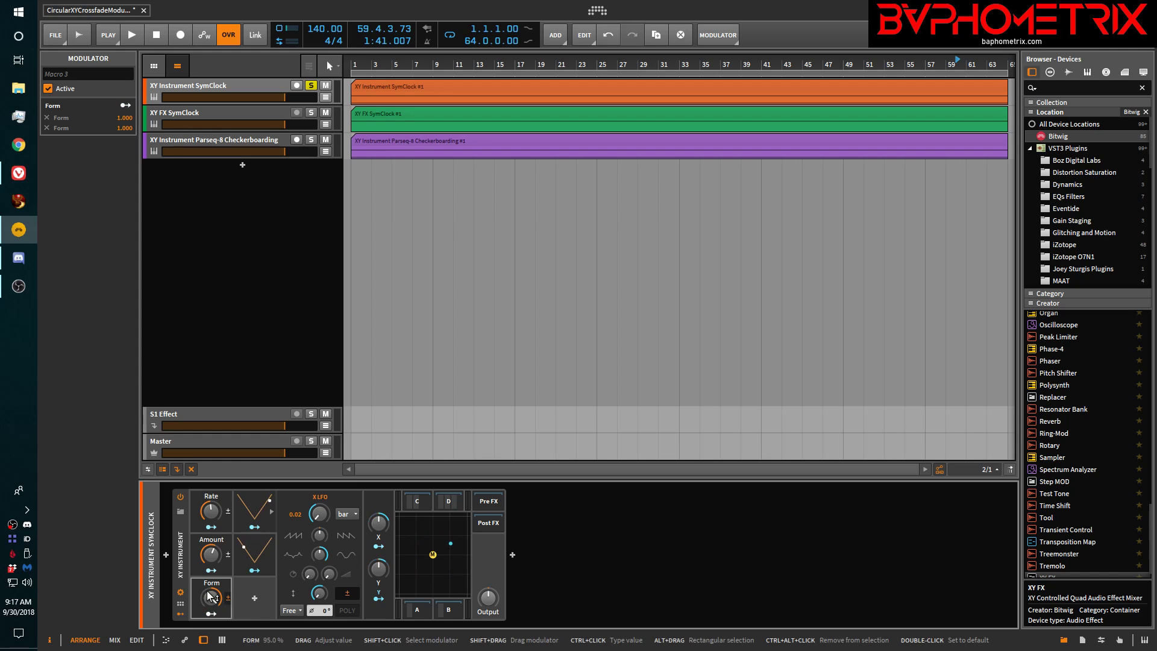
left_click_drag(211, 594, 210, 627)
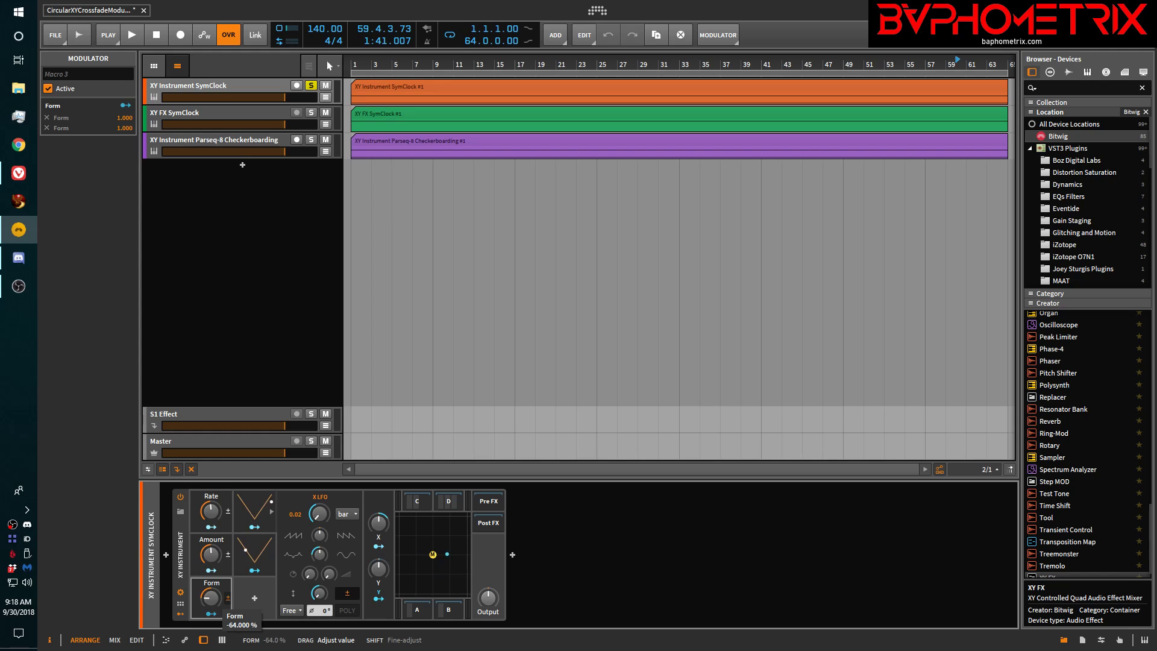
left_click_drag(206, 594, 206, 613)
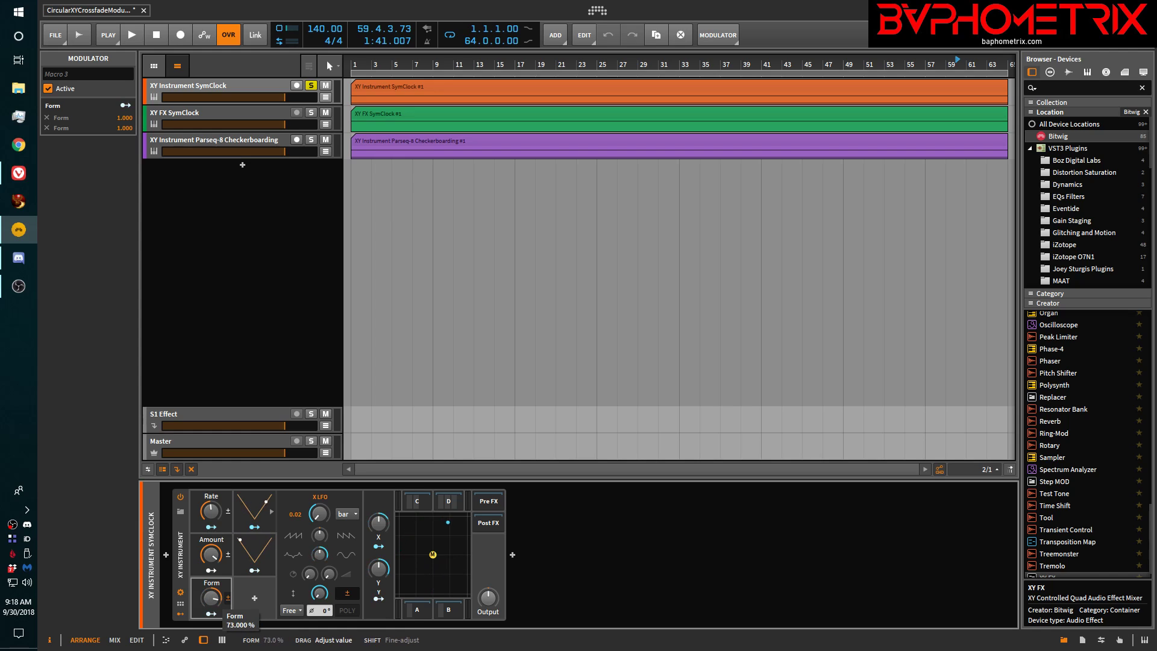
left_click_drag(210, 598, 210, 628)
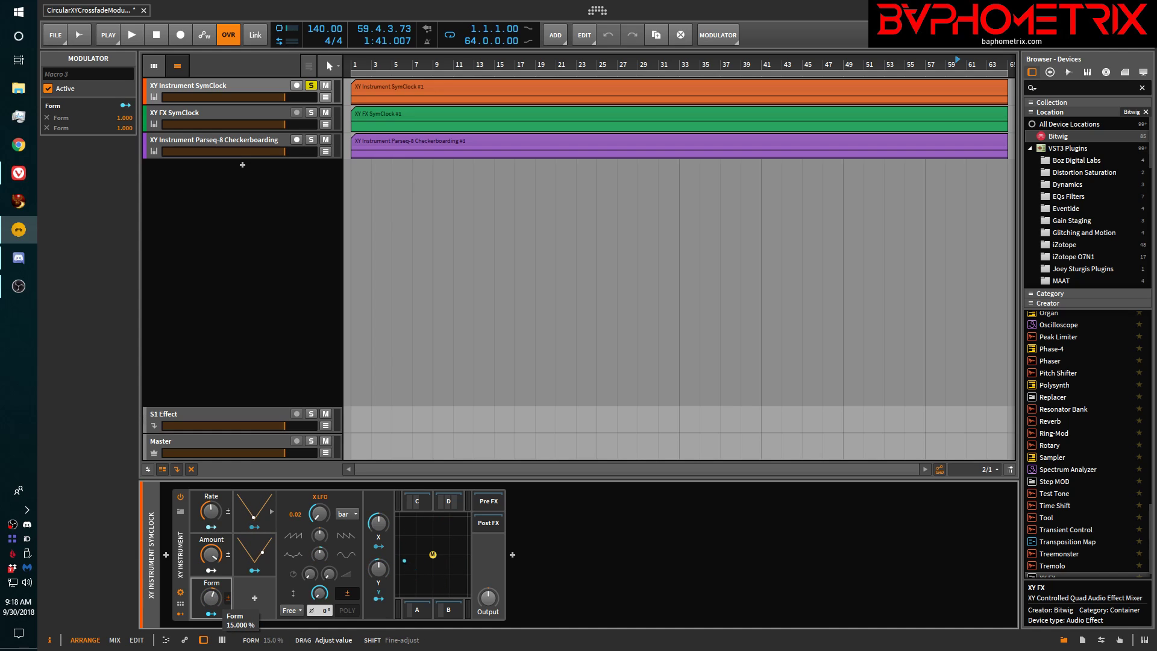
left_click_drag(209, 552, 209, 546)
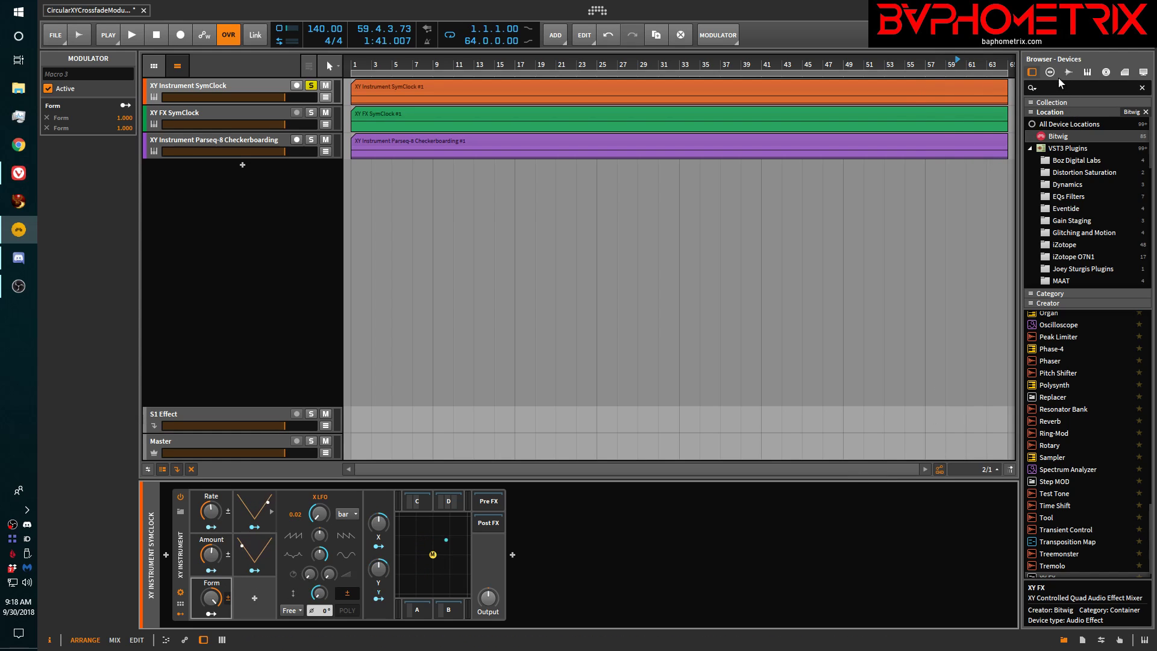
List presets from the Baphometrix Stuff collection in the browser.
left_click(1048, 72)
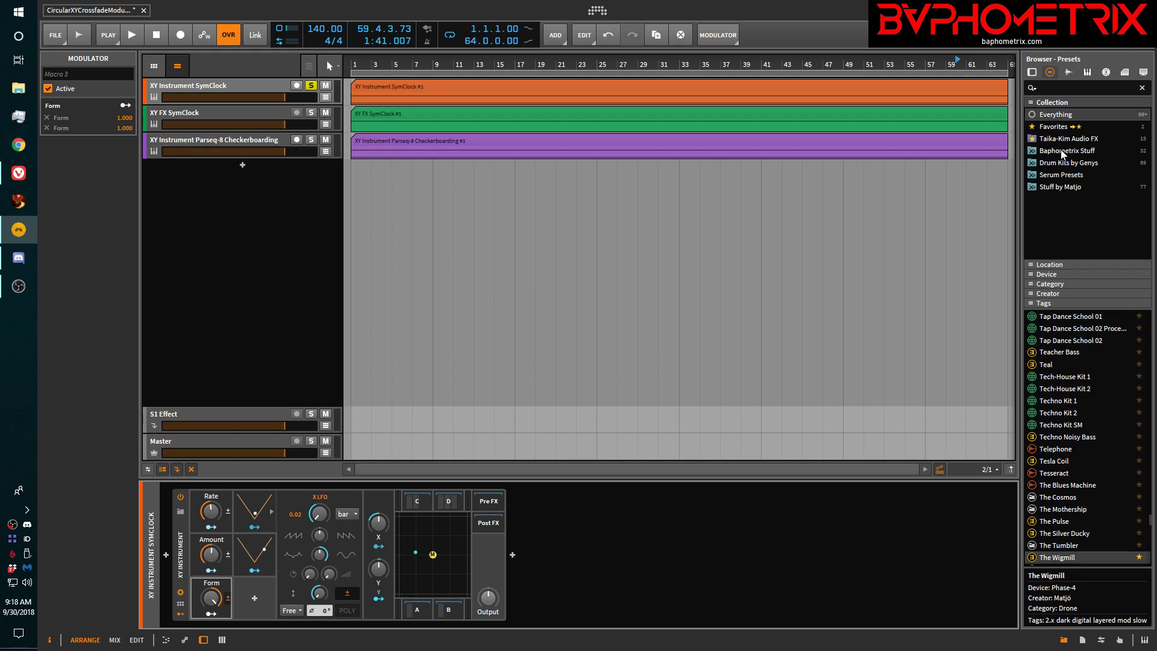
left_click(1066, 150)
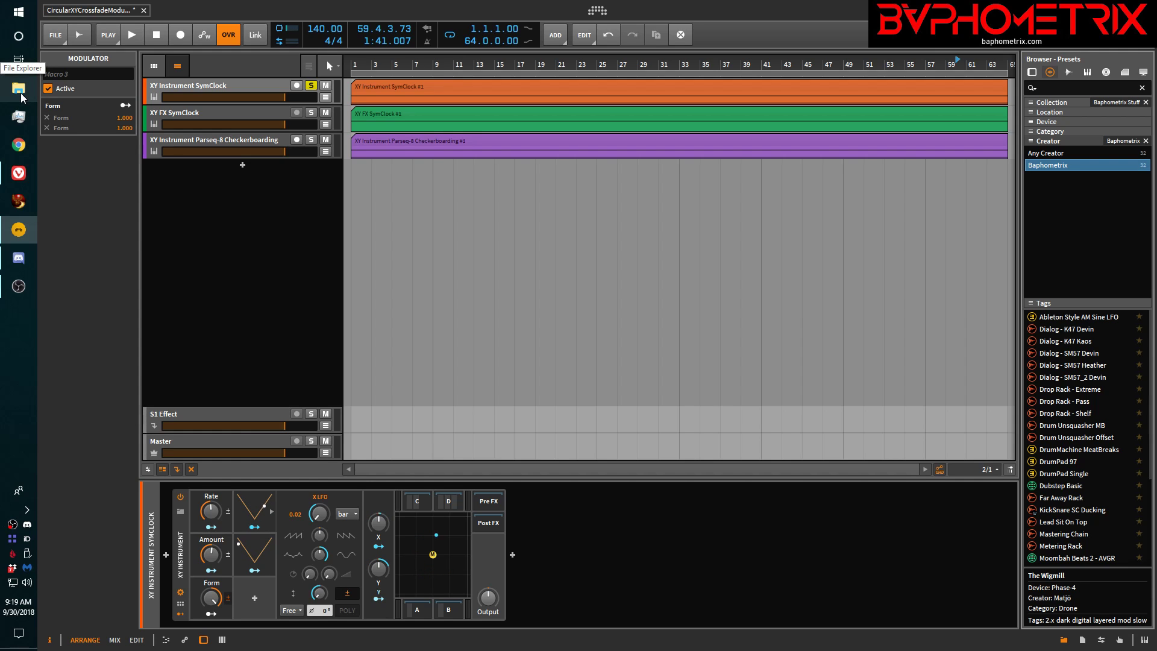
left_click(18, 88)
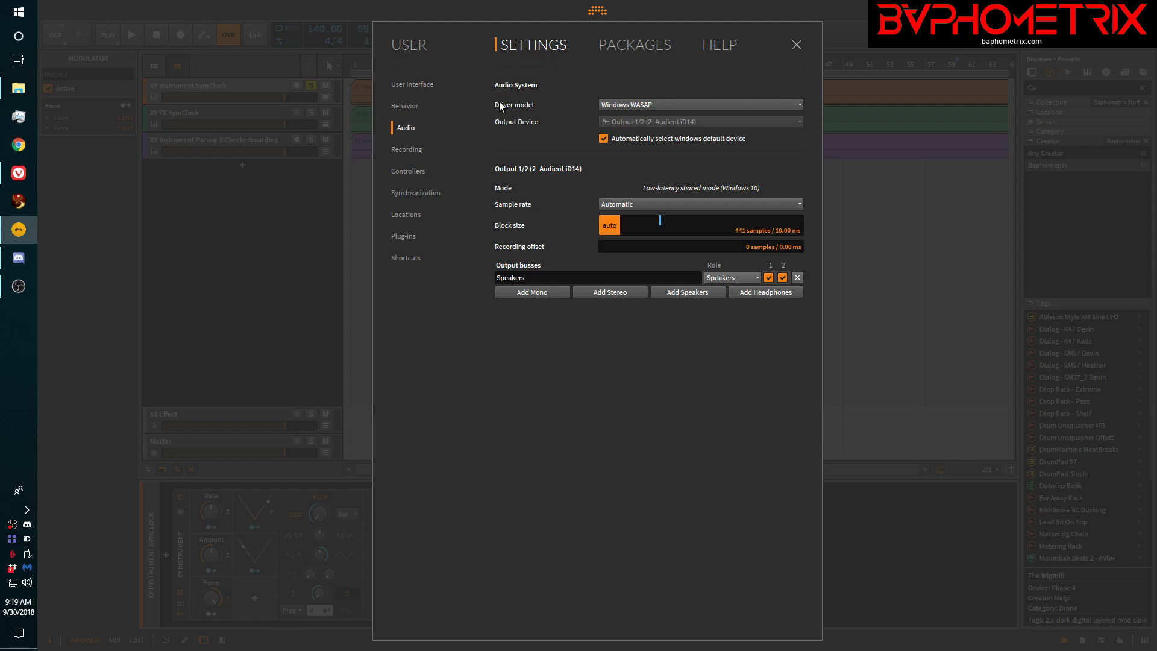
mouse_move(534, 57)
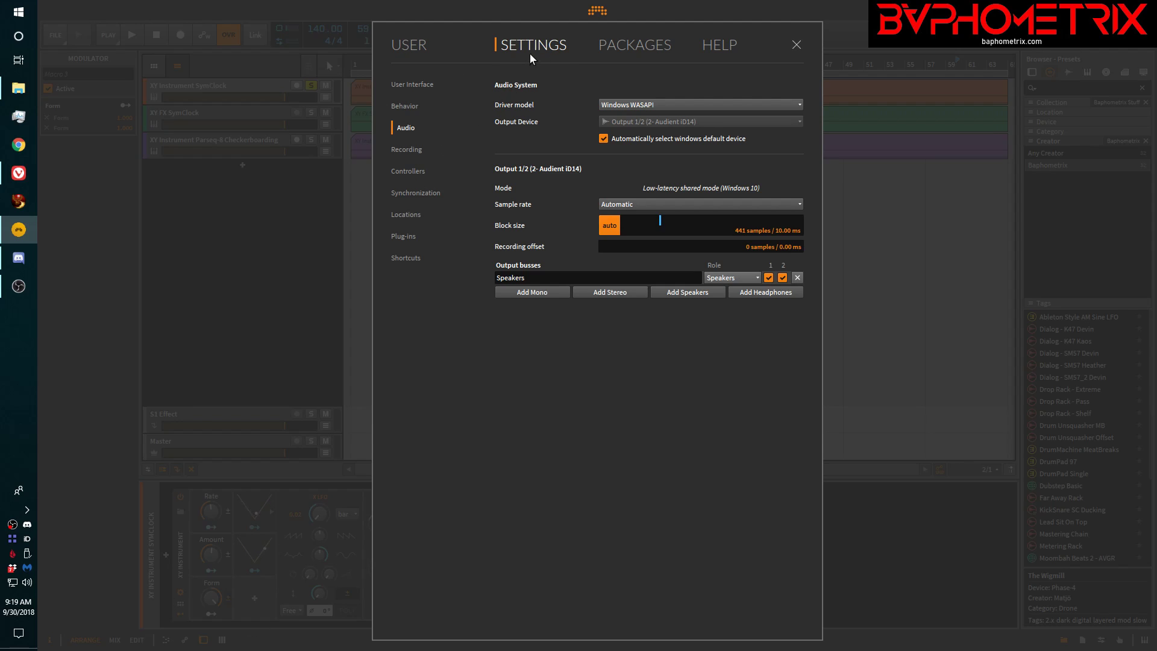
Show the Locations page with My Library at C:\BaphoUserLib\BitwigUserLib.
left_click(411, 214)
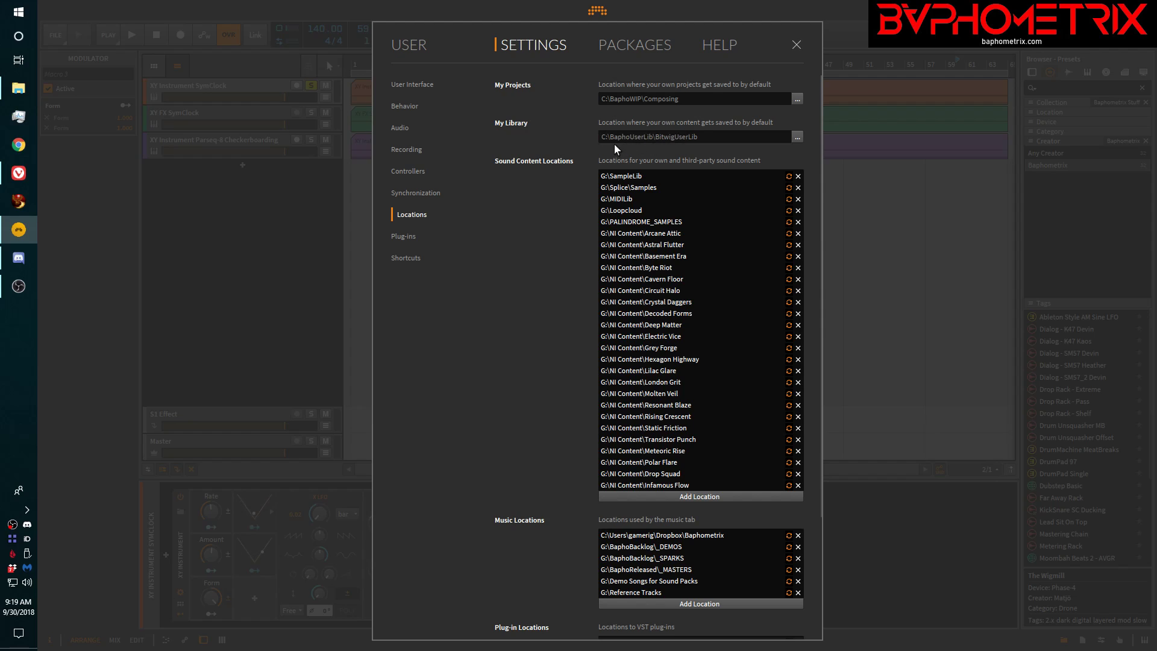
mouse_move(633, 143)
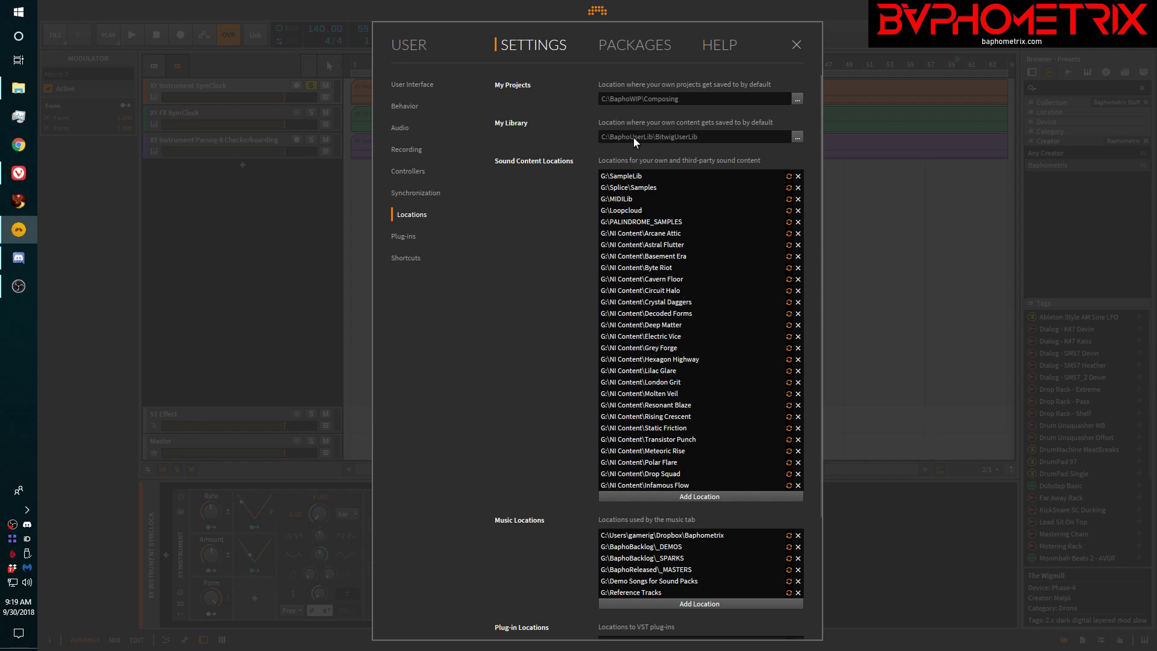
mouse_move(648, 150)
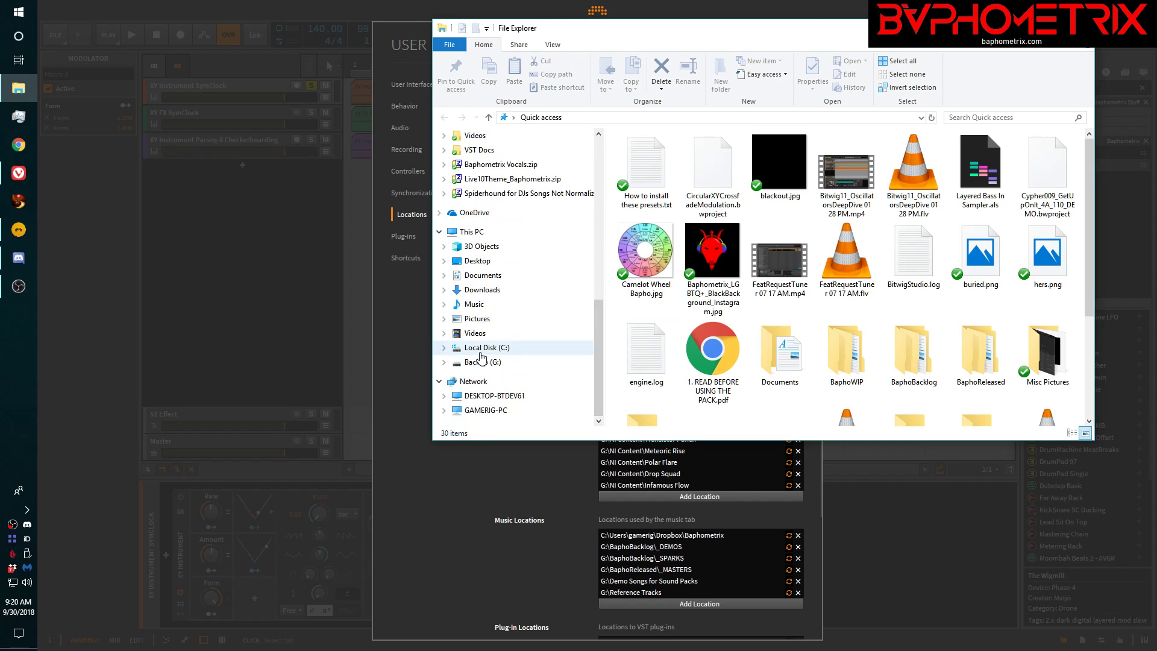
Navigate File Explorer from Local Disk (C:) through BaphoUserLib into BitwigUserLib.
left_click(487, 348)
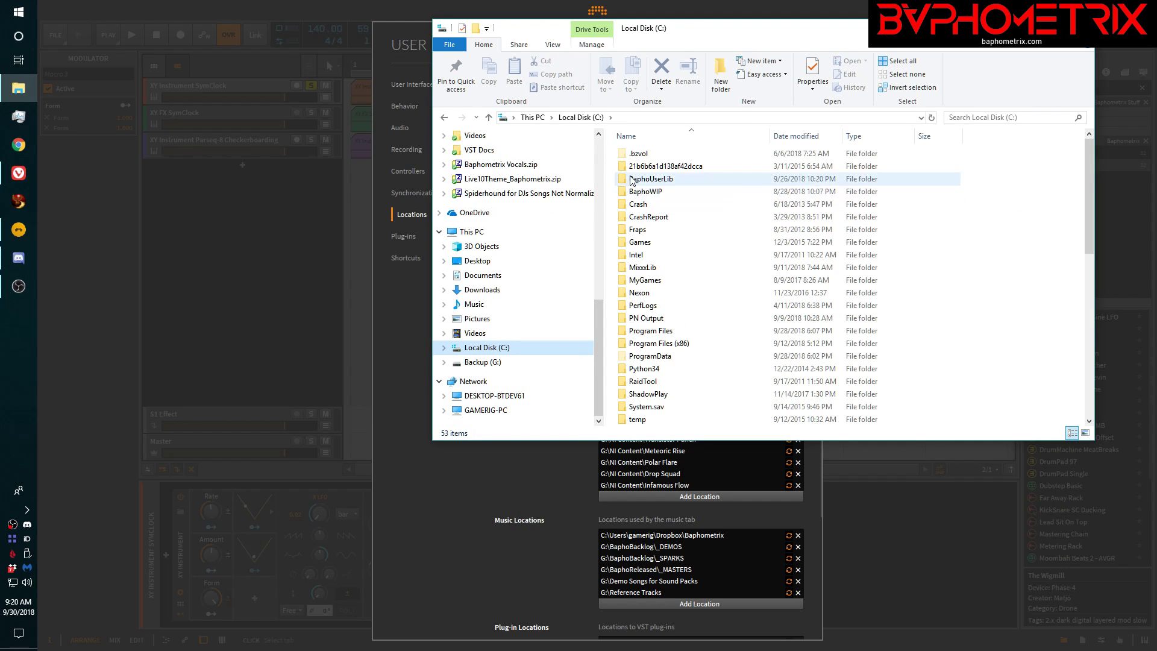
double_click(650, 178)
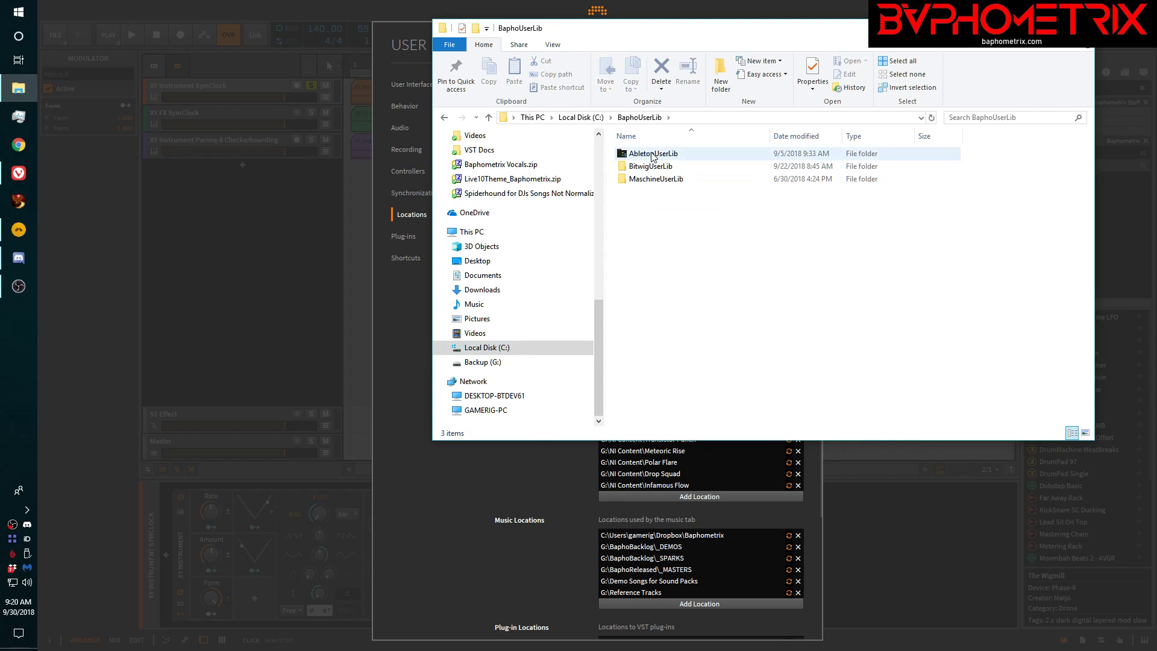
mouse_move(650, 165)
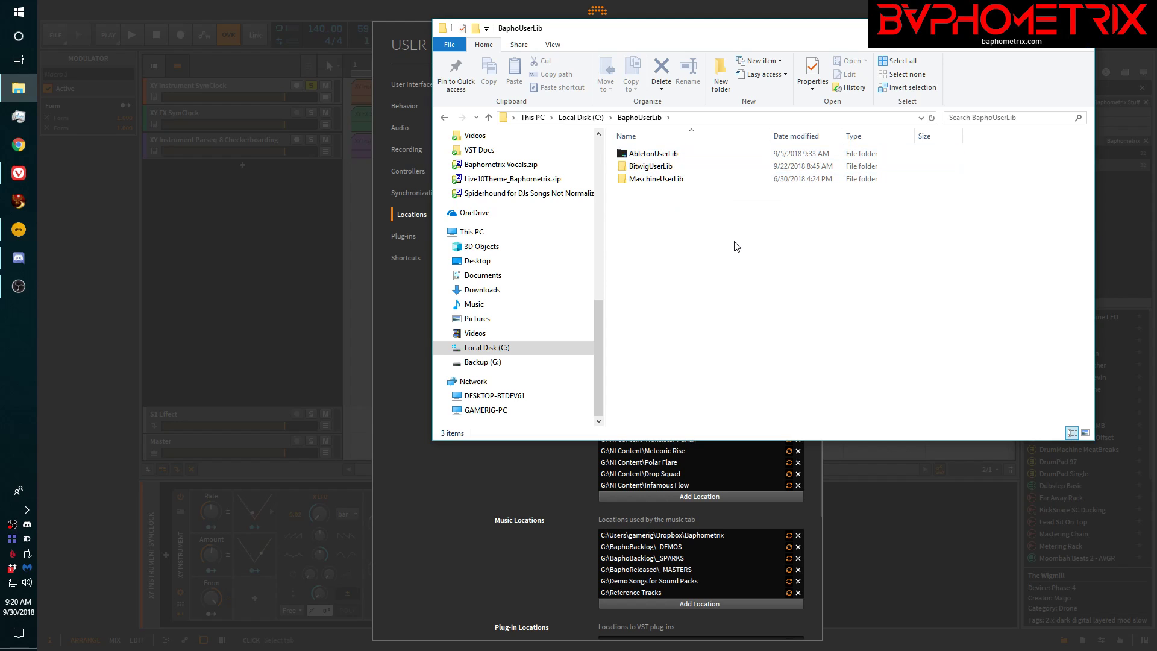
left_click(655, 179)
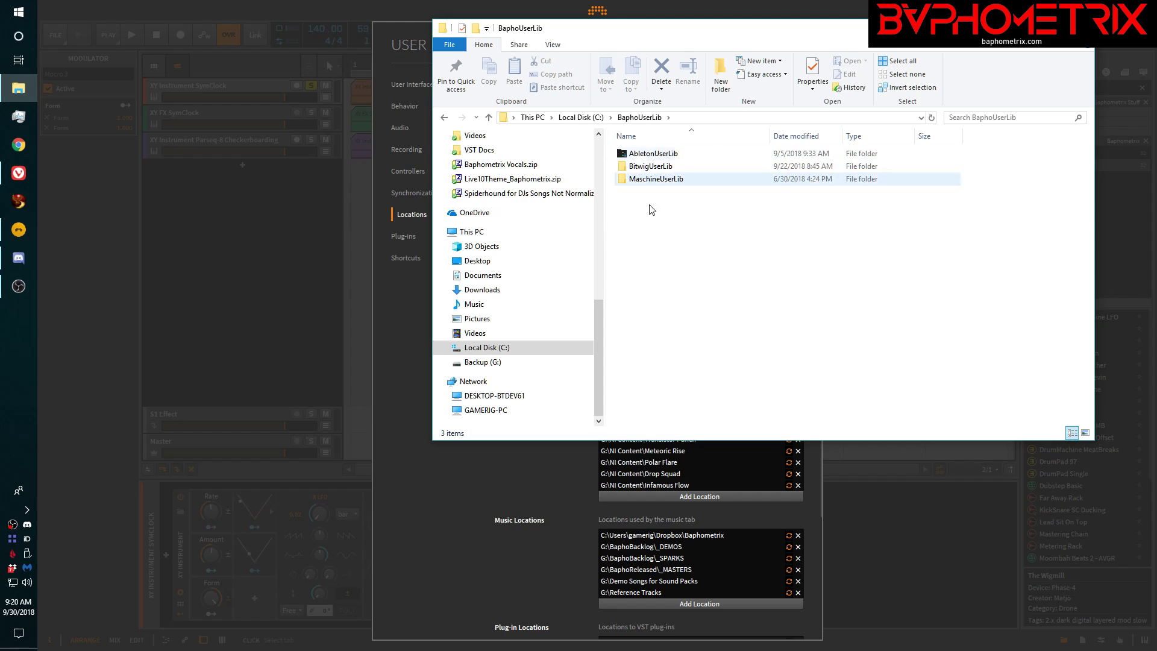
left_click(706, 266)
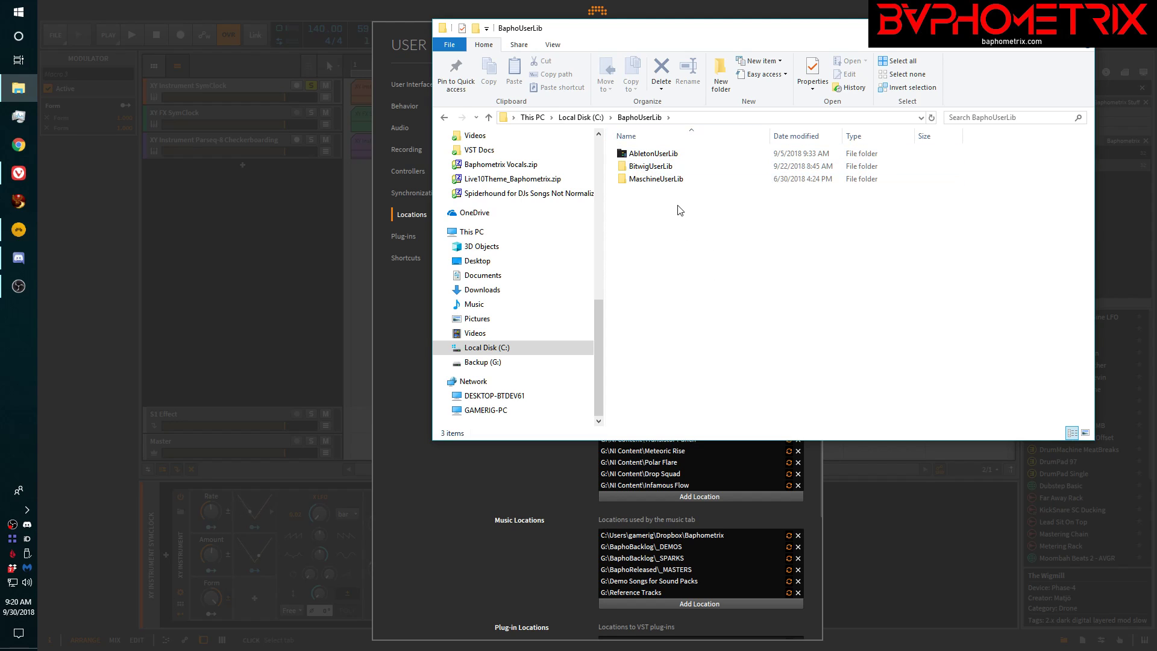
mouse_move(657, 178)
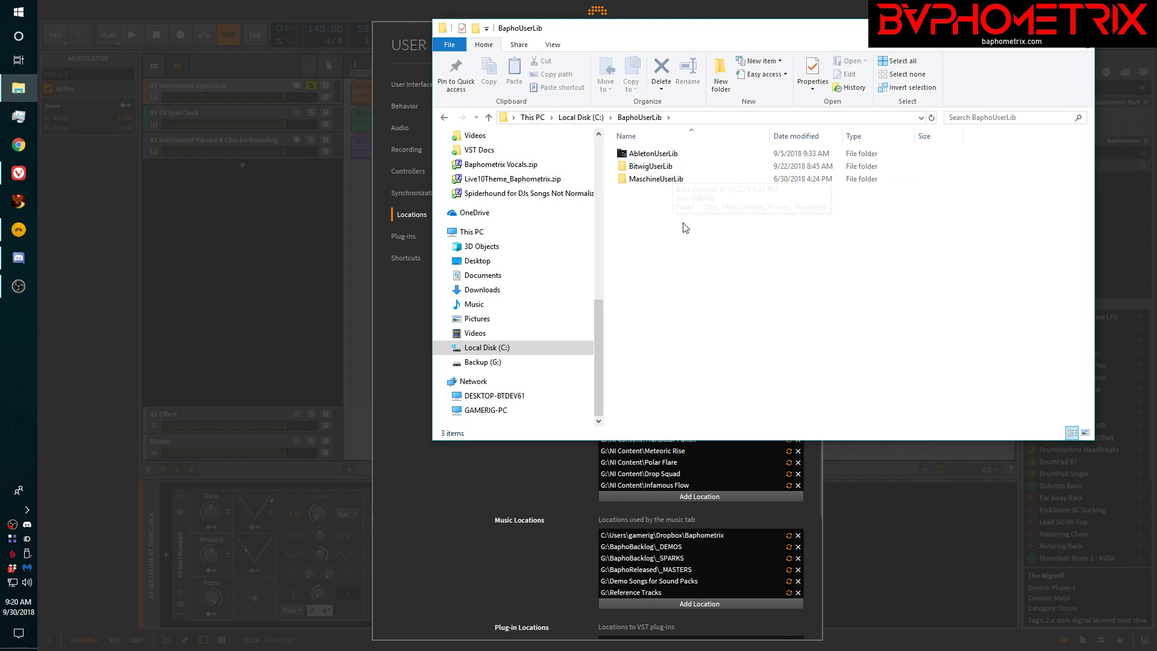
mouse_move(680, 237)
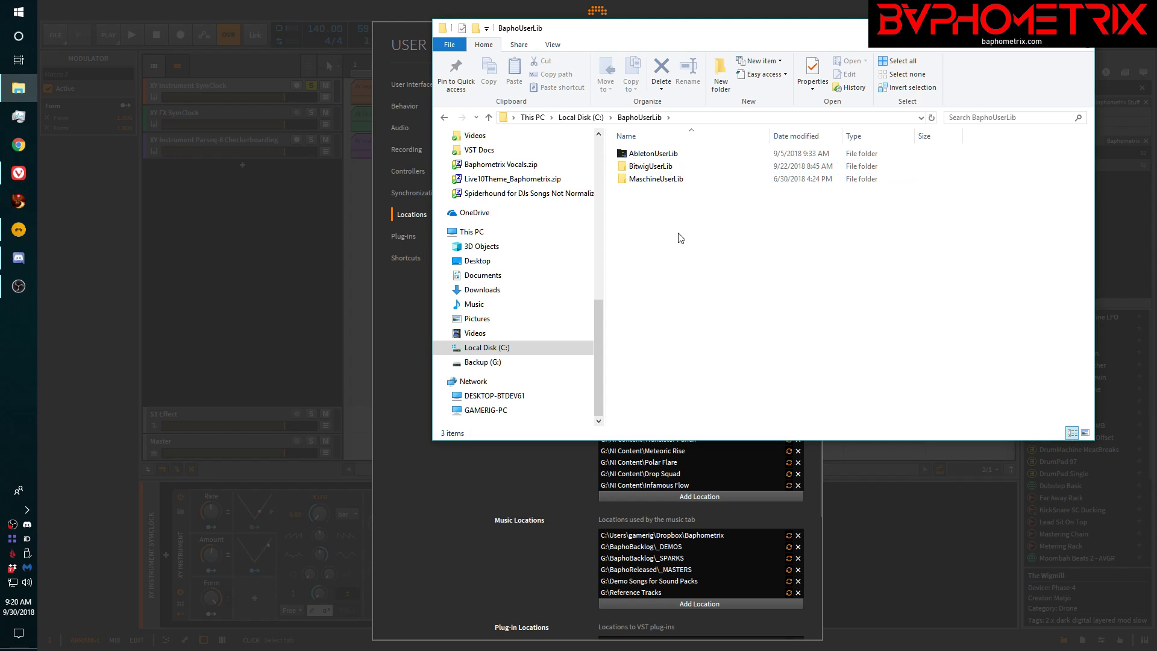
mouse_move(650, 166)
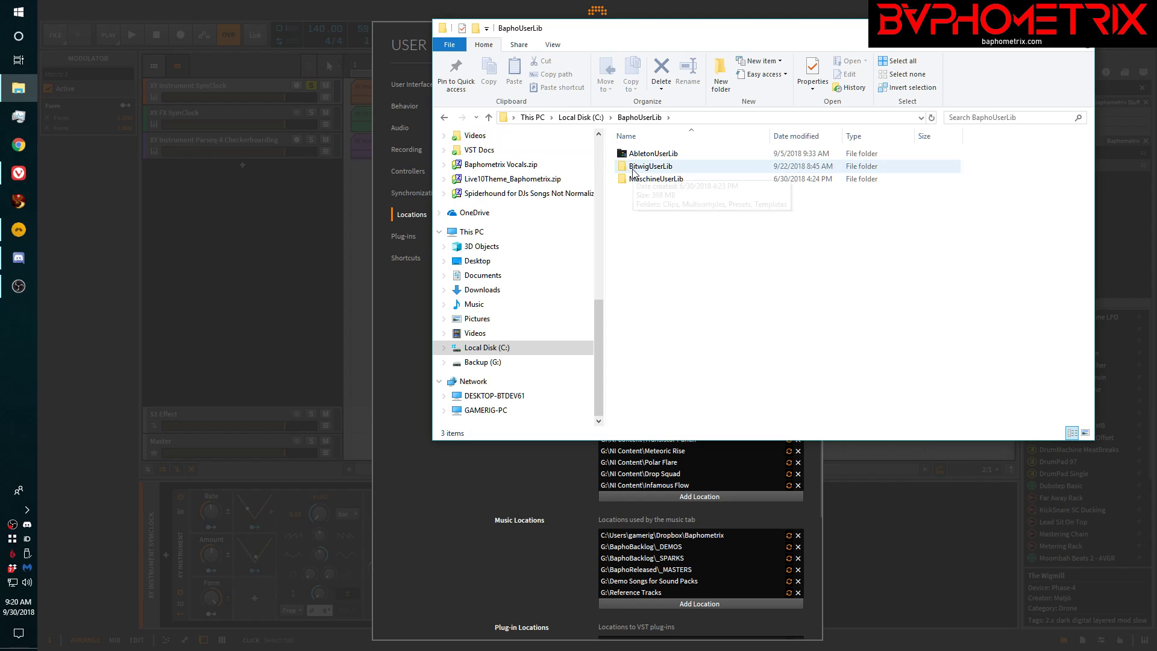
double_click(651, 165)
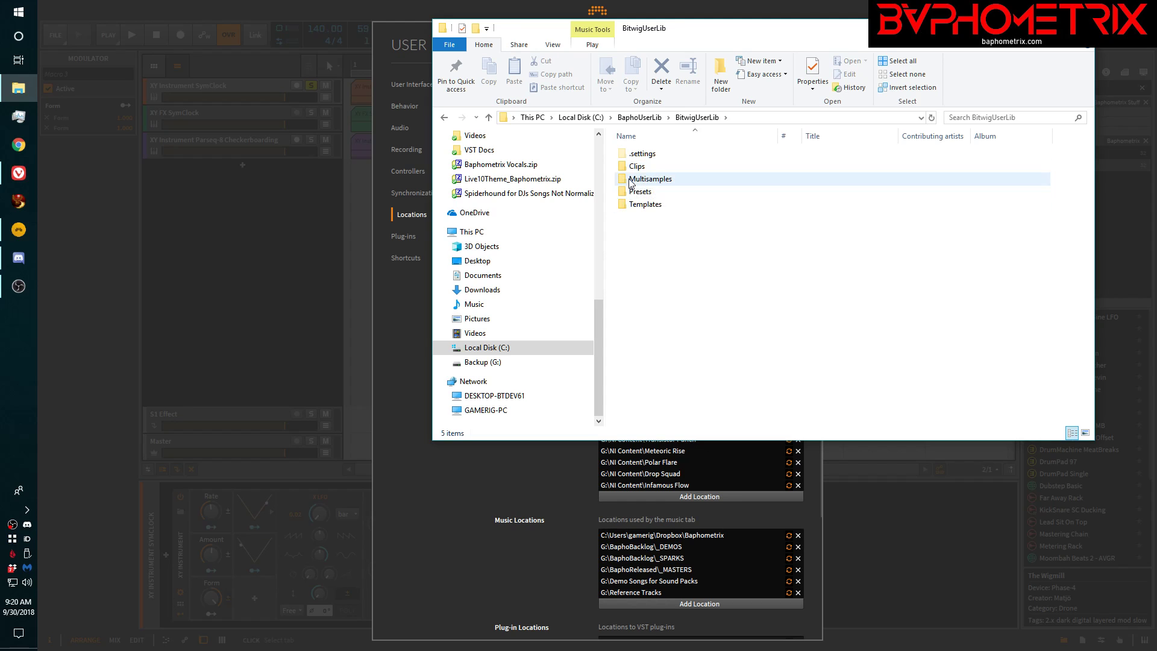
double_click(650, 178)
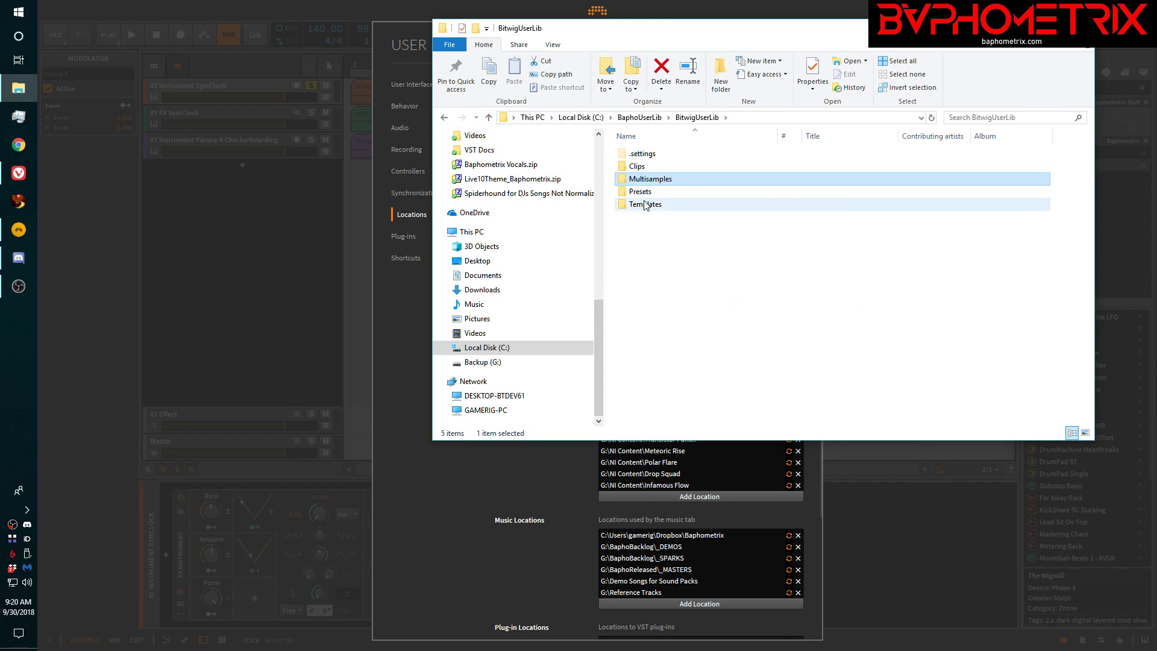
mouse_move(645, 204)
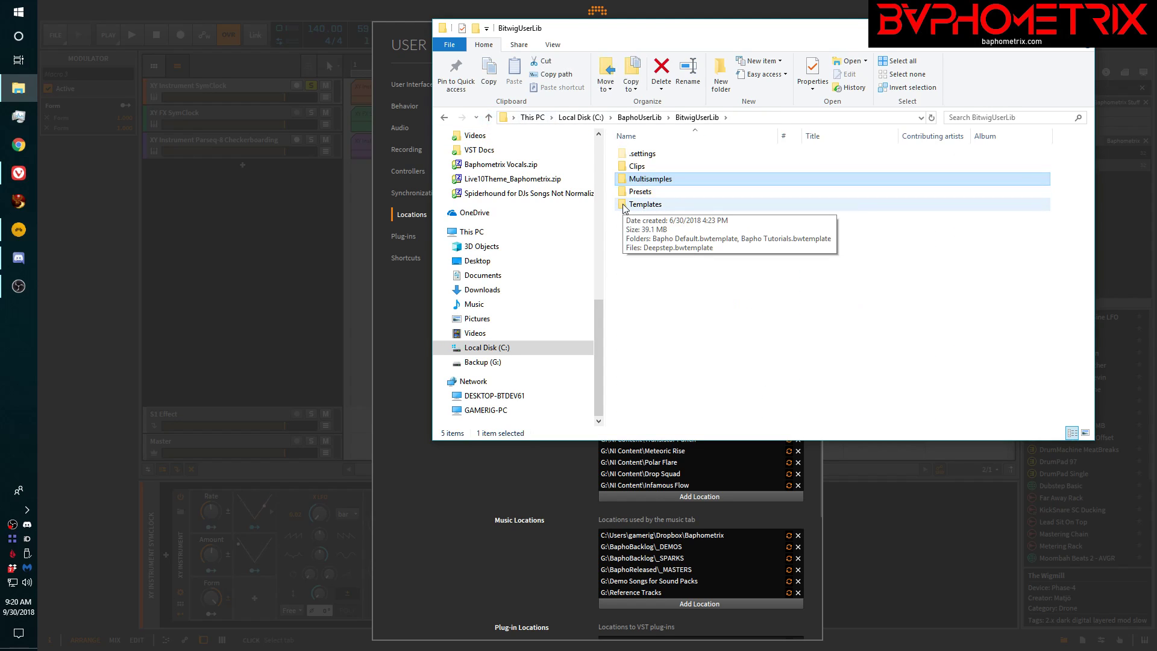
double_click(644, 203)
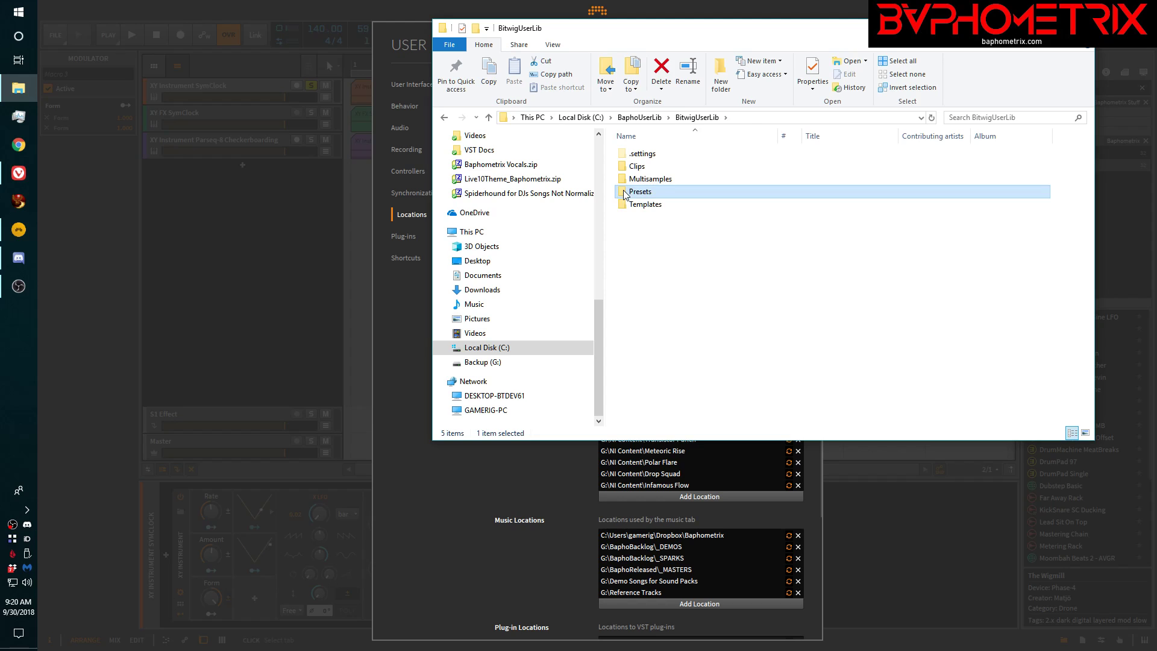
Browse into Presets and the XY FX folder, then back up to BitwigUserLib.
double_click(640, 191)
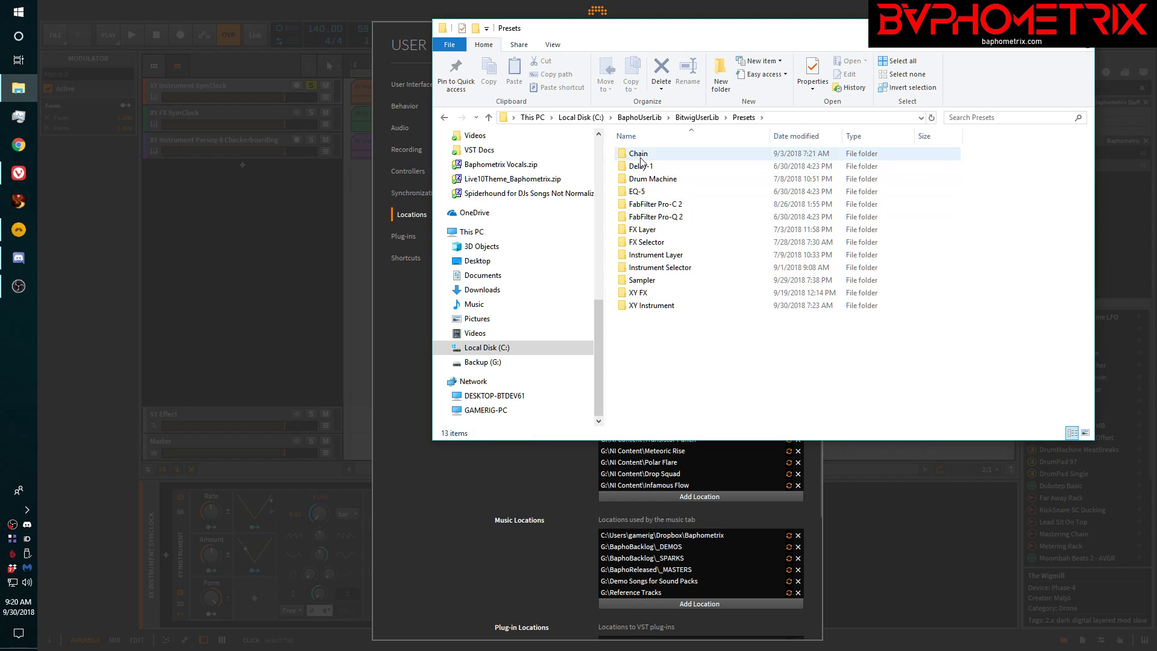
mouse_move(642, 165)
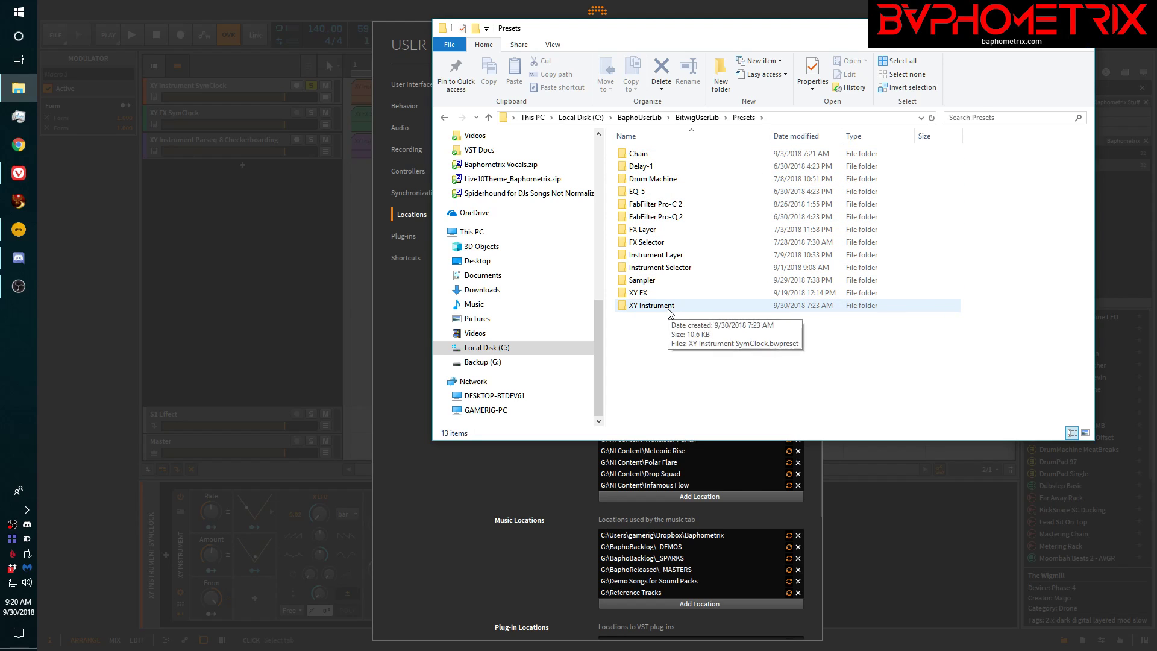
mouse_move(671, 318)
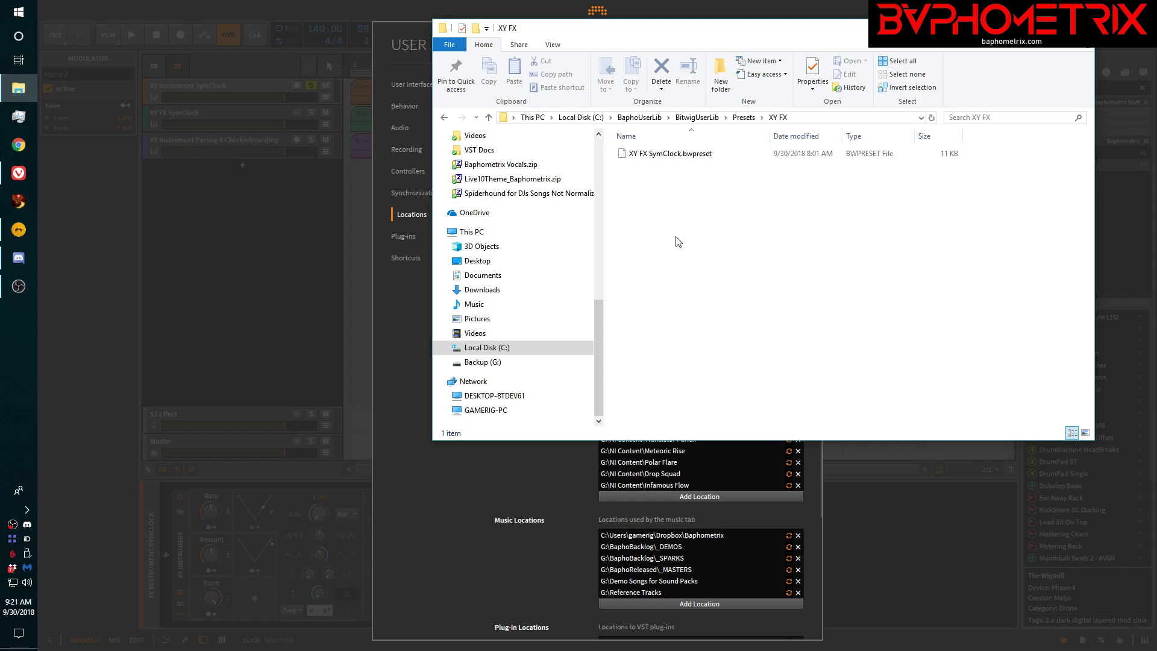
left_click(664, 153)
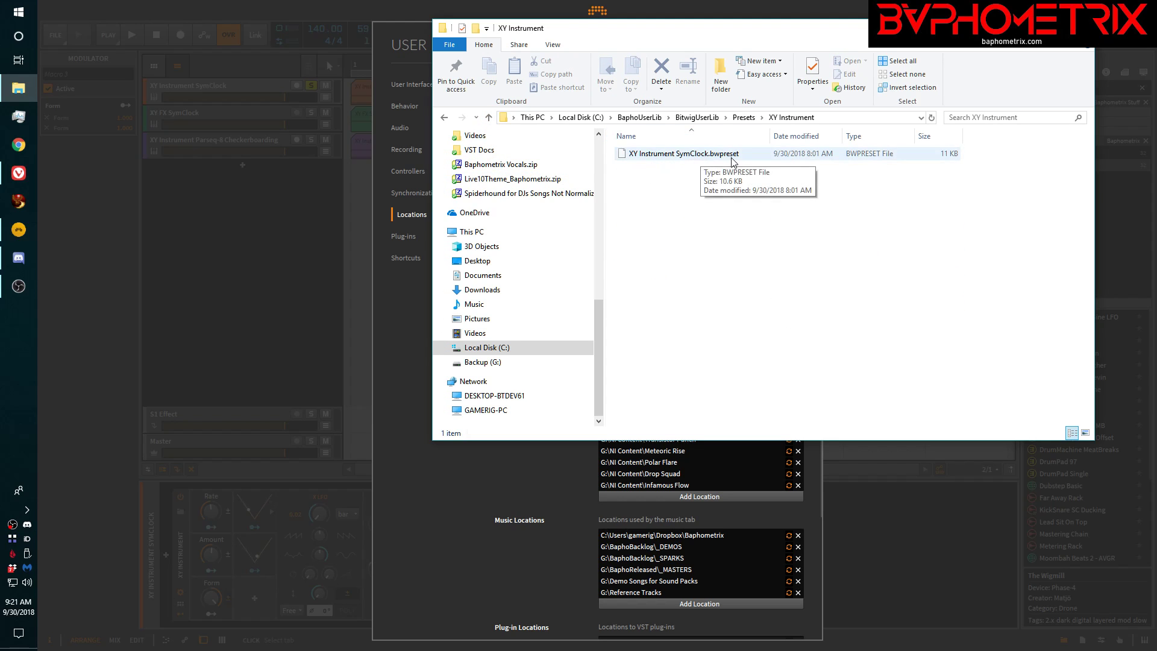
left_click(492, 116)
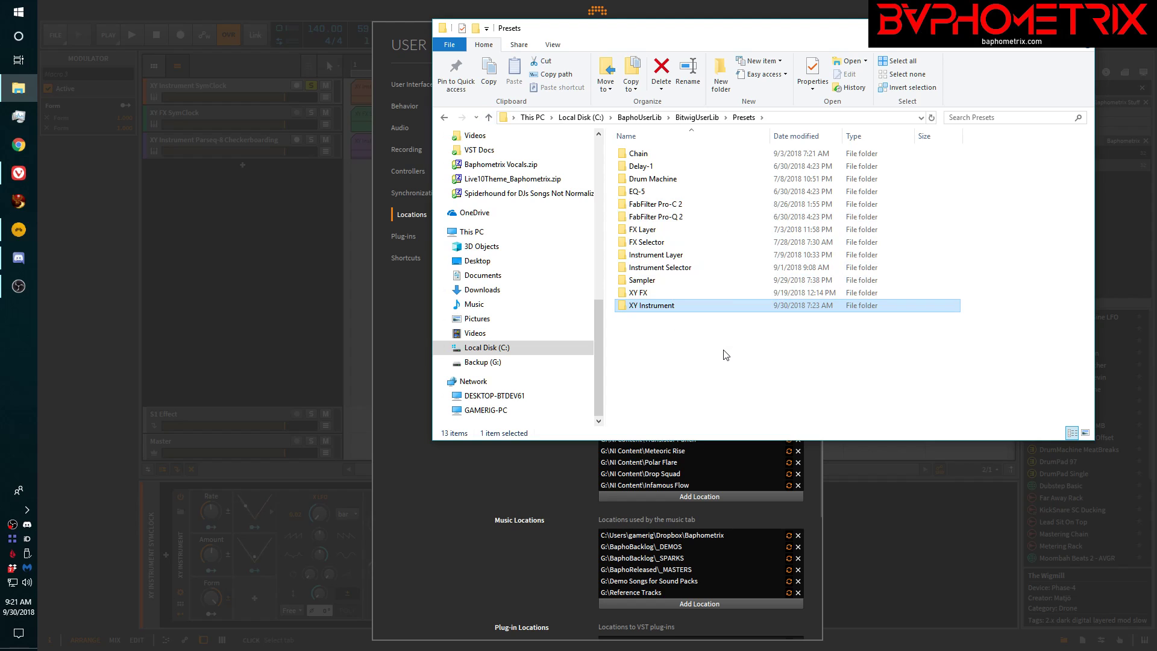
double_click(639, 293)
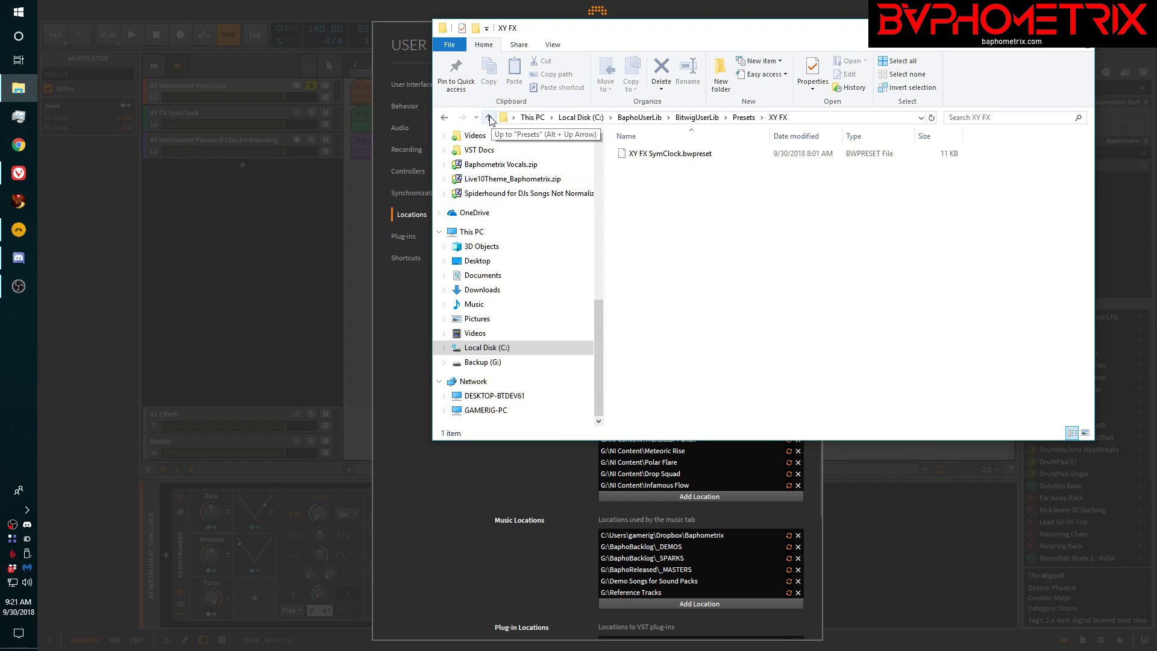
left_click(490, 118)
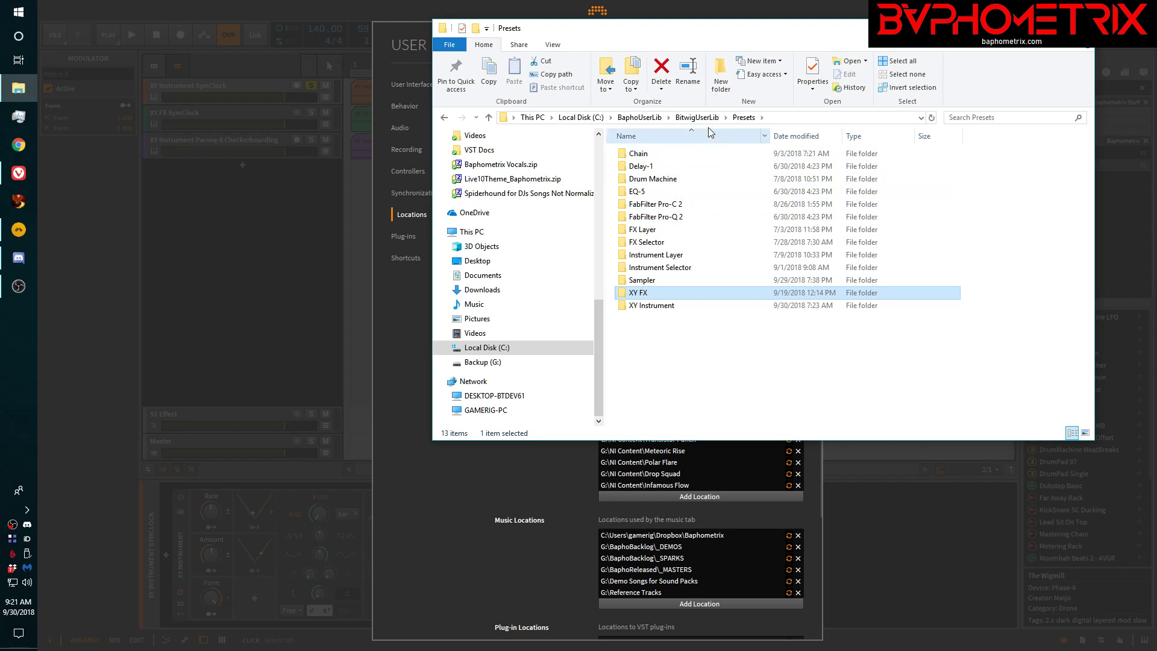
left_click(696, 117)
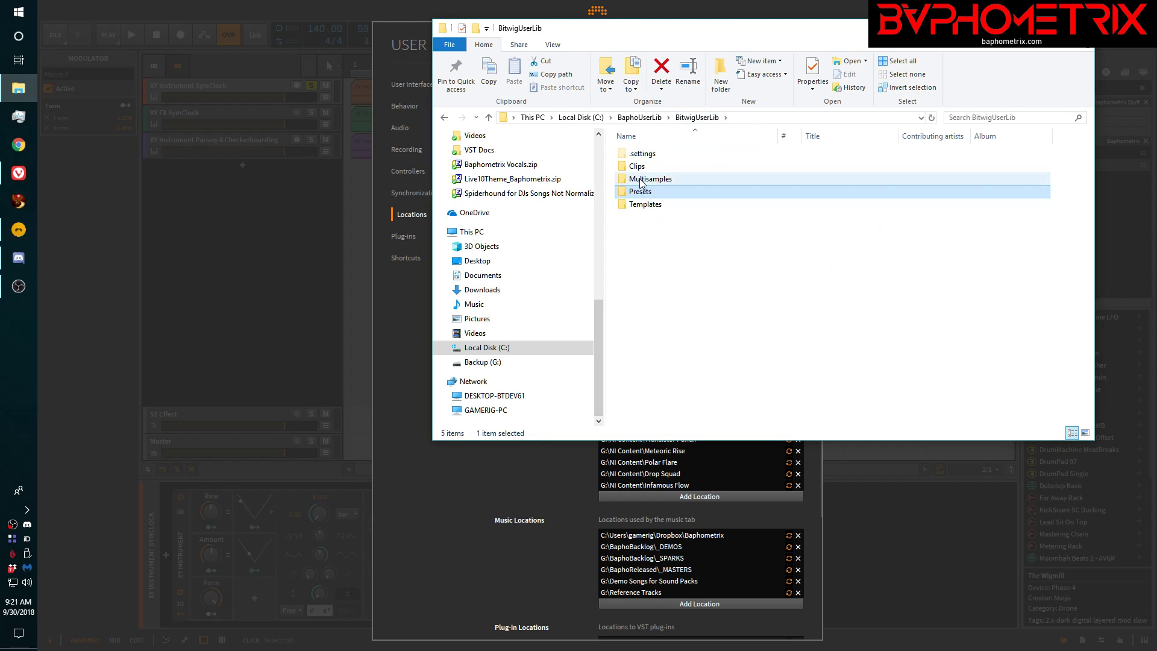
mouse_move(651, 178)
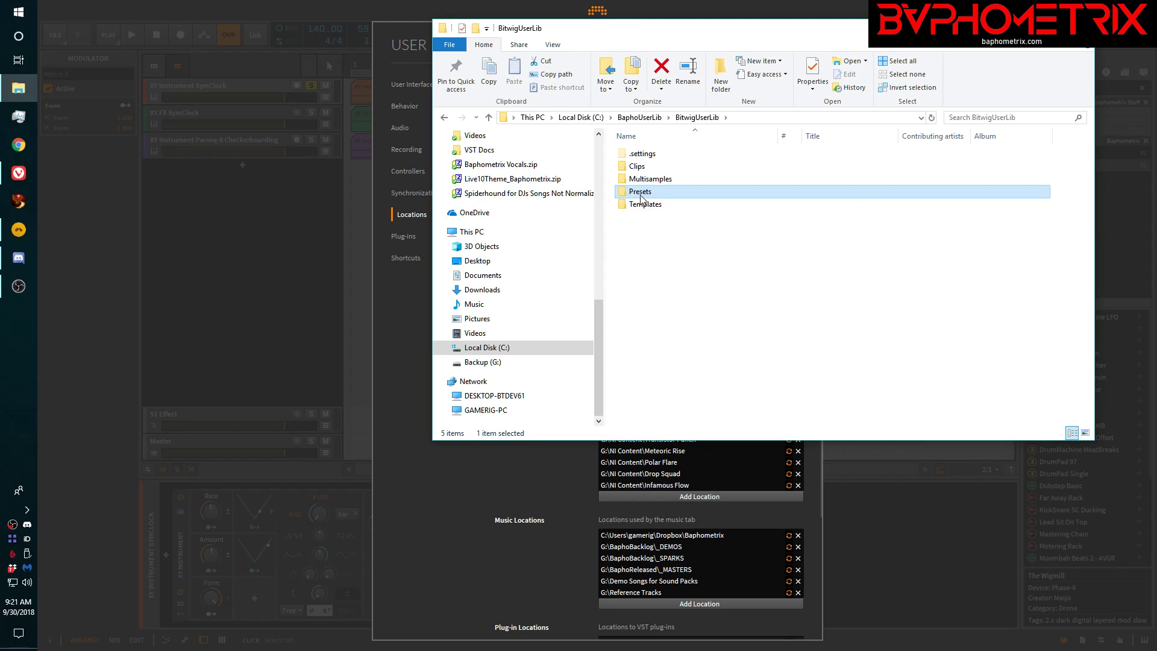
mouse_move(641, 191)
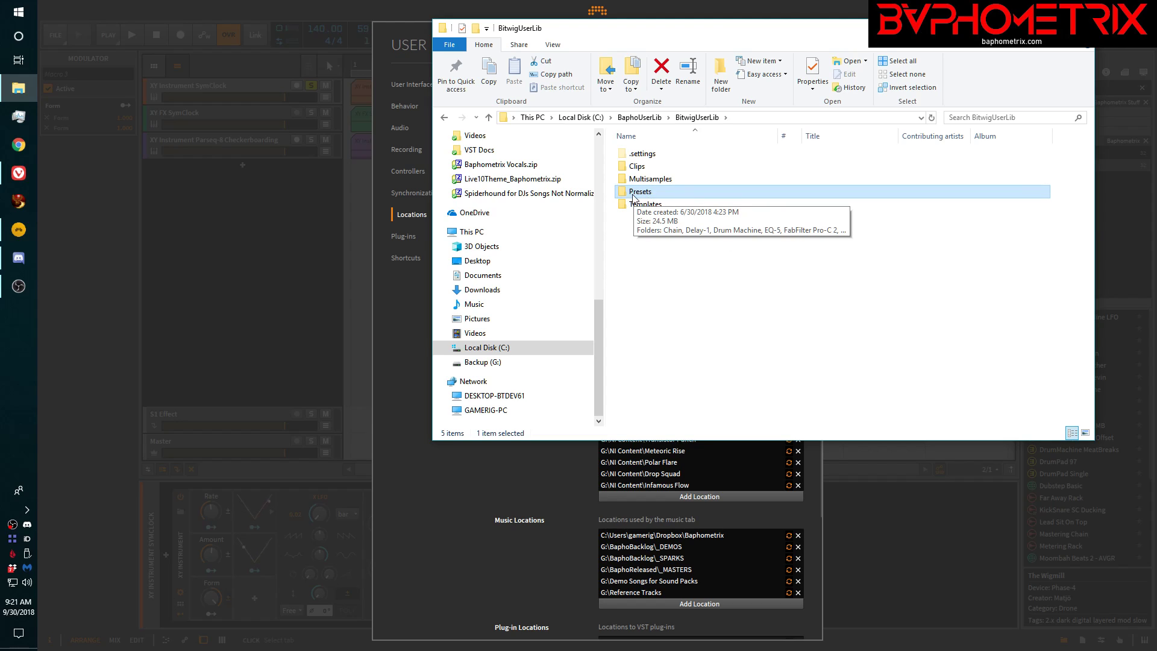
mouse_move(622, 200)
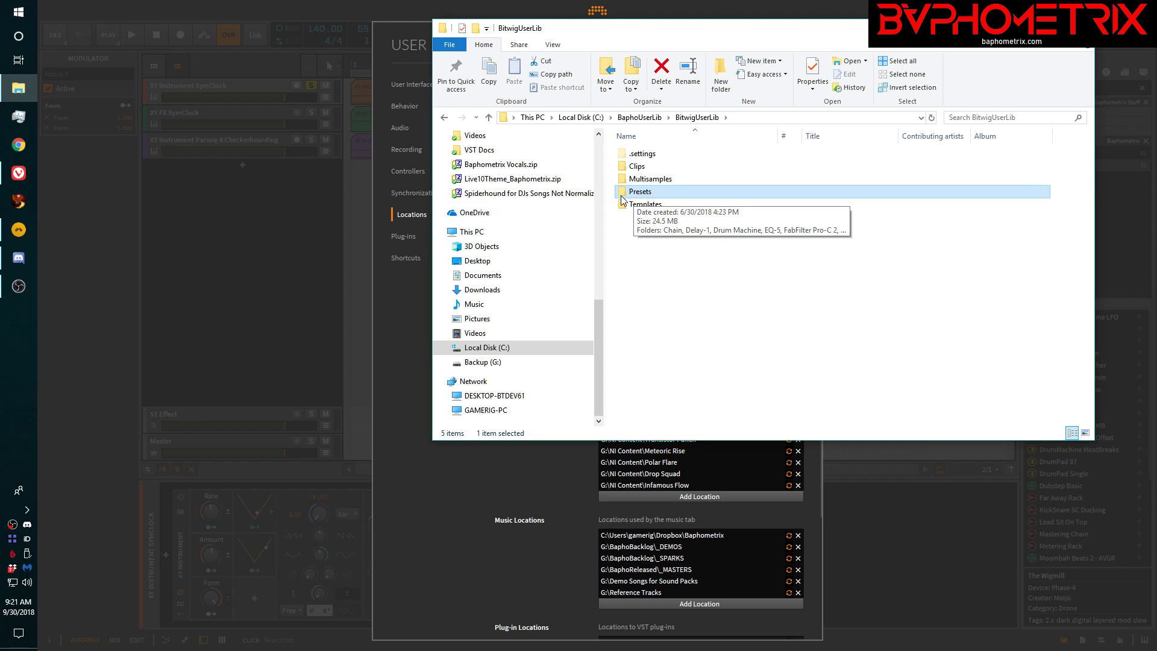
Reopen Presets and enter the XY Instrument folder holding XY Instrument SymClock.bwpreset.
double_click(640, 191)
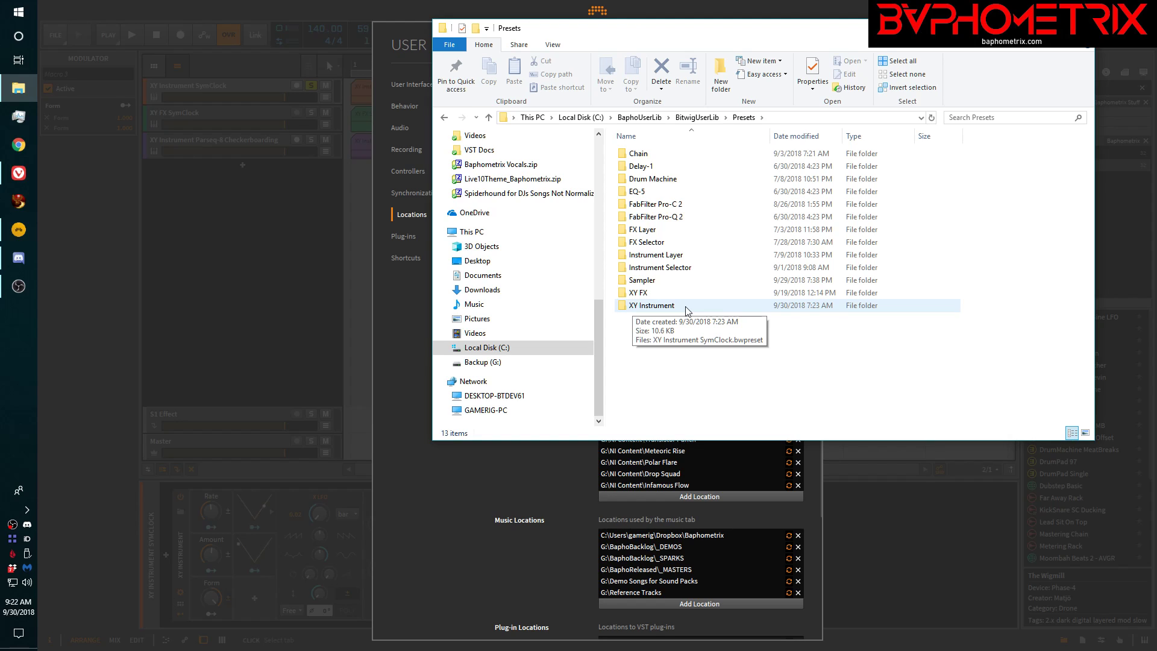
mouse_move(638, 292)
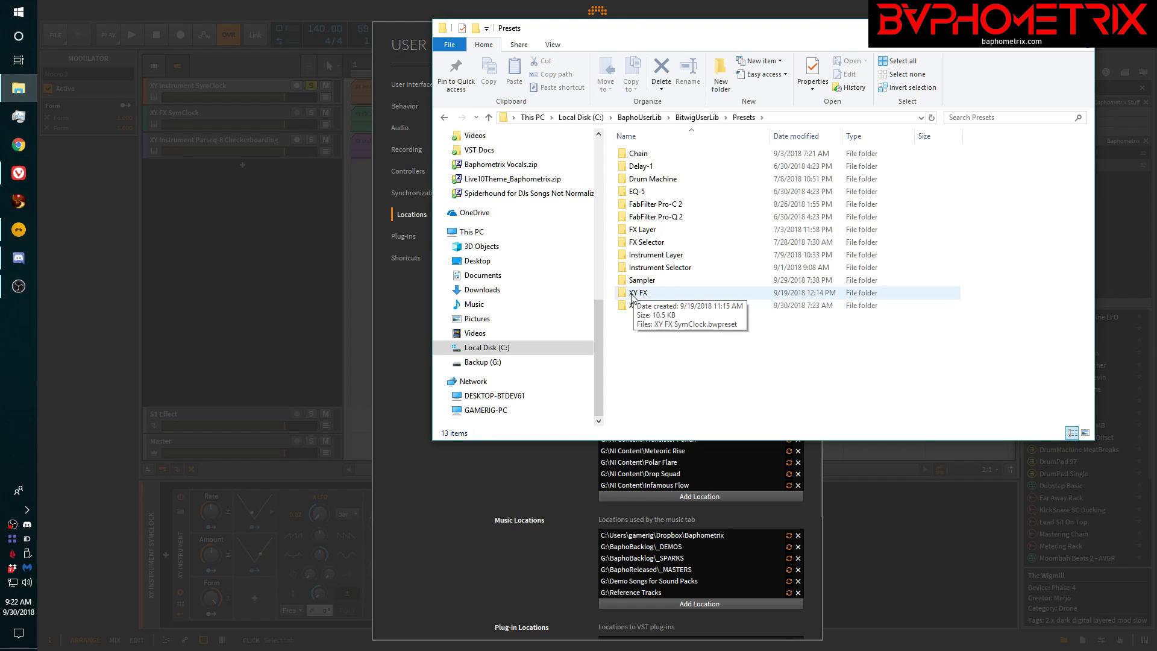
mouse_move(650, 305)
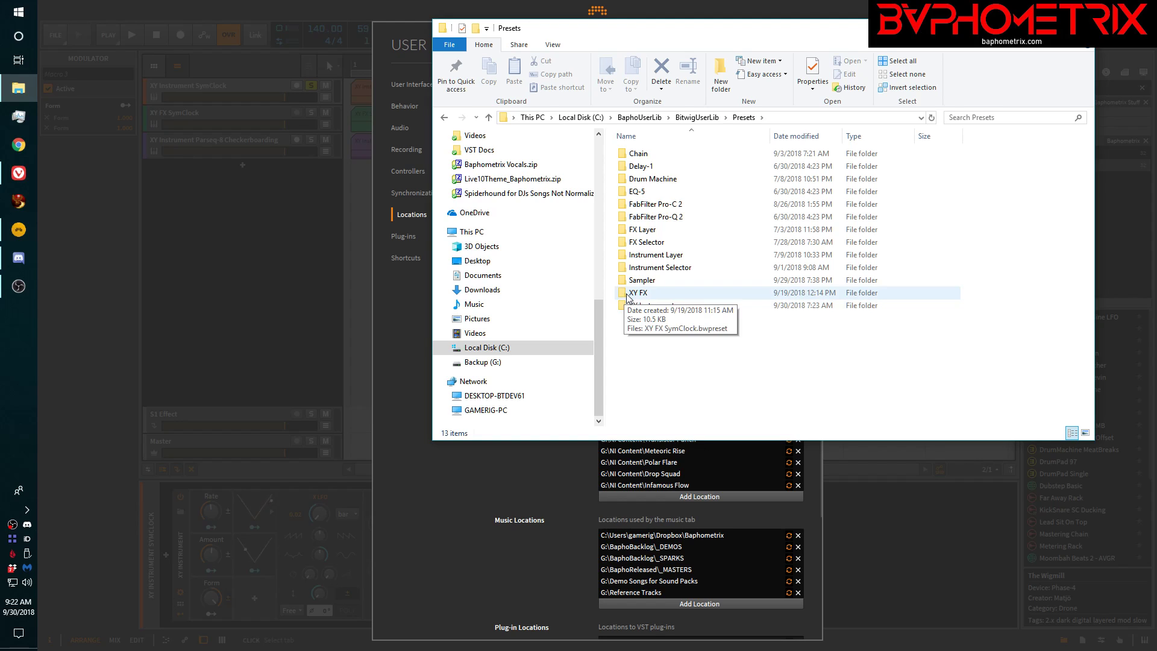
double_click(638, 293)
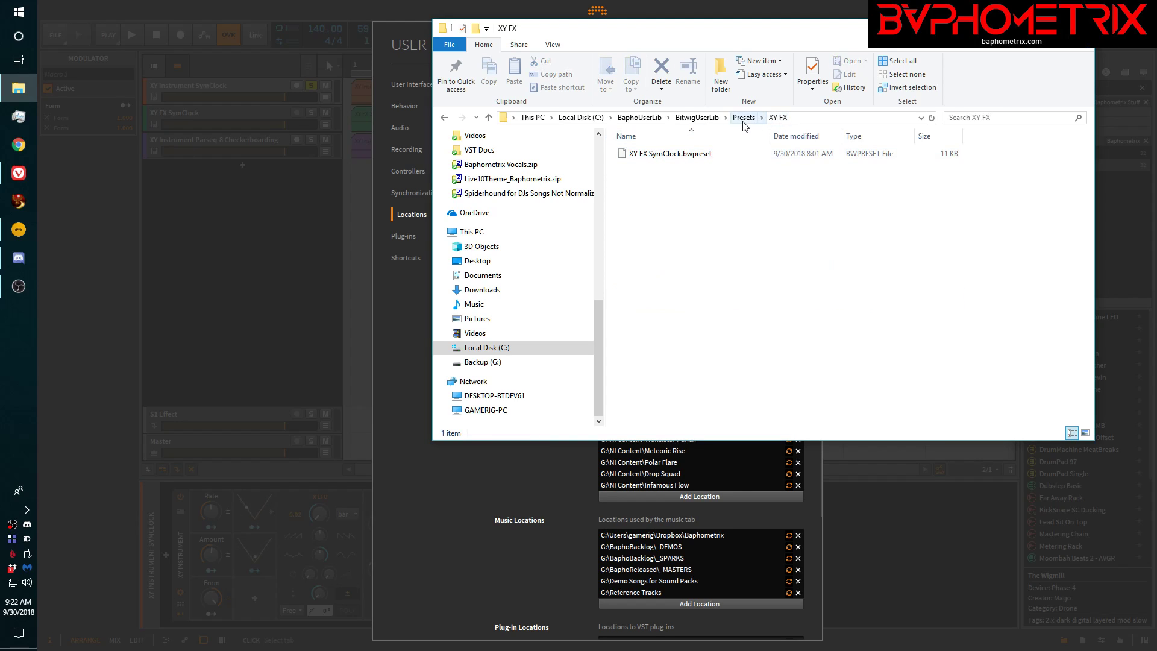
left_click(744, 118)
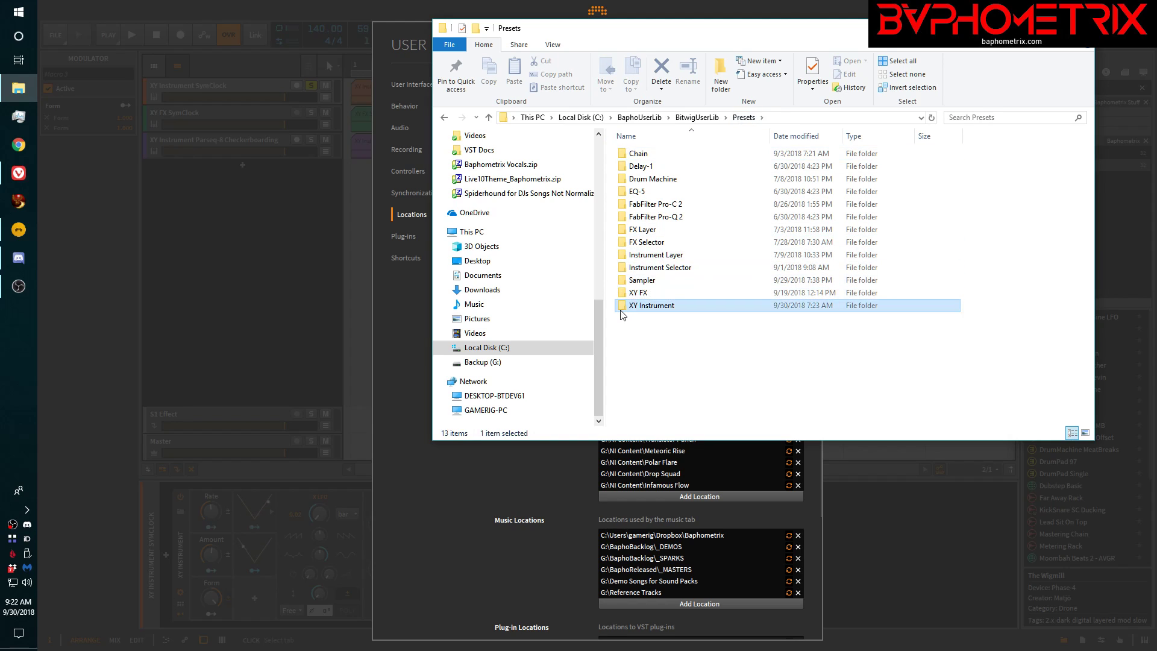
double_click(652, 305)
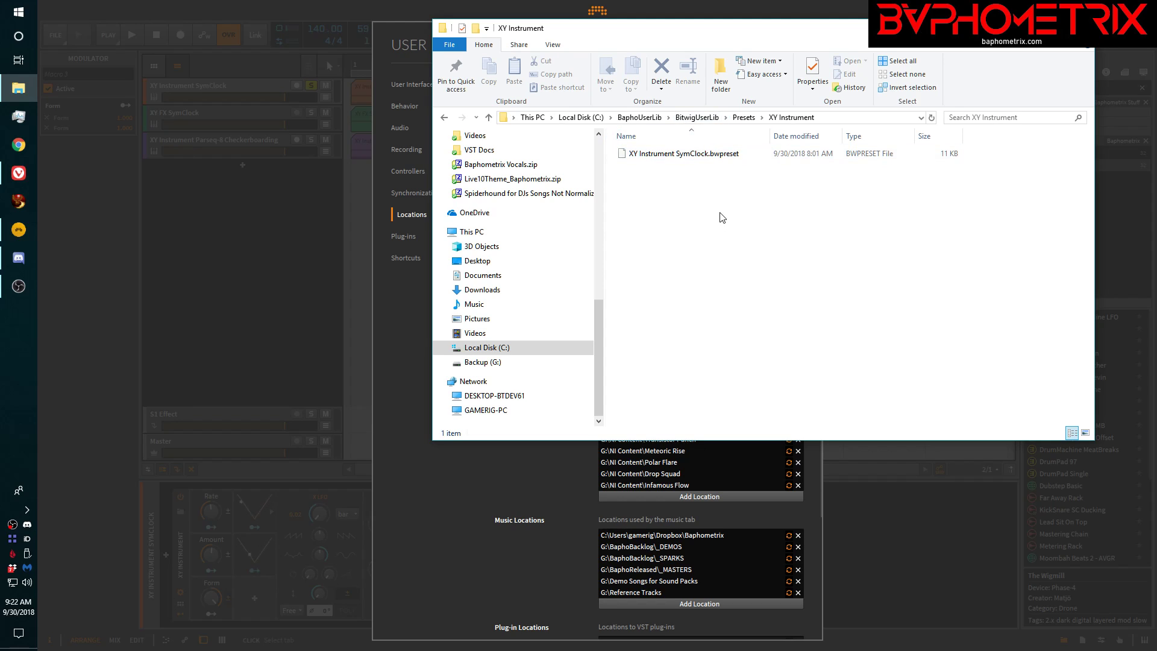
left_click(489, 118)
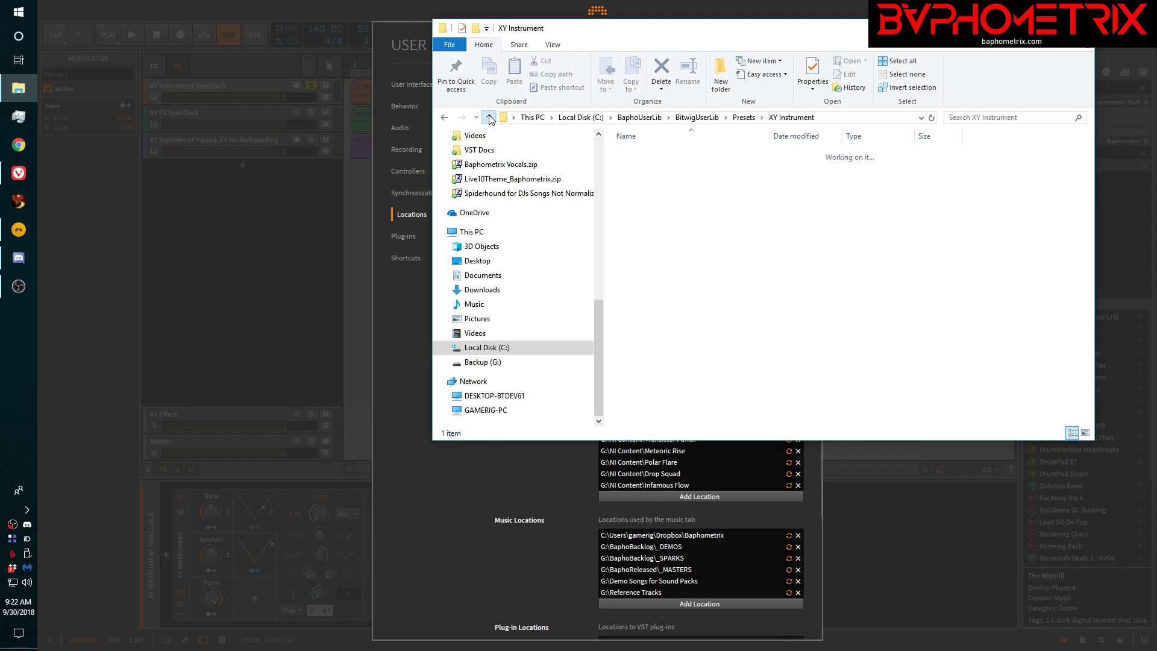
Move up from the XY Instrument folder to its parent folder.
left_click(489, 118)
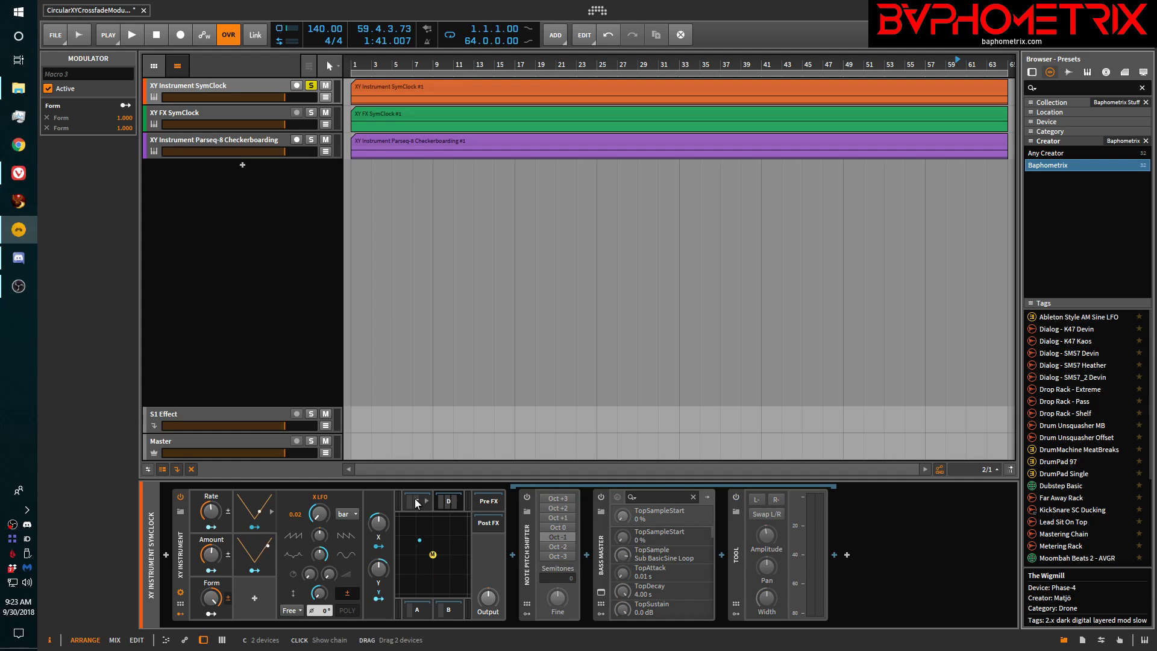
View the XY Instrument's corner instrument chains, including corner B.
left_click(486, 501)
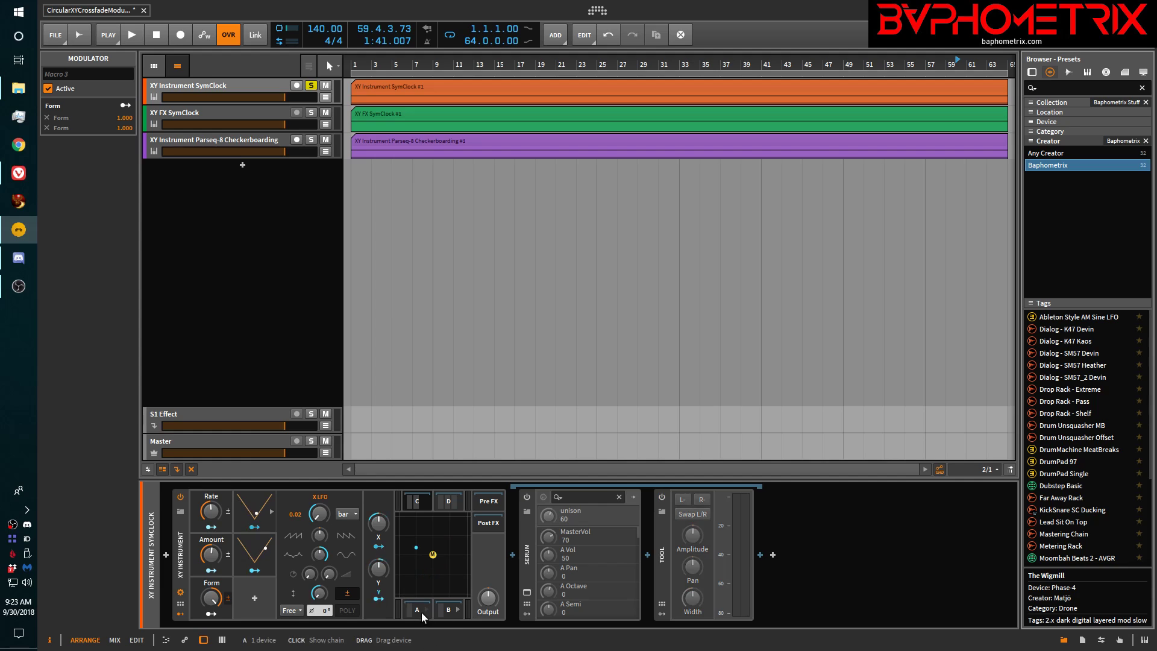
left_click(447, 609)
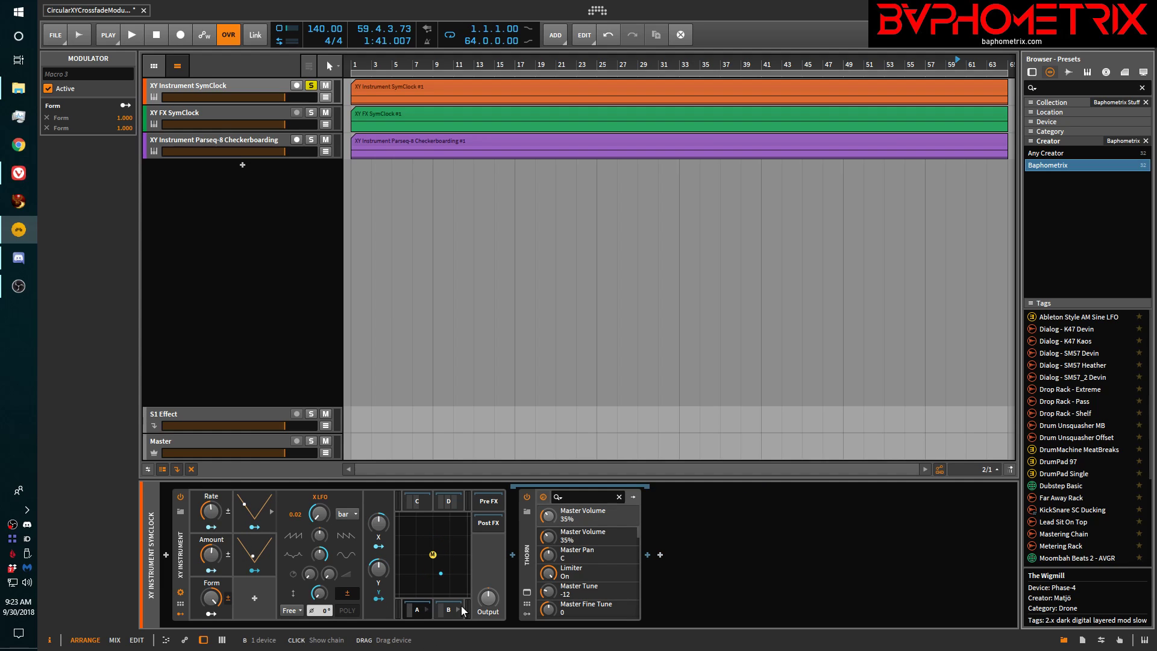
left_click(448, 610)
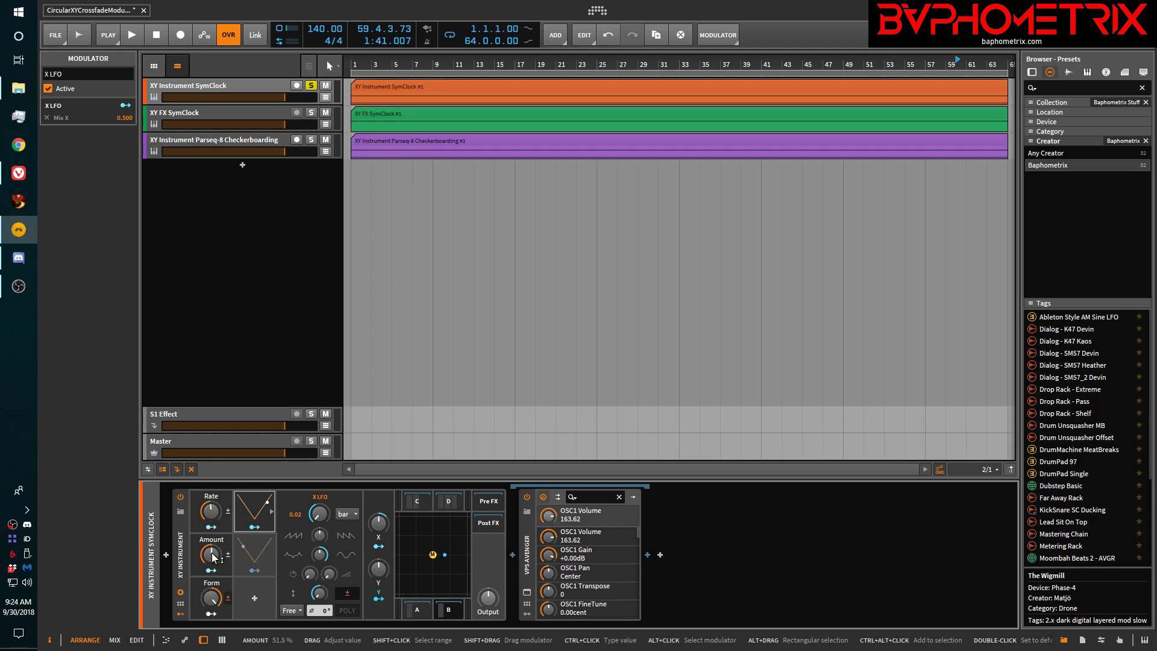
Adjust the X LFO amount, select the XY Instrument SymClock clip and start playback.
left_click_drag(210, 557, 214, 532)
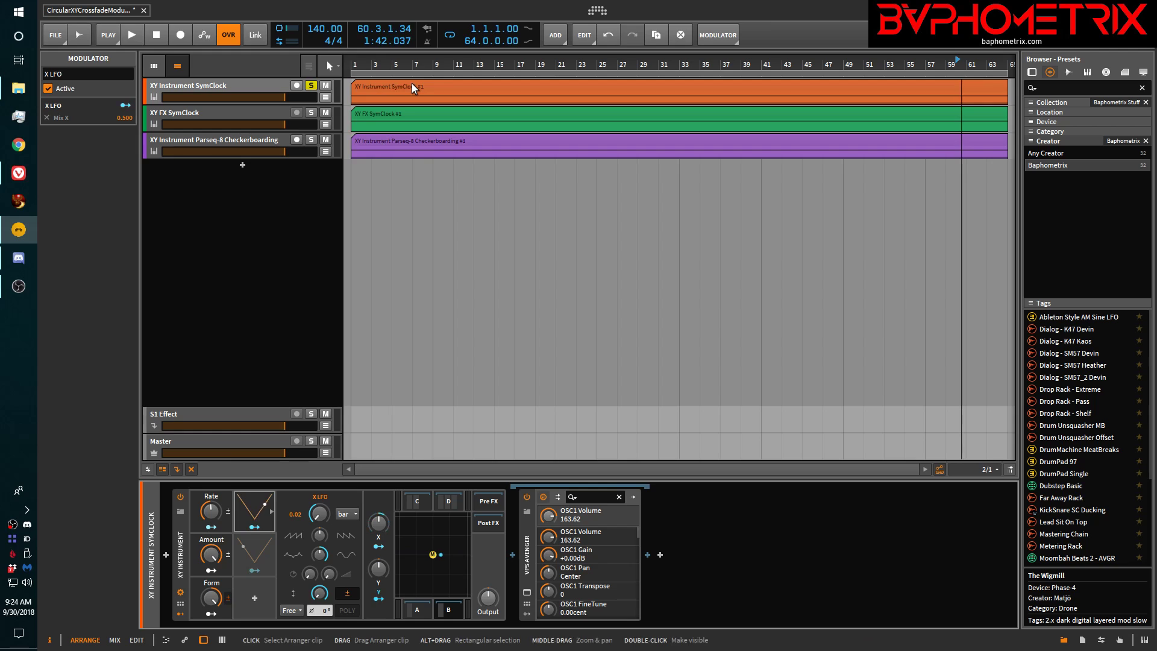
left_click(131, 33)
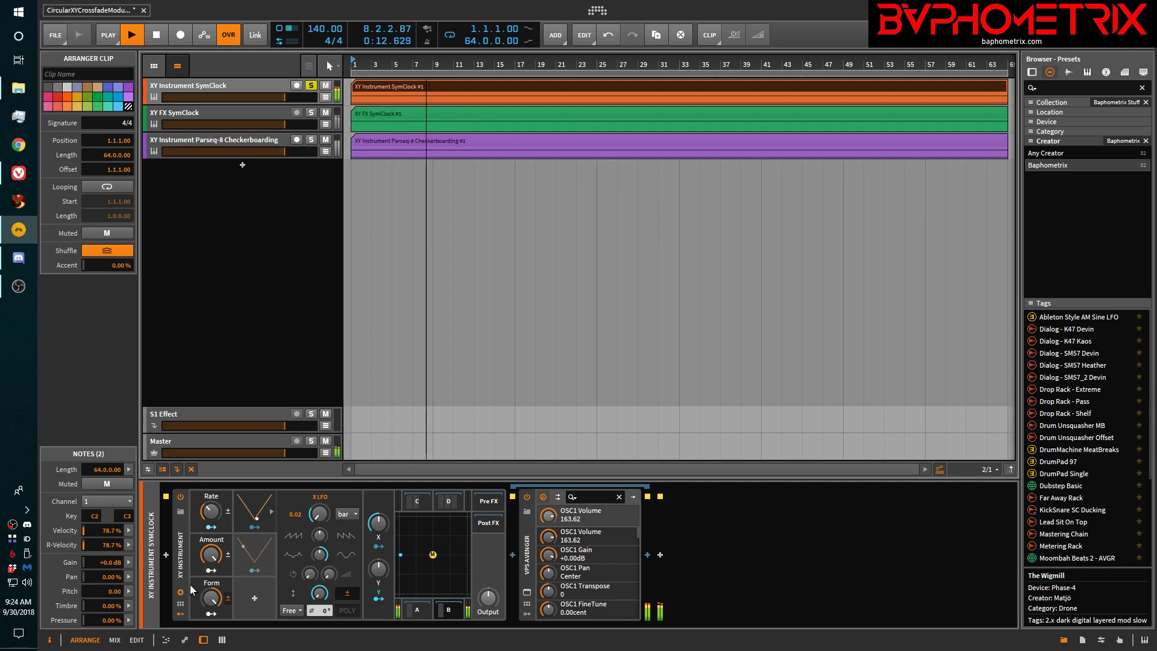
left_click(132, 35)
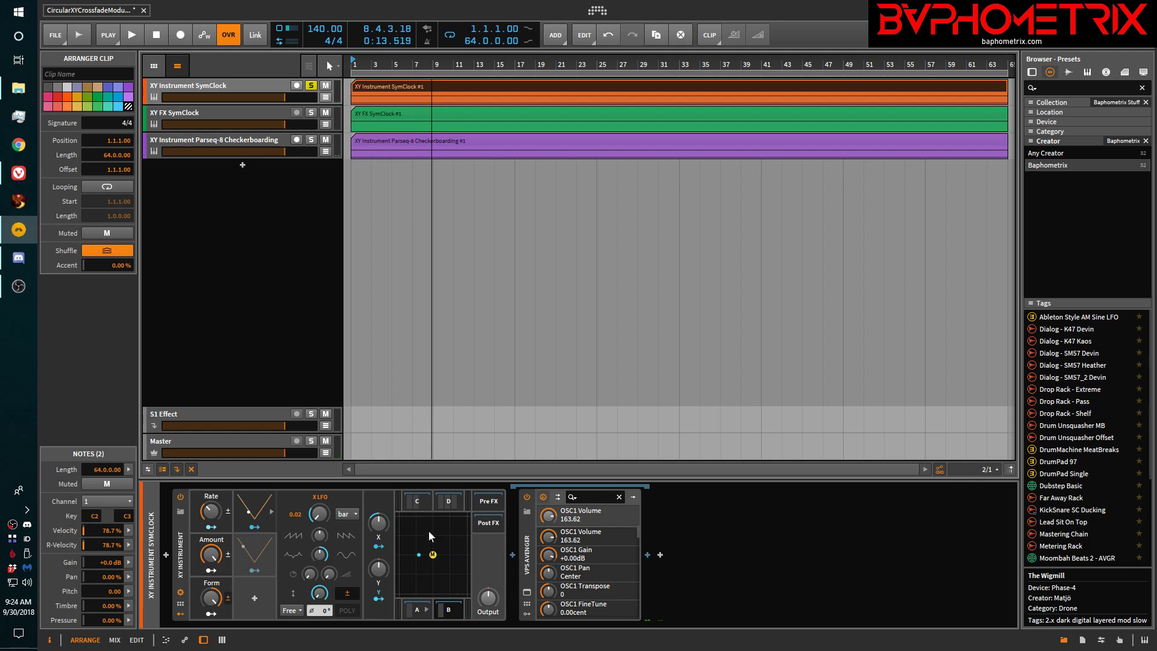
mouse_move(416, 609)
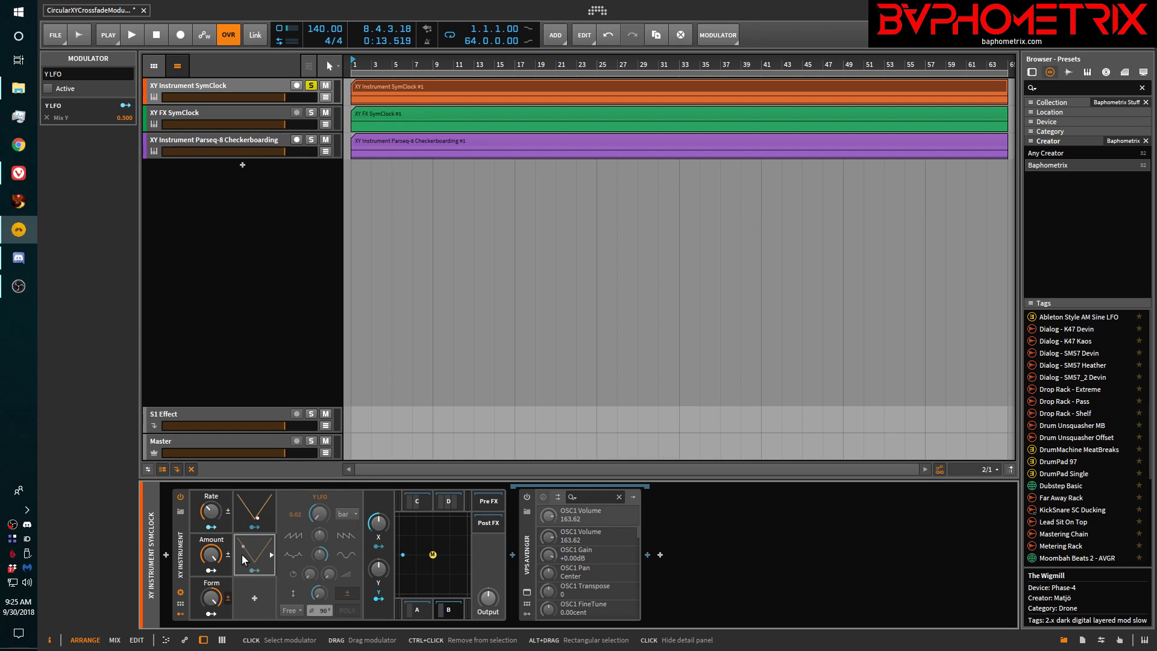
Select and deactivate the X LFO modulator, then stop playback.
left_click(48, 88)
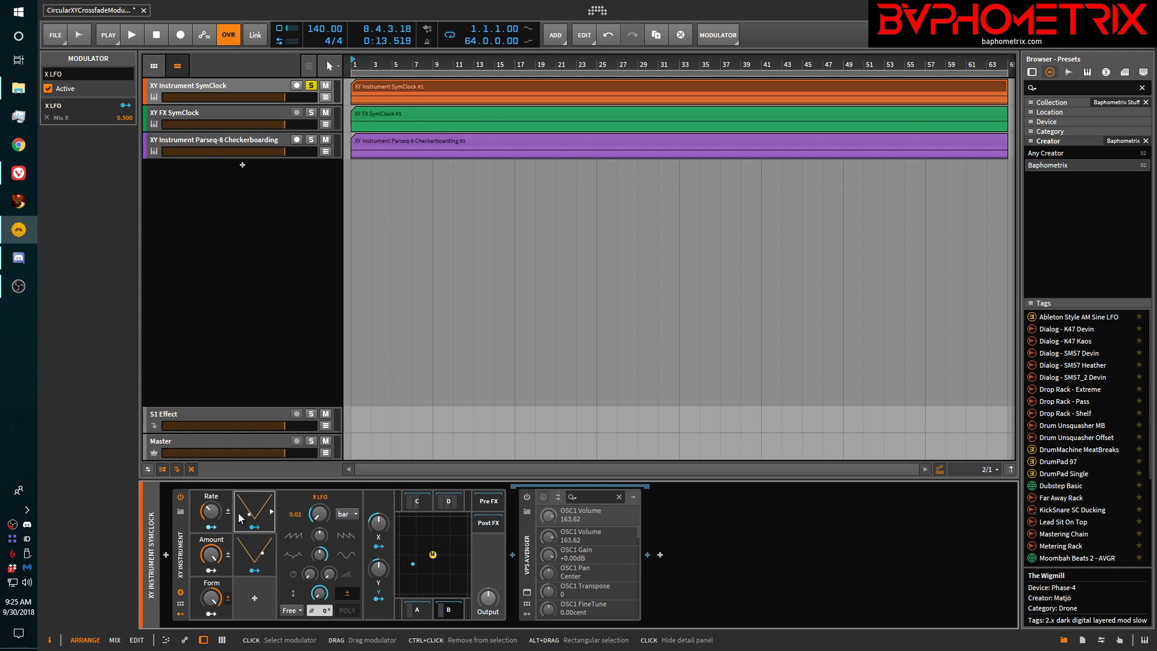
left_click(49, 89)
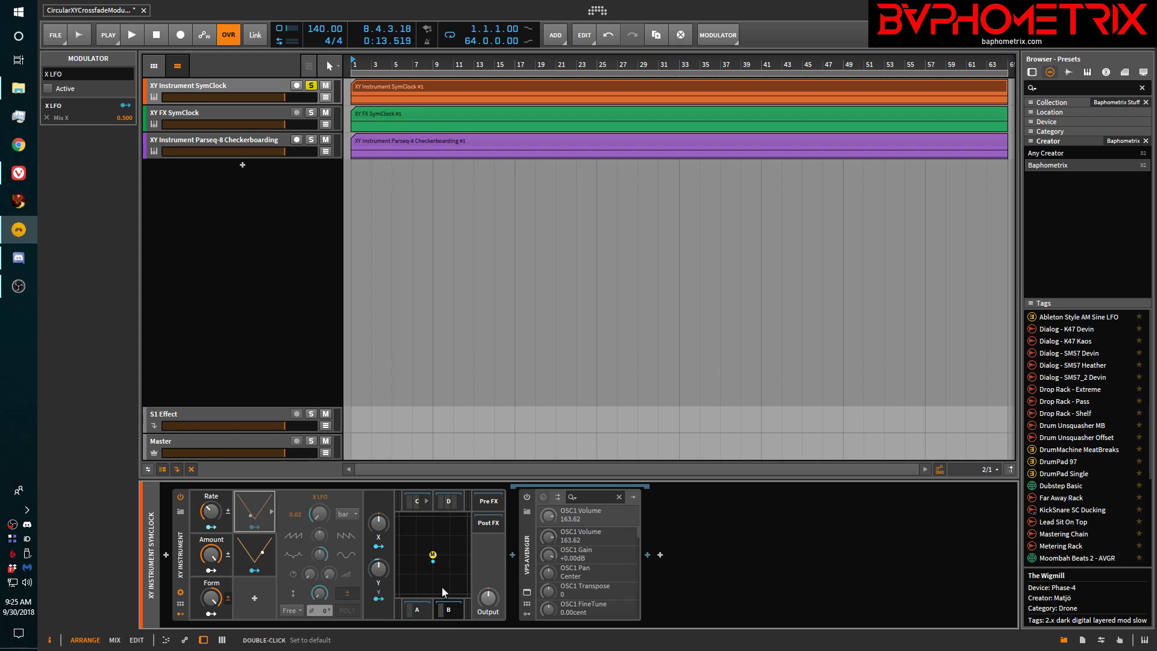
left_click(131, 33)
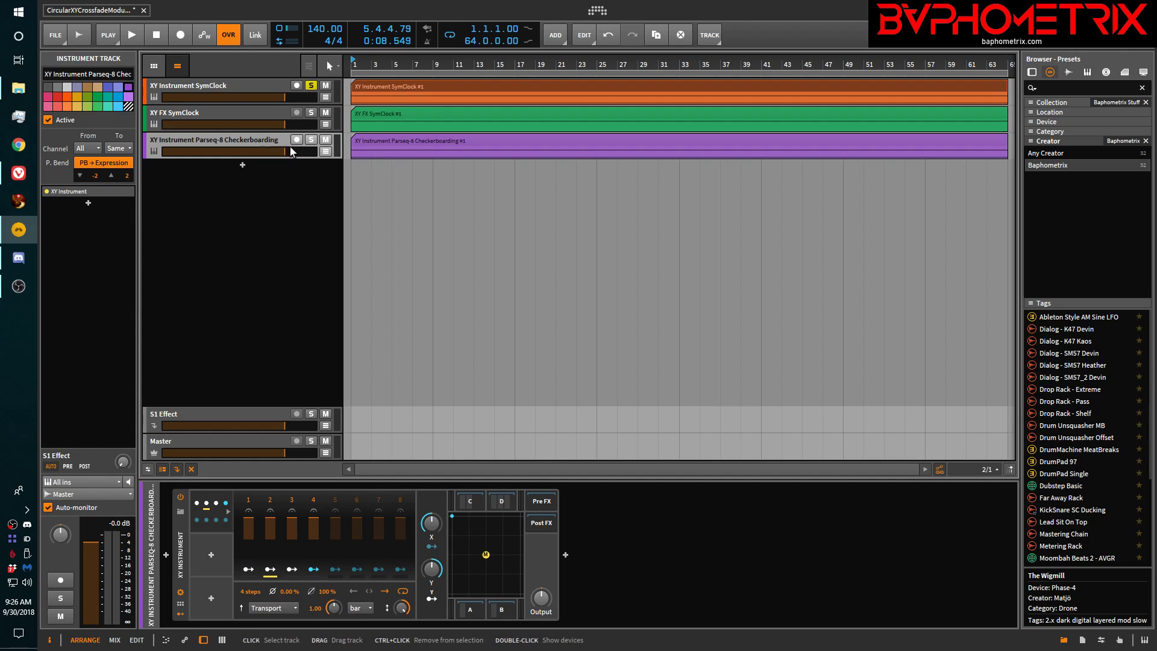
Solo the Checkerboarding track and add a ParSeq-8 modulator to its XY Instrument.
left_click(311, 140)
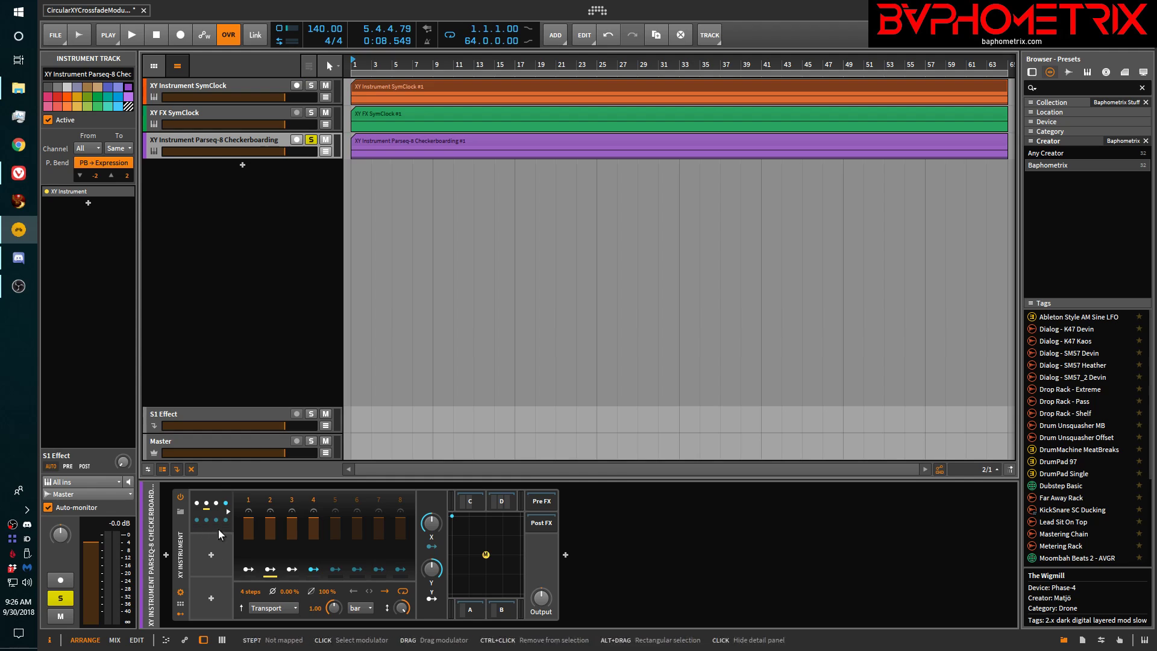
left_click(211, 555)
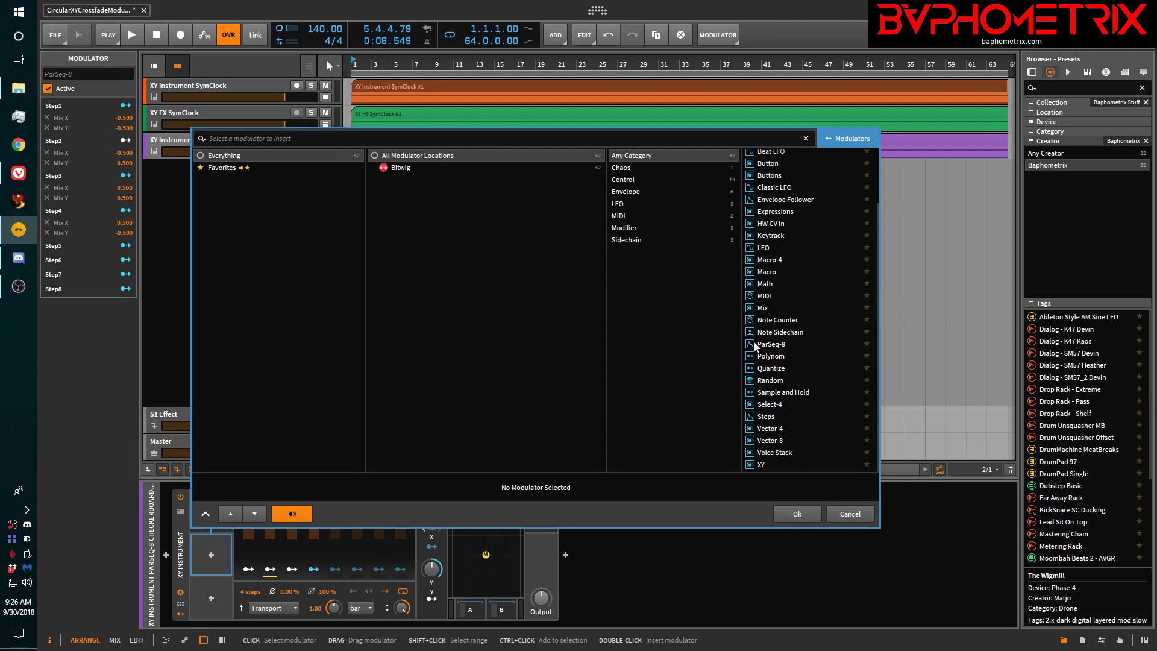
left_click(770, 344)
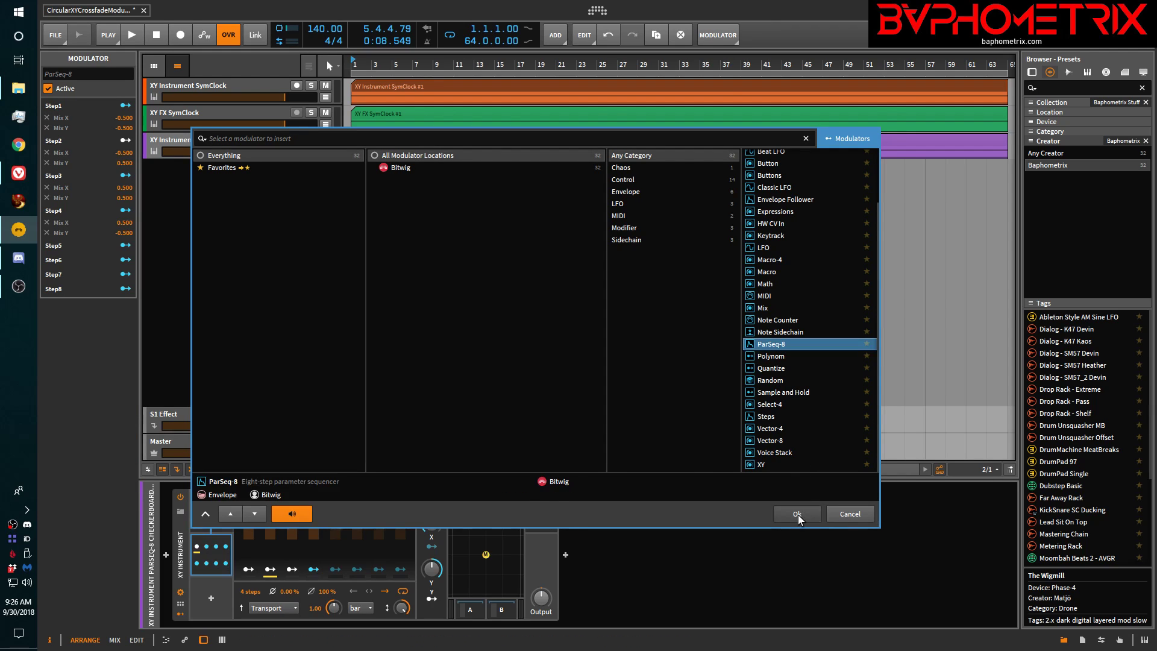
left_click(796, 513)
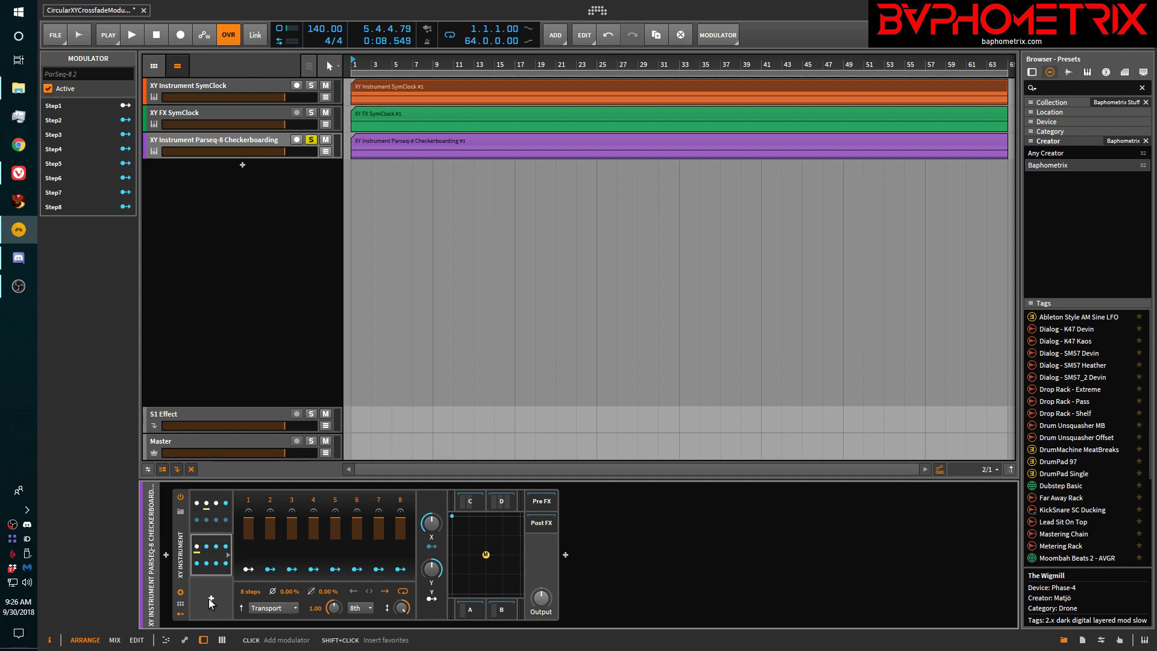
Add a Steps modulator and draw a couple of steps into its pattern.
left_click(210, 598)
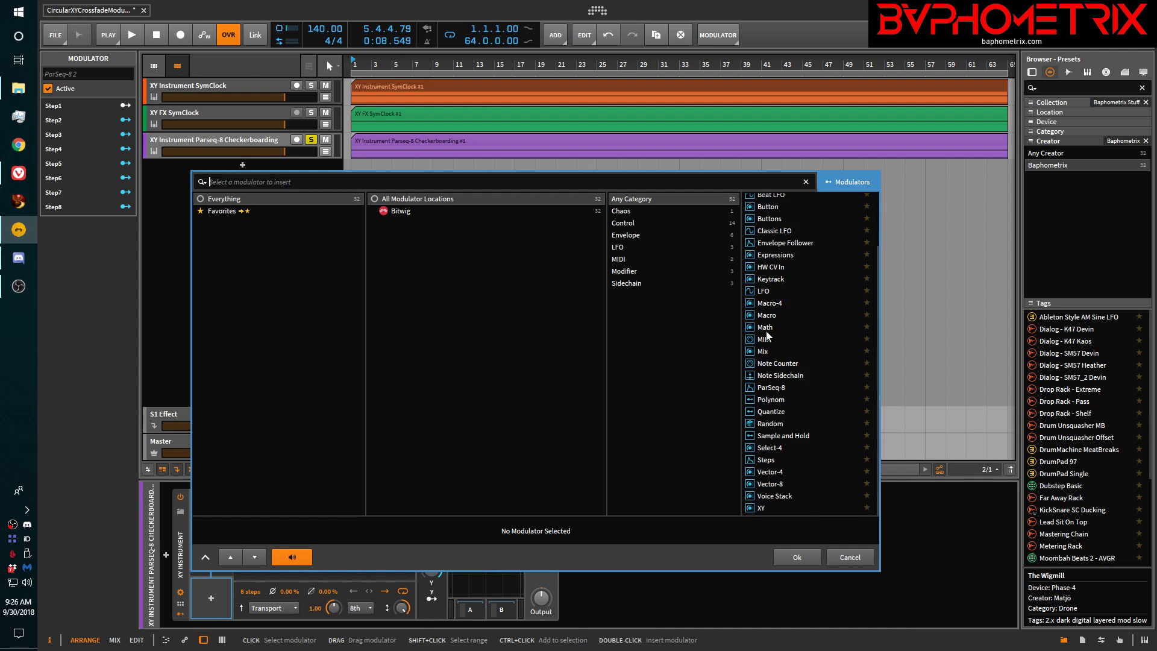
left_click(767, 459)
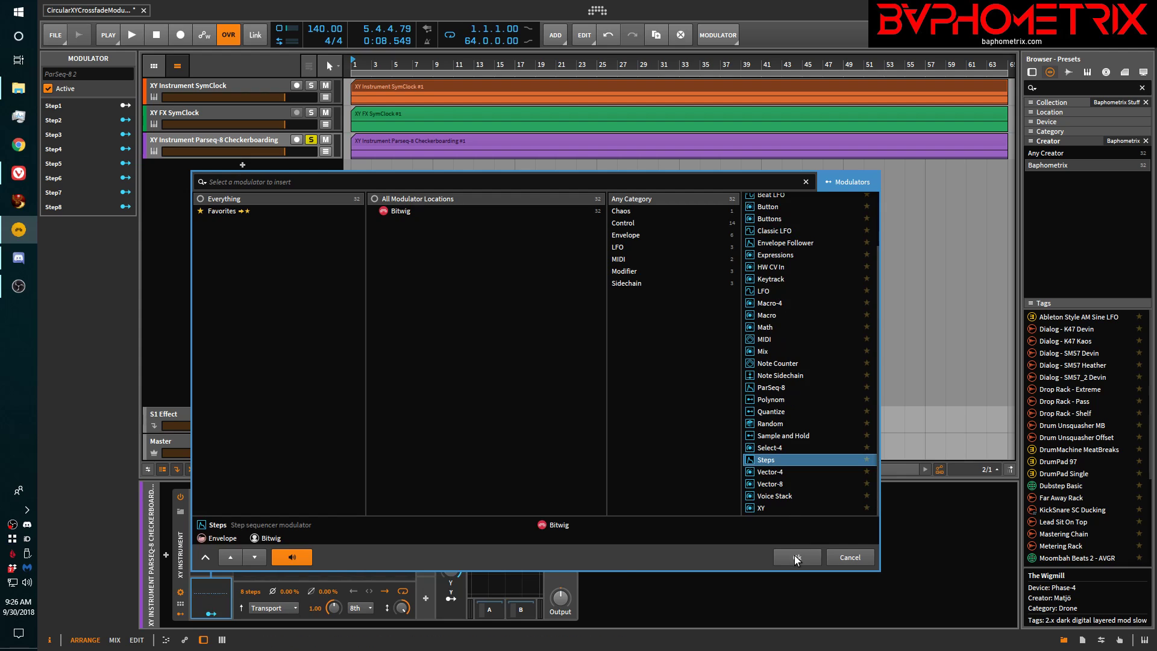
left_click(795, 557)
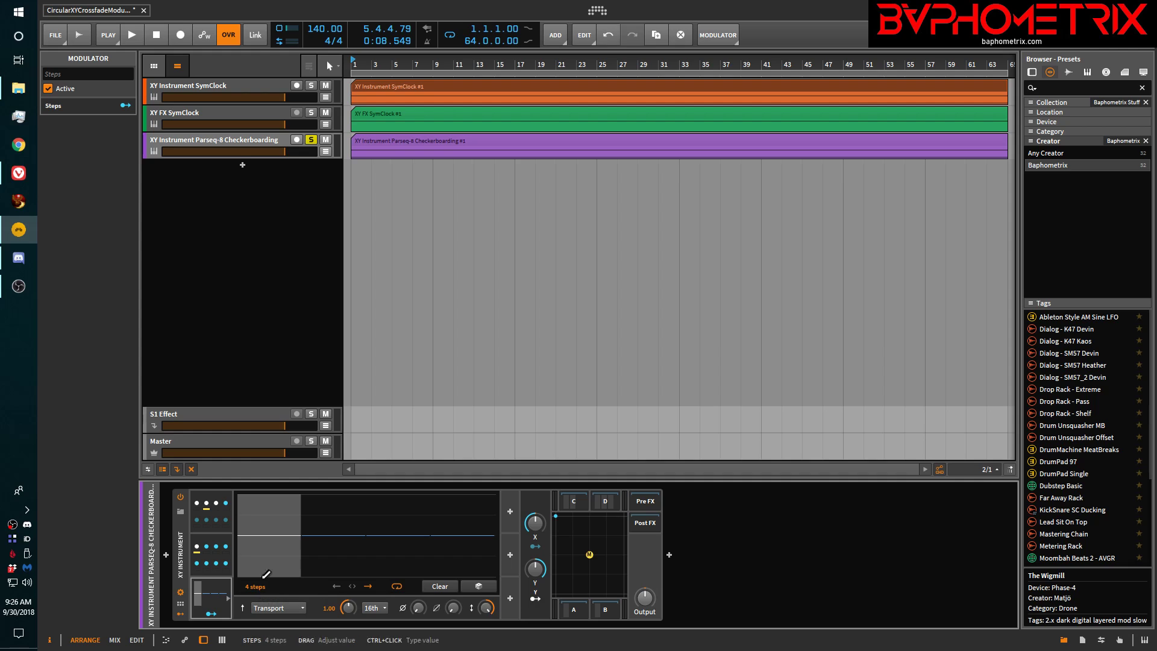
left_click(267, 515)
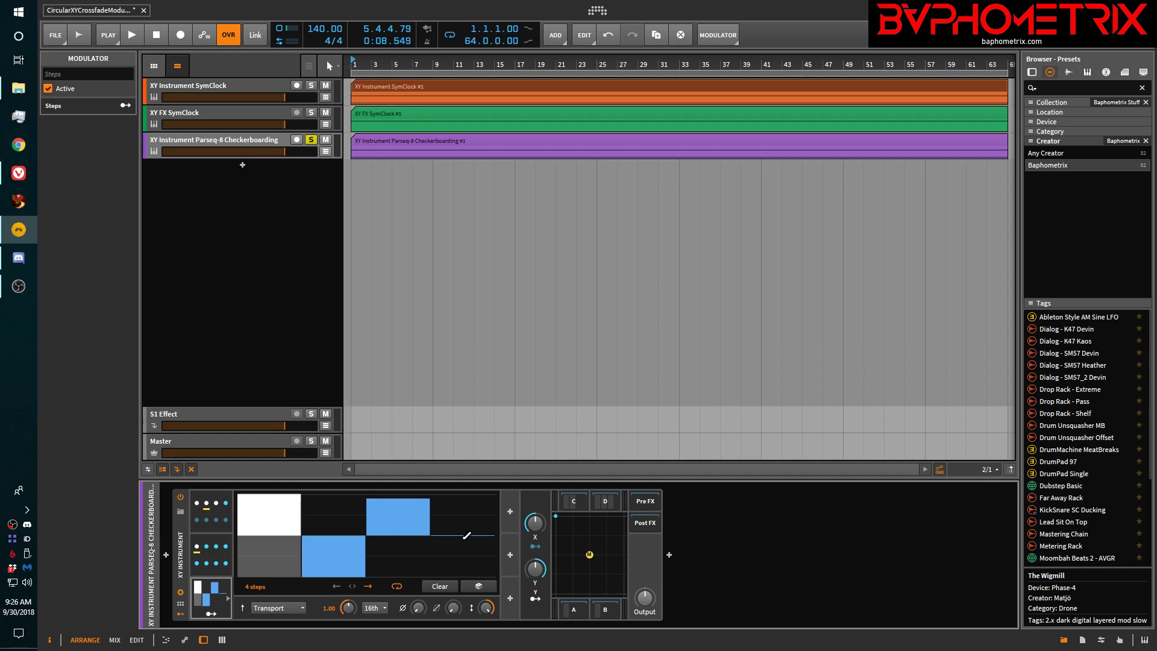
left_click(465, 548)
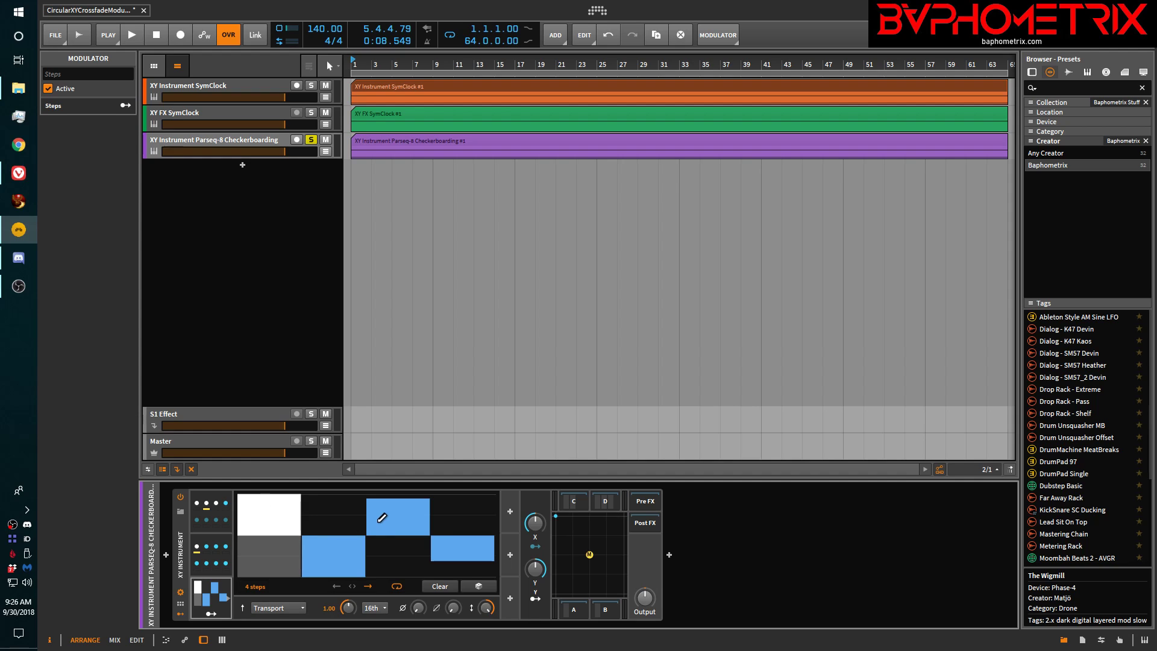
mouse_move(296, 612)
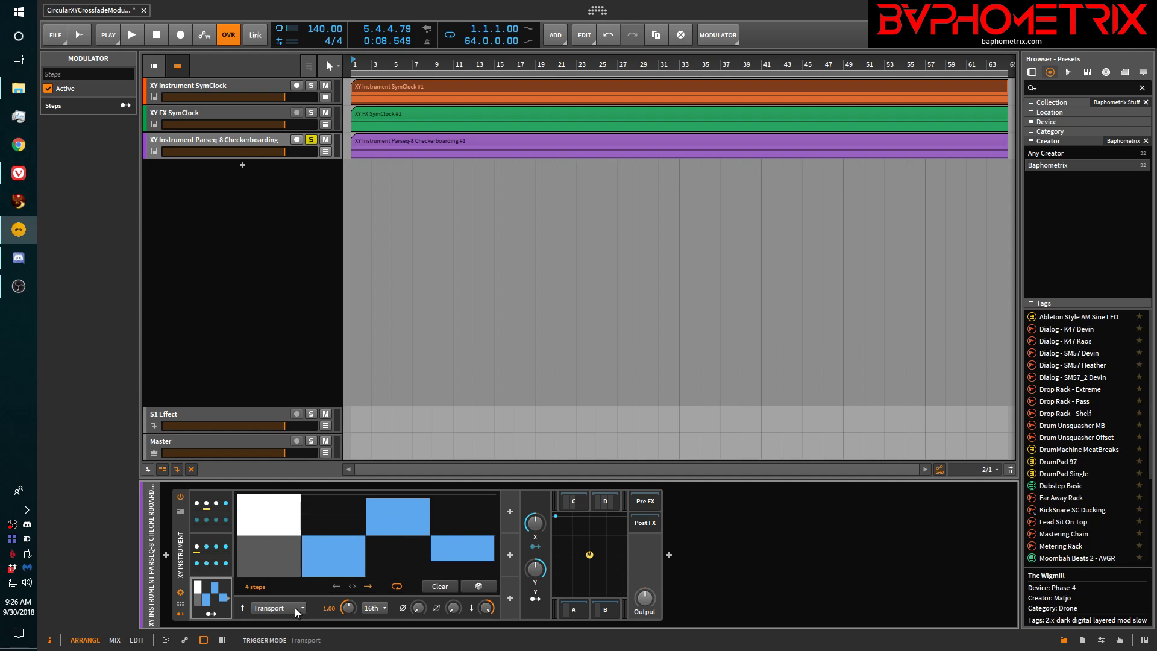
Randomize the steps, lengthen the pattern to seven steps, and randomize again.
left_click(276, 608)
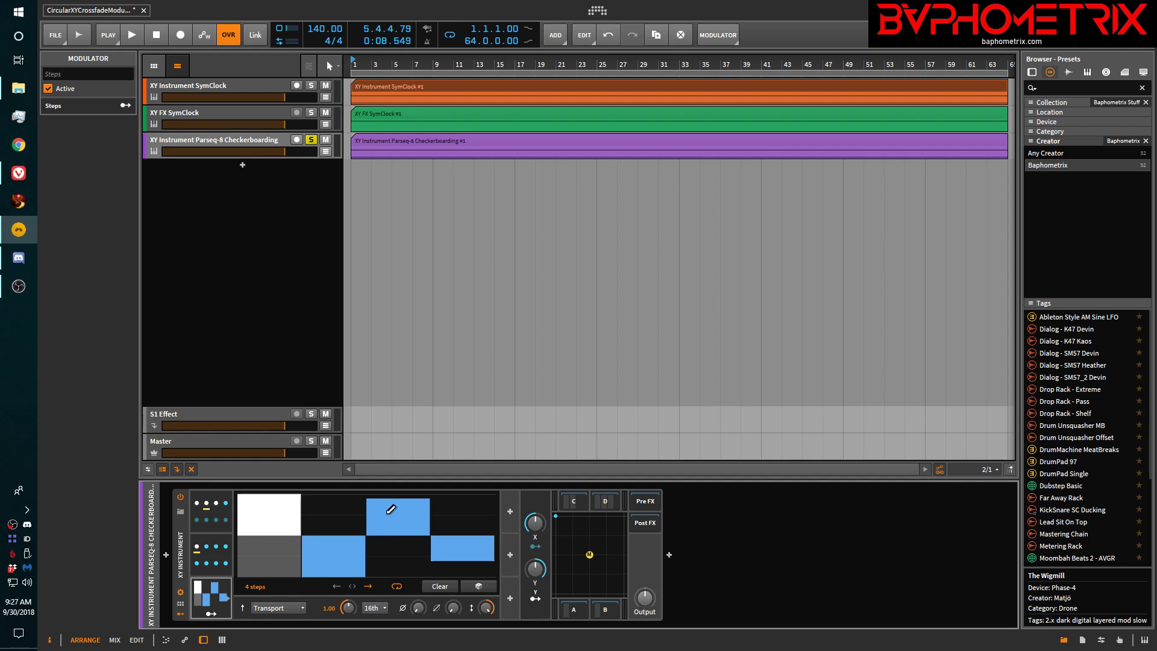
mouse_move(644, 598)
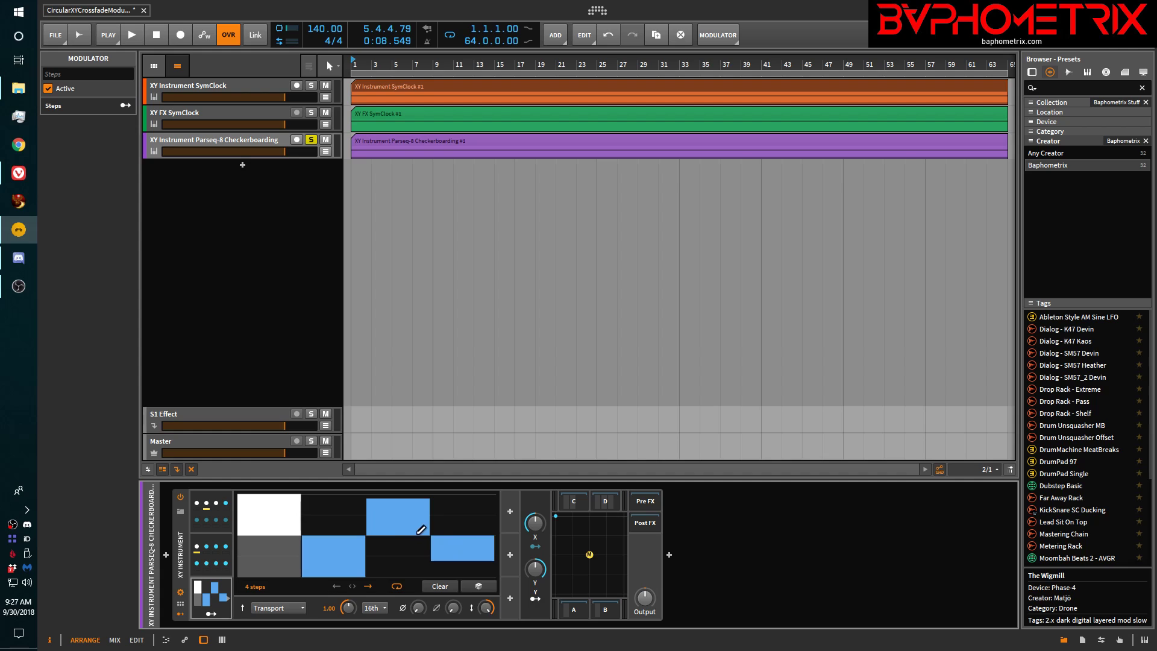
left_click(478, 586)
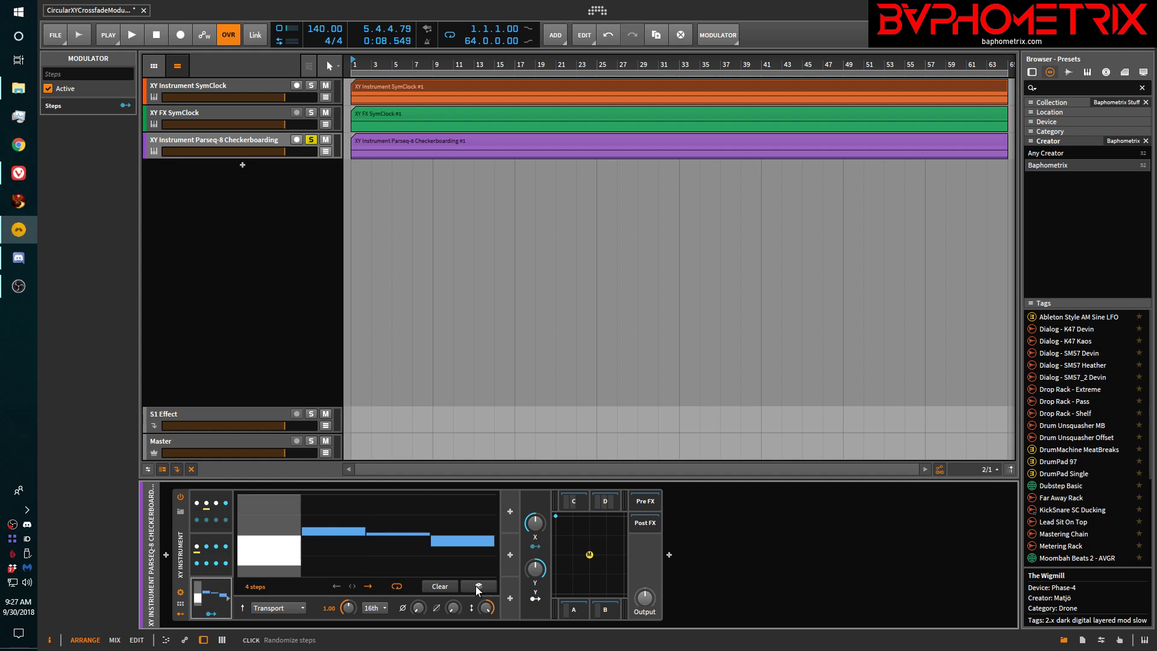
left_click(478, 586)
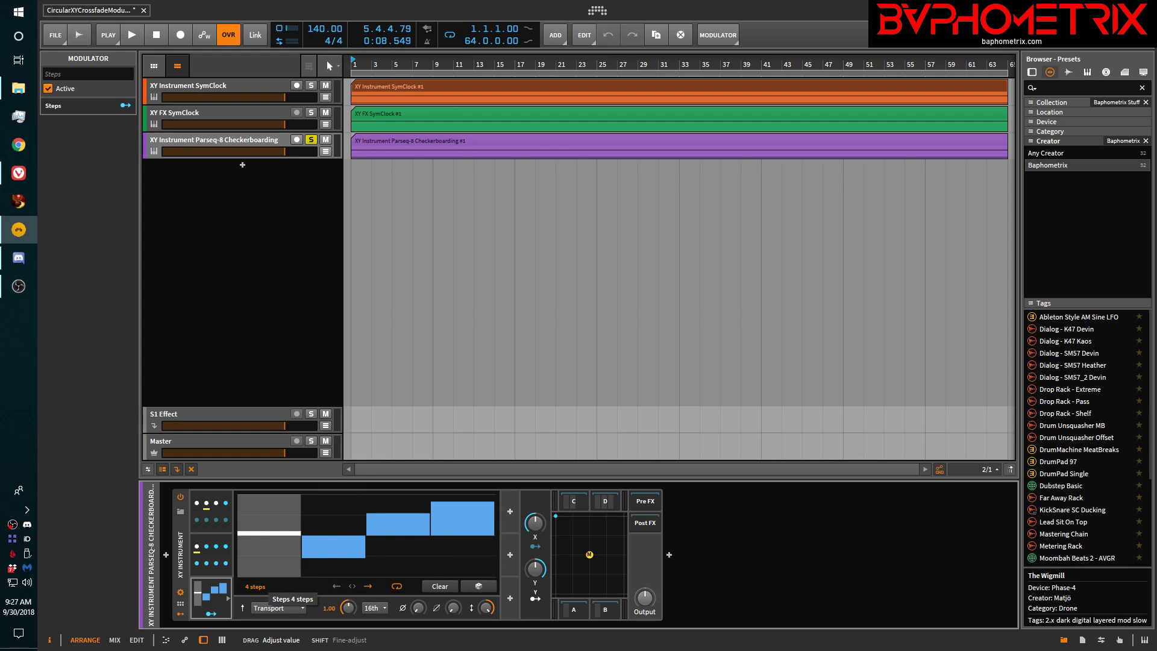
left_click(479, 586)
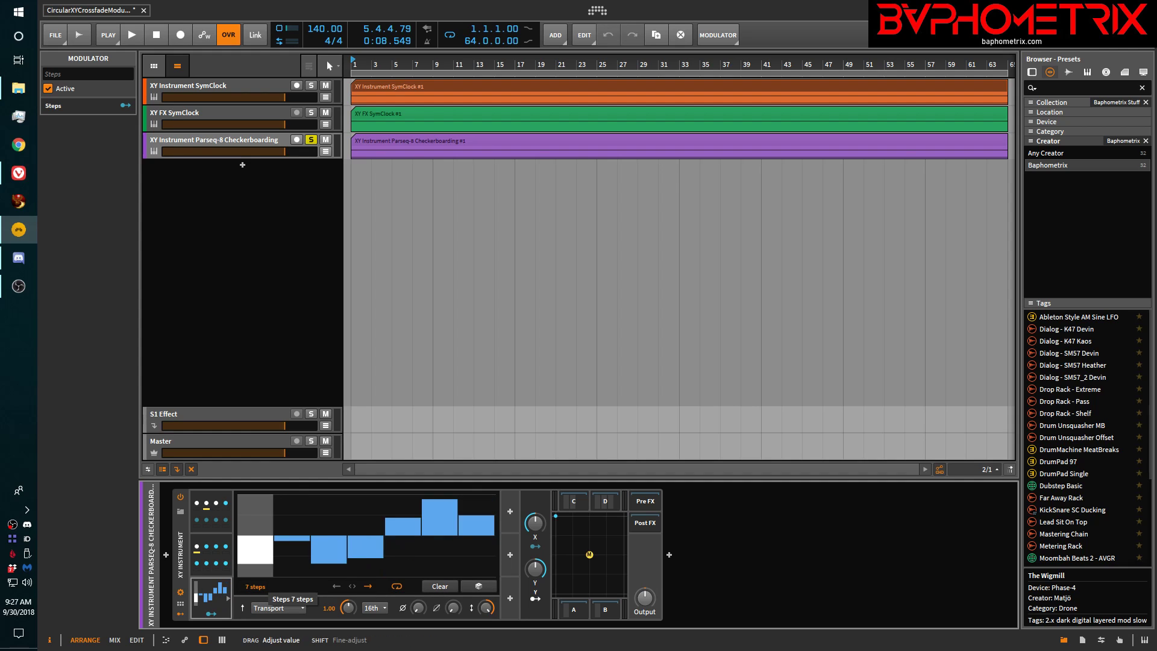
left_click(478, 586)
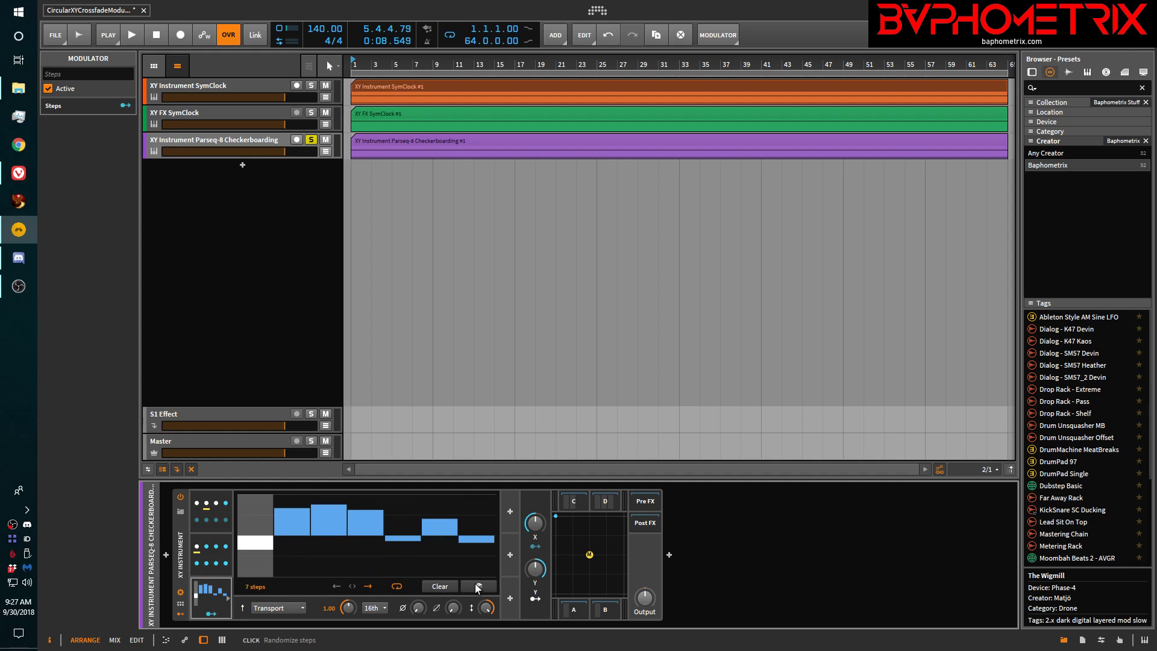
left_click(478, 586)
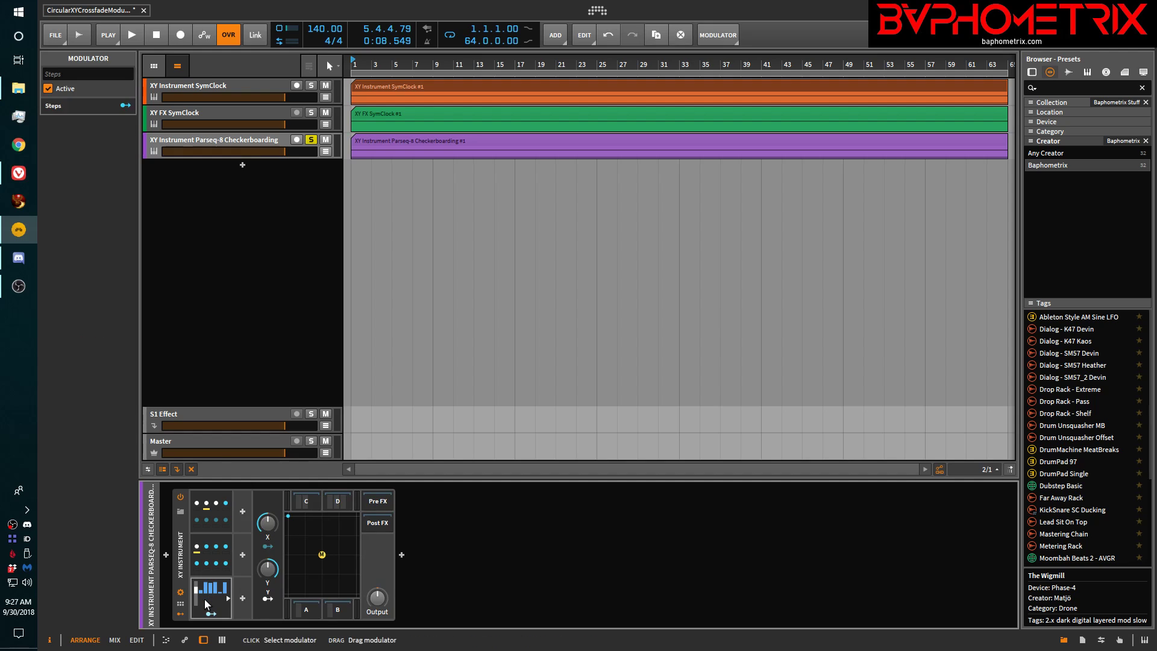
Keep the ParSeq-8 trigger mode on Transport and drag Step 1's depth to 1.0.
left_click(210, 588)
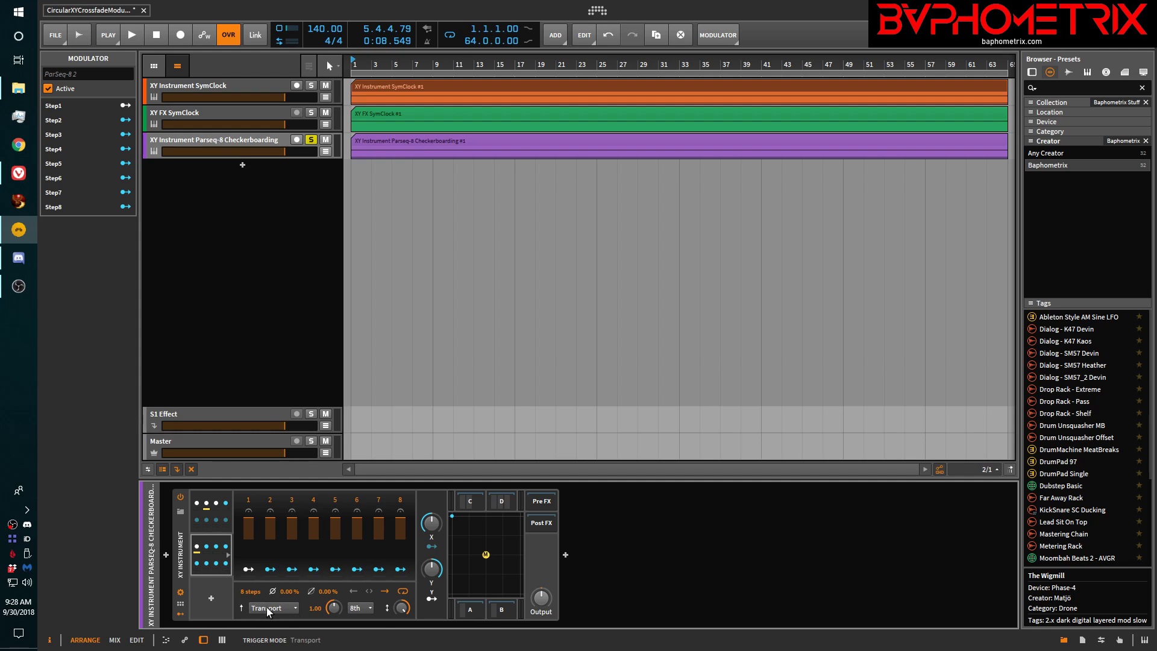
left_click(273, 608)
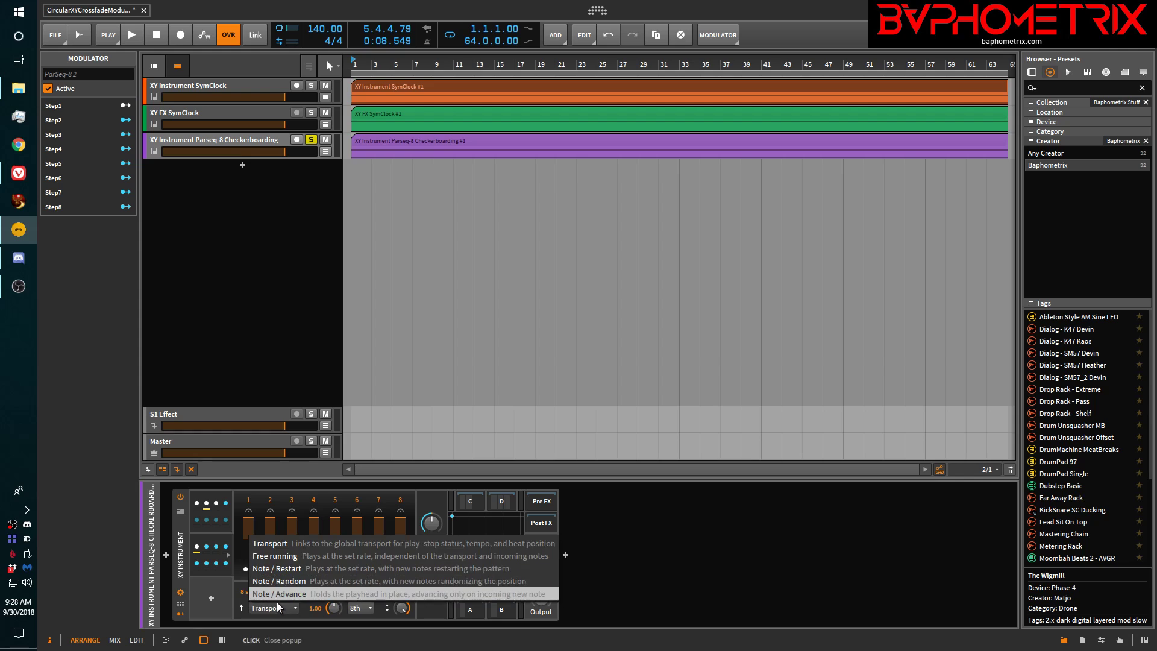
mouse_move(280, 598)
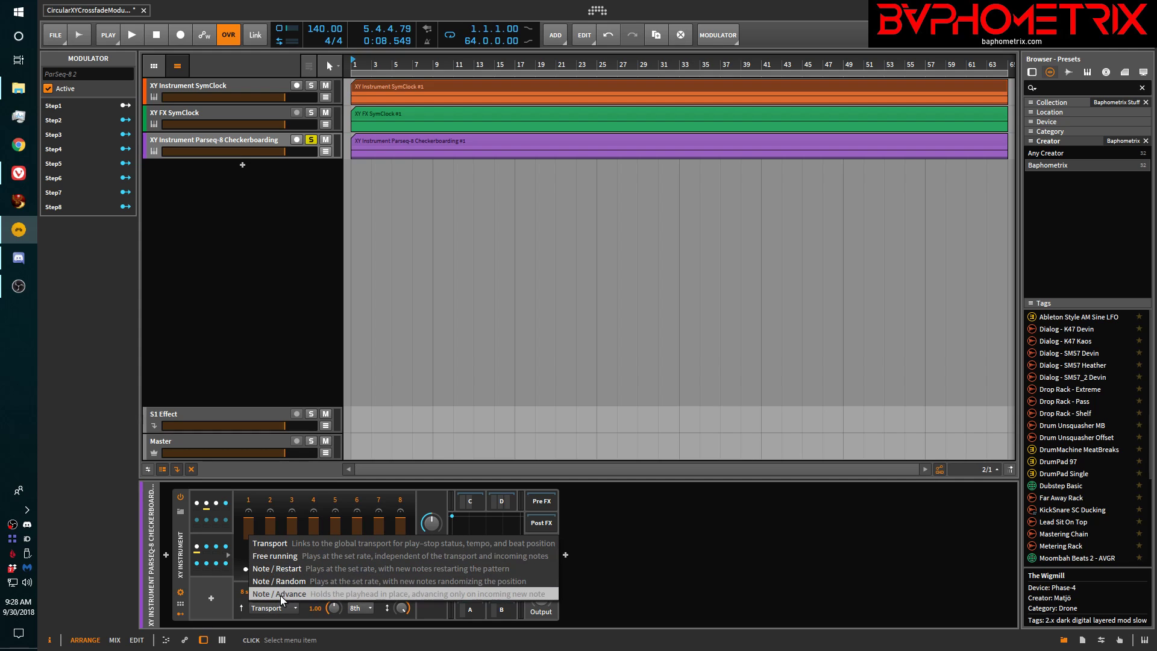
mouse_move(279, 581)
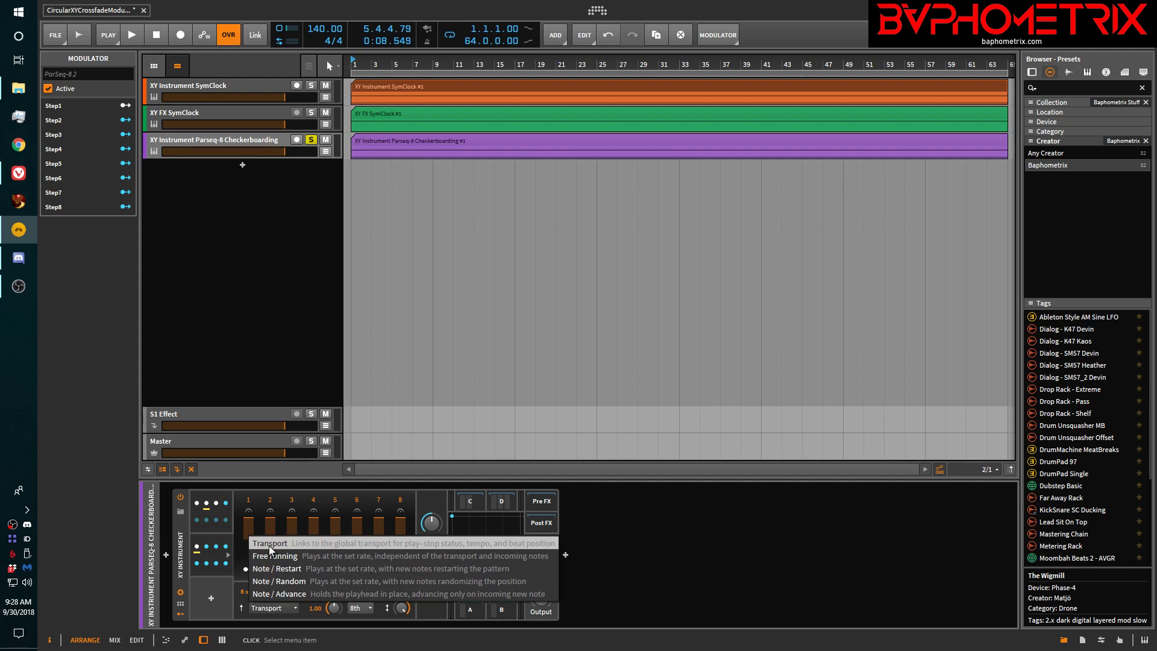
mouse_move(279, 593)
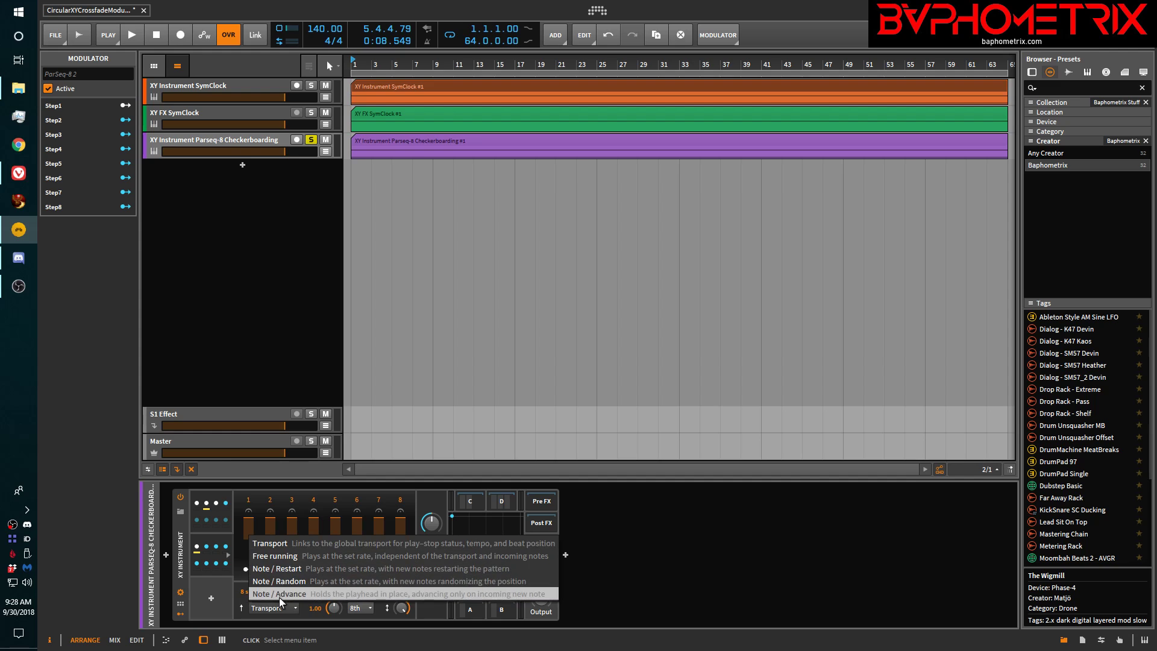
left_click(280, 593)
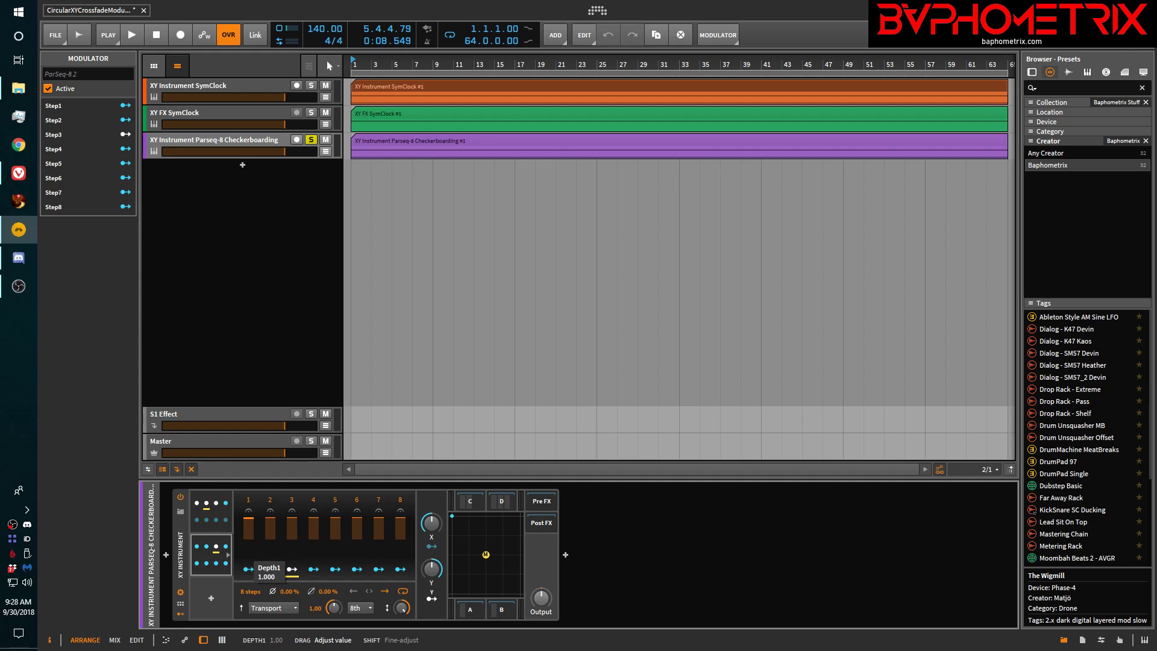
left_click_drag(270, 510, 269, 550)
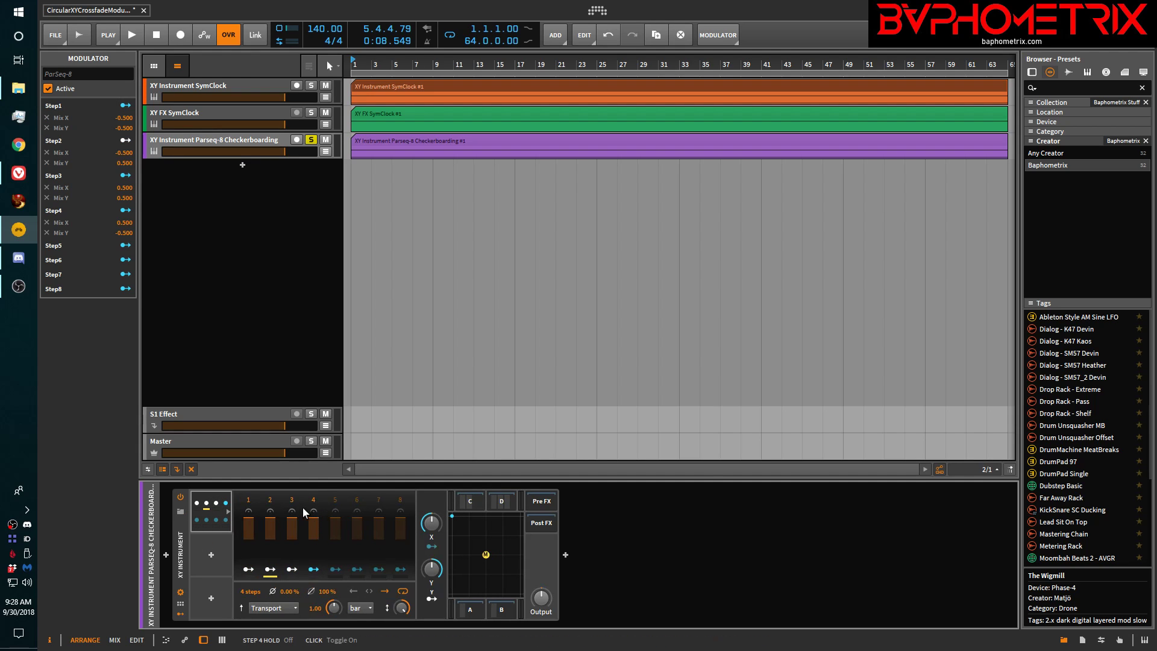
mouse_move(289, 539)
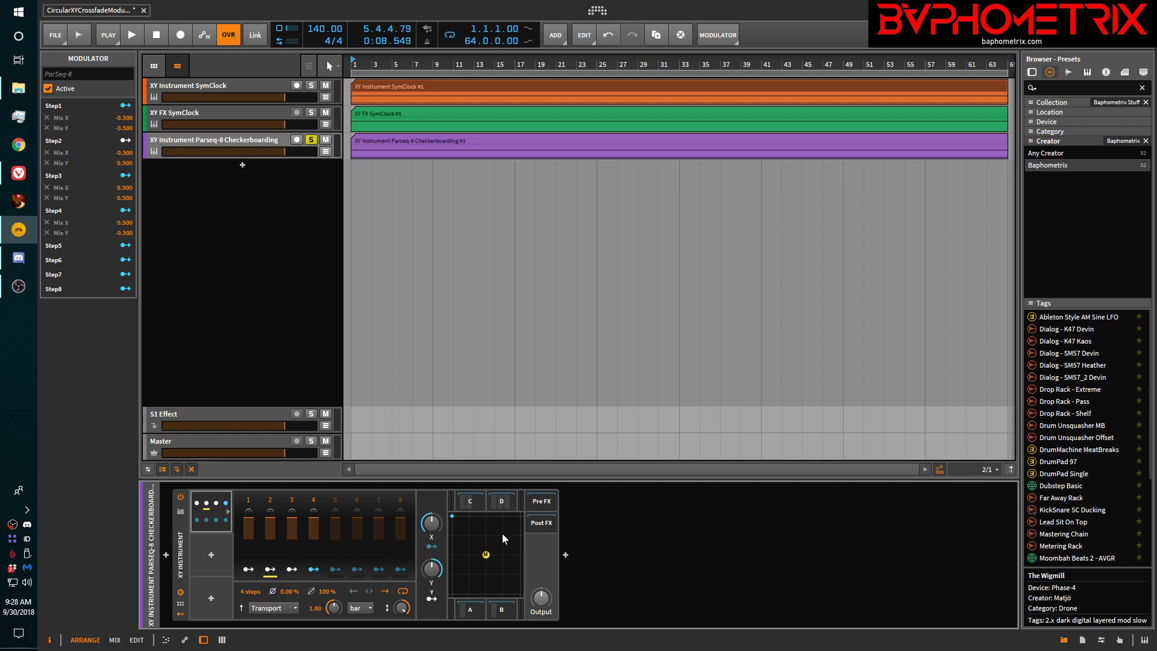
mouse_move(496, 551)
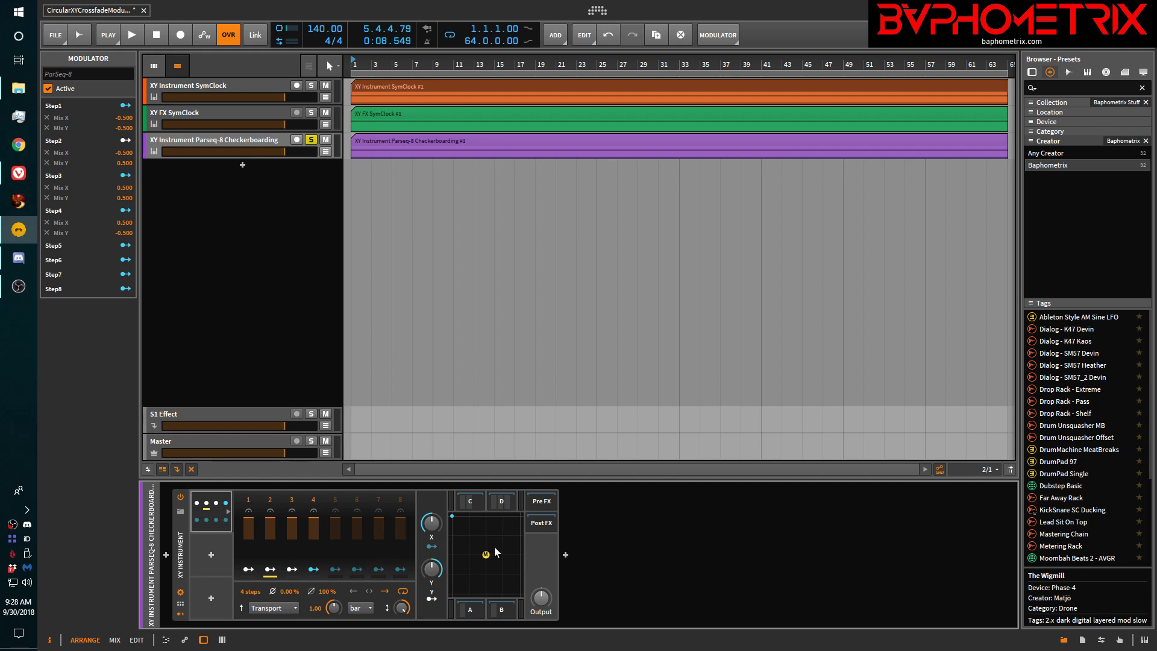
mouse_move(464, 598)
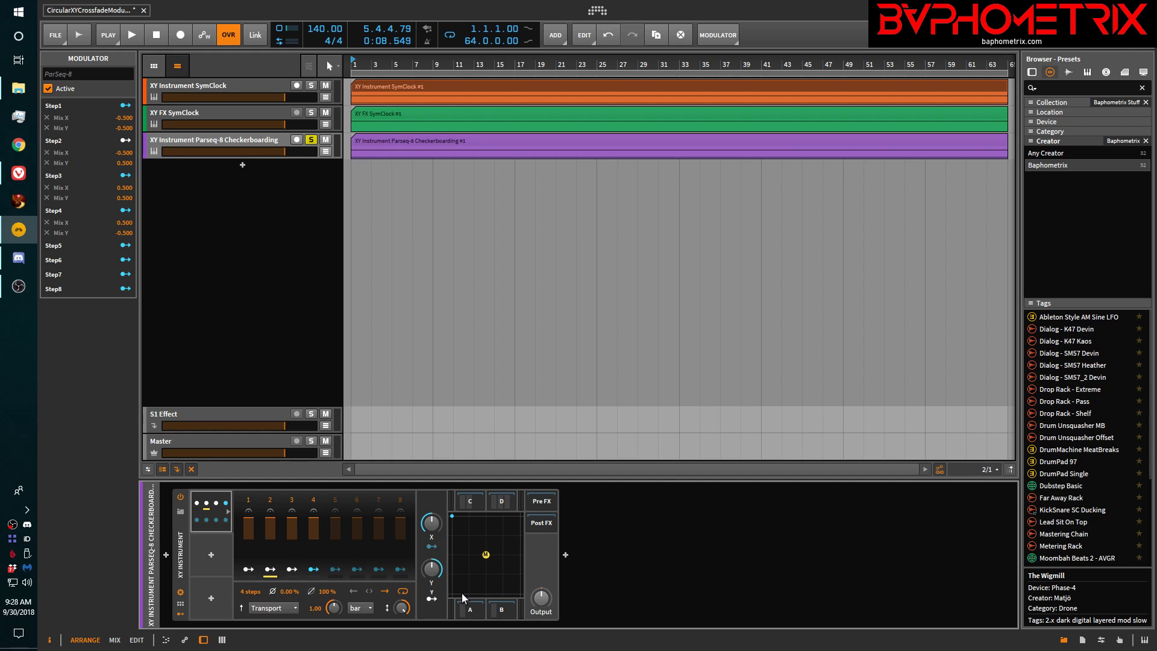
mouse_move(498, 601)
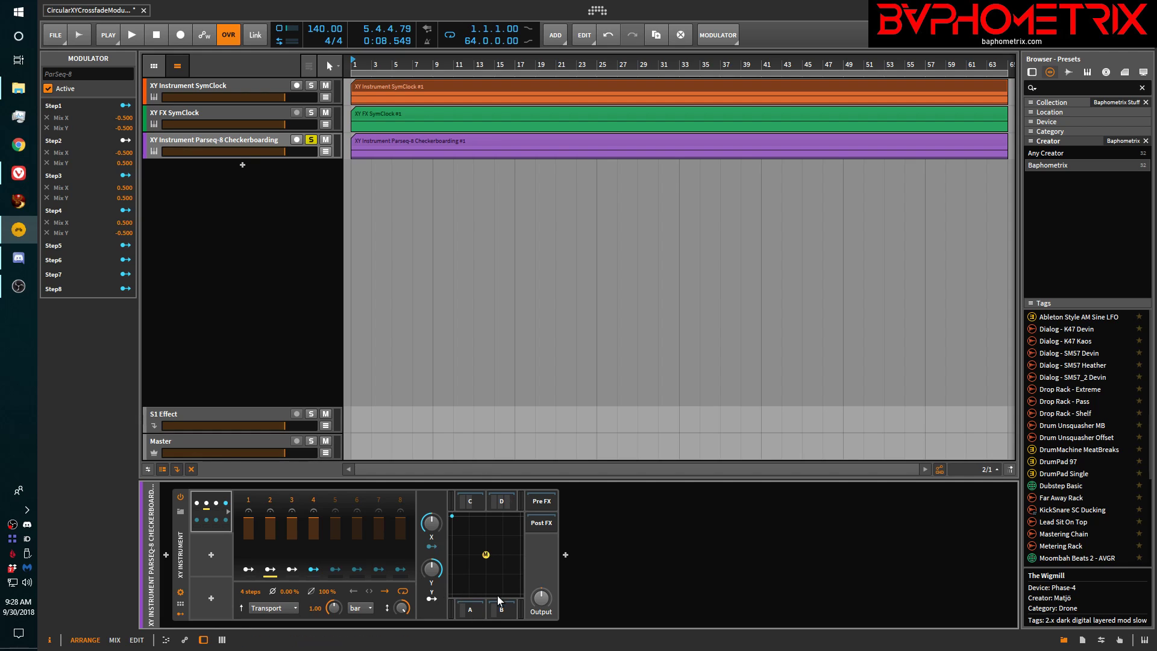
mouse_move(453, 520)
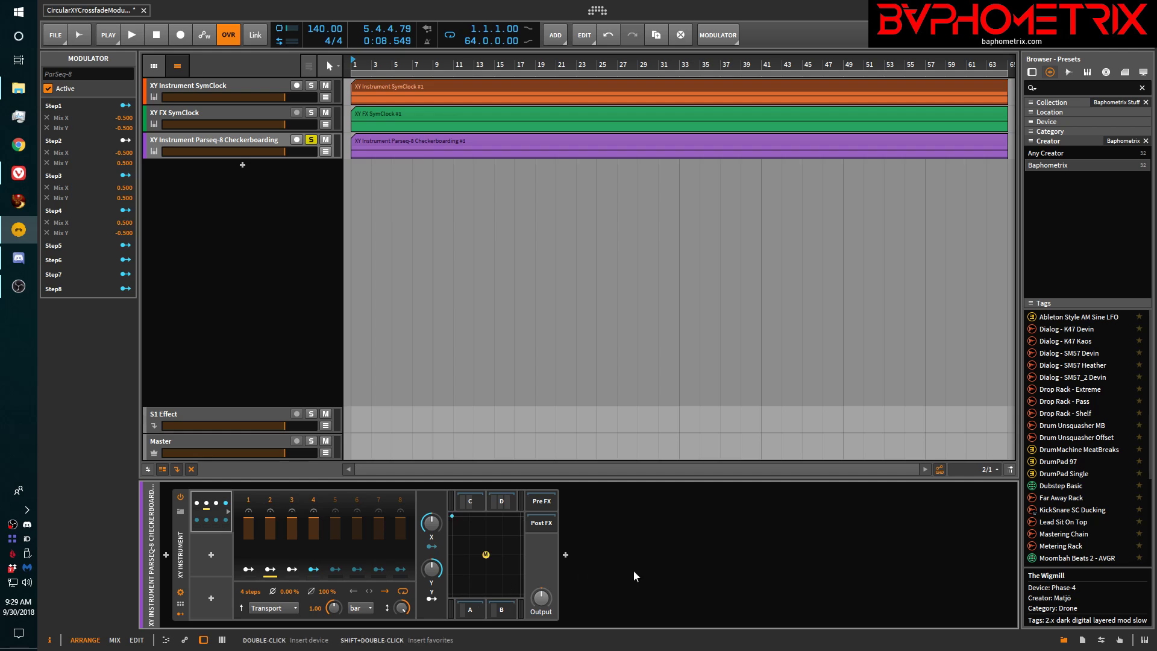
Start playback to audition the four-step ParSeq-8 moving X/Y between ±0.5.
left_click(132, 35)
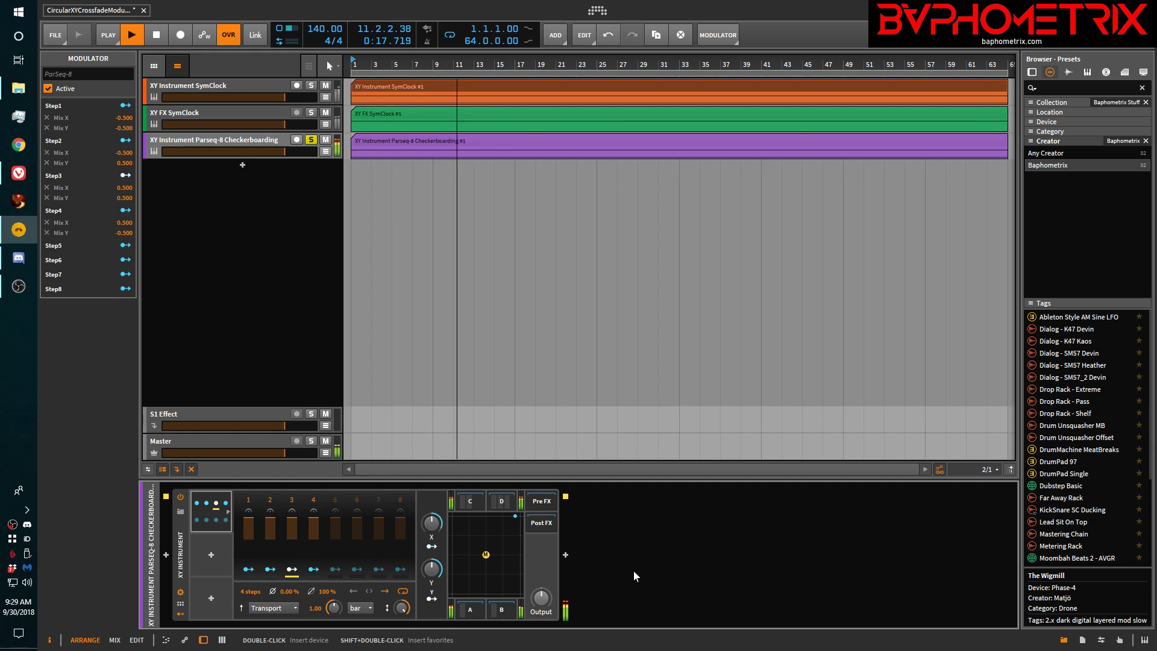
Stop playback and lower the ParSeq-8 smoothing from 100% to 65.5%.
left_click(132, 35)
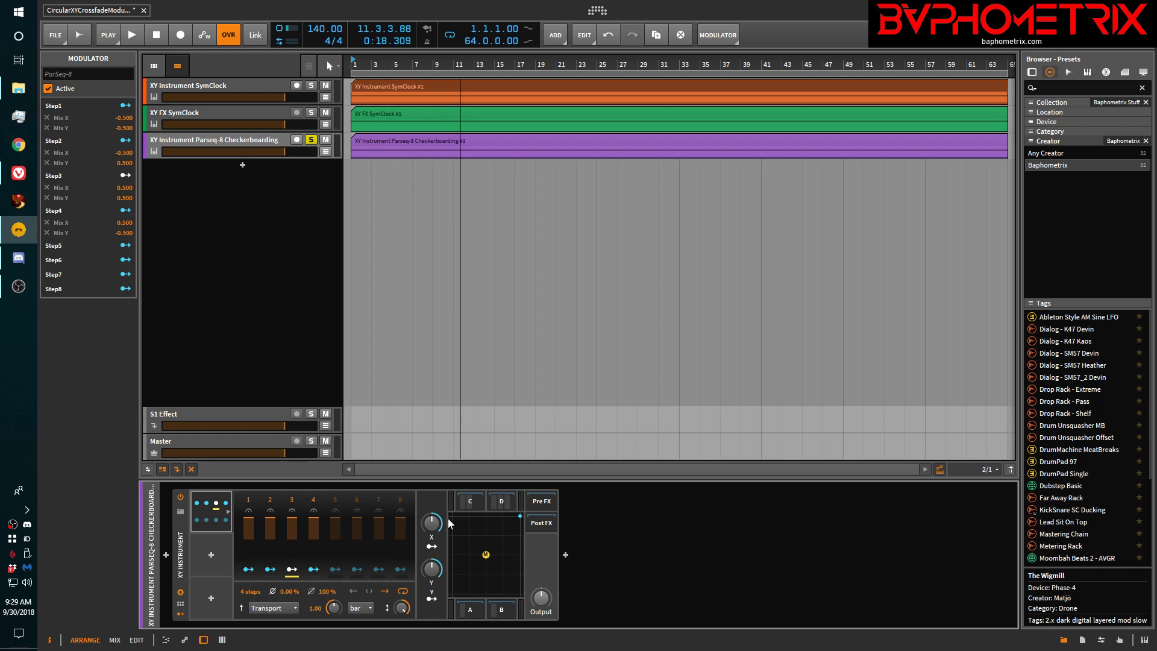
mouse_move(559, 524)
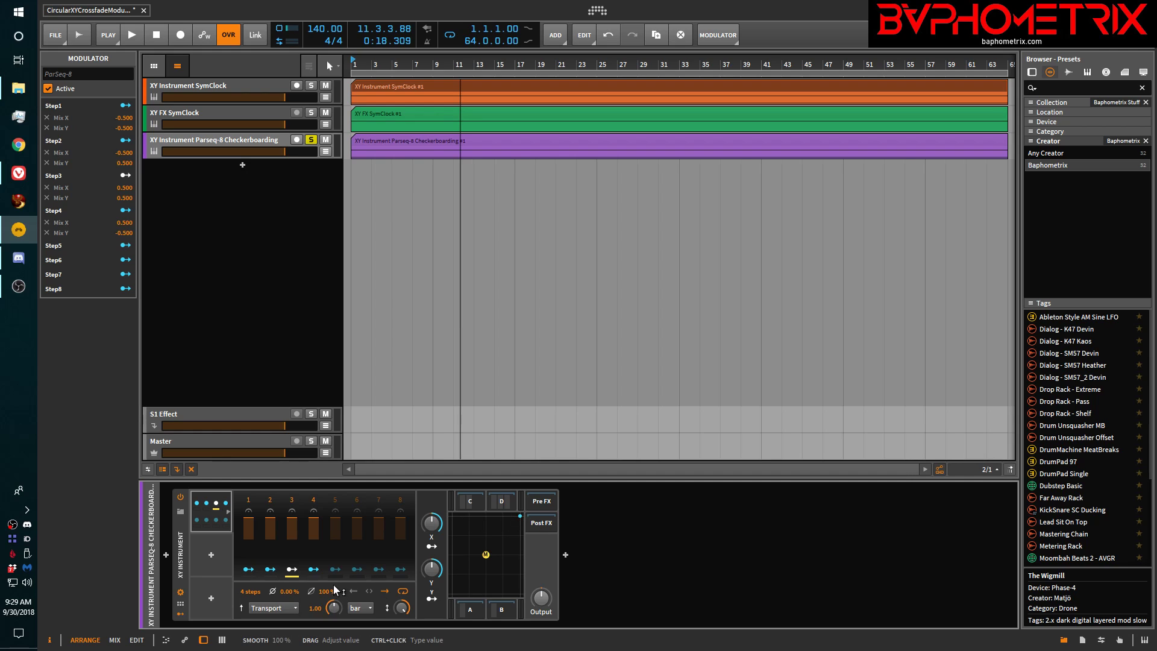
mouse_move(325, 595)
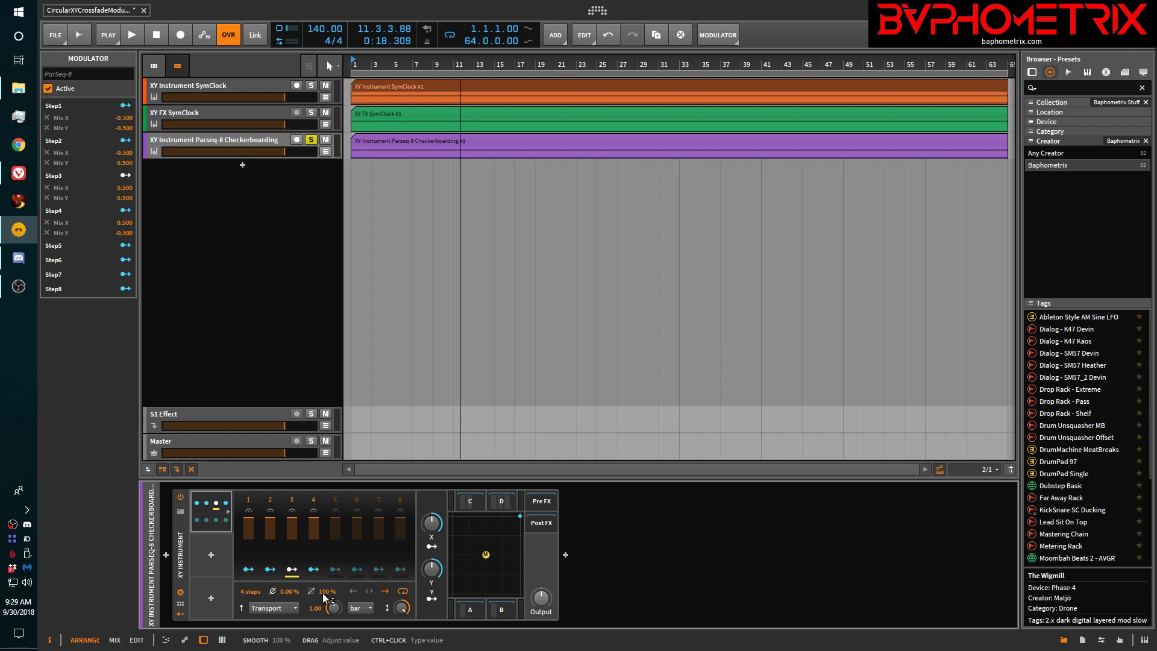
left_click_drag(322, 591, 323, 601)
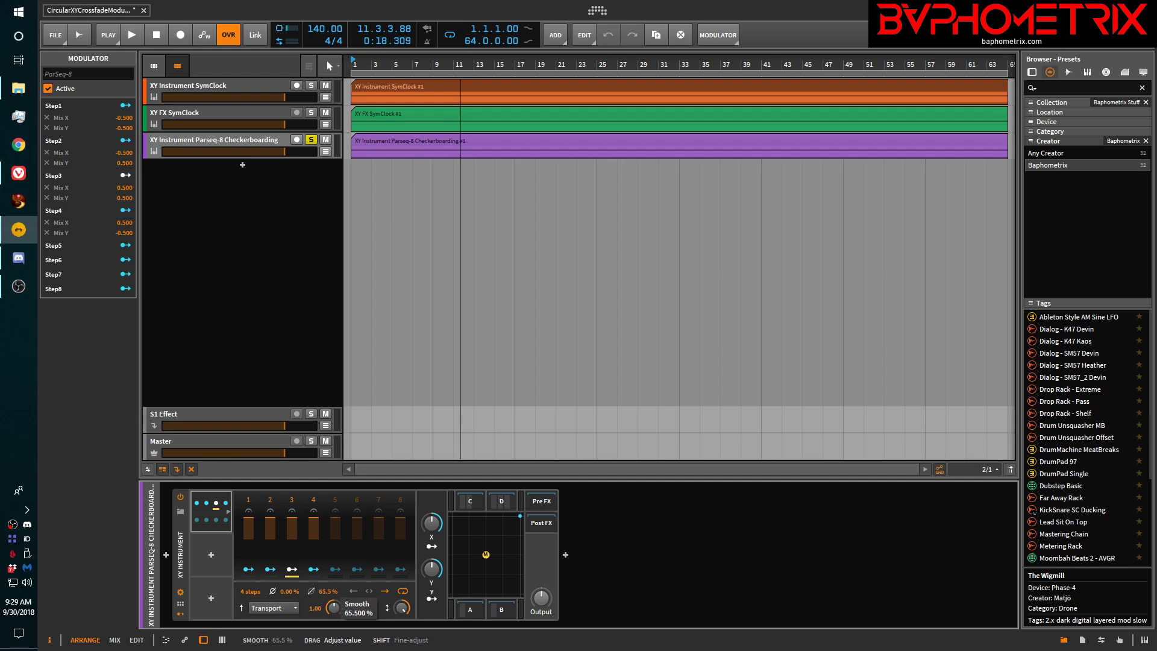
left_click(132, 33)
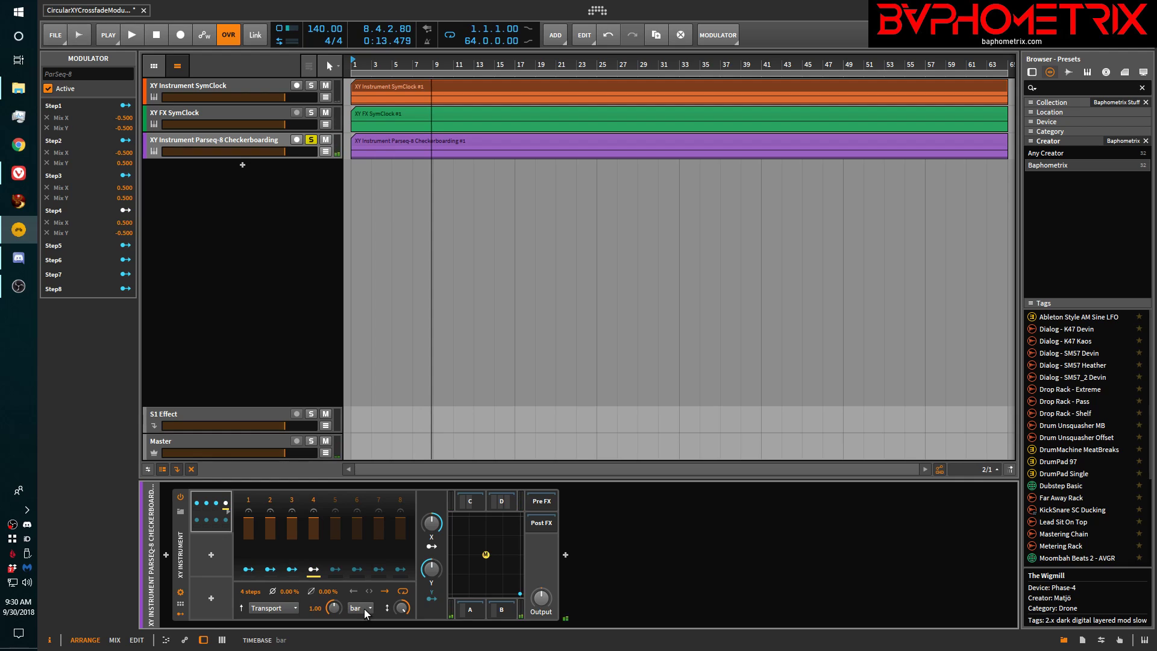
Try 2nd and 4th rate time bases, then set the ParSeq-8 rate back to bar.
left_click(369, 607)
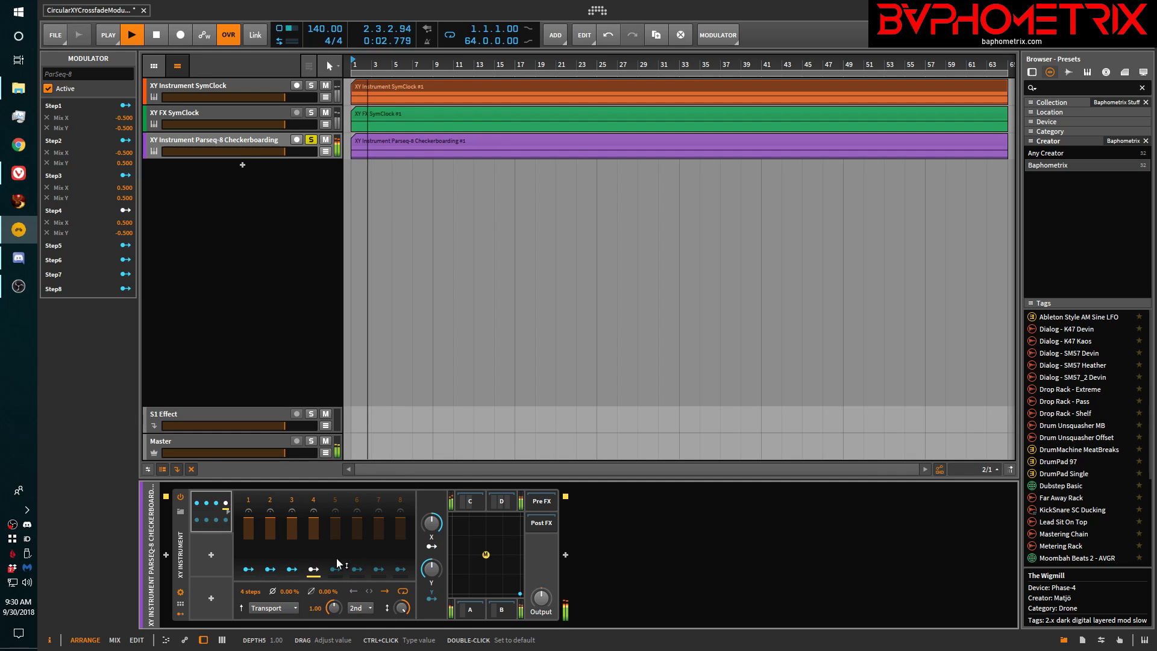
left_click(361, 608)
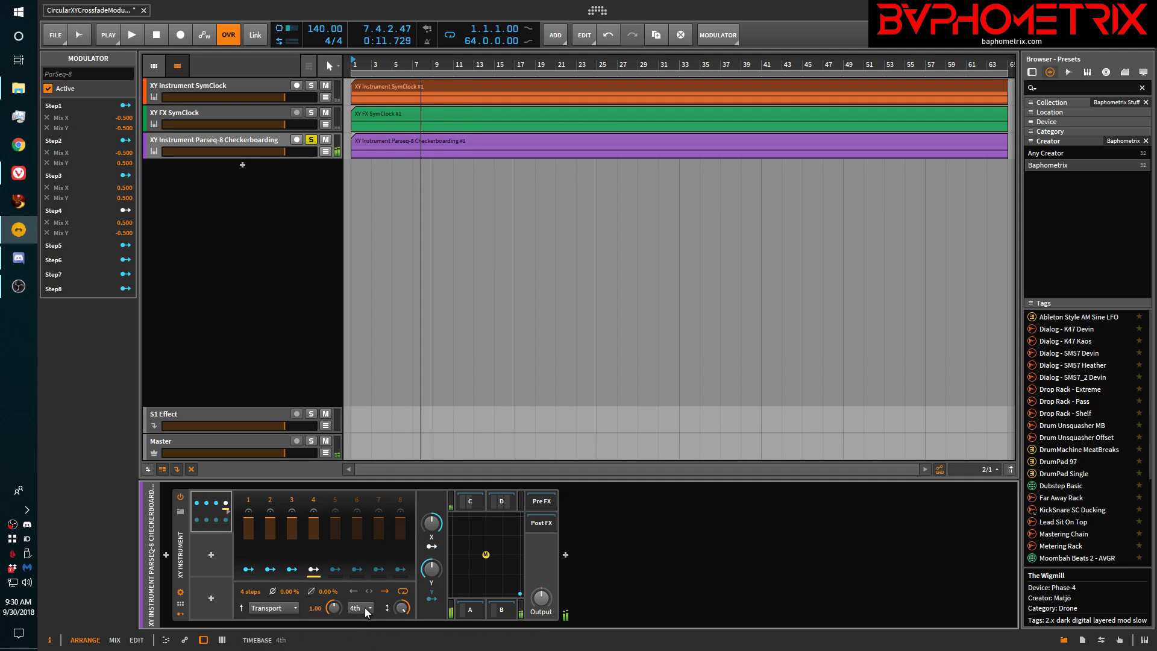
left_click(358, 607)
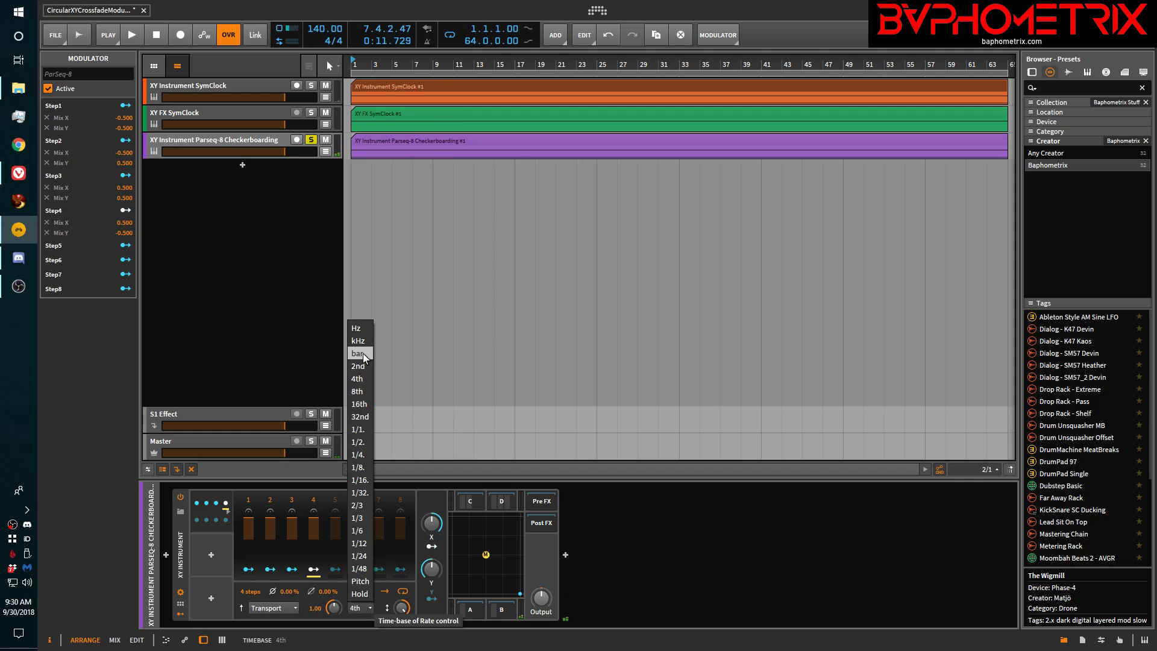
left_click(357, 352)
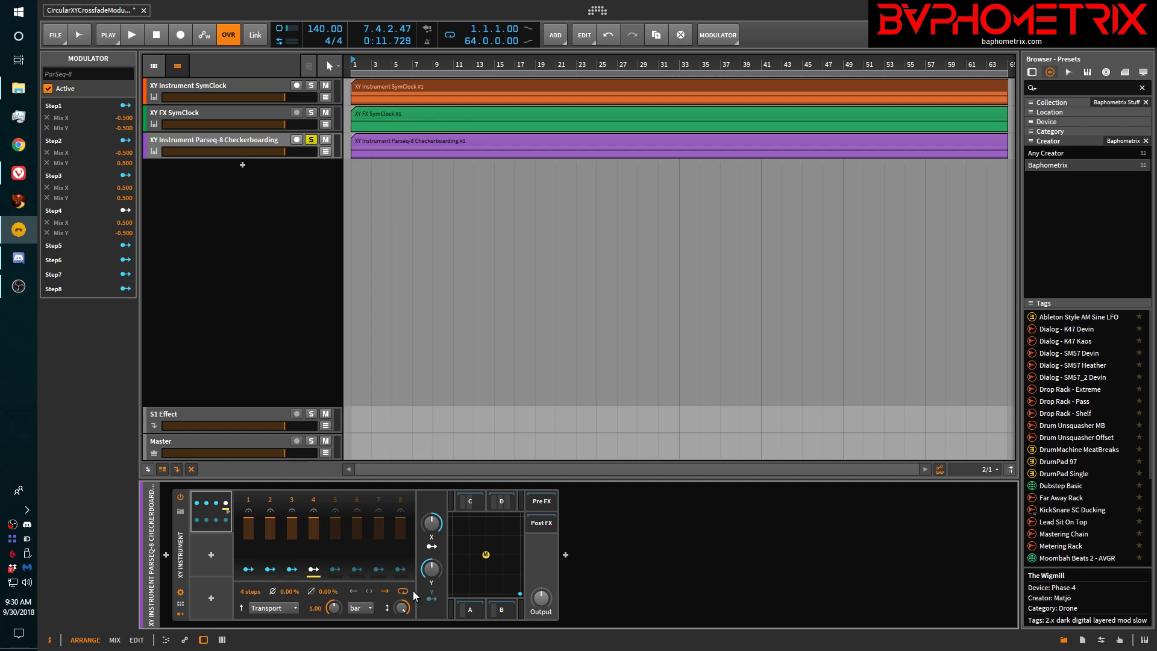
Start playback and raise the ParSeq-8 smoothing to 99.5%.
left_click(131, 33)
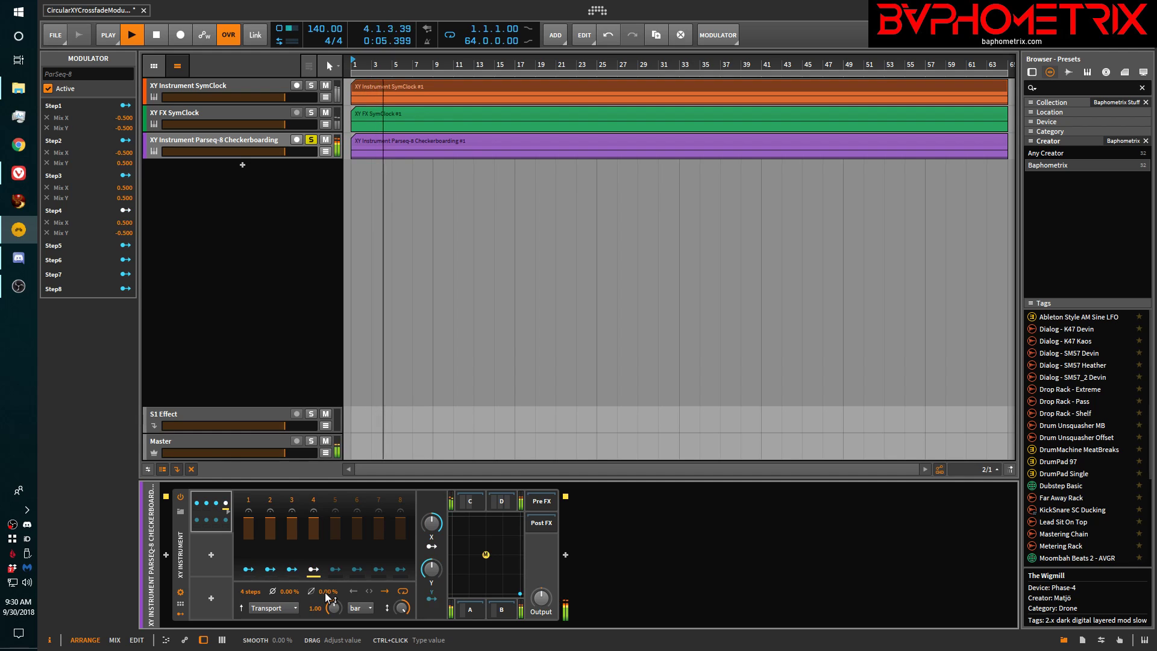
left_click(132, 34)
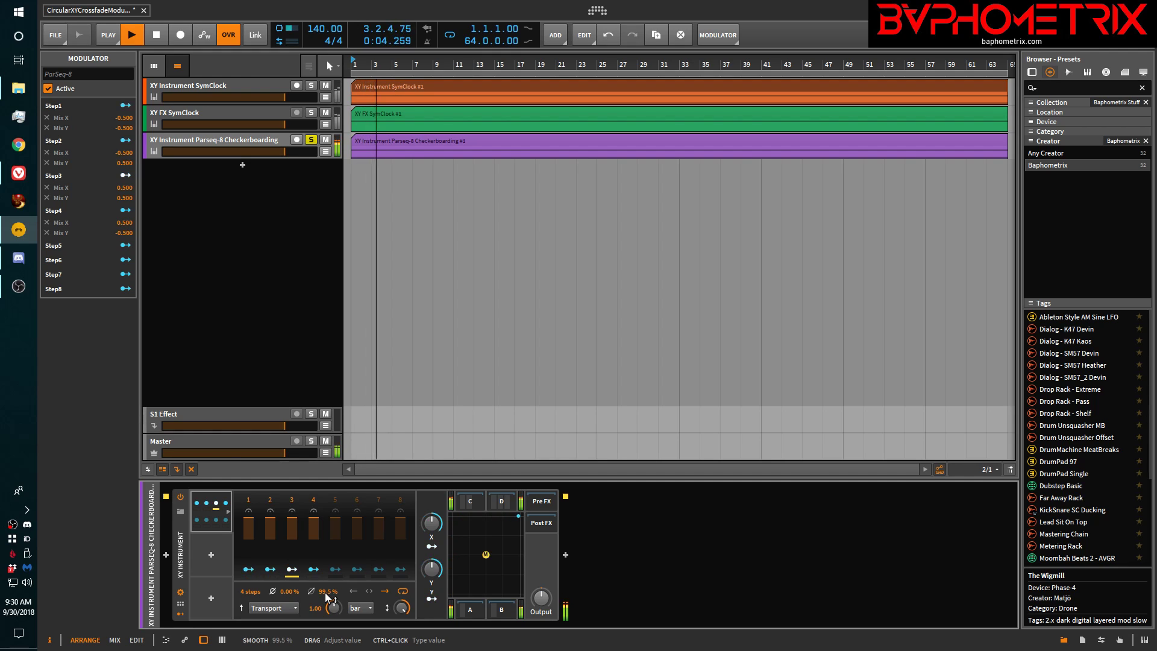
left_click_drag(325, 591, 325, 612)
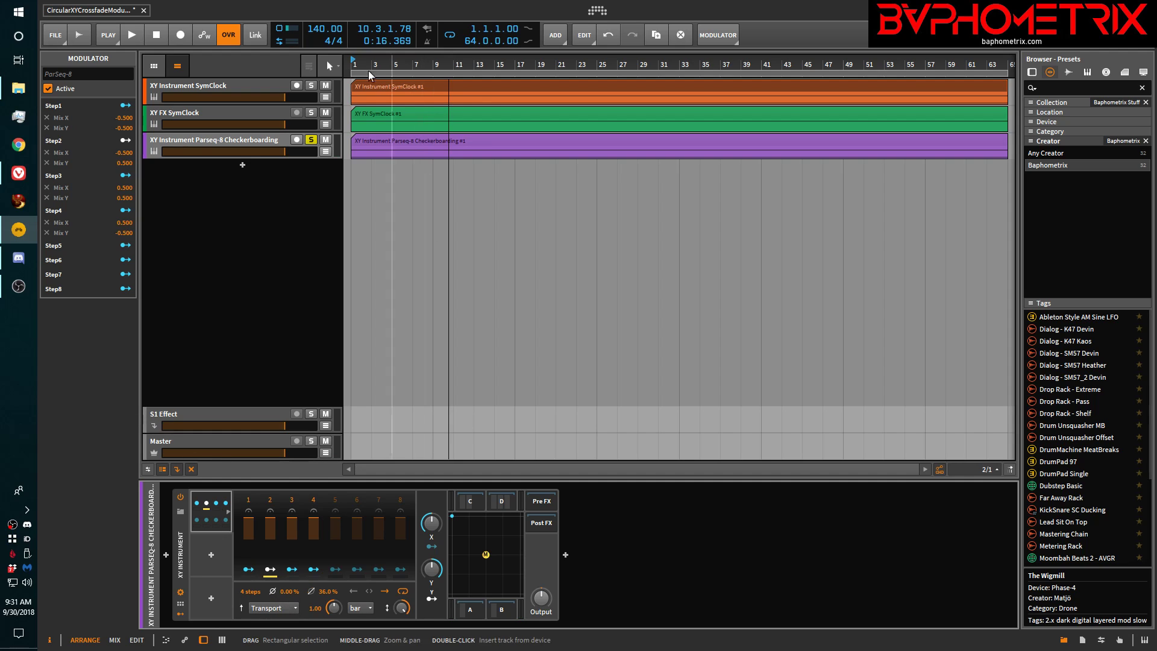
mouse_move(395, 450)
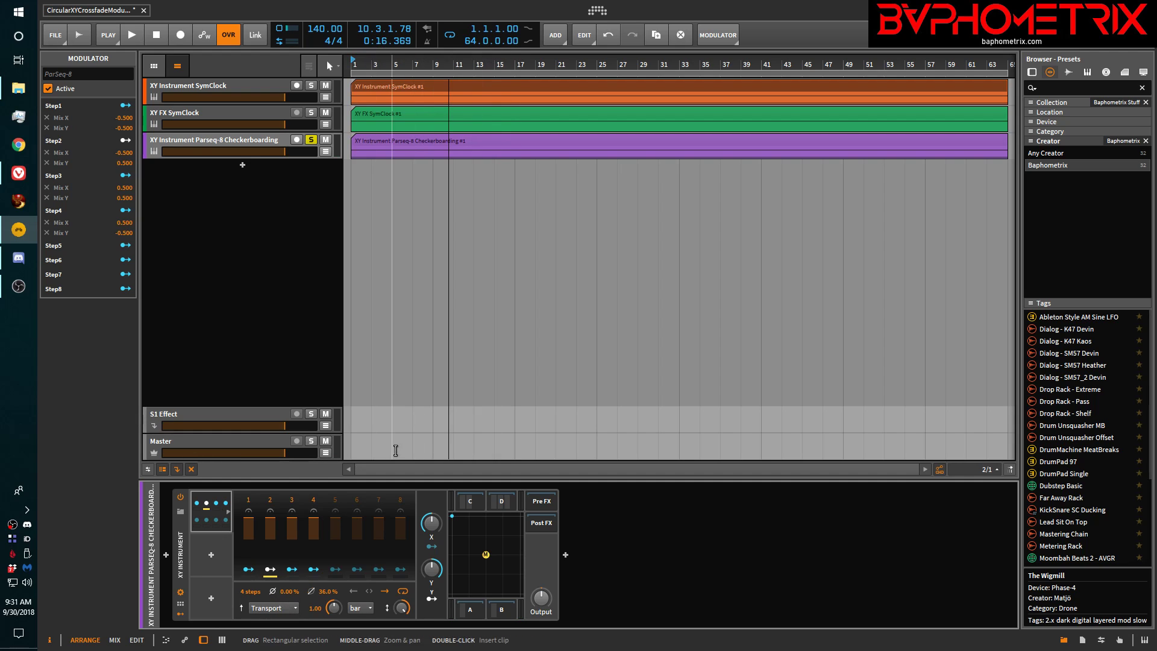
left_click(359, 608)
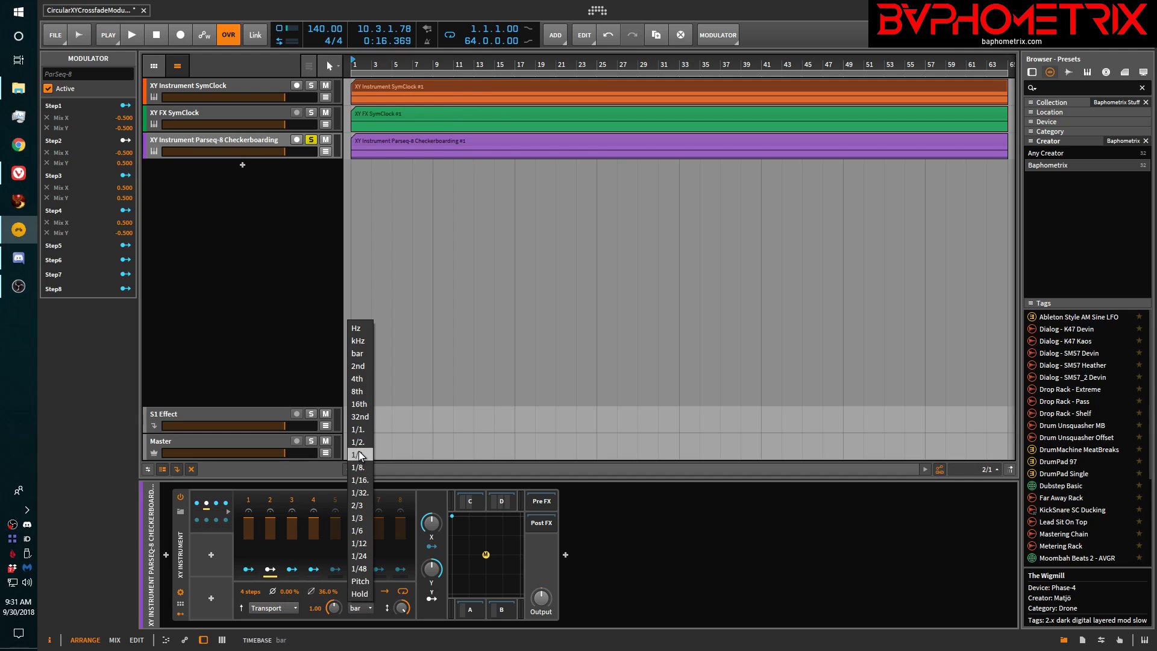
mouse_move(376, 456)
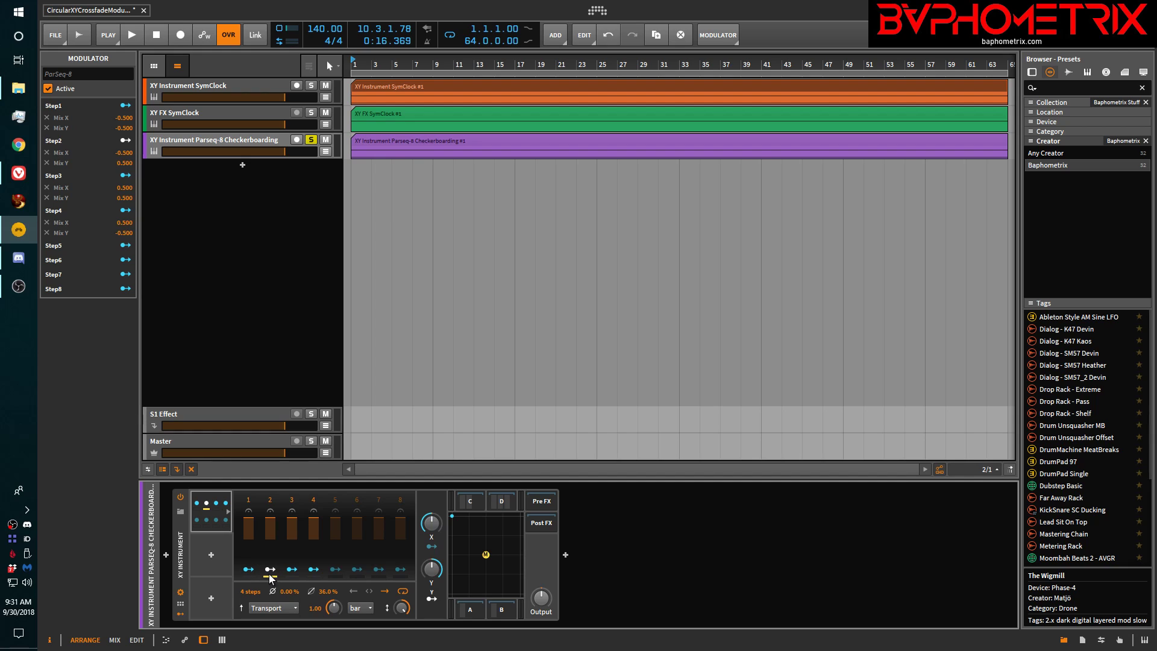
mouse_move(294, 555)
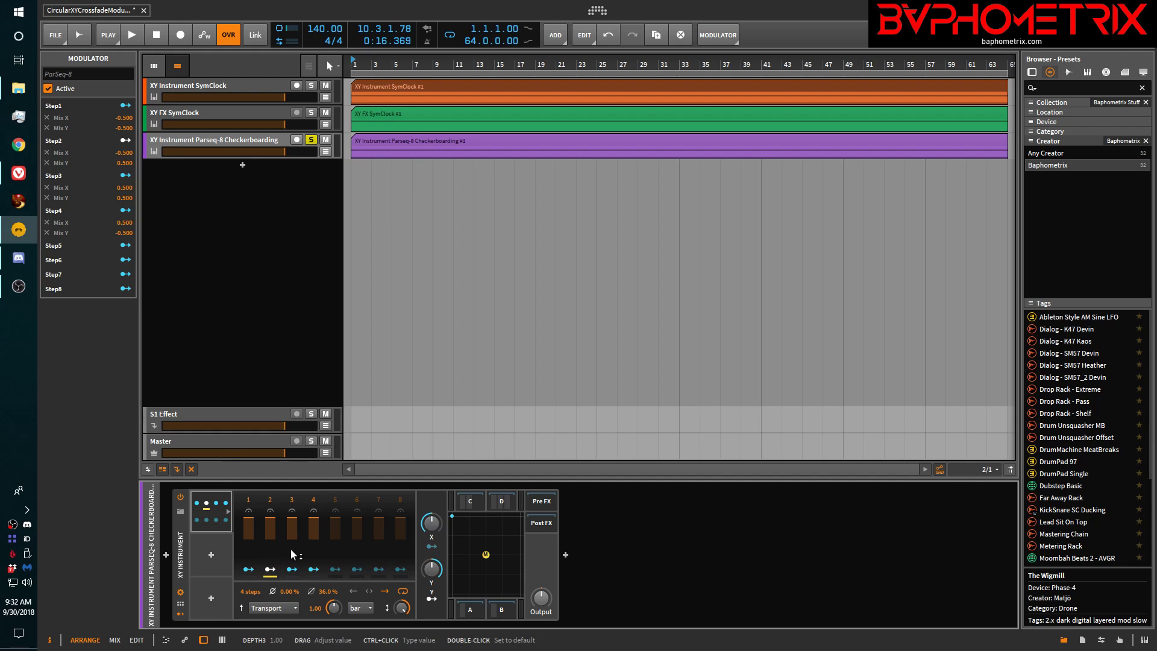
Play to bar 4, watching ParSeq-8 move the XY dot between corners, then stop.
left_click(132, 34)
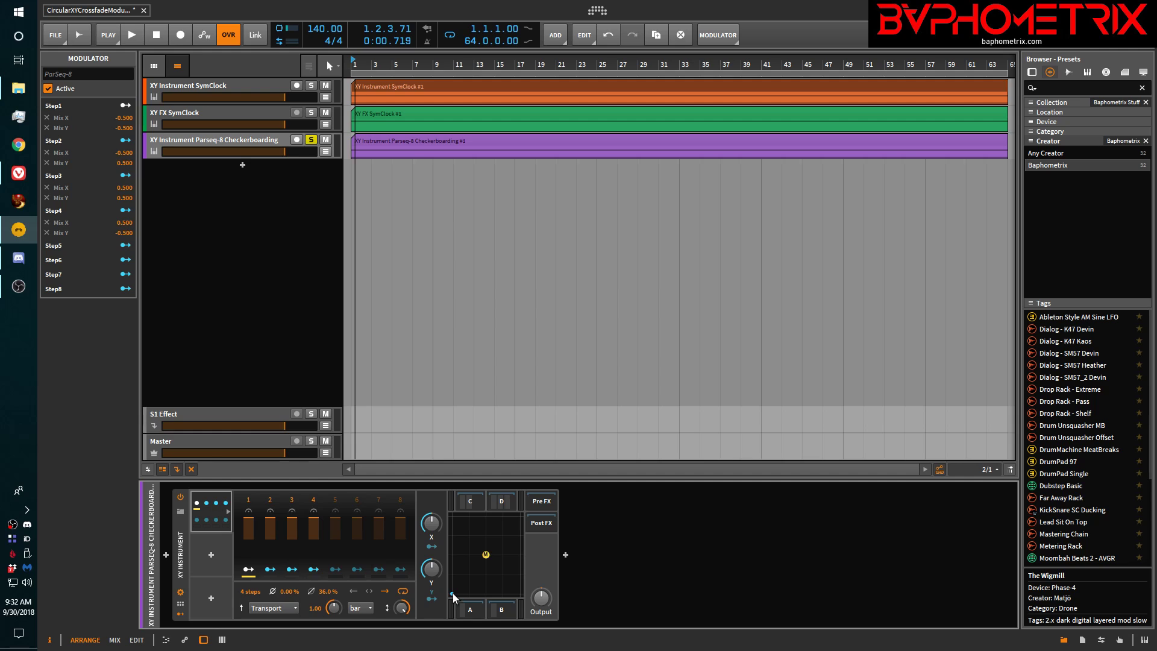
left_click(131, 34)
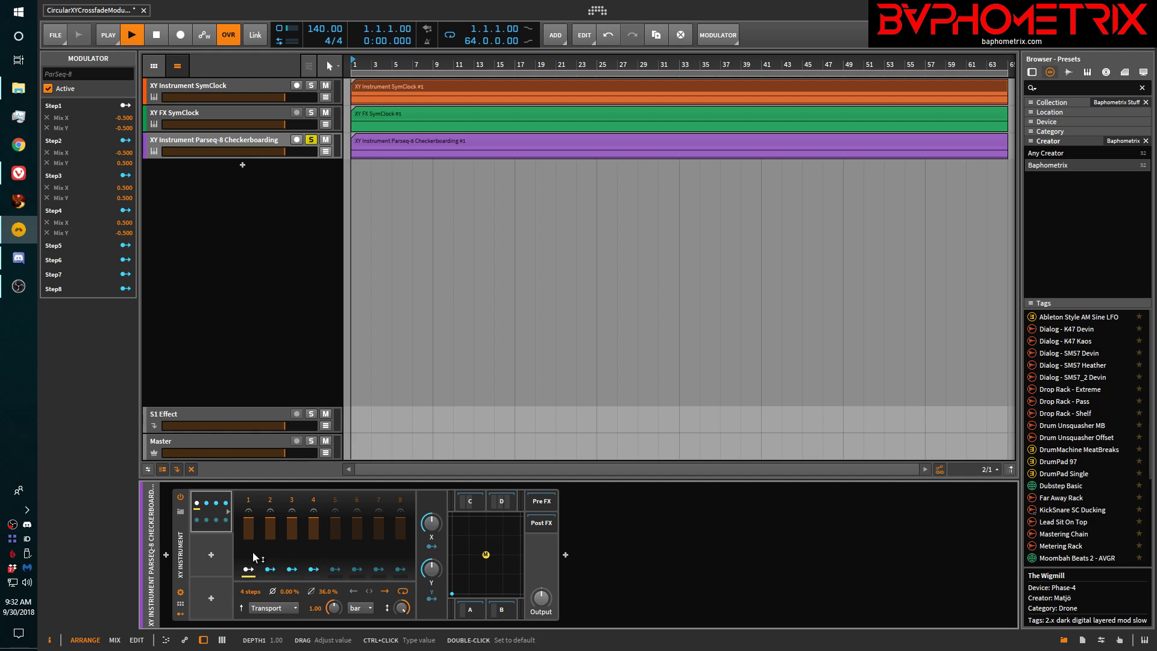
left_click(131, 34)
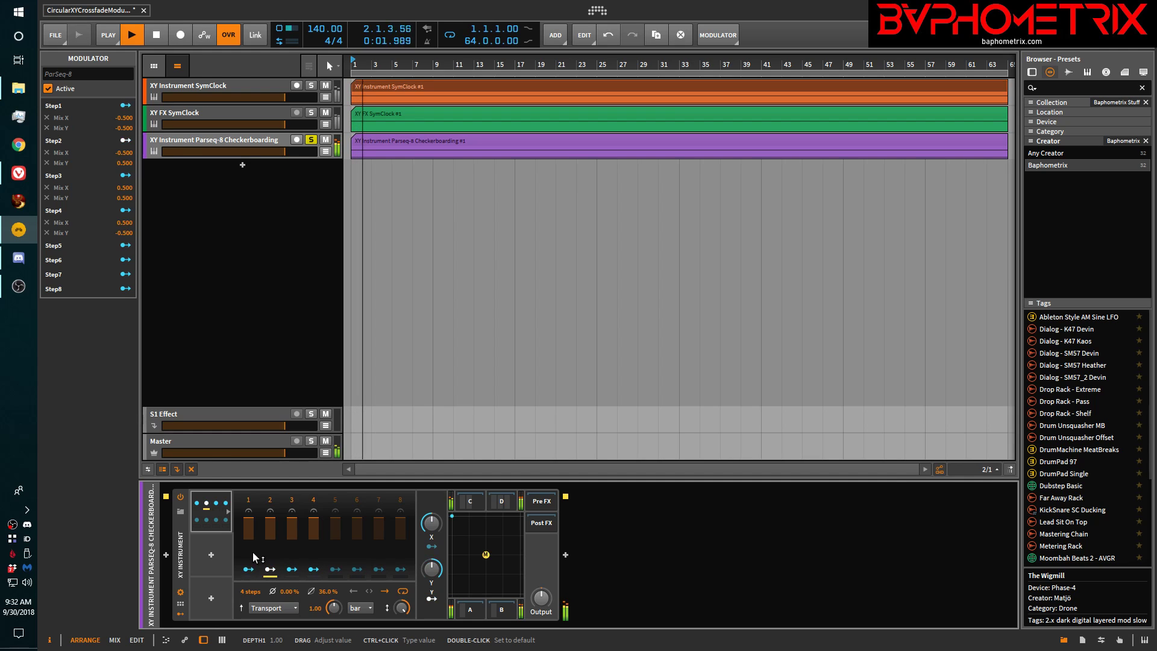
left_click(131, 34)
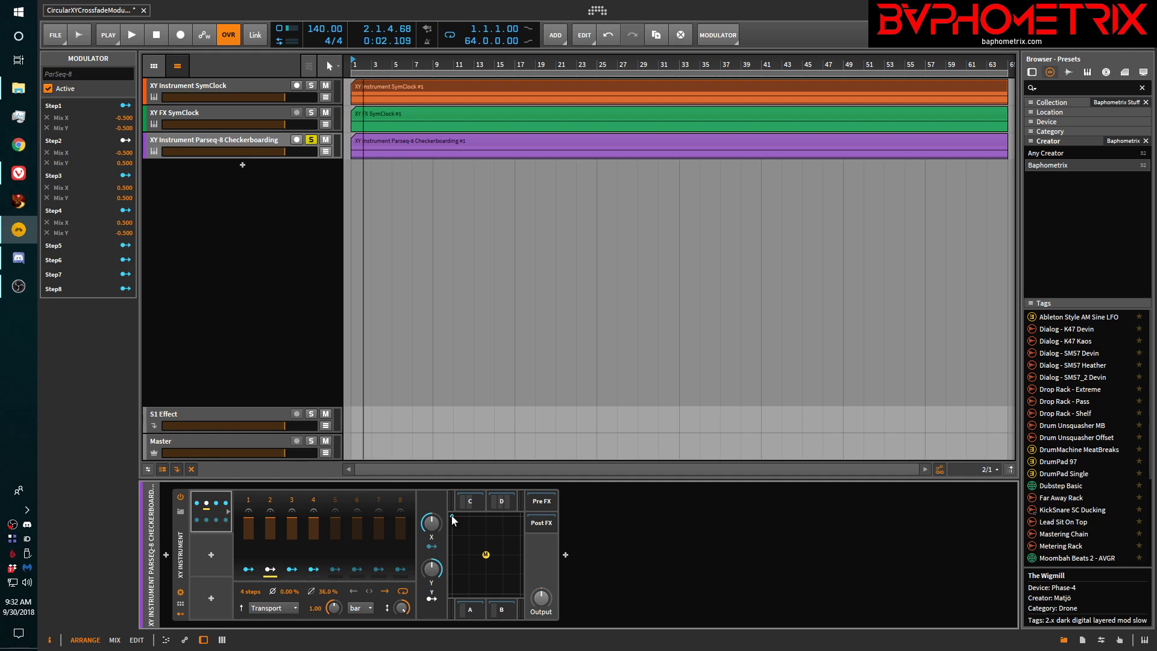
mouse_move(280, 533)
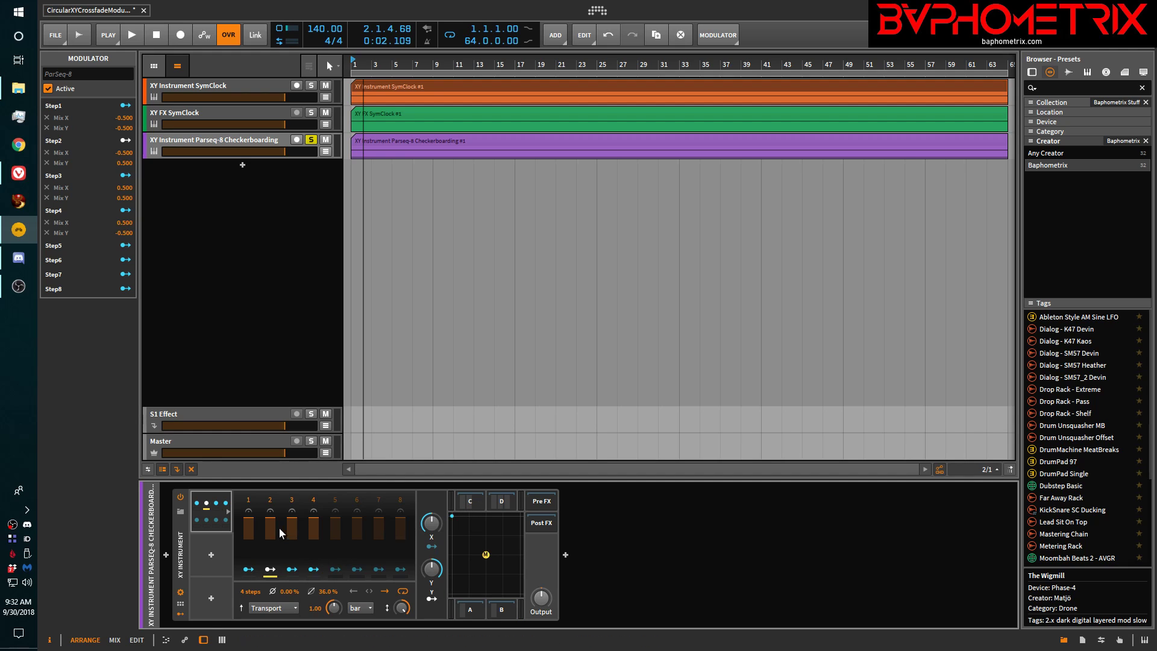
left_click(131, 34)
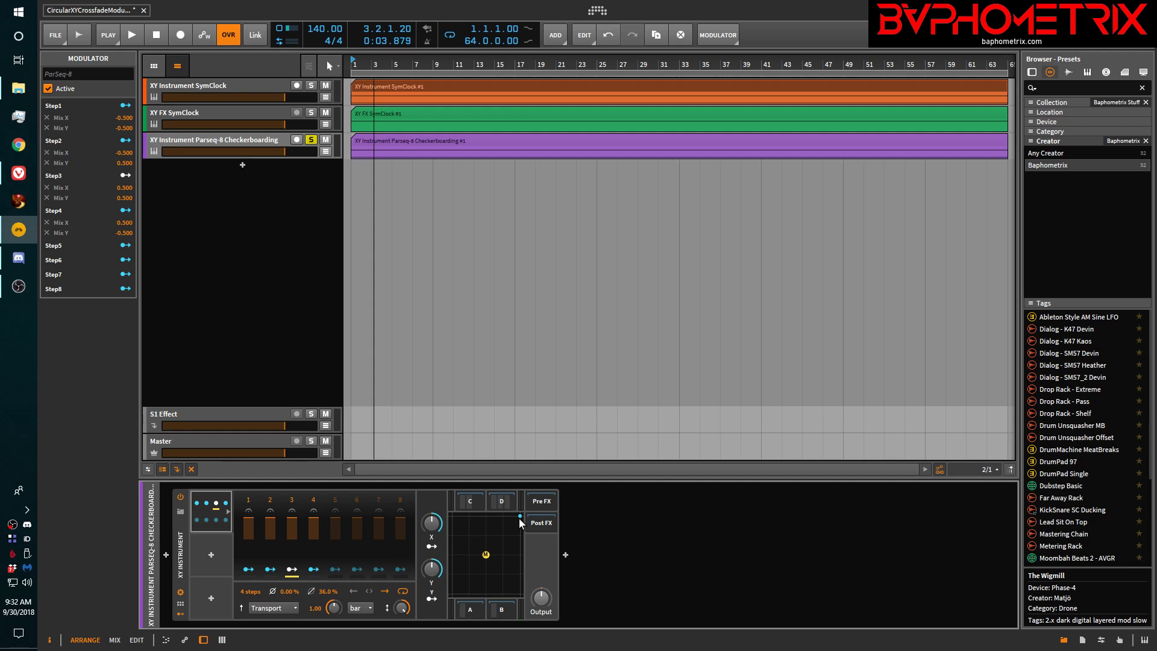
left_click(131, 33)
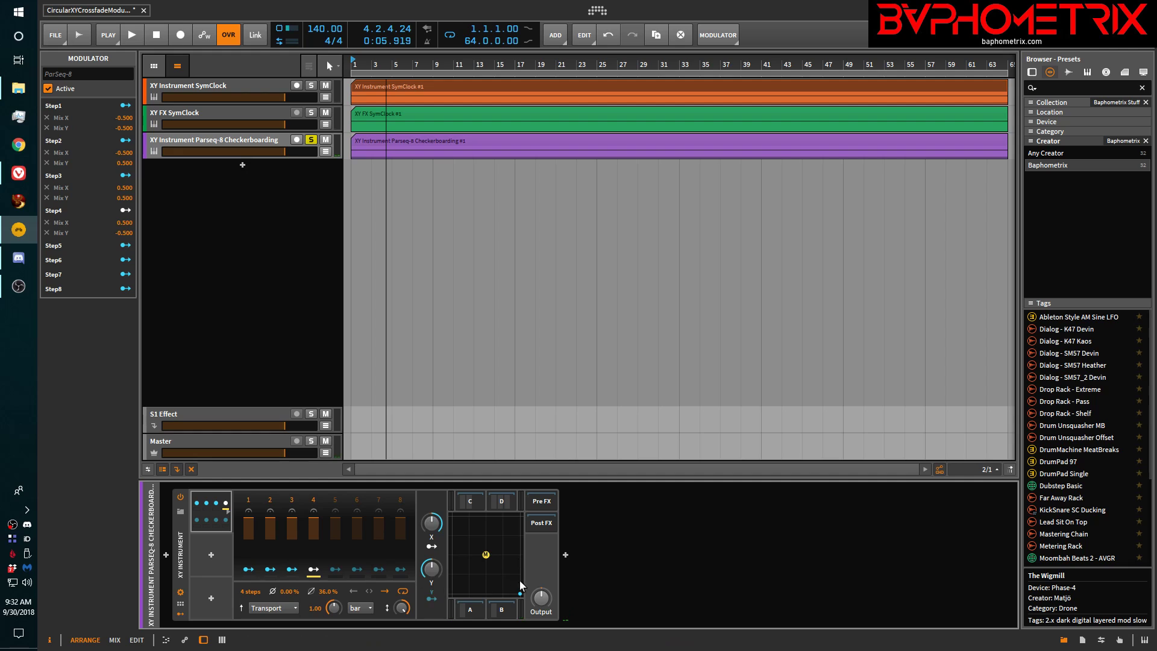
mouse_move(535, 585)
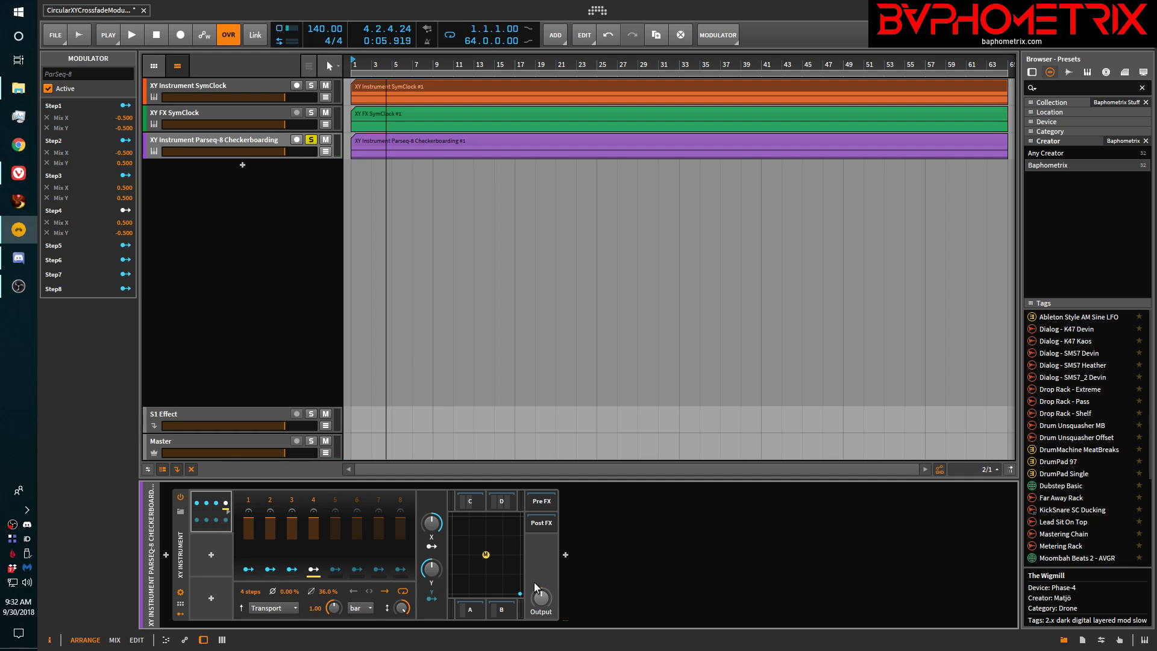
mouse_move(356, 555)
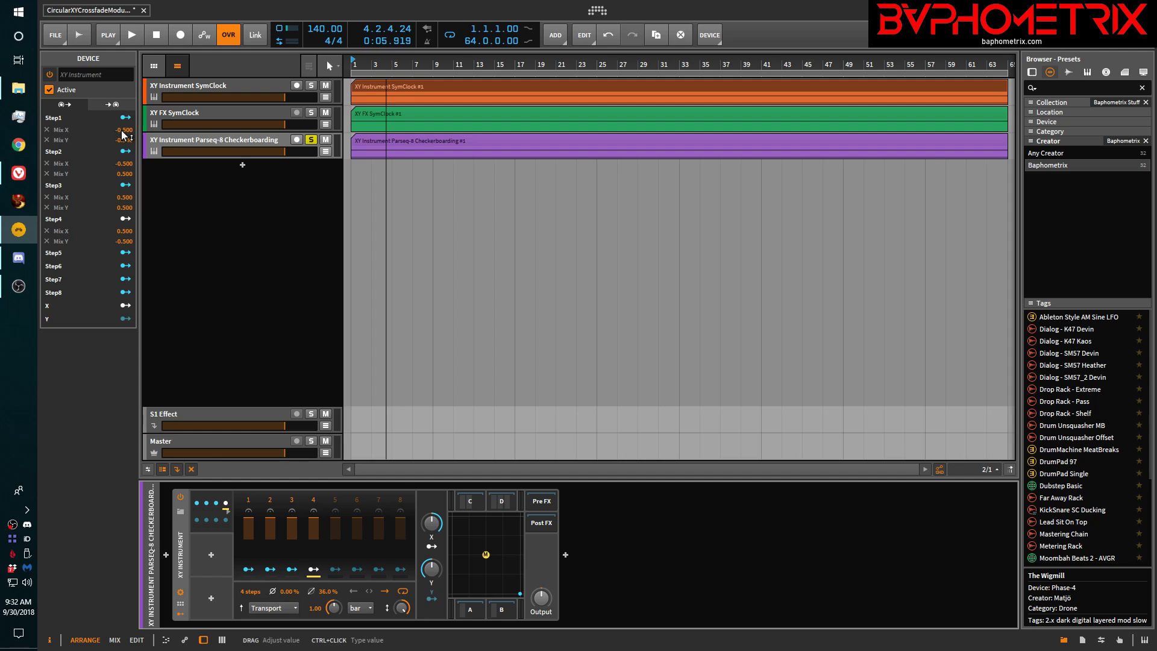
Select the XY Instrument device, then switch to the Bitwig Handbook tab in Vivaldi.
left_click(249, 569)
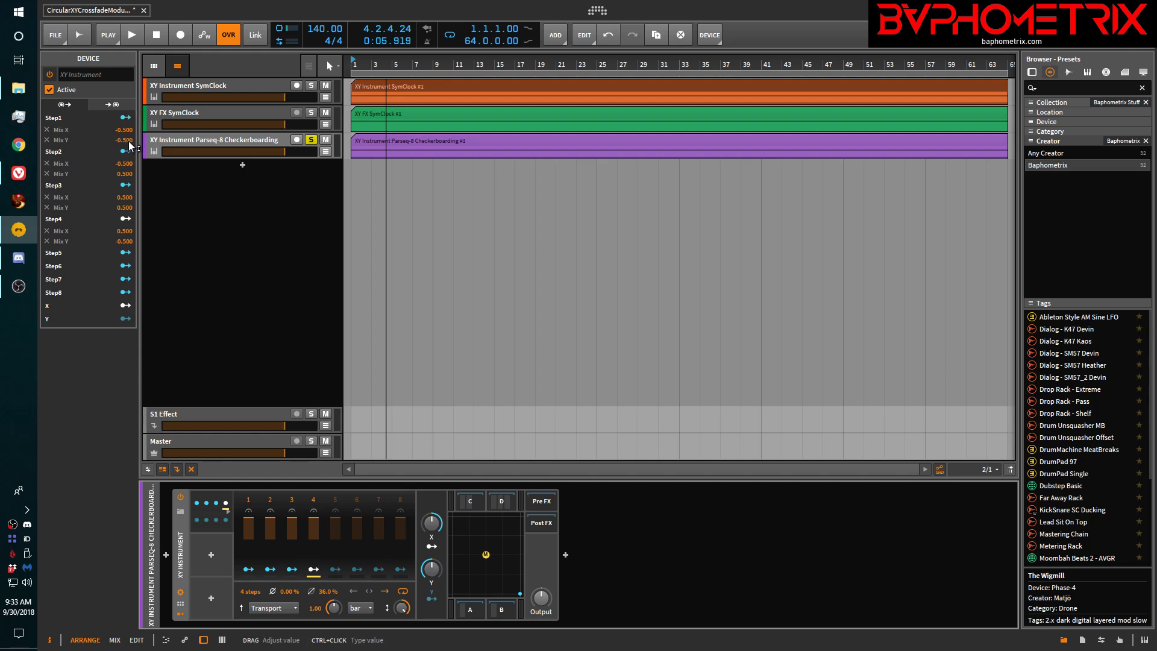
mouse_move(264, 570)
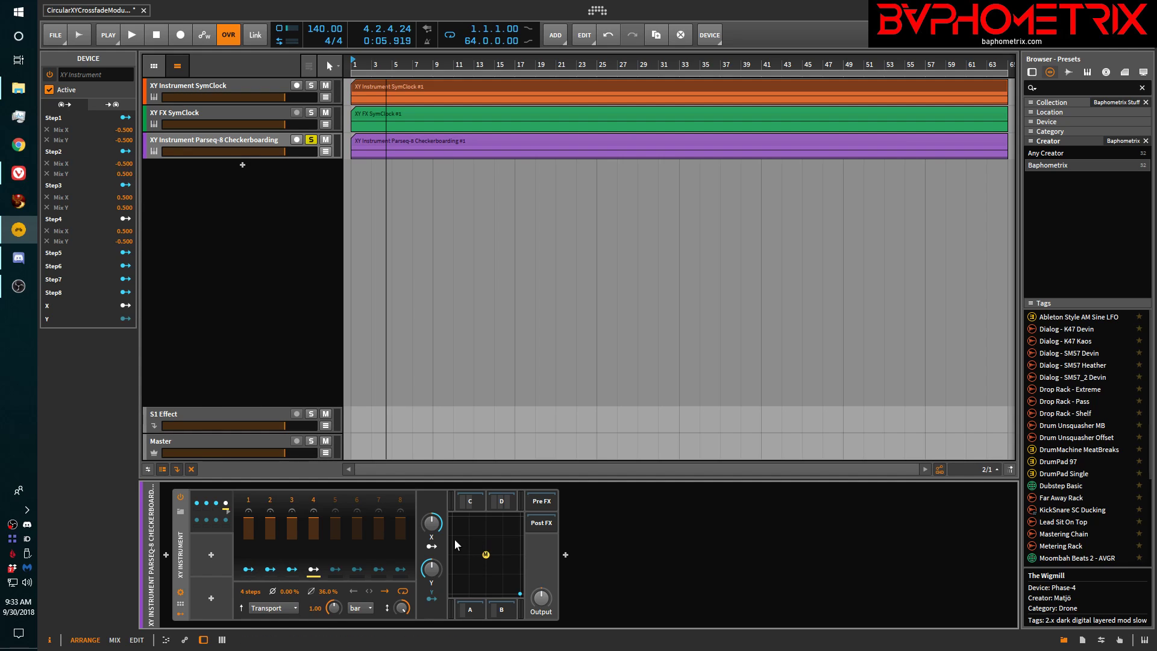
mouse_move(450, 523)
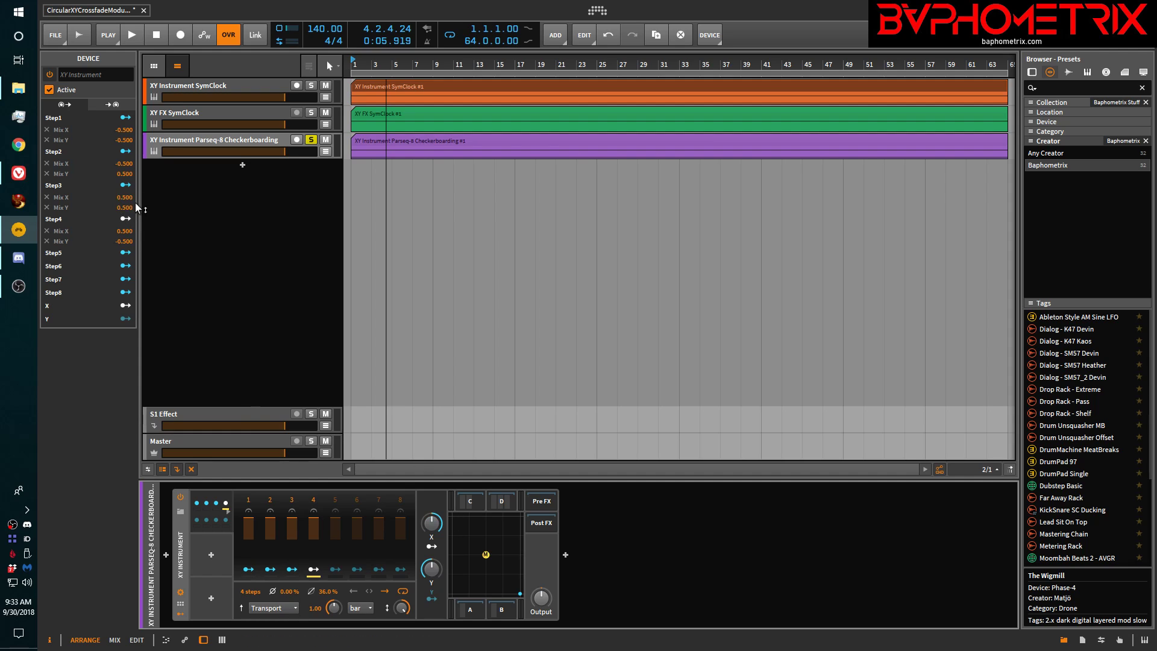
mouse_move(489, 541)
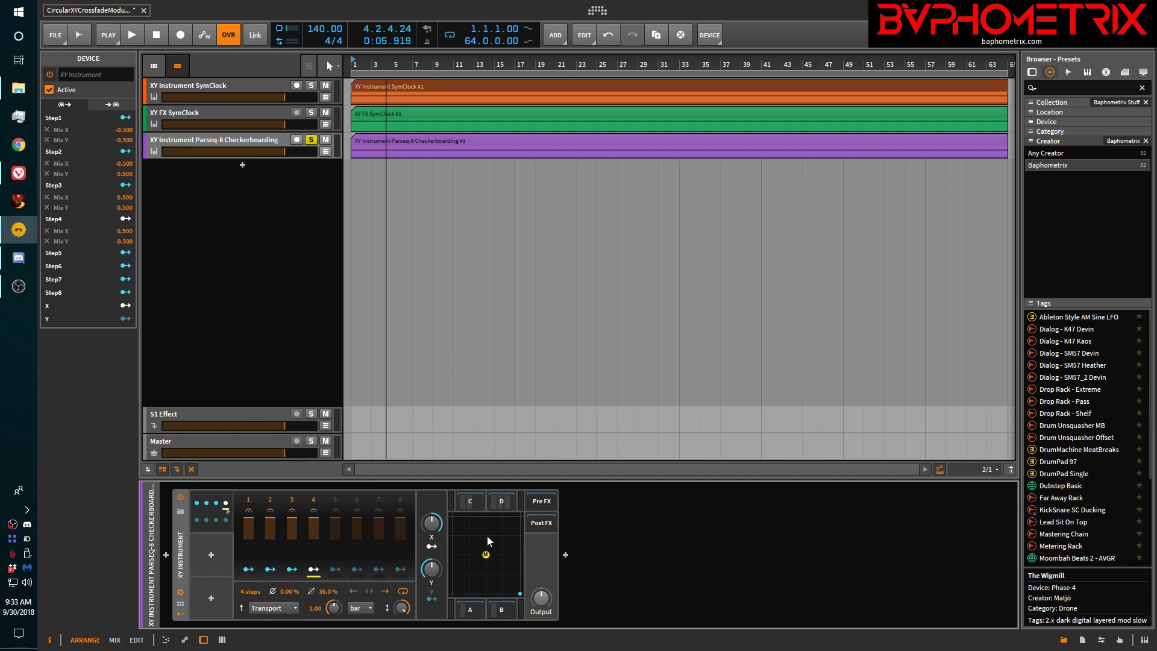
mouse_move(545, 517)
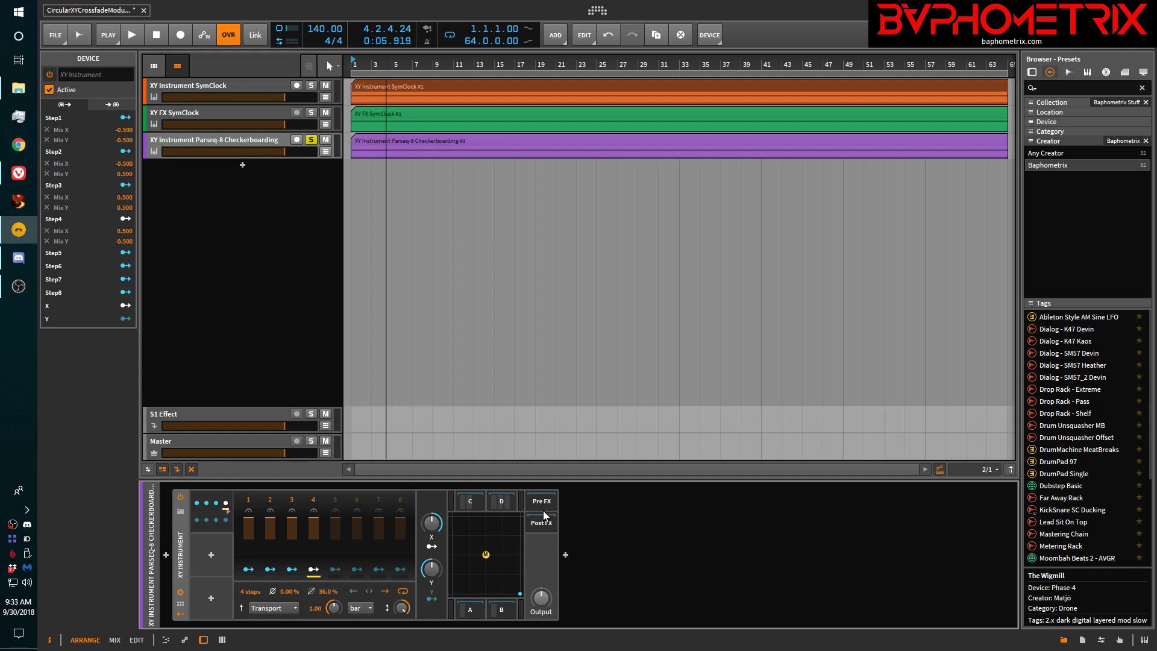
mouse_move(522, 522)
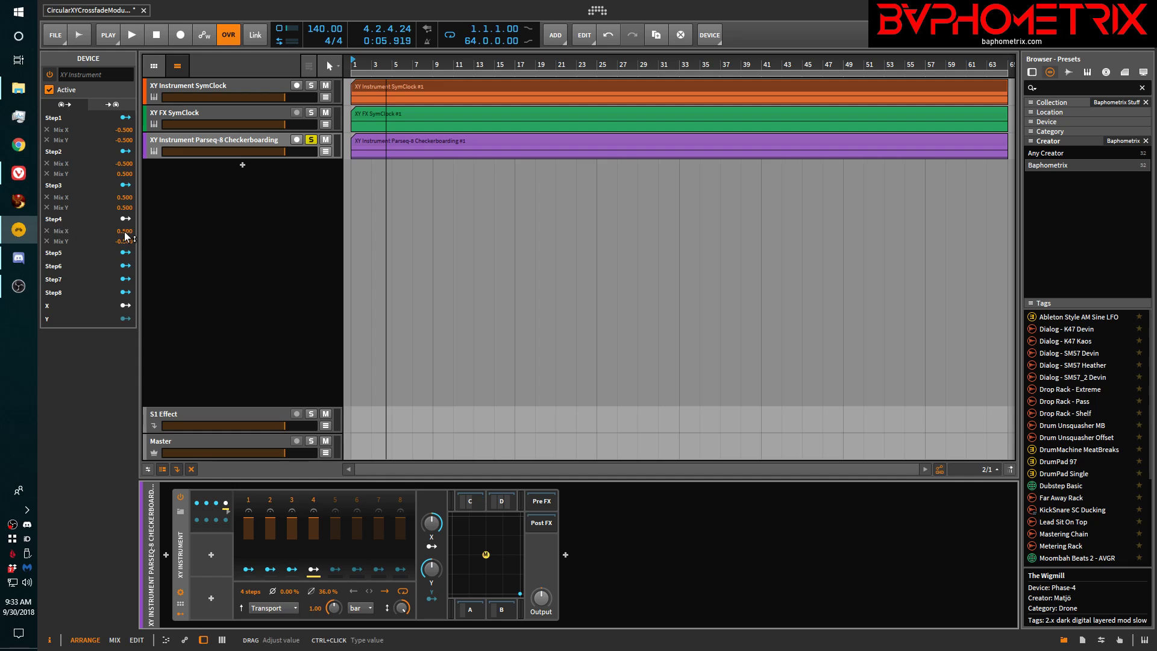
mouse_move(125, 236)
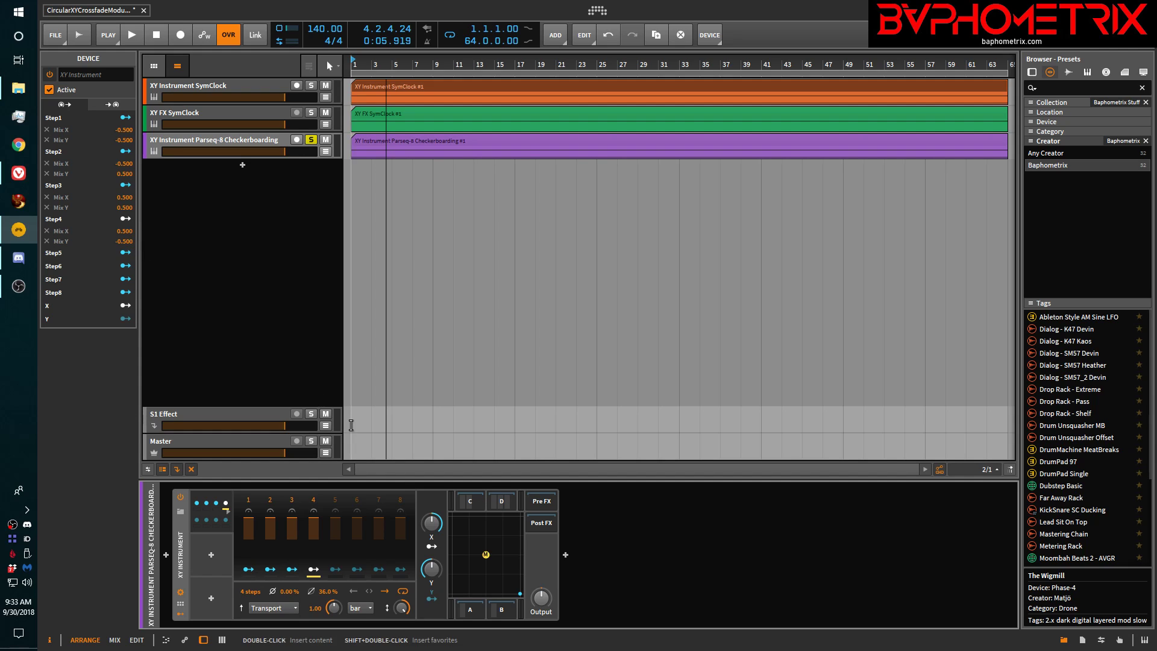
mouse_move(539, 595)
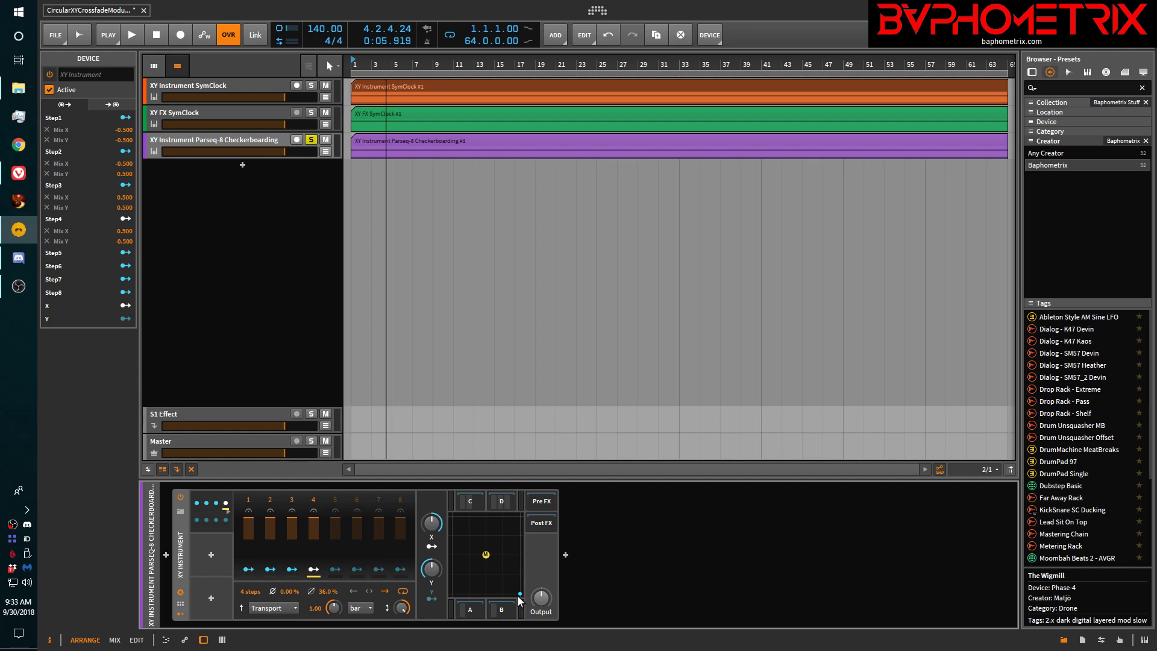
mouse_move(300, 562)
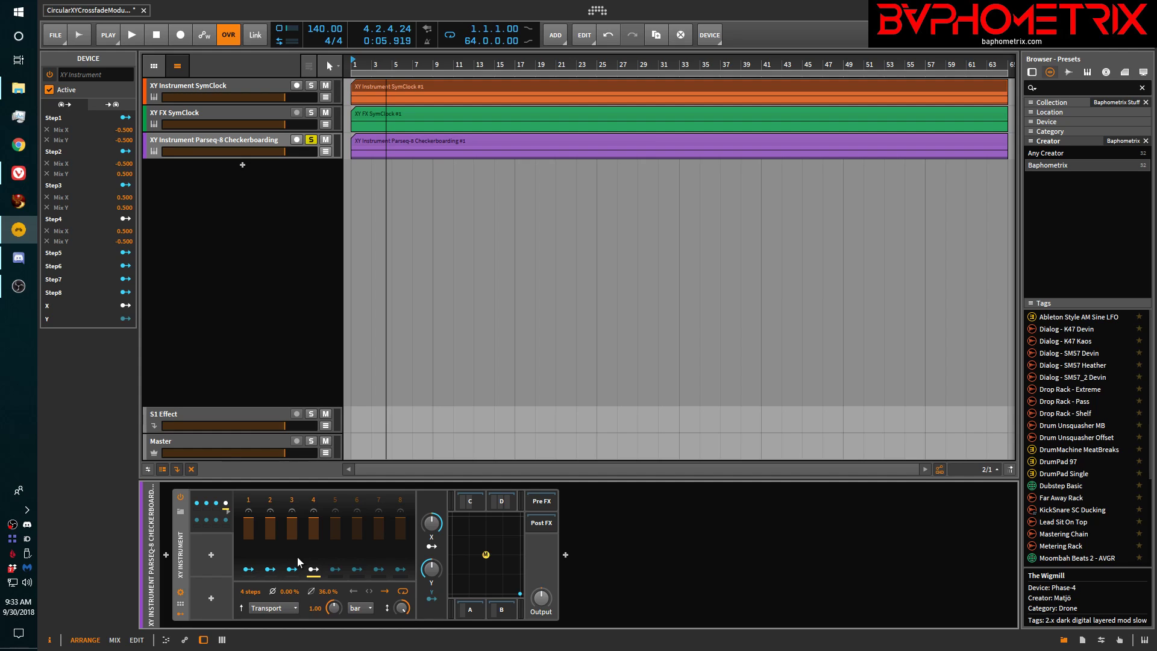
mouse_move(539, 566)
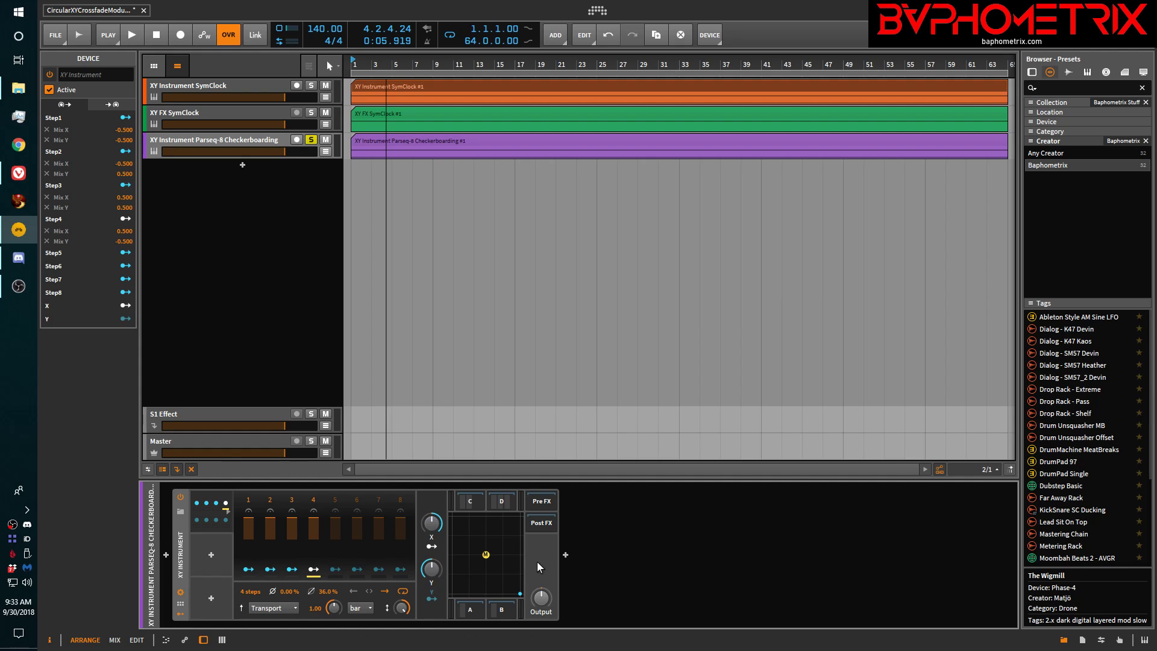
mouse_move(543, 564)
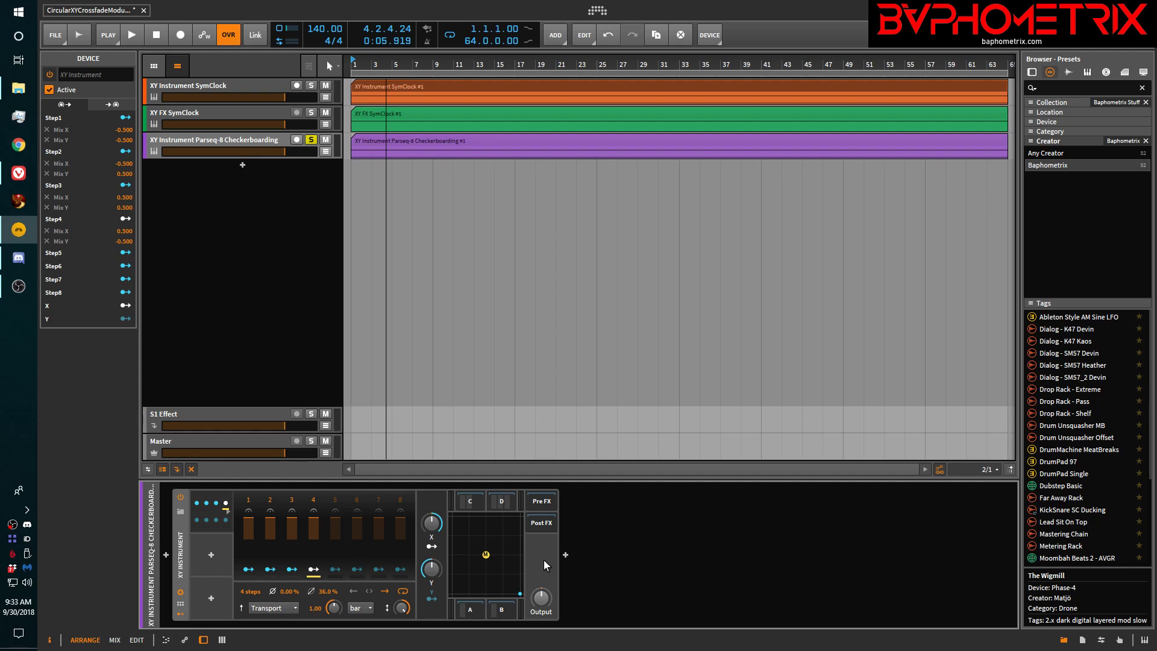
mouse_move(199, 514)
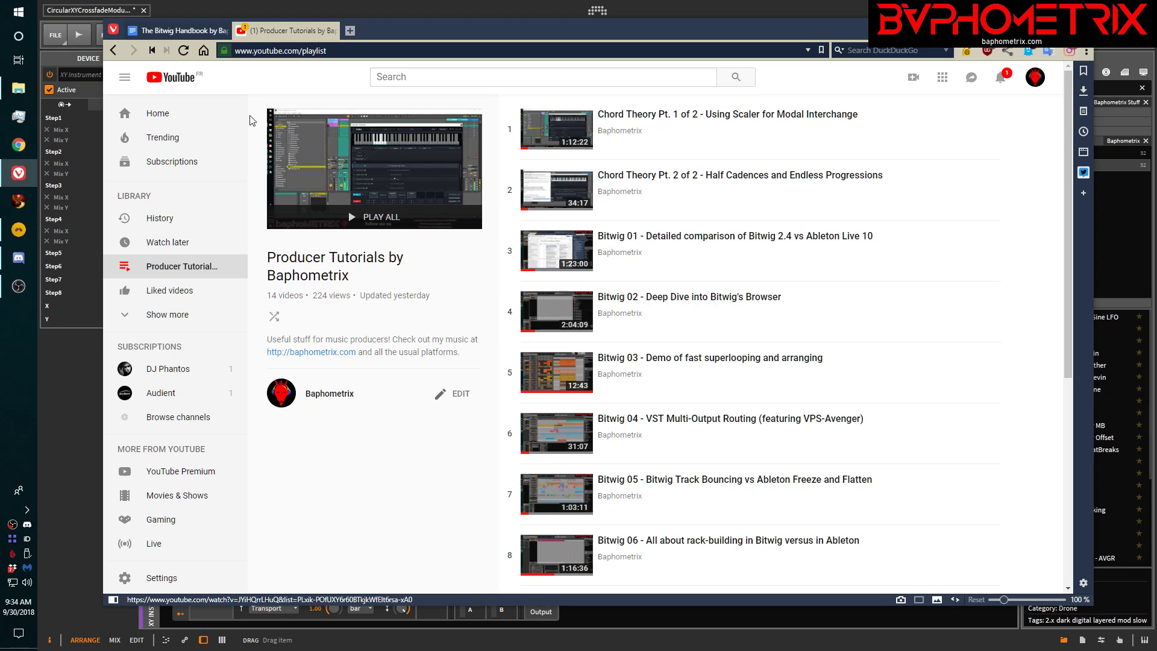
left_click(177, 30)
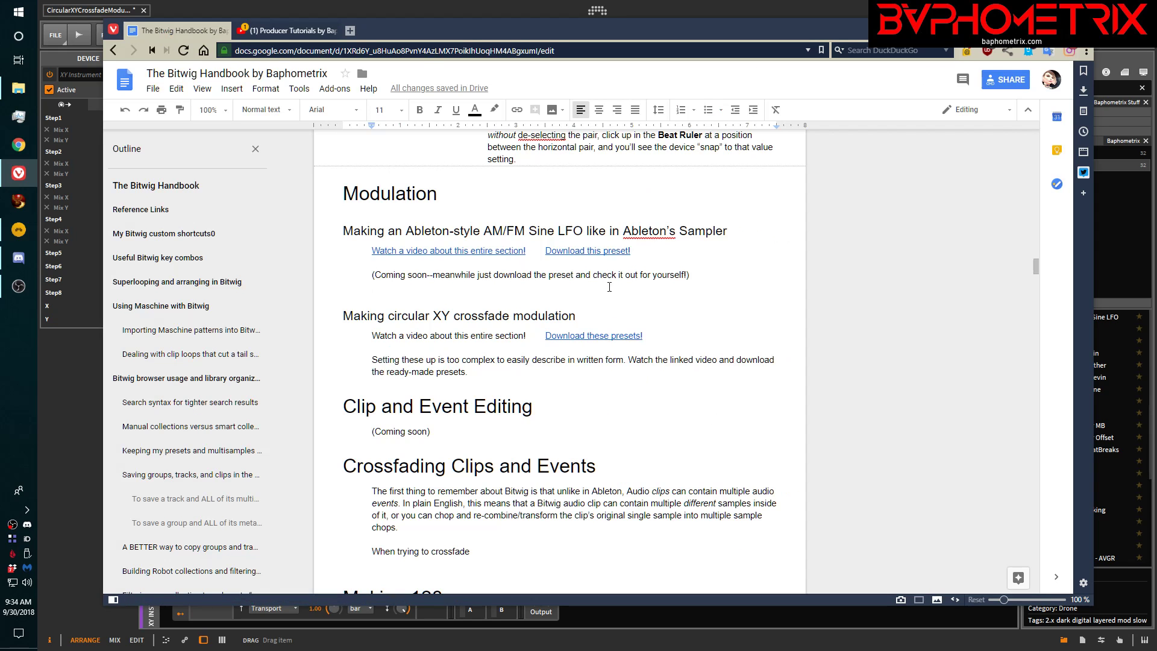